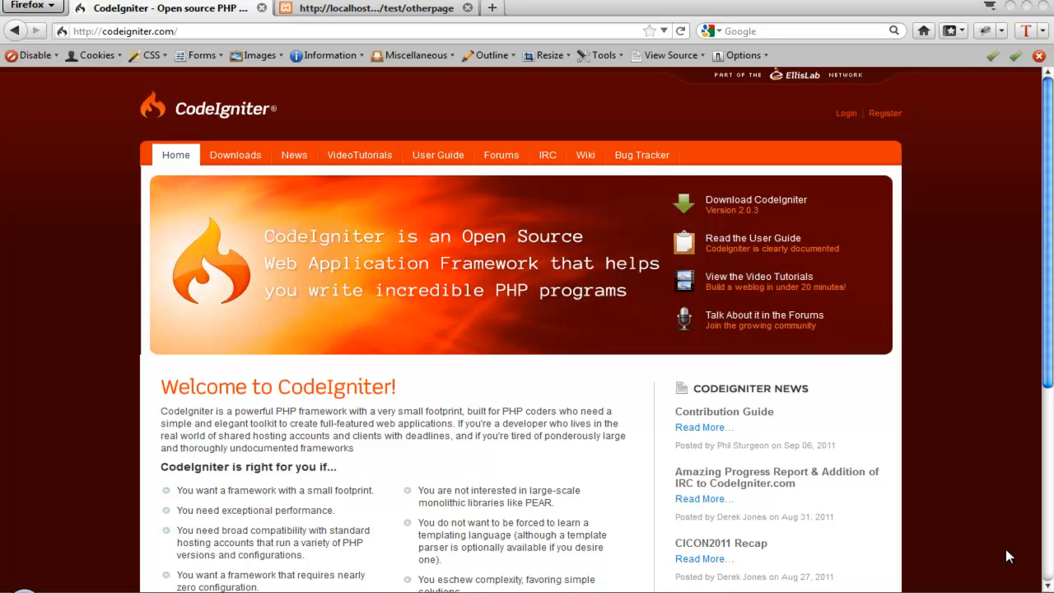
{"action": "mouse_move", "coordinate": [768, 572]}
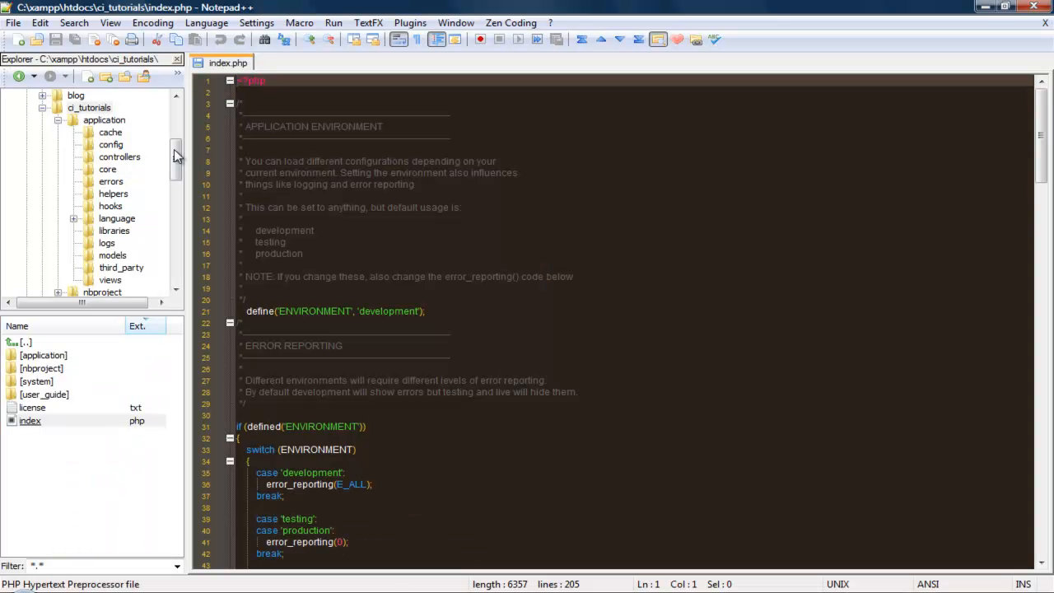
Open config/database.php and scroll to the $db['default'] connection settings
{"action": "left_click", "coordinate": [110, 144]}
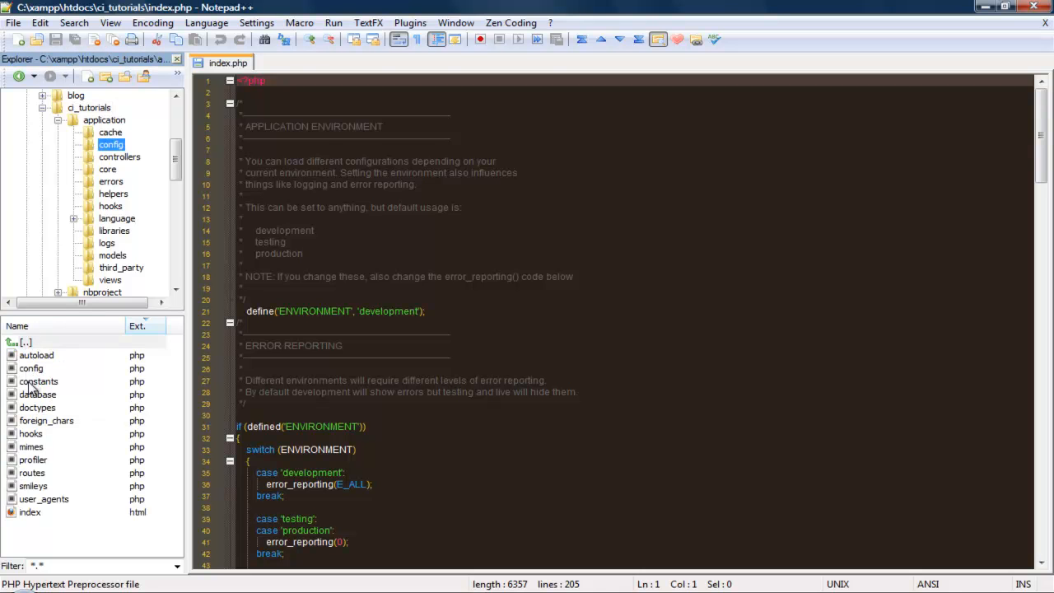
{"action": "double_click", "coordinate": [37, 393]}
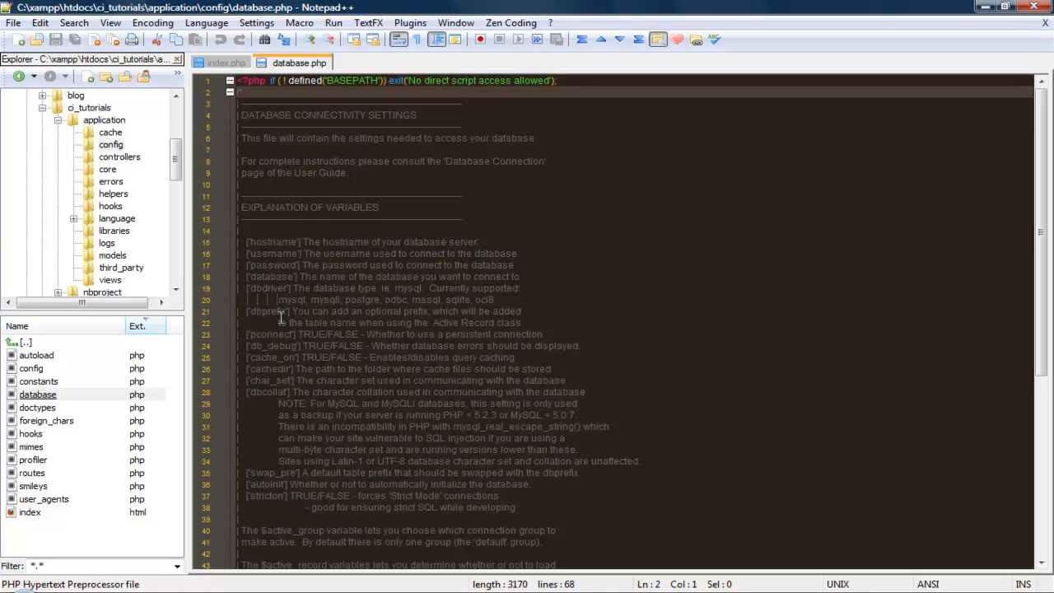
{"action": "scroll", "scroll_direction": "down", "scroll_amount": 3}
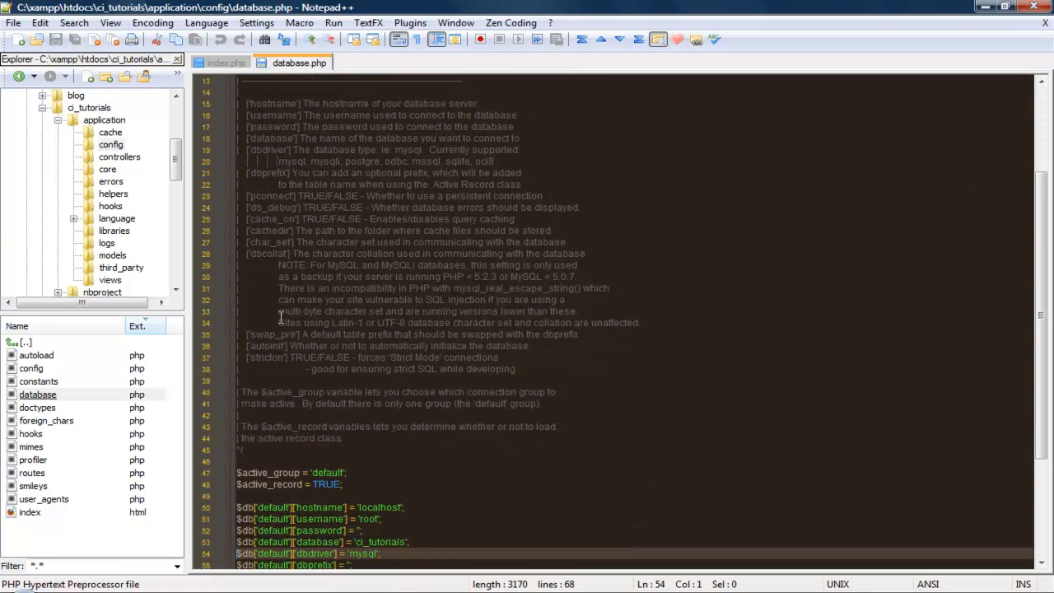
{"action": "scroll", "scroll_direction": "down", "scroll_amount": 3}
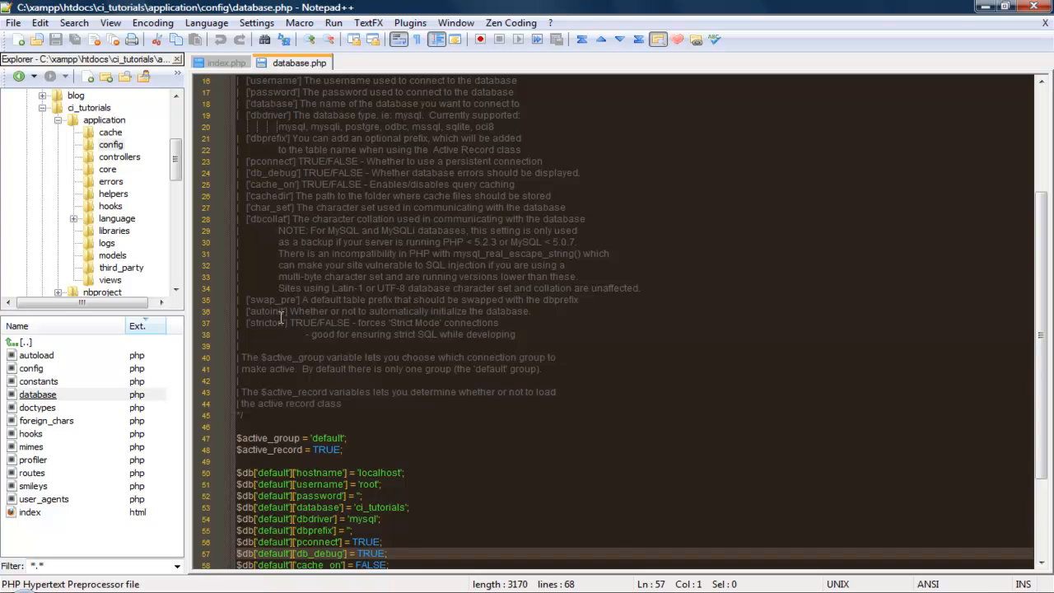
{"action": "scroll", "scroll_direction": "down", "scroll_amount": 3}
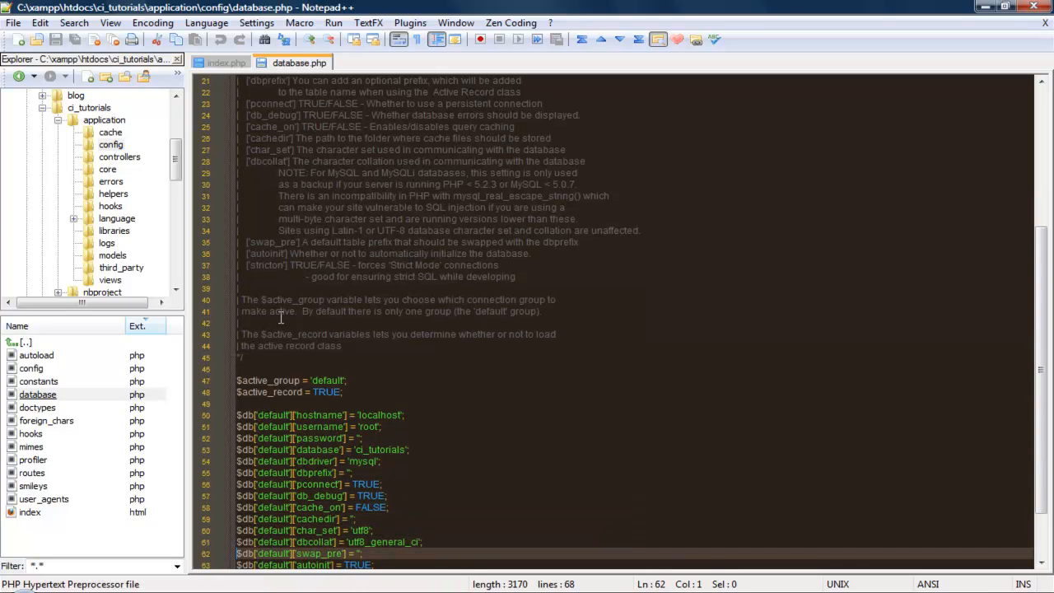
{"action": "scroll", "scroll_direction": "down", "scroll_amount": 3}
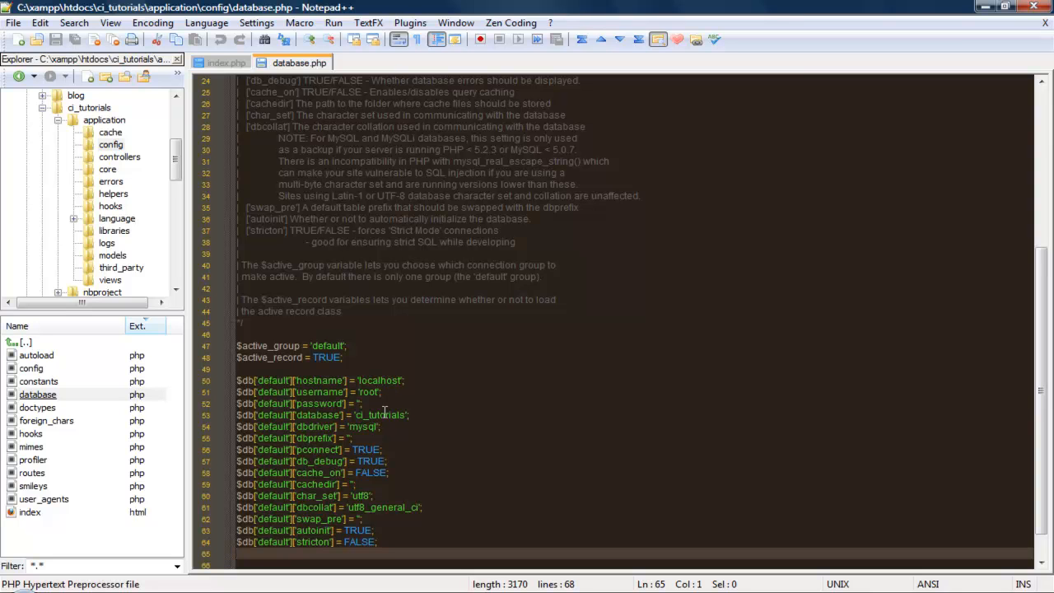
{"action": "mouse_move", "coordinate": [407, 348]}
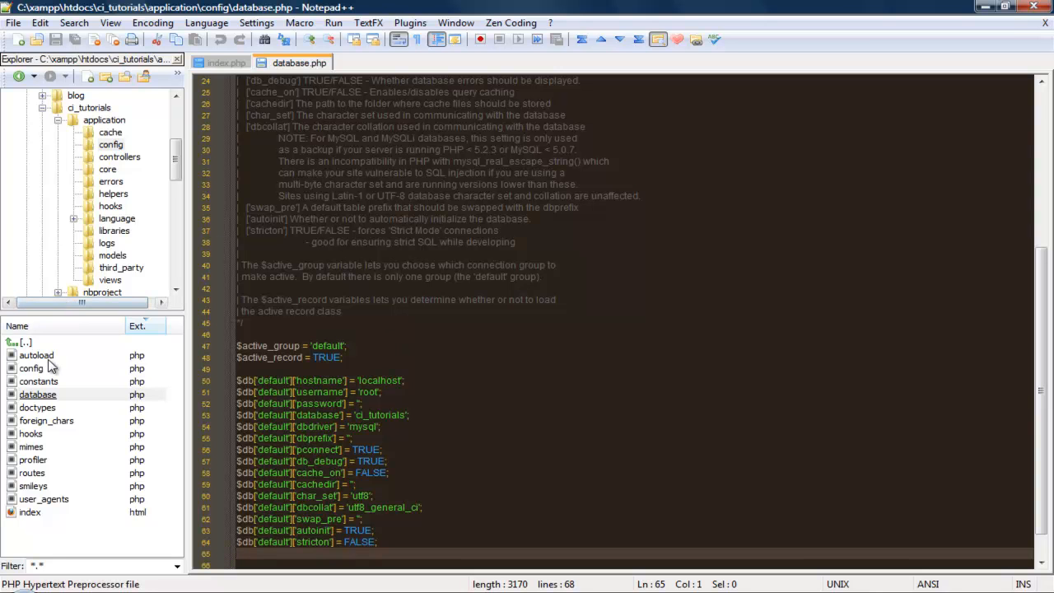
Open config/autoload.php and scroll to the $autoload['libraries'] line listing 'database'
{"action": "double_click", "coordinate": [36, 355]}
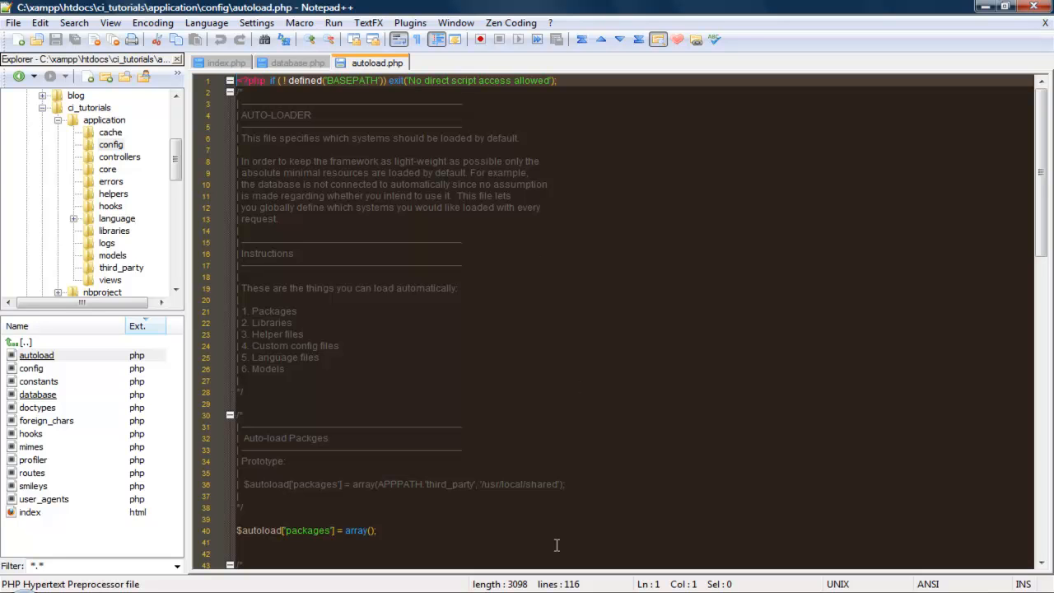
{"action": "scroll", "scroll_direction": "down", "scroll_amount": 3}
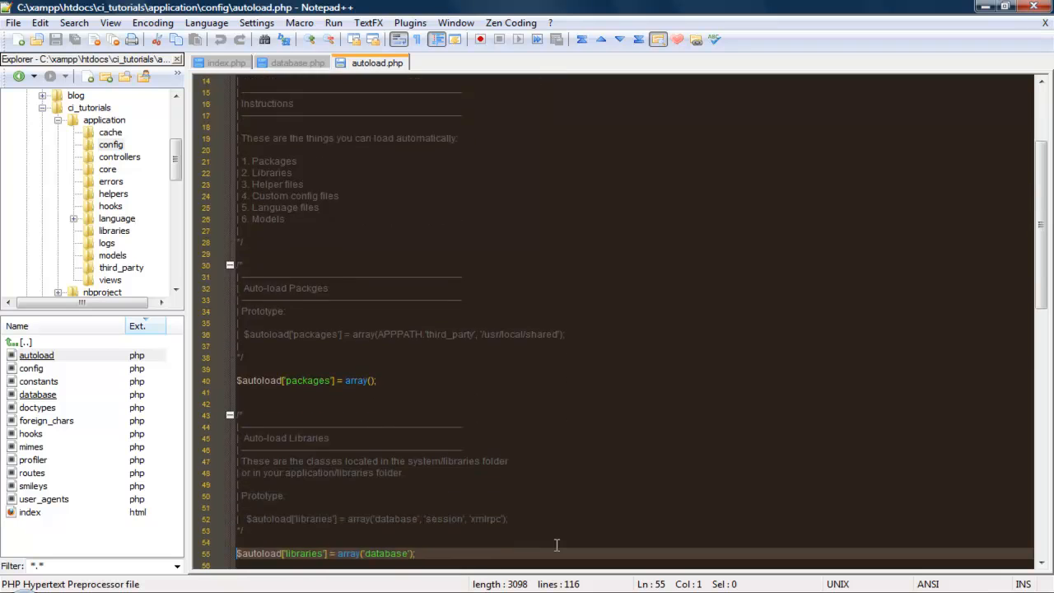
{"action": "scroll", "scroll_direction": "down", "scroll_amount": 3}
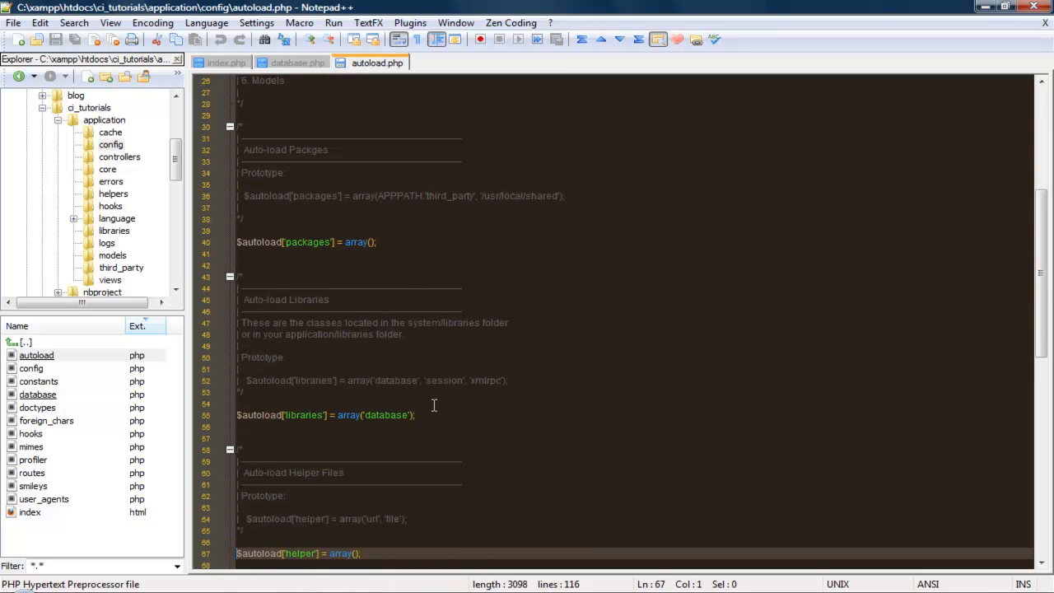
{"action": "mouse_move", "coordinate": [401, 418]}
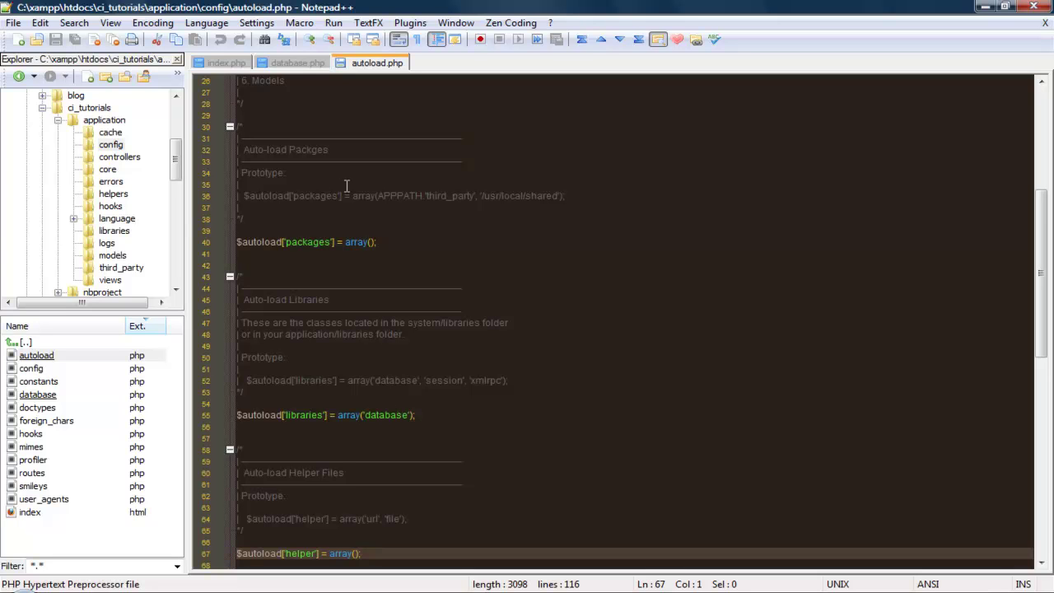
{"action": "mouse_move", "coordinate": [227, 217]}
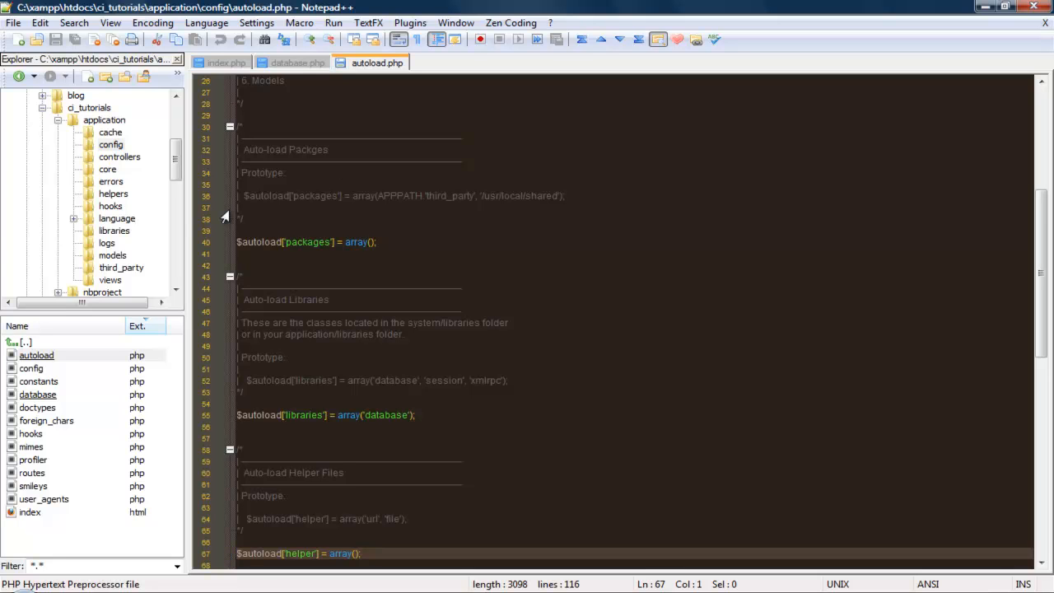
{"action": "mouse_move", "coordinate": [121, 168]}
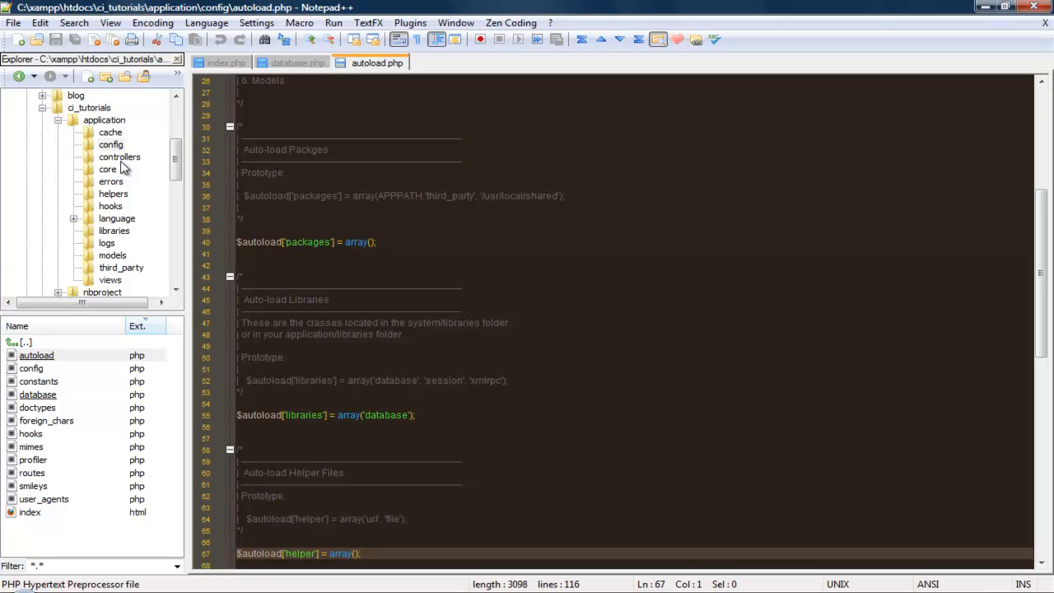
{"action": "mouse_move", "coordinate": [118, 169]}
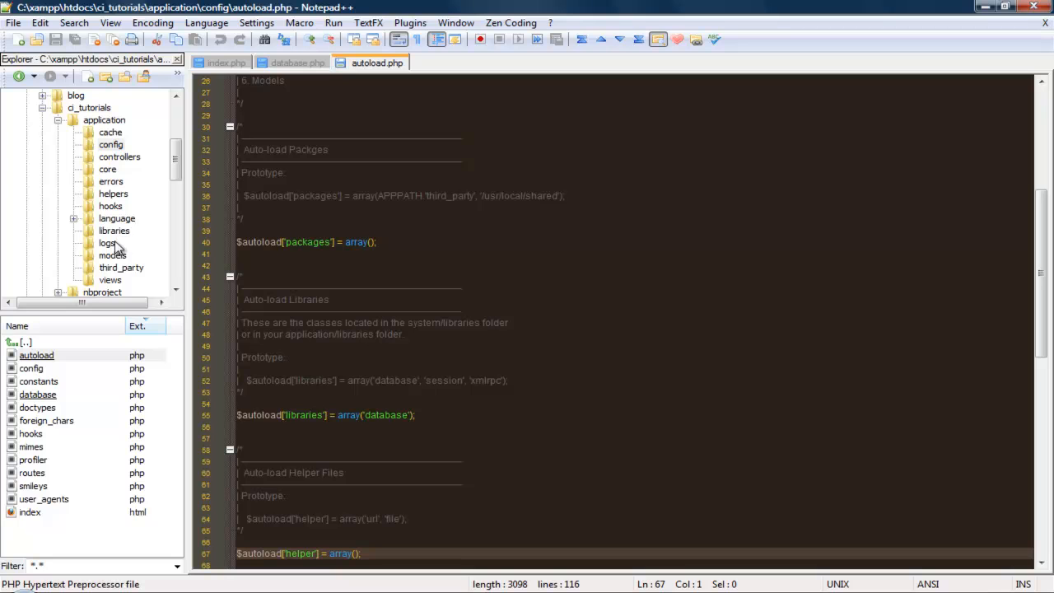
Open models/test_modle.php and delete the old getPost function
{"action": "left_click", "coordinate": [107, 242]}
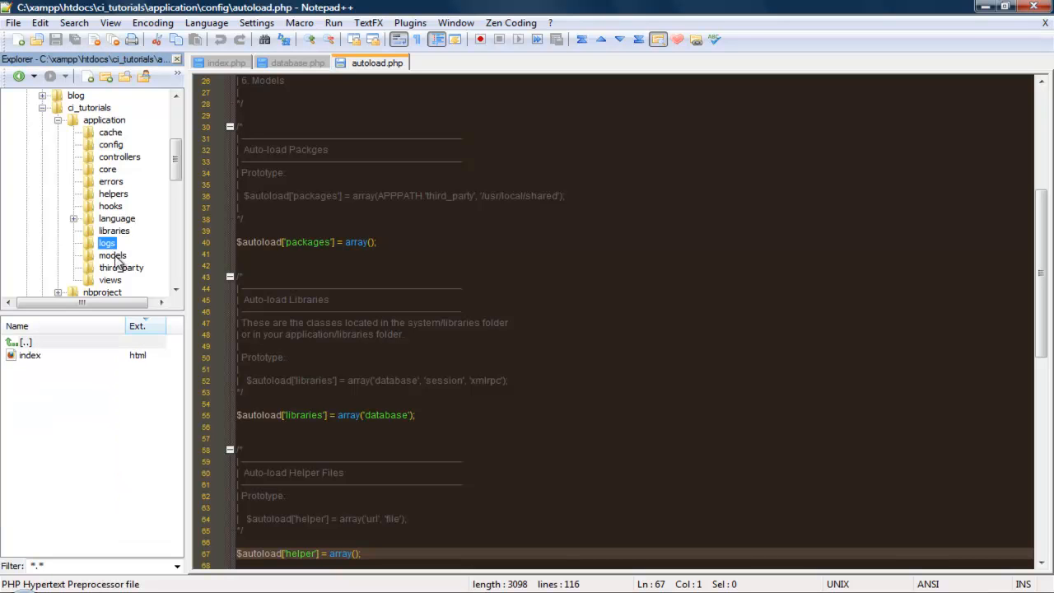
{"action": "left_click", "coordinate": [112, 255]}
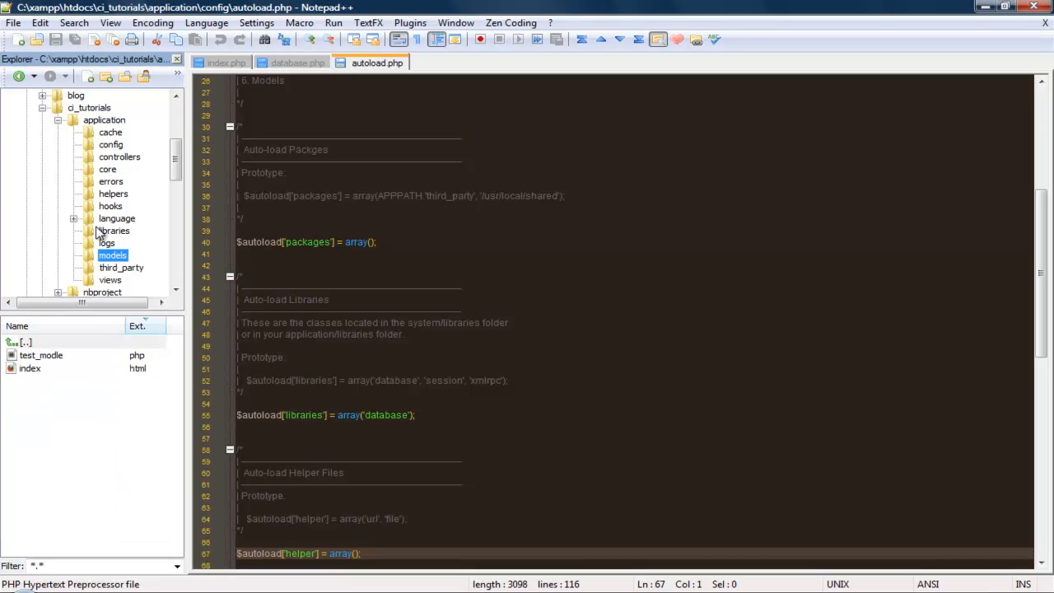
{"action": "mouse_move", "coordinate": [78, 364]}
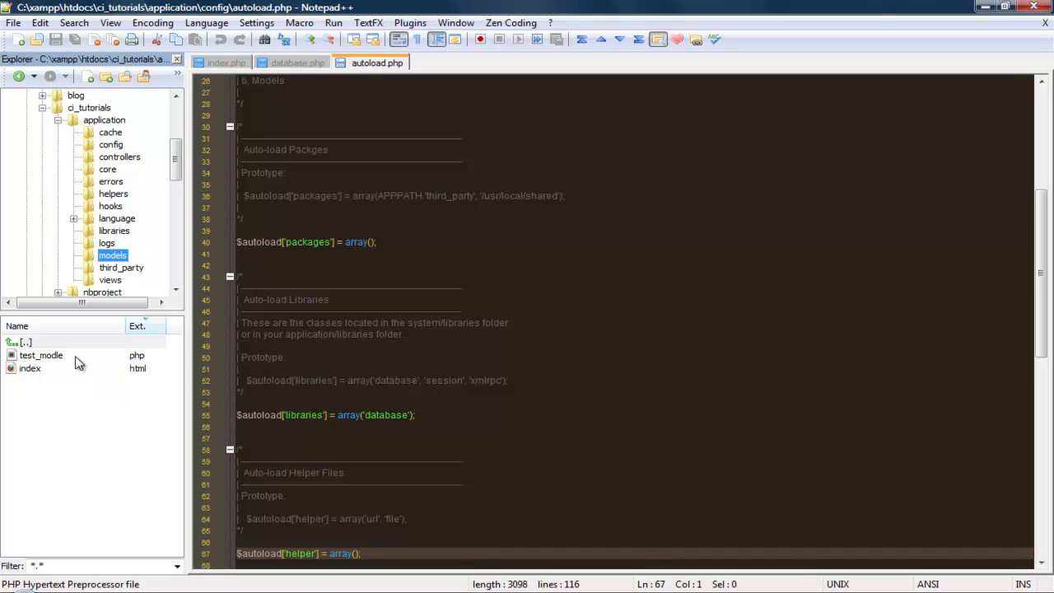
{"action": "double_click", "coordinate": [41, 355]}
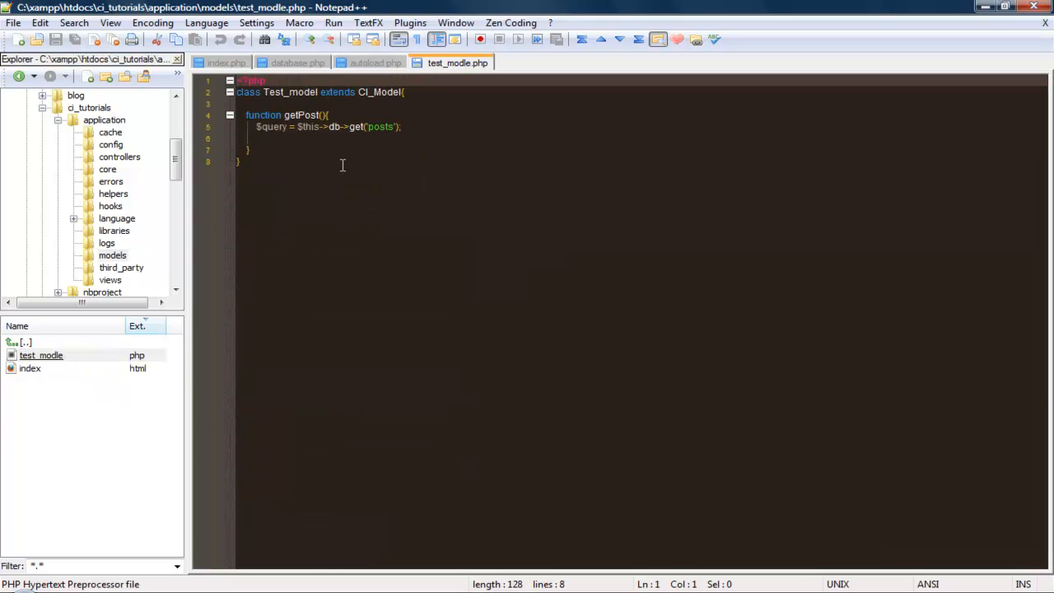
{"action": "left_click_drag", "start_coordinate": [244, 114], "coordinate": [262, 149]}
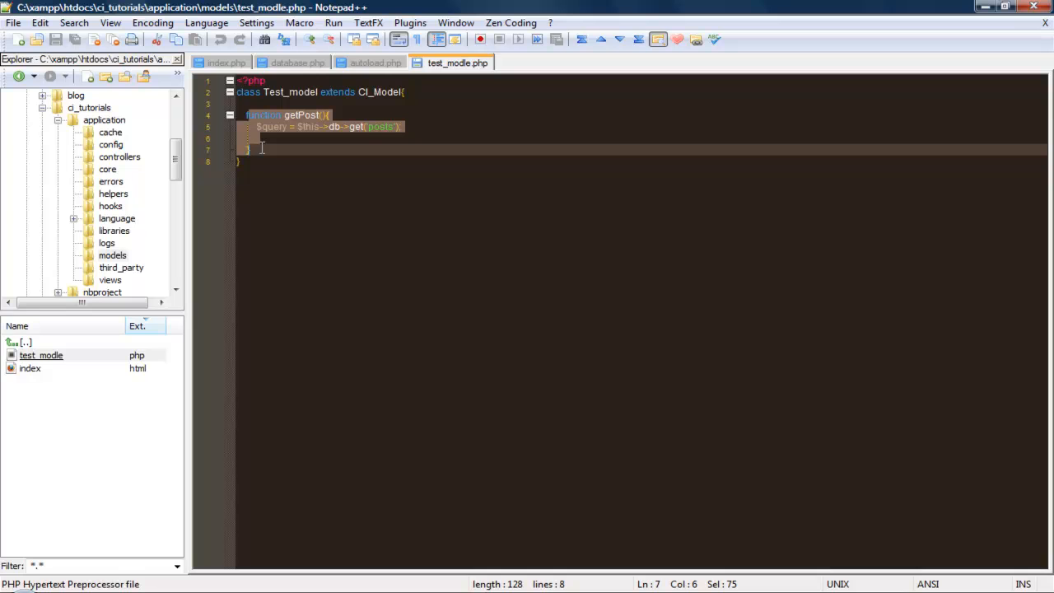
{"action": "key", "text": "Delete"}
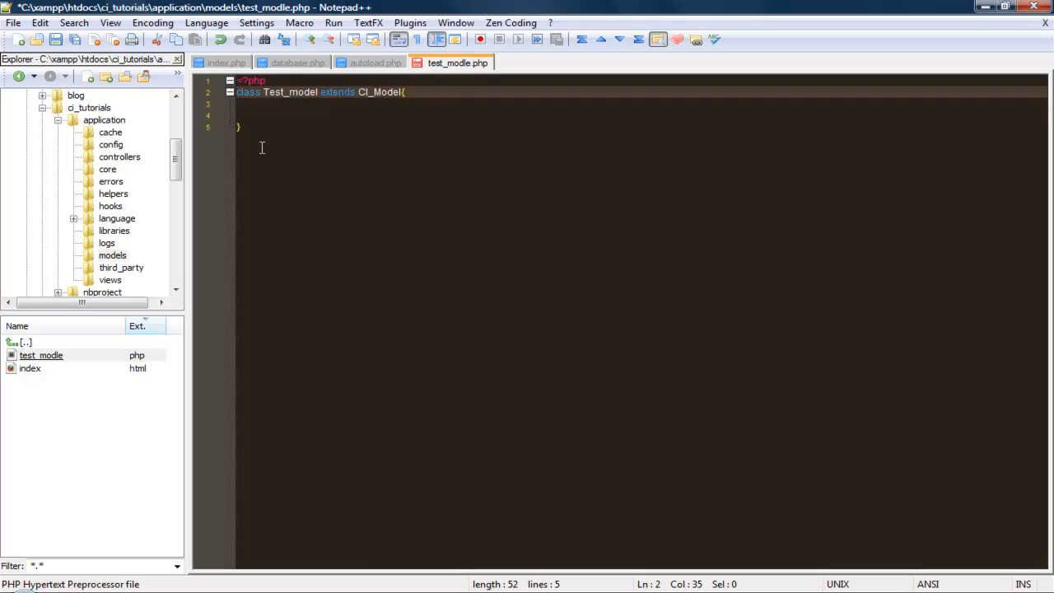
Insert 'function get_all_post(){' on a new line inside the Test_model class
{"action": "key", "text": "Return"}
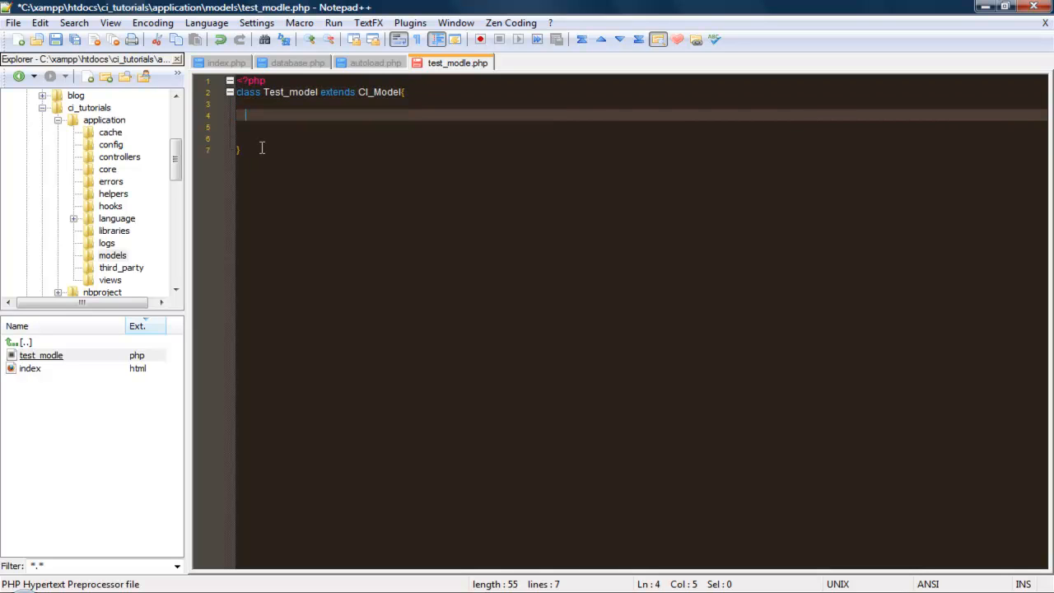
{"action": "type", "text": "fun"}
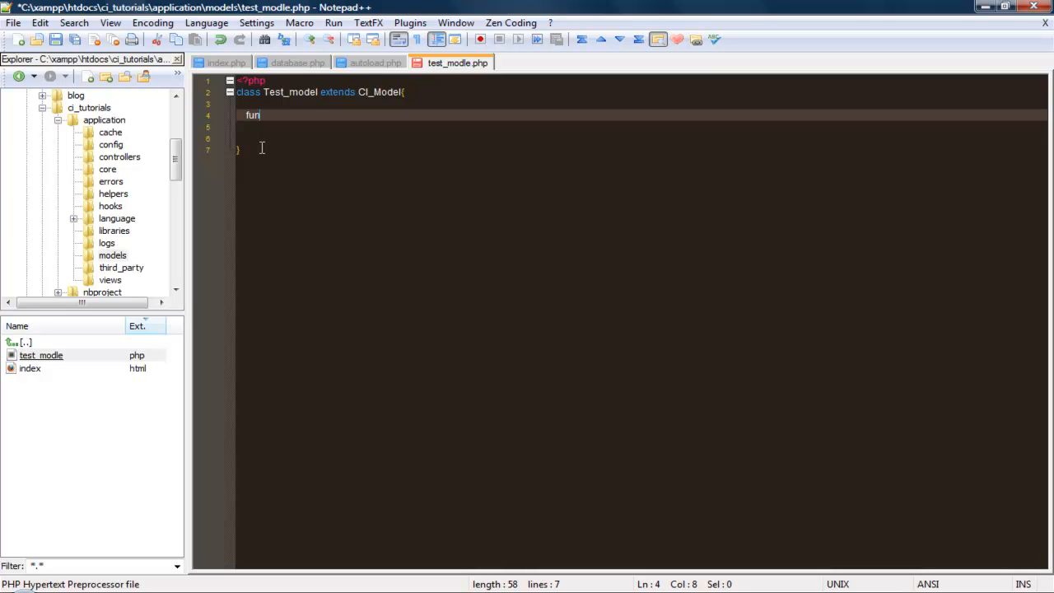
{"action": "type", "text": "ction"}
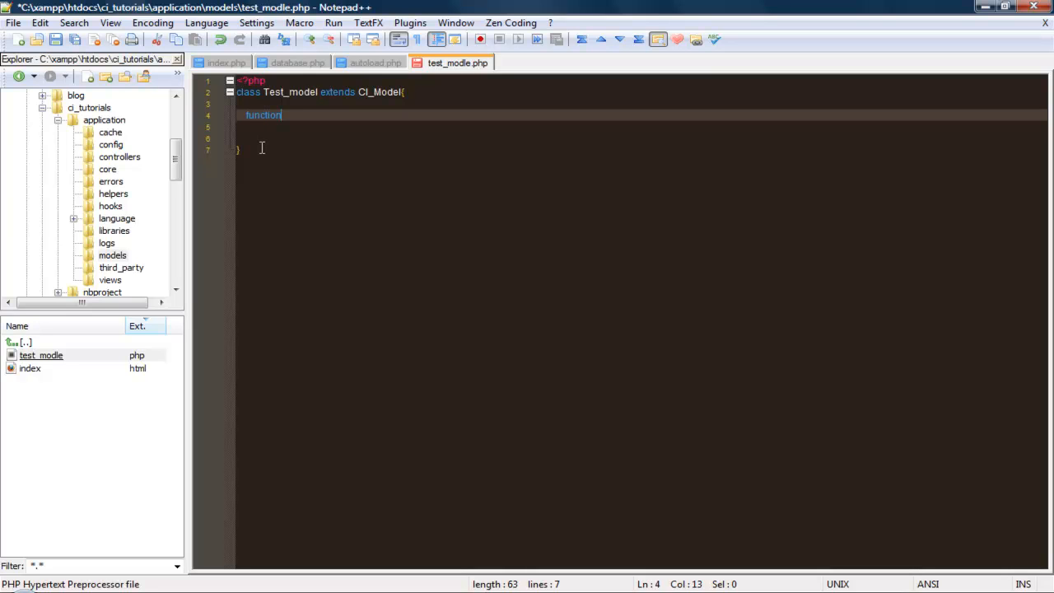
{"action": "type", "text": "get"}
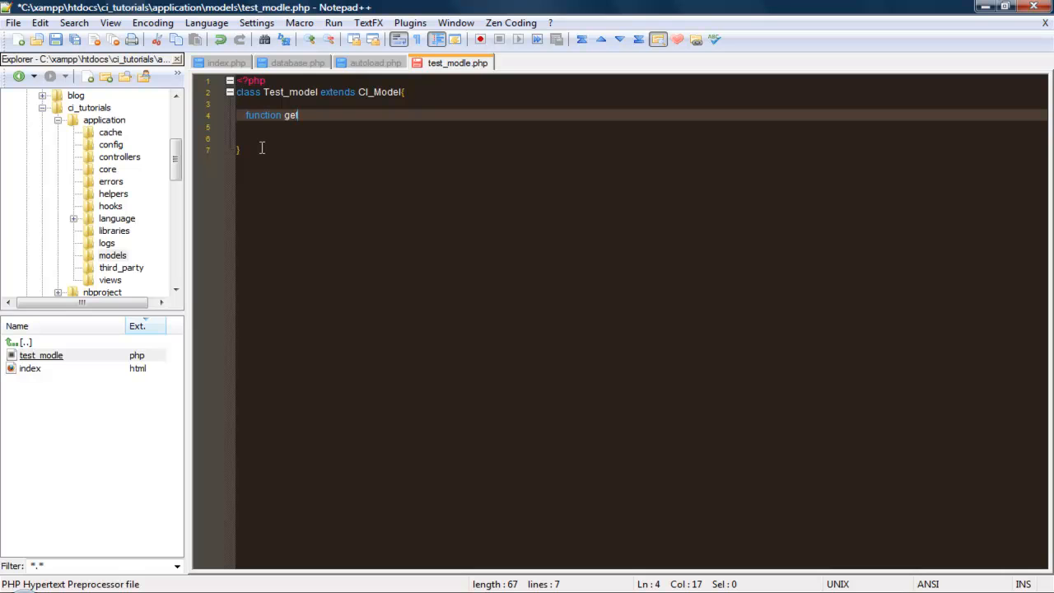
{"action": "type", "text": "_all"}
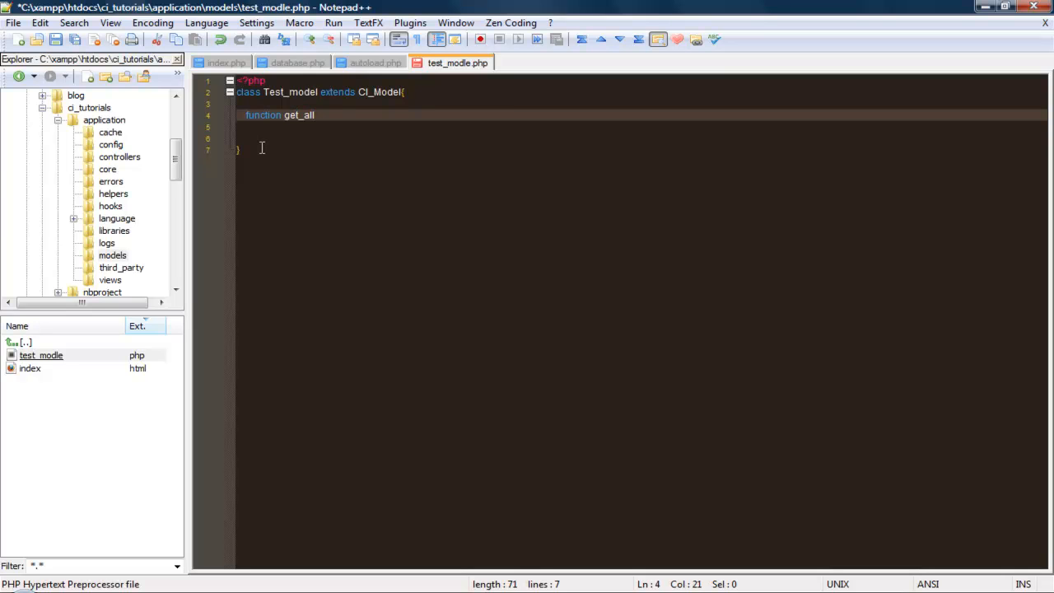
{"action": "type", "text": "_post"}
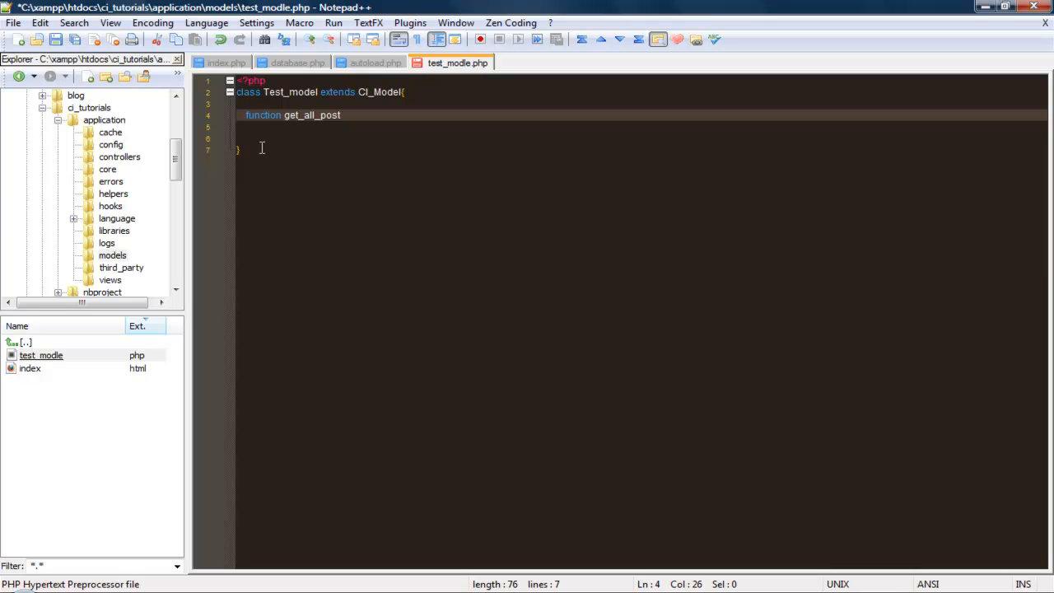
{"action": "type", "text": "(){"}
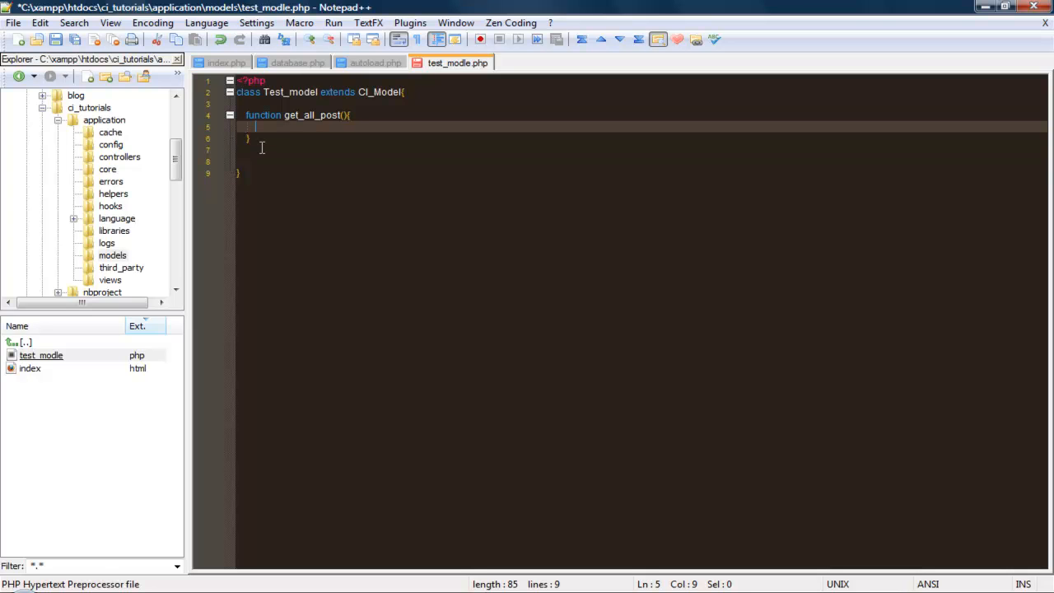
{"action": "mouse_move", "coordinate": [328, 96]}
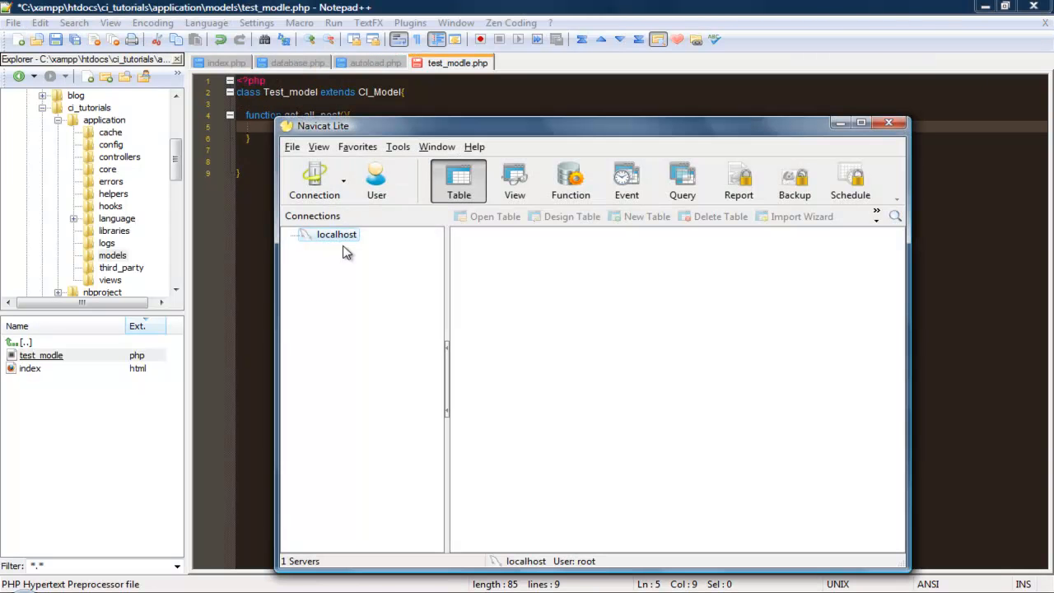
Connect to localhost and open the ci_tutorials posts table grid
{"action": "double_click", "coordinate": [336, 234]}
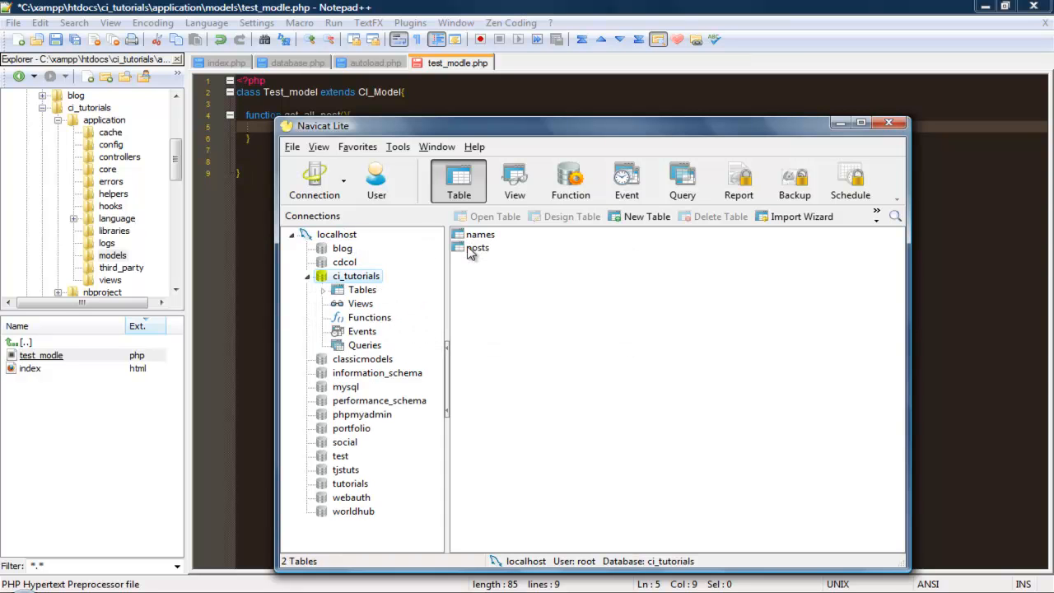
{"action": "double_click", "coordinate": [479, 248]}
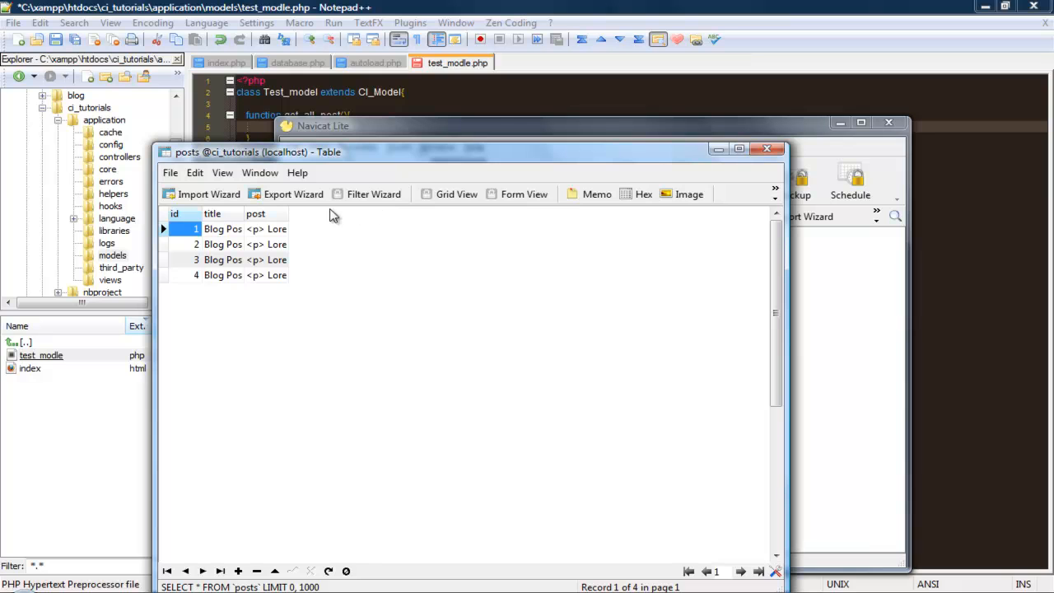
{"action": "mouse_move", "coordinate": [290, 218]}
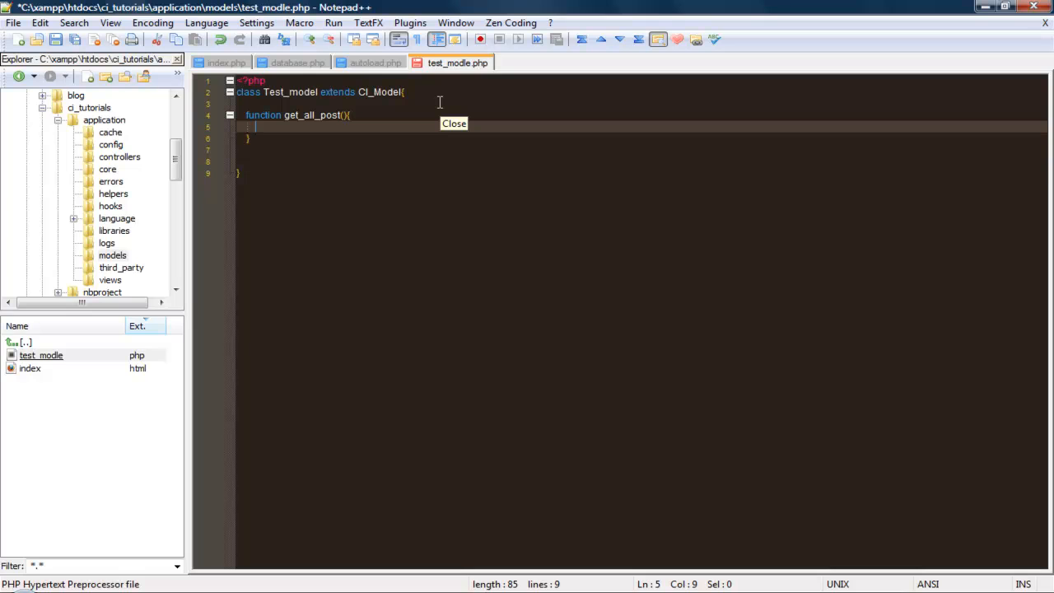
Write $query = $this->db->query("SELECT * FROM posts"); in get_all_post
{"action": "type", "text": "$"}
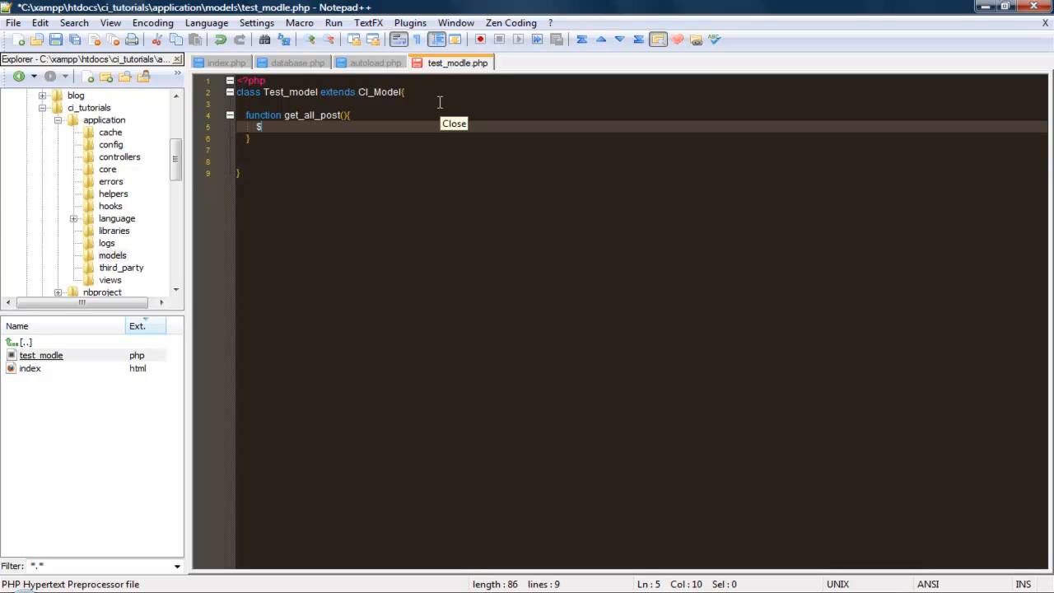
{"action": "type", "text": "query"}
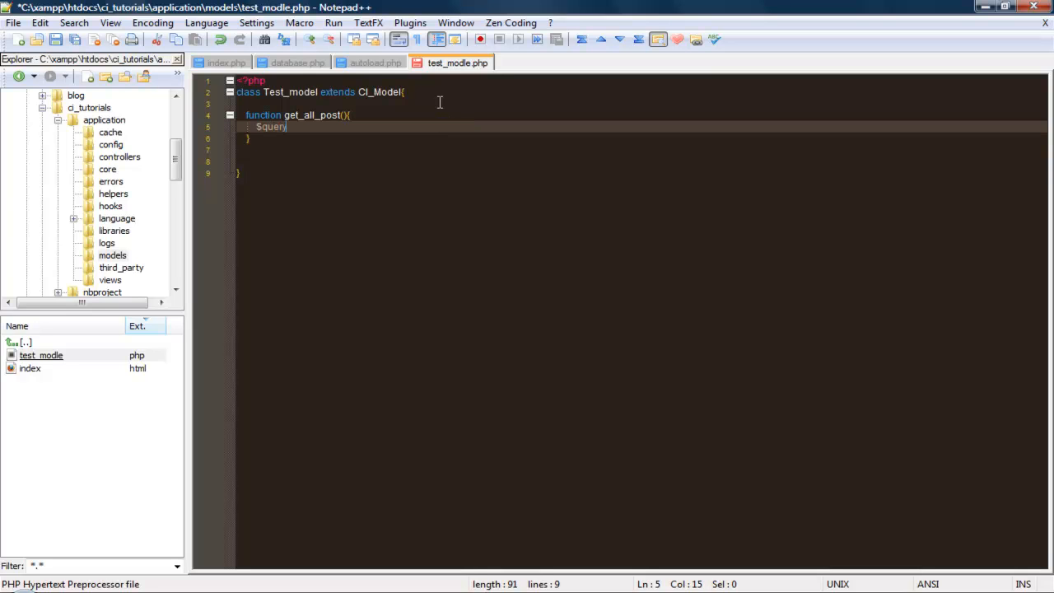
{"action": "type", "text": "= $"}
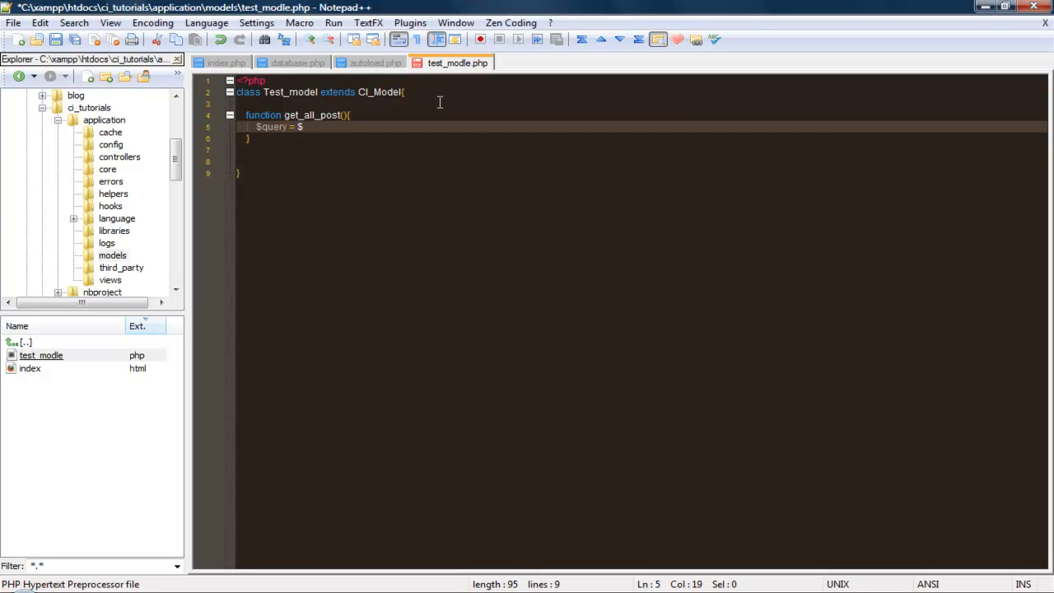
{"action": "type", "text": "this->"}
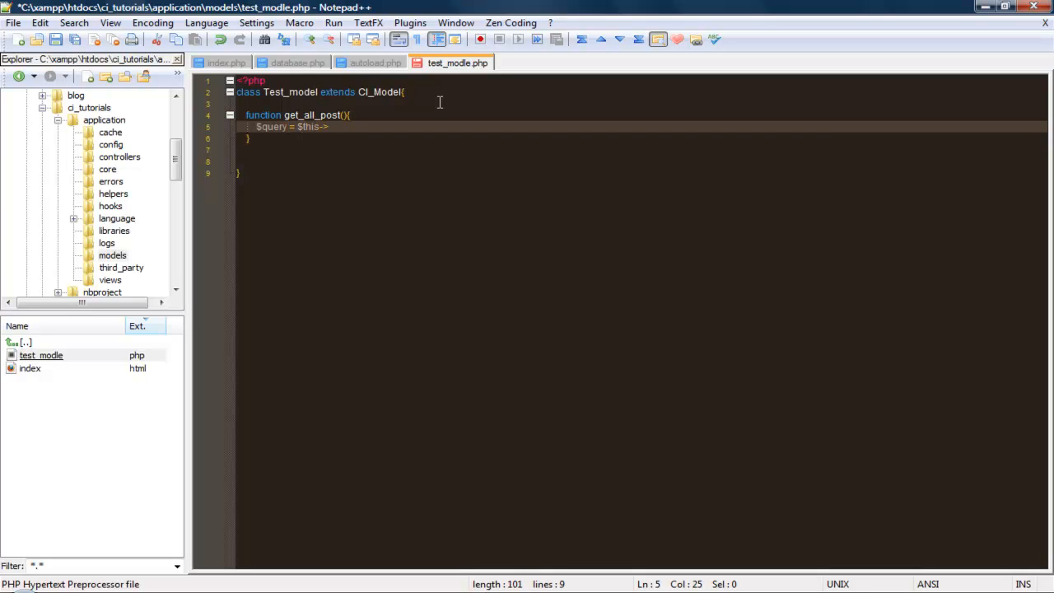
{"action": "type", "text": "db->"}
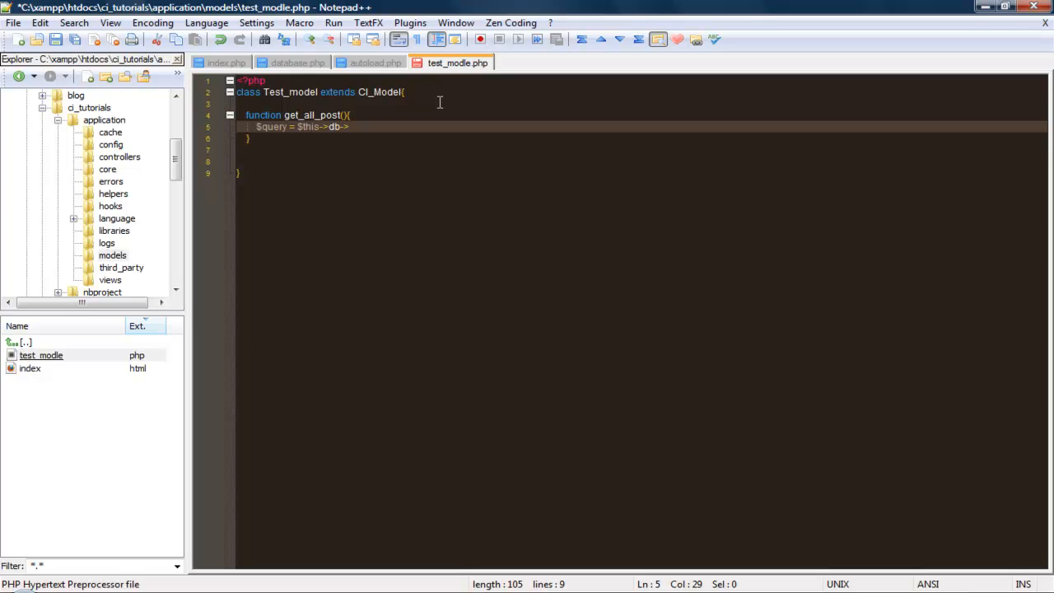
{"action": "type", "text": "query"}
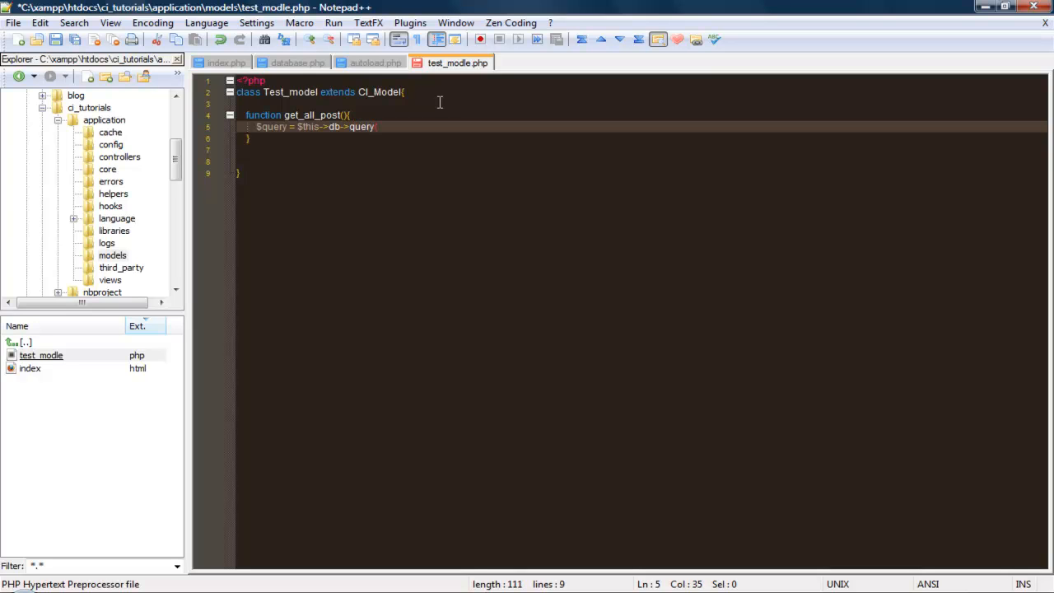
{"action": "type", "text": "(\"SE"}
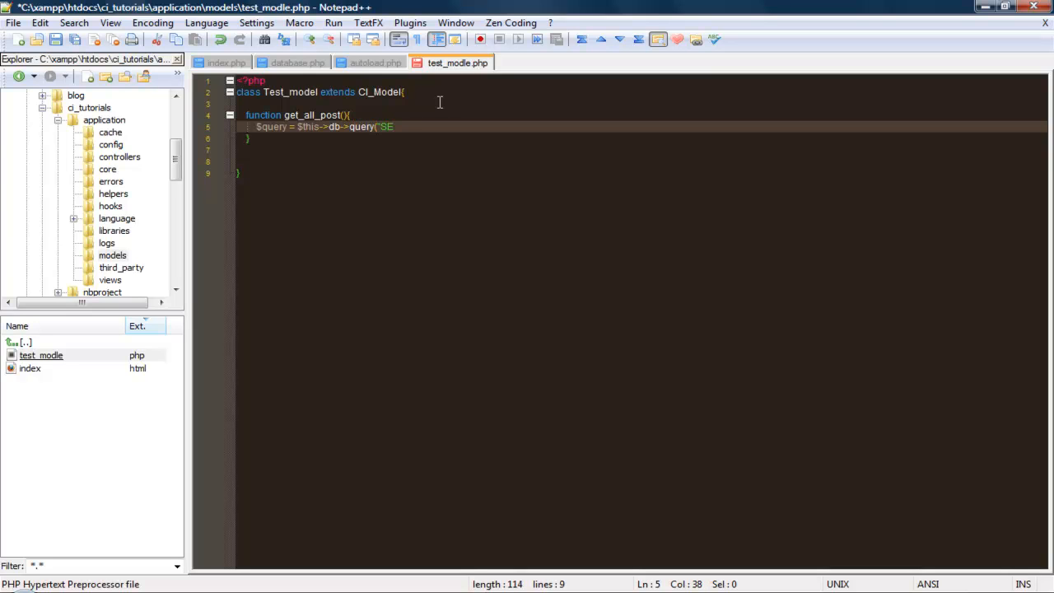
{"action": "type", "text": "LECT *"}
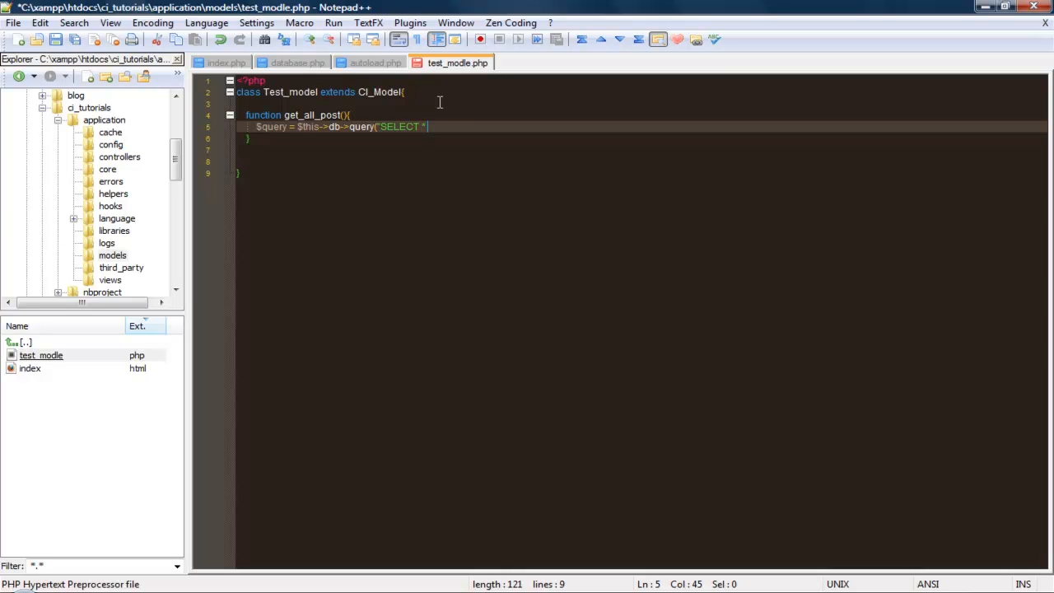
{"action": "type", "text": "FROM posi"}
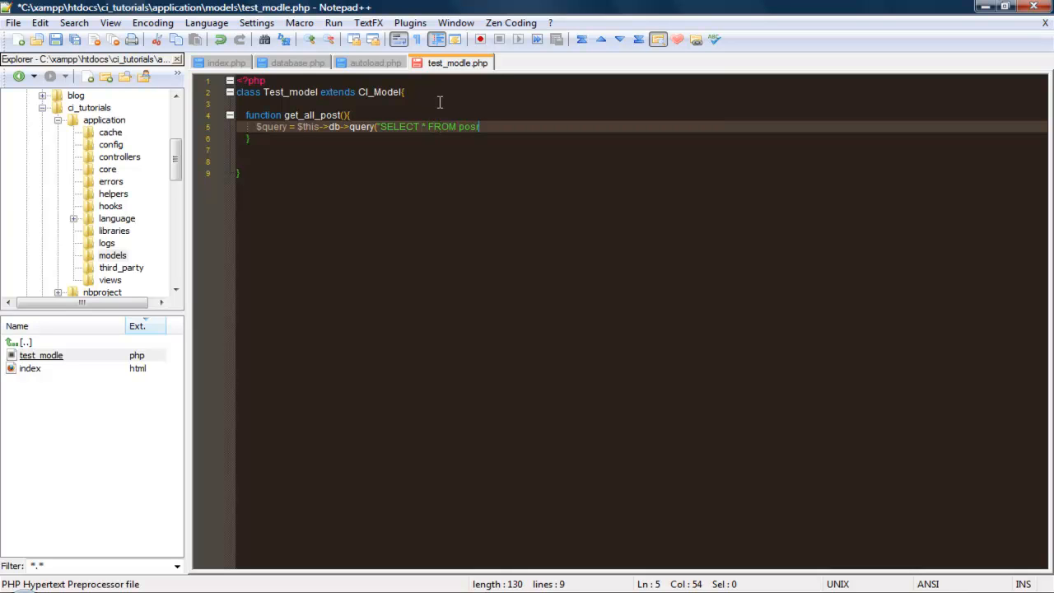
{"action": "type", "text": "s"}
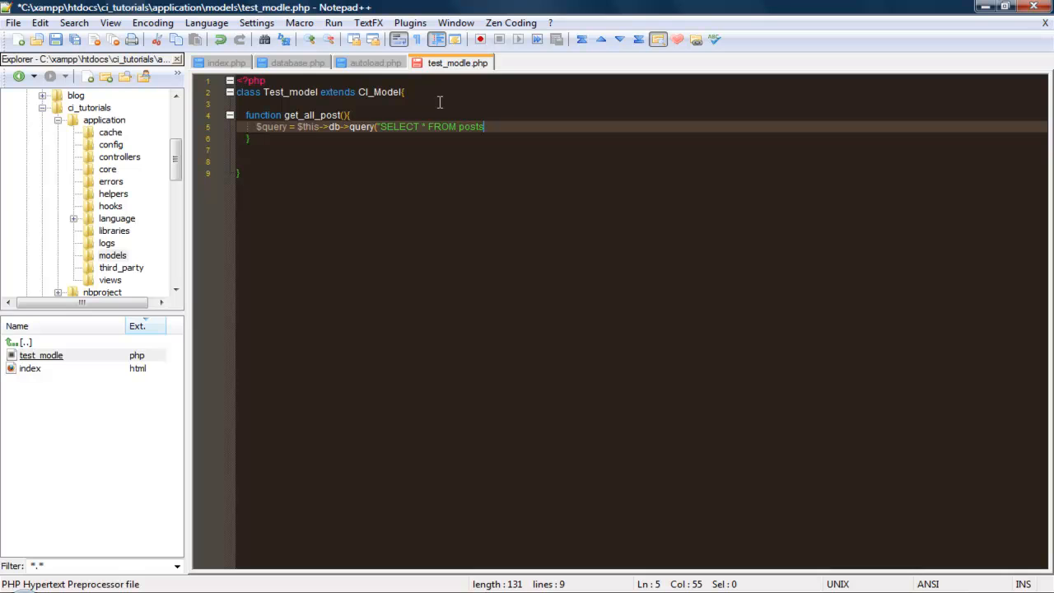
{"action": "type", "text": "\""}
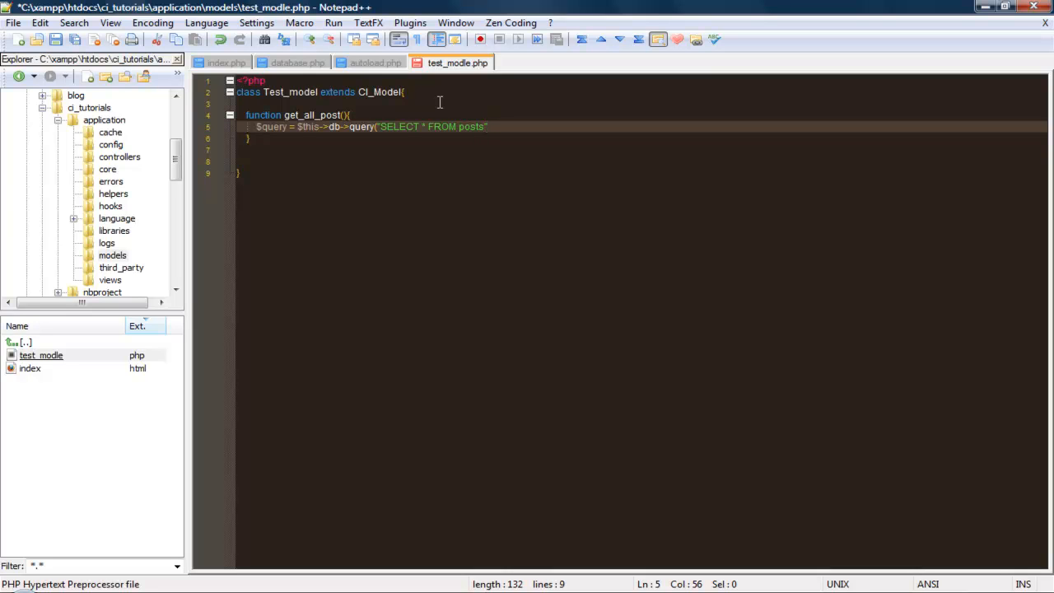
{"action": "type", "text": ");"}
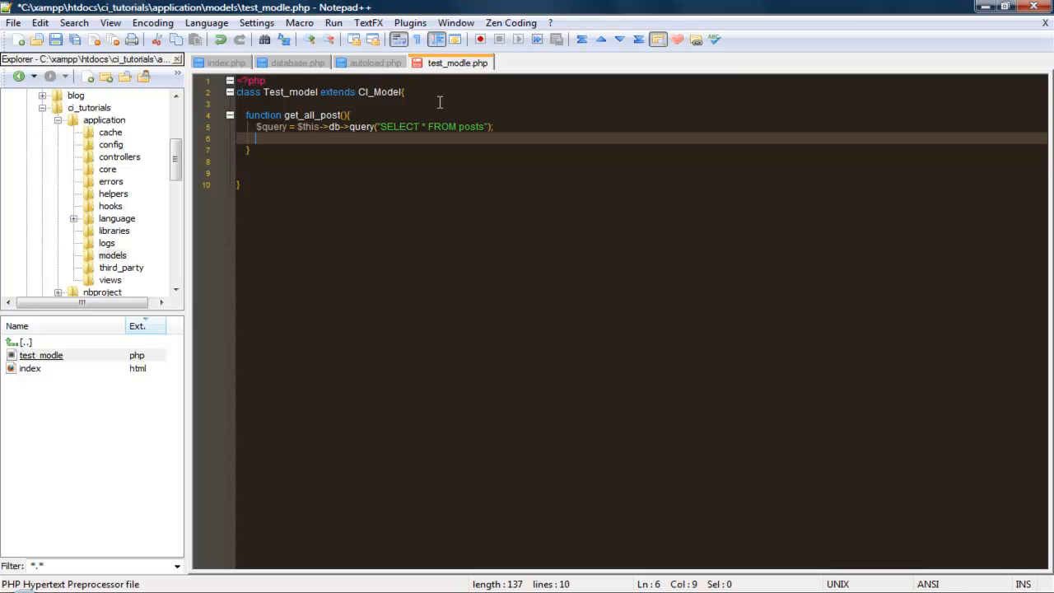
Add an if block checking $query->num_rows() > 0
{"action": "type", "text": "if"}
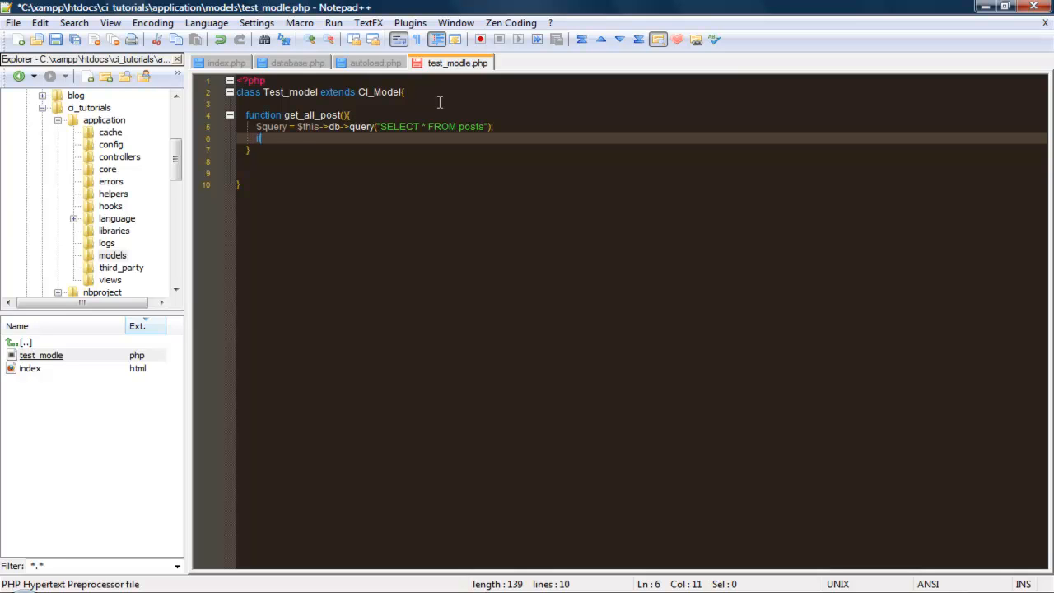
{"action": "type", "text": "f"}
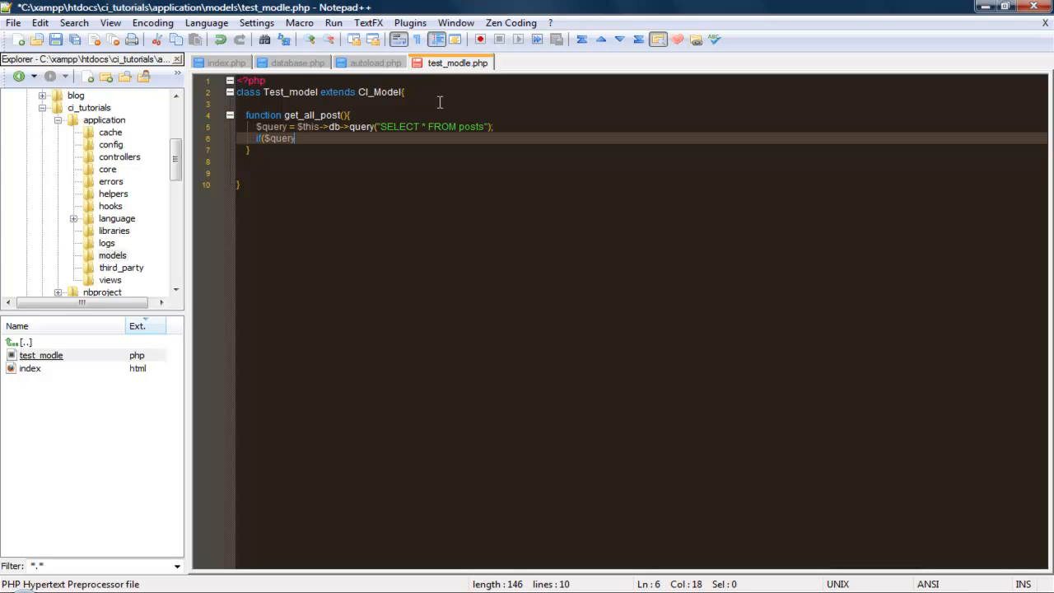
{"action": "type", "text": "->nu"}
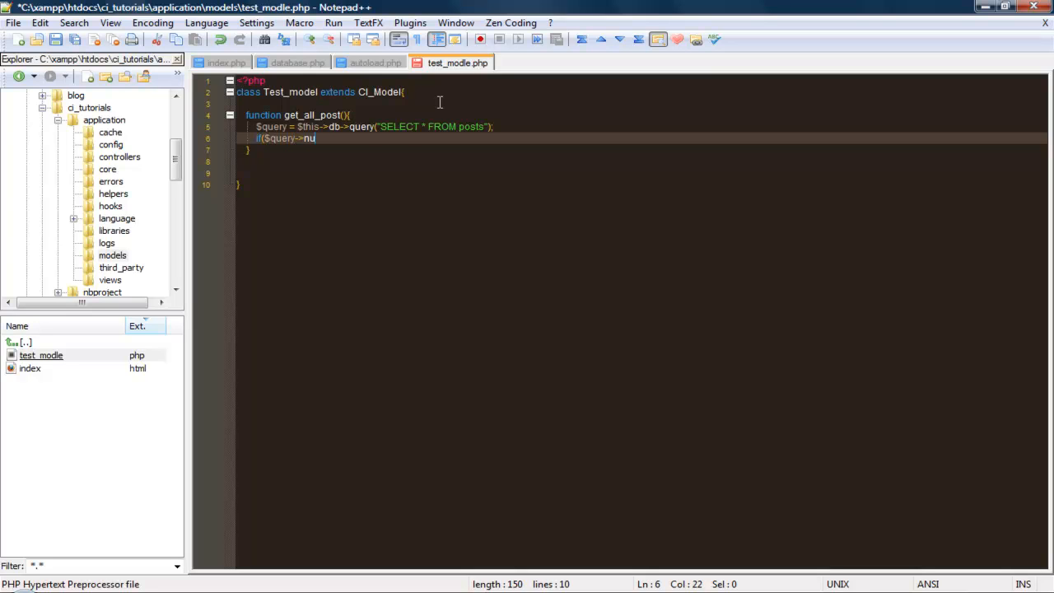
{"action": "type", "text": "m_"}
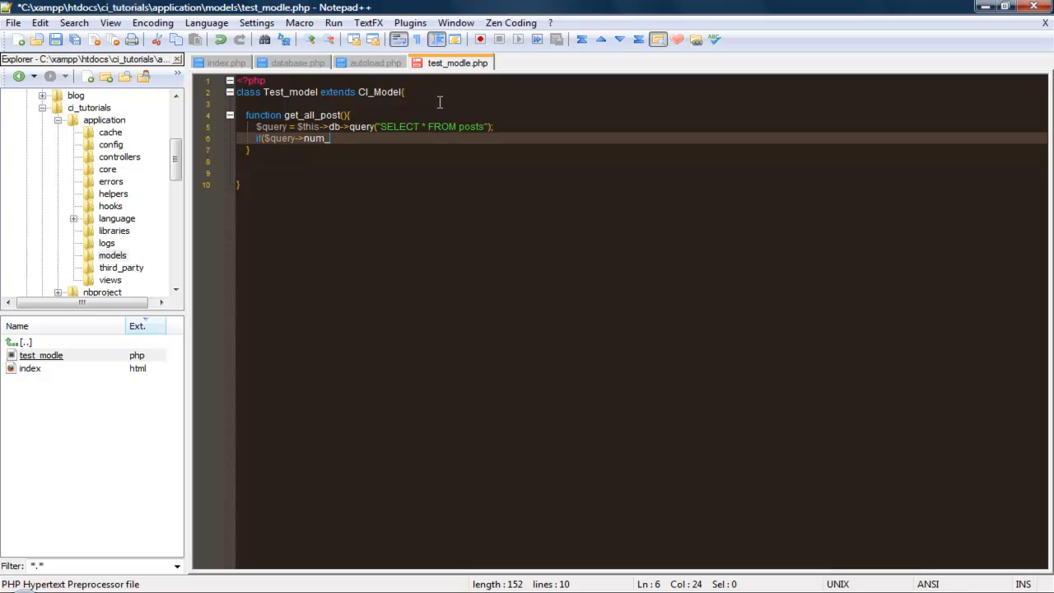
{"action": "type", "text": "row"}
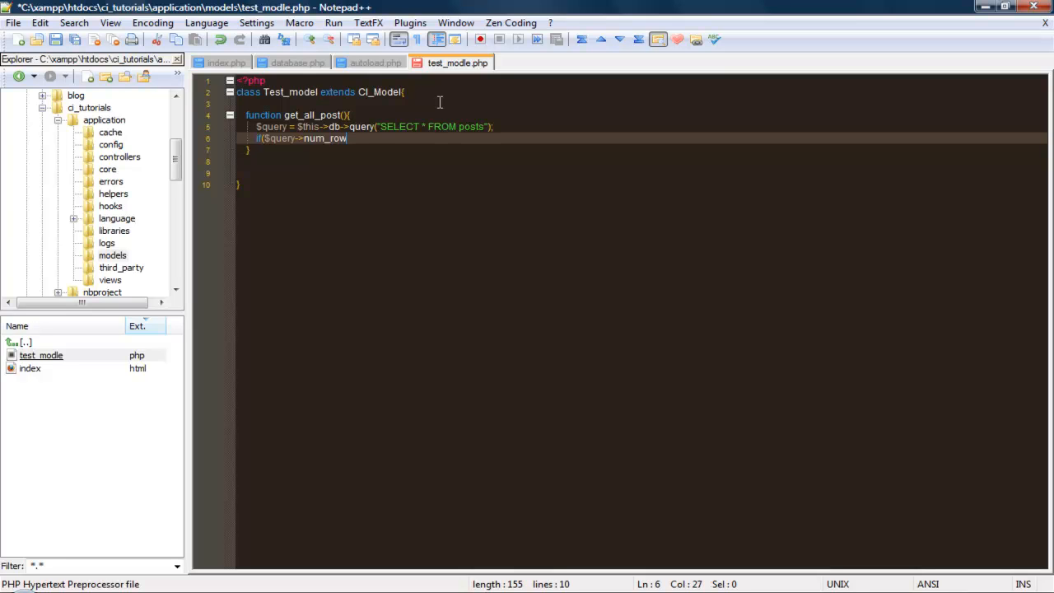
{"action": "type", "text": "s()"}
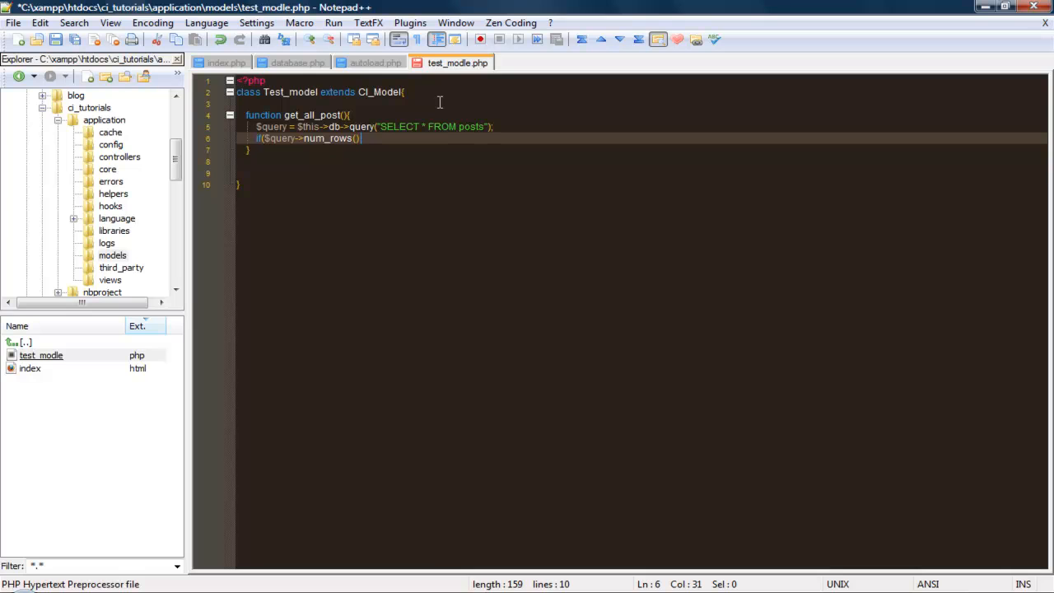
{"action": "type", "text": ">"}
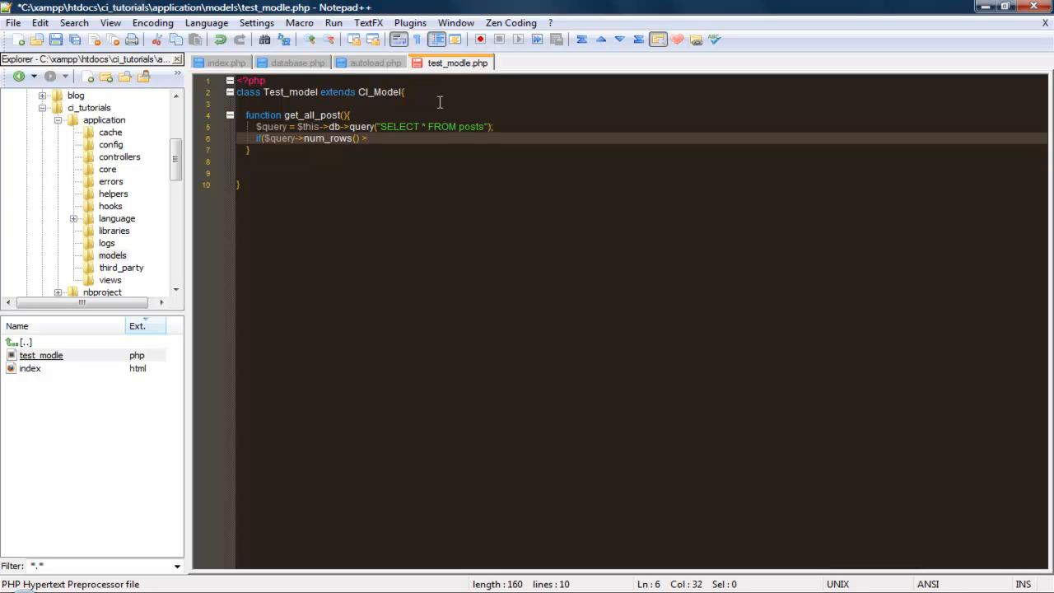
{"action": "type", "text": "0){"}
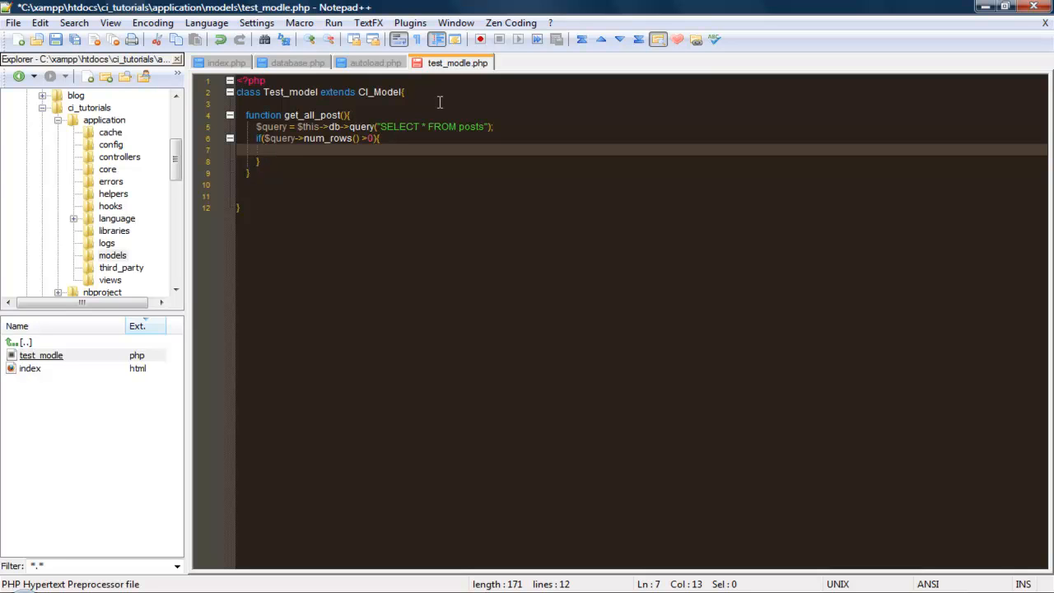
Start a foreach loop over $query->result() as $row
{"action": "type", "text": "foreach($"}
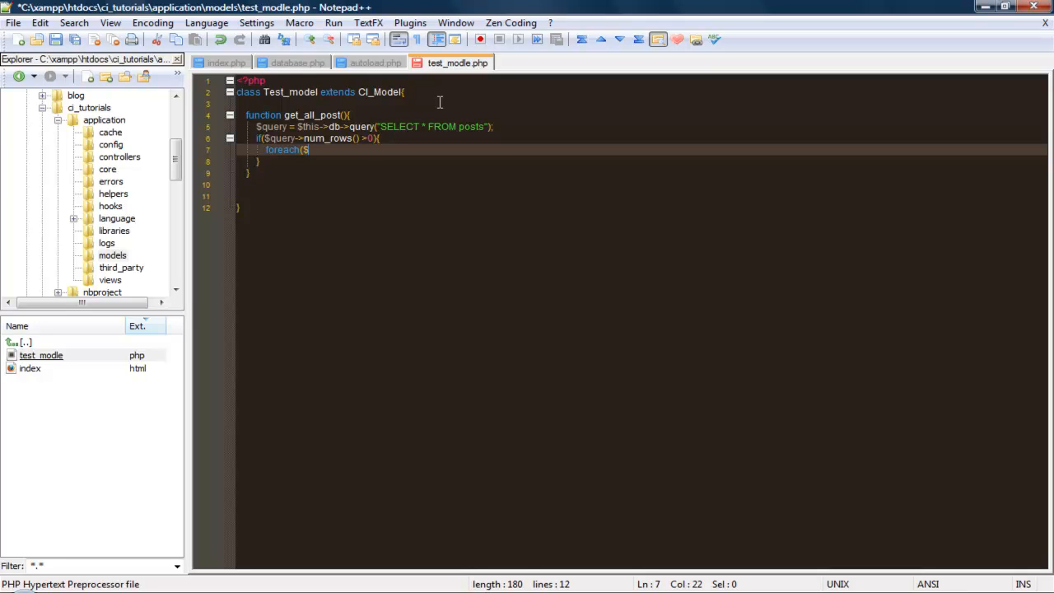
{"action": "type", "text": "query->"}
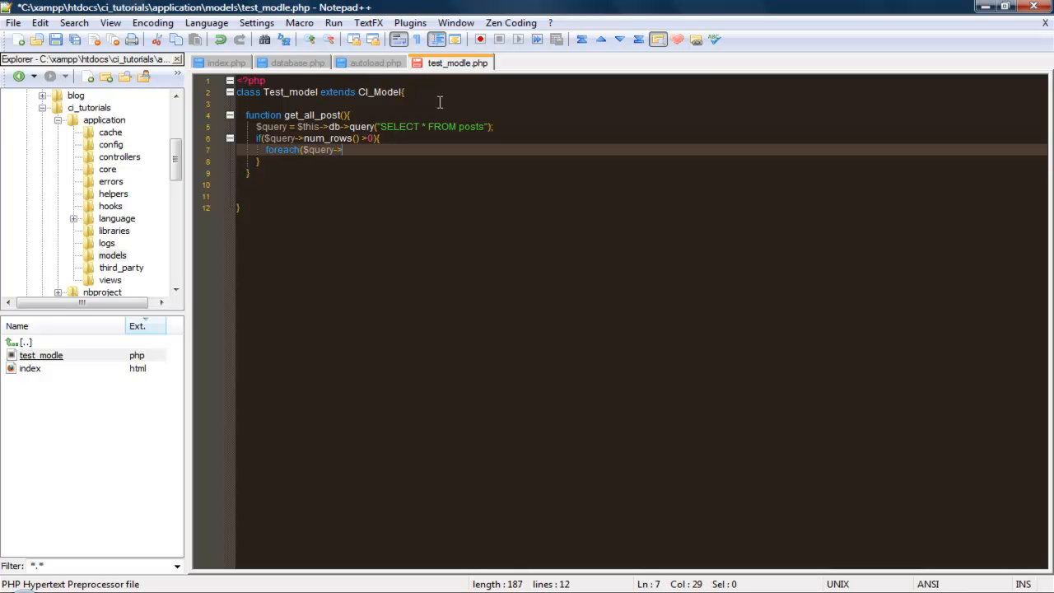
{"action": "type", "text": "re"}
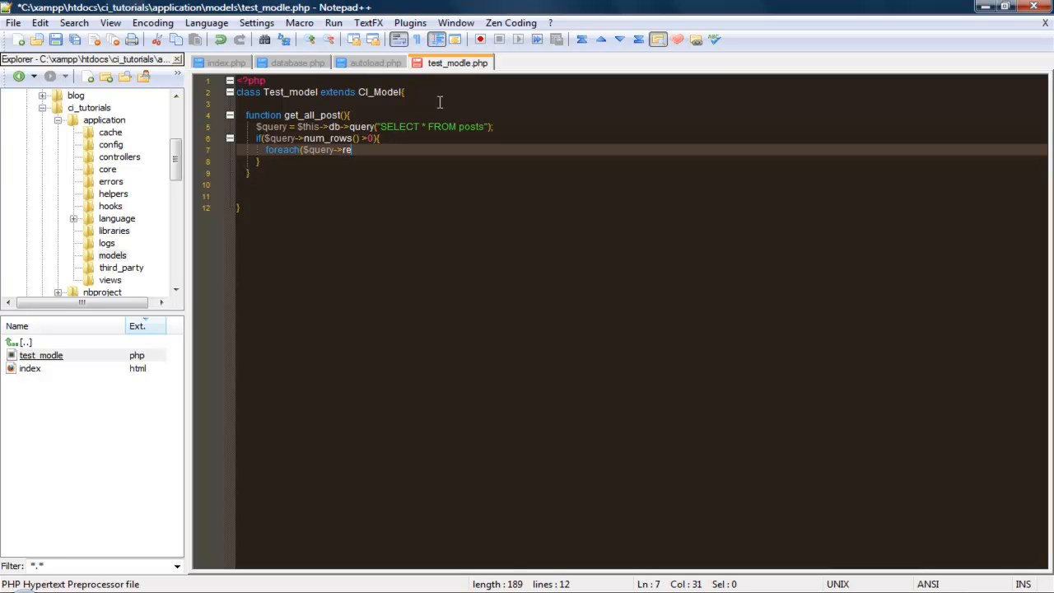
{"action": "type", "text": "s"}
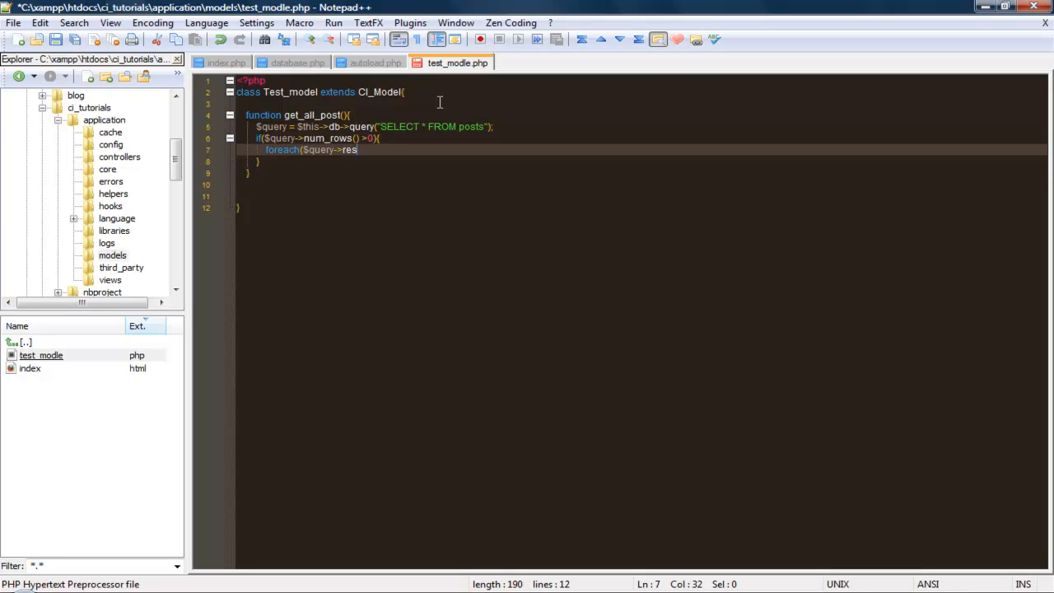
{"action": "type", "text": "ult()"}
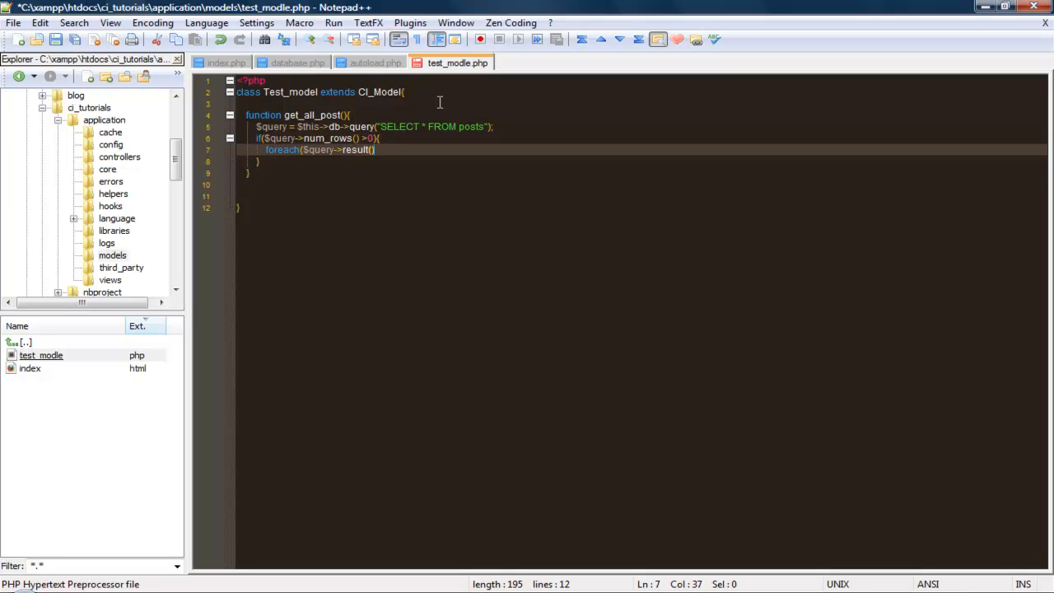
{"action": "type", "text": "as$"}
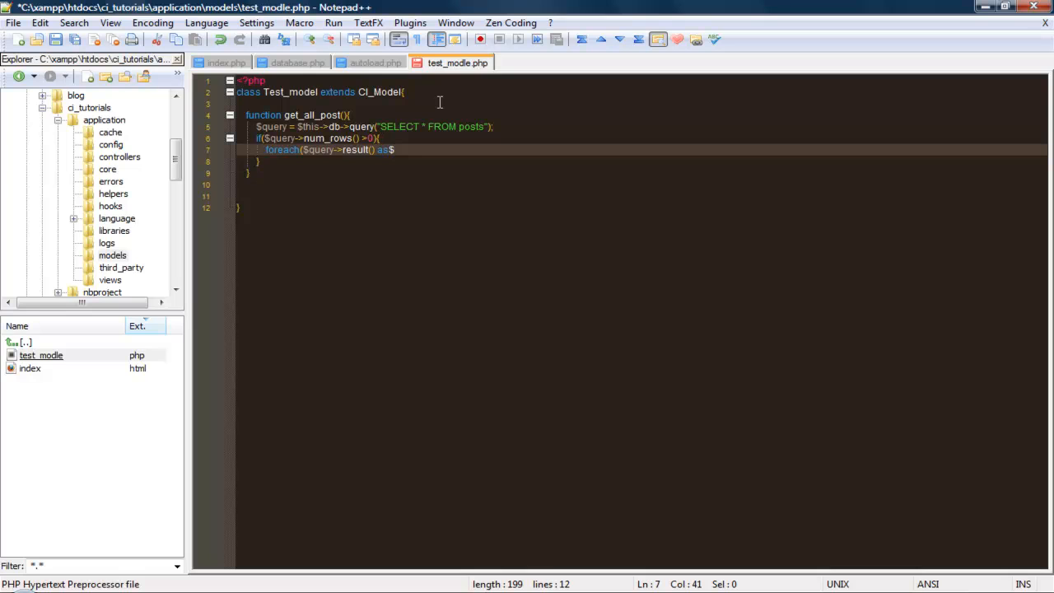
{"action": "type", "text": "row"}
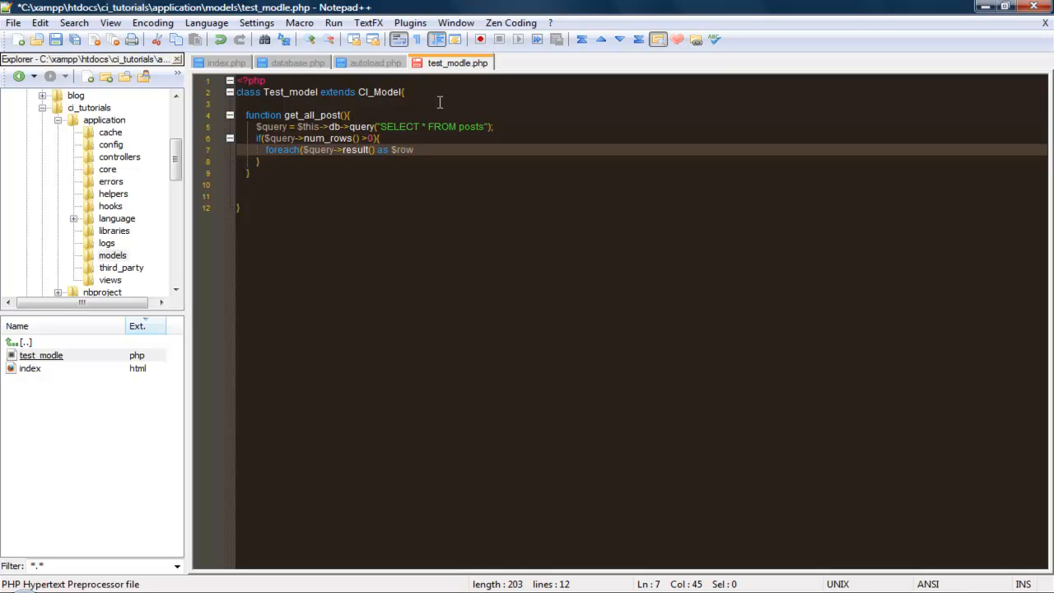
{"action": "type", "text": "{"}
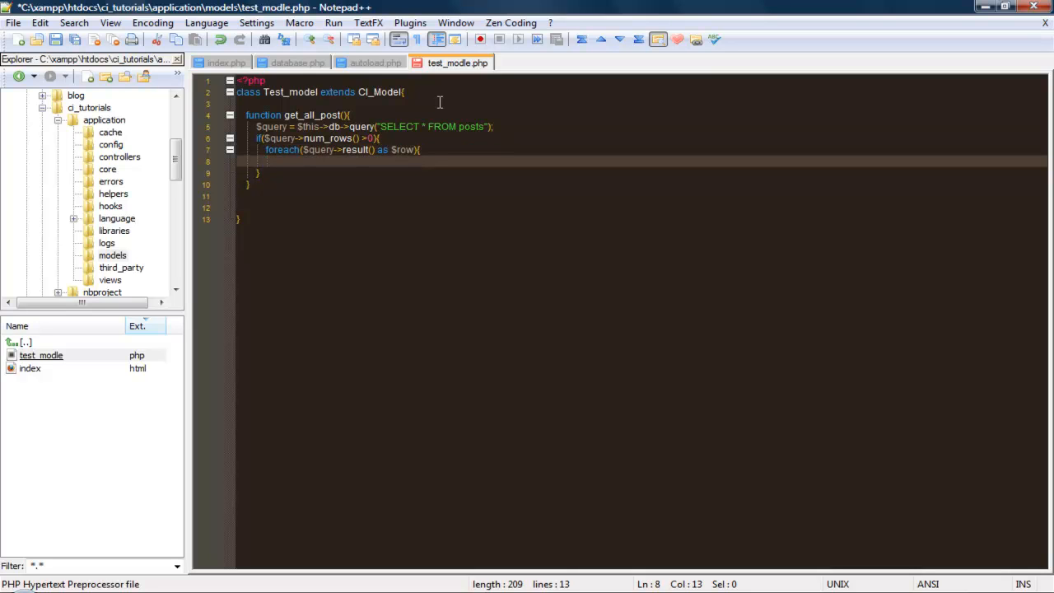
Append each row to the array with $data[] = $row and close the loop
{"action": "type", "text": "$data"}
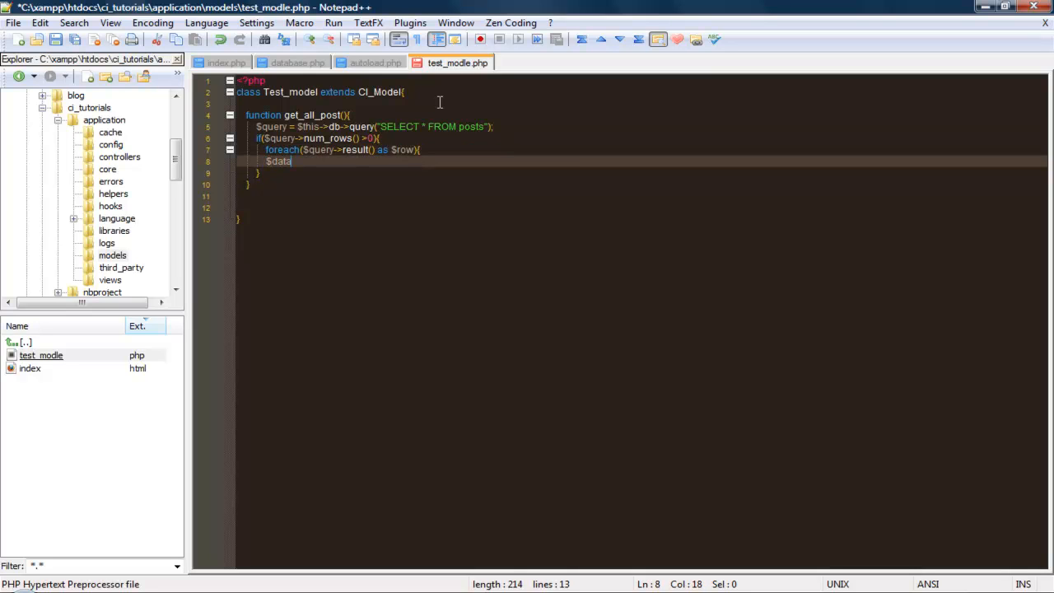
{"action": "type", "text": "[]"}
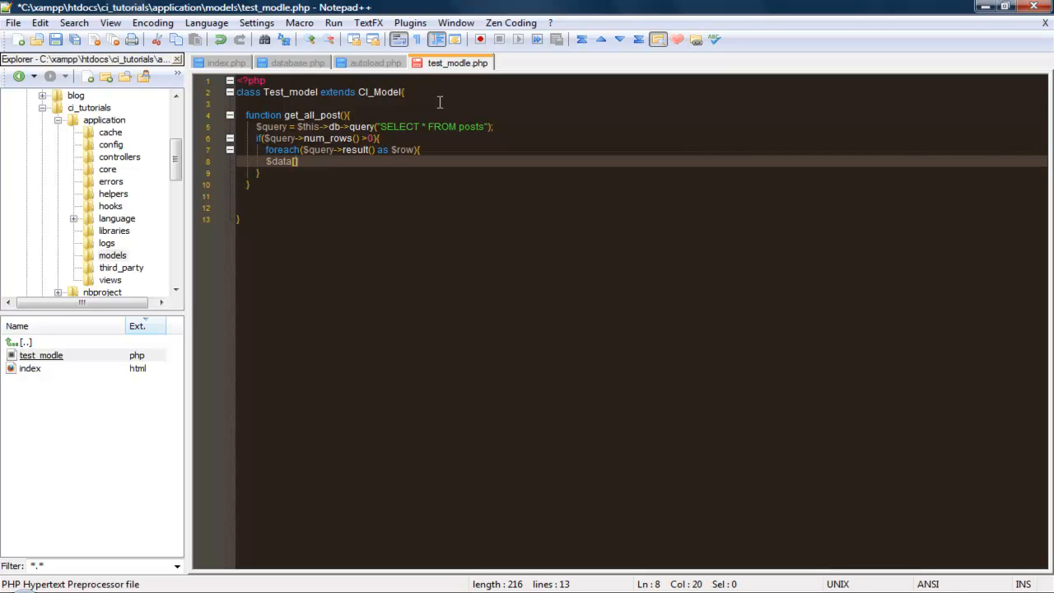
{"action": "type", "text": "="}
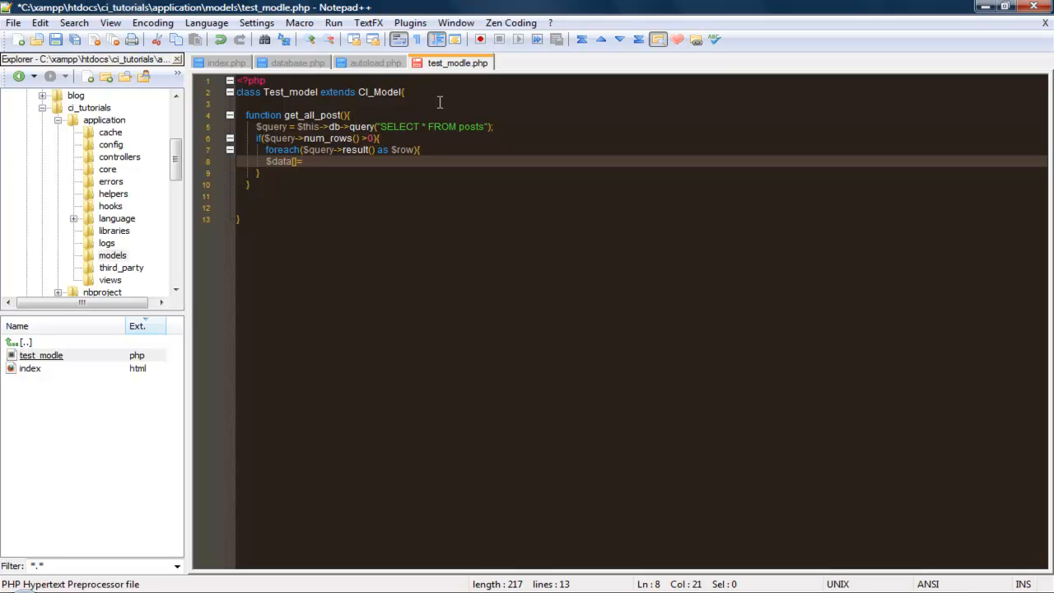
{"action": "type", "text": "$row"}
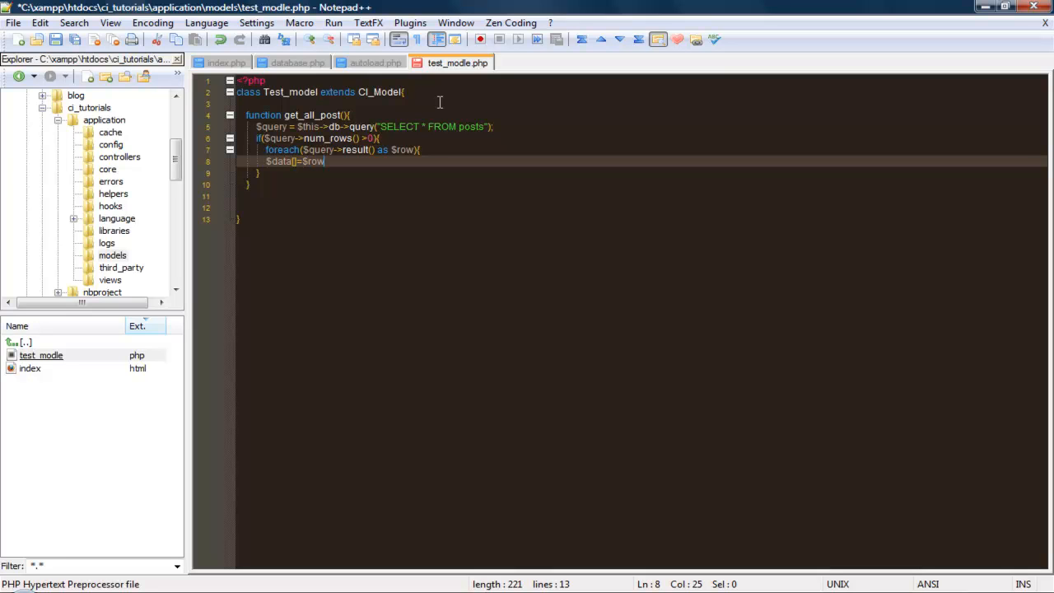
{"action": "type", "text": "]"}
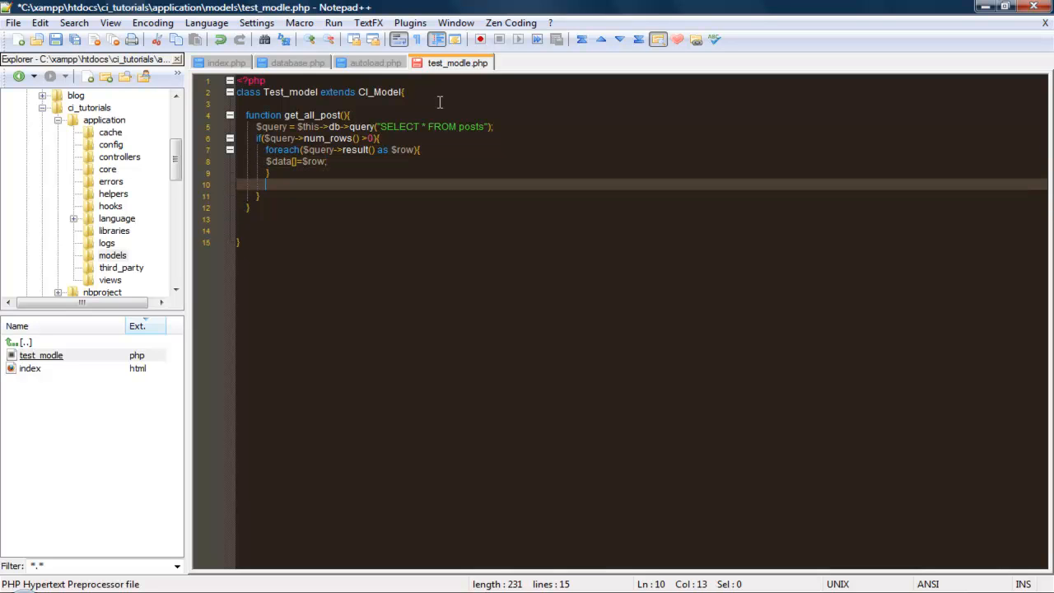
Add 'return $data;' below the foreach block in get_all_post
{"action": "type", "text": "re"}
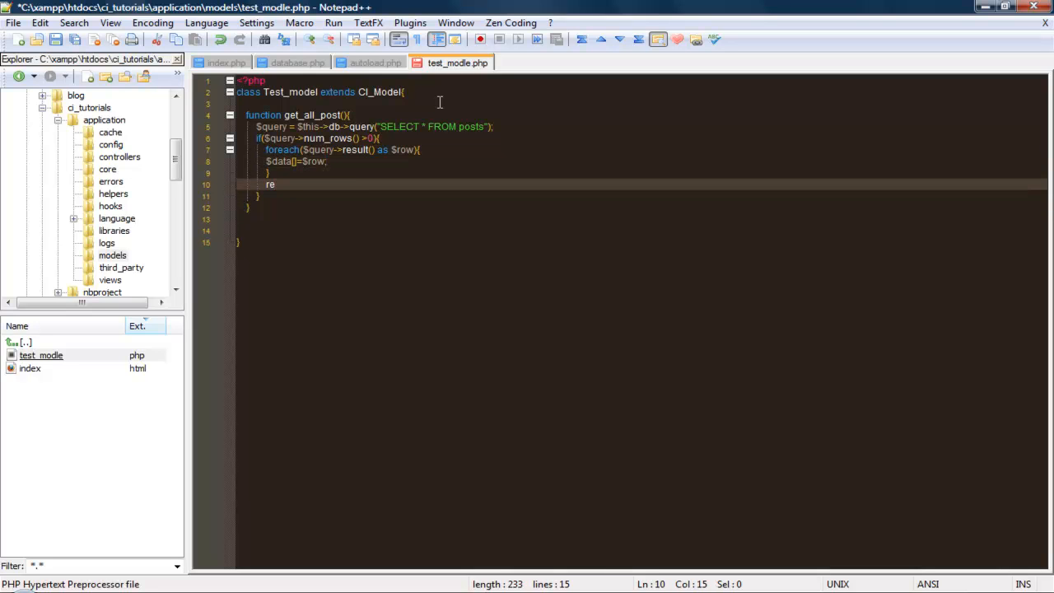
{"action": "type", "text": "turn"}
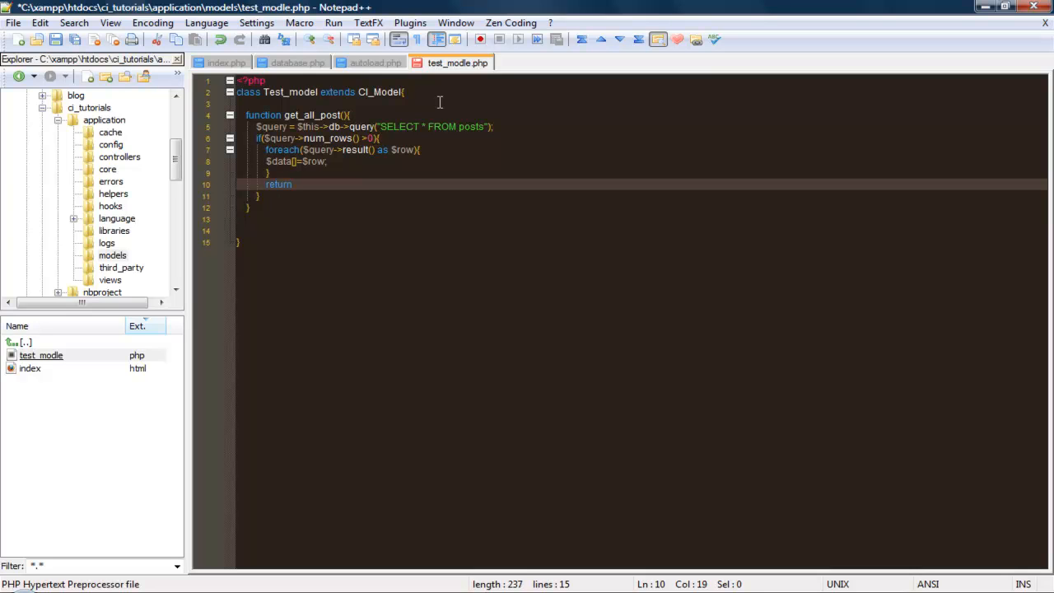
{"action": "type", "text": "$"}
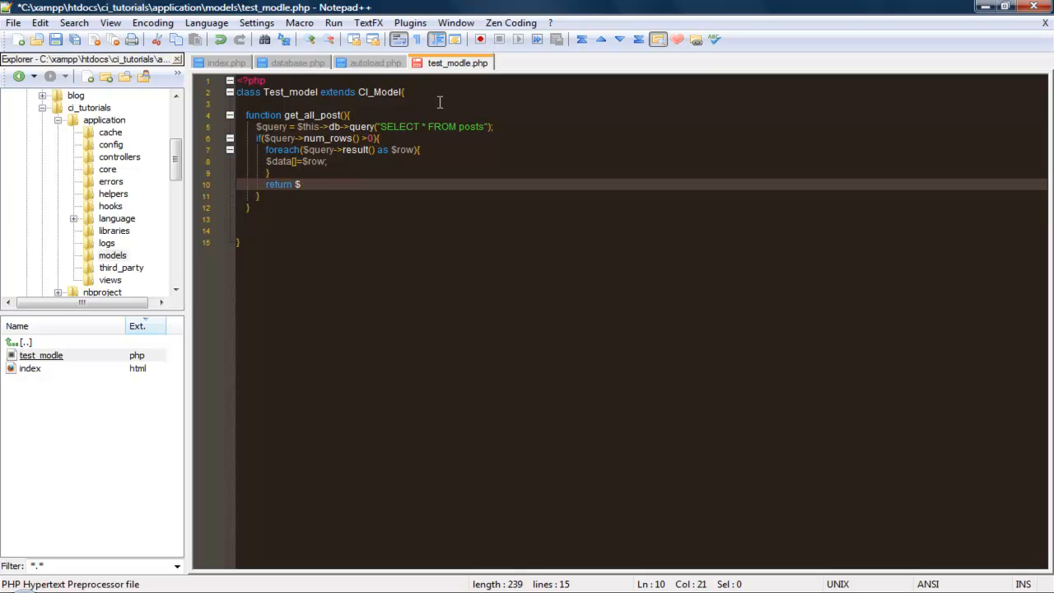
{"action": "type", "text": "data"}
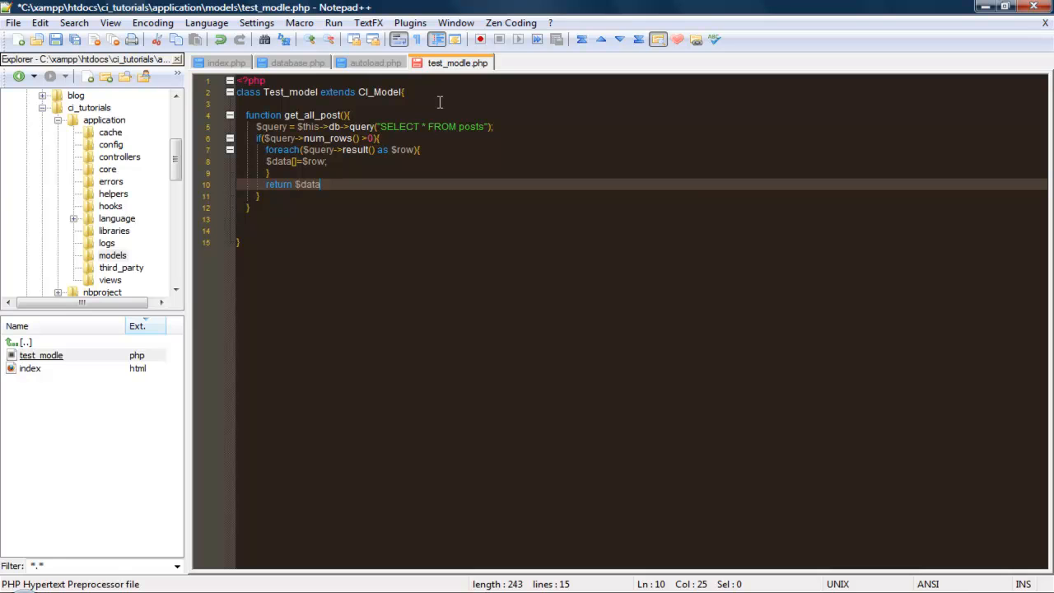
{"action": "type", "text": ";"}
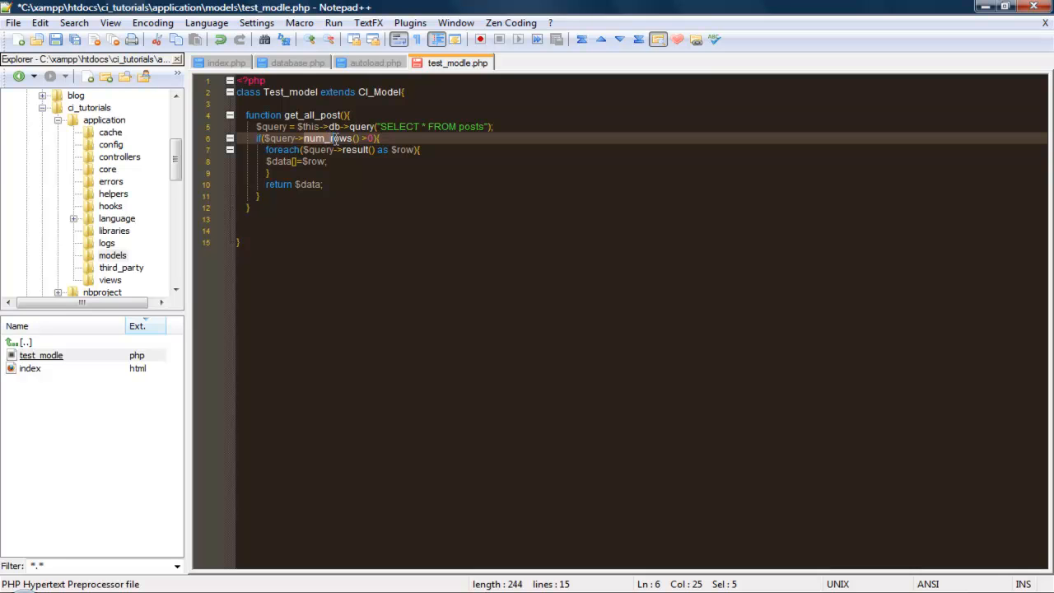
{"action": "key", "text": "shift+right"}
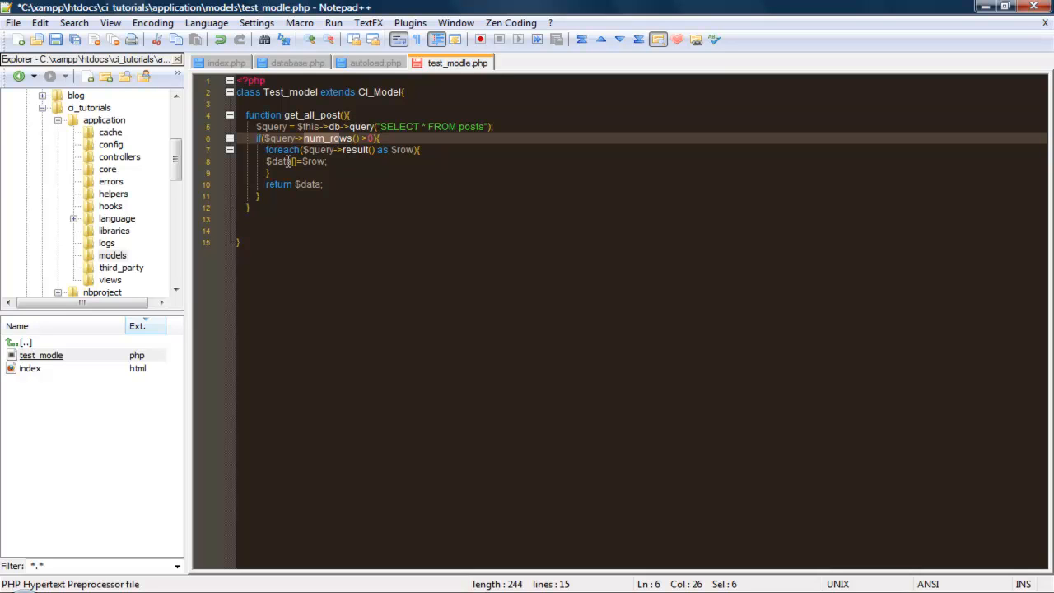
{"action": "left_click", "coordinate": [274, 161]}
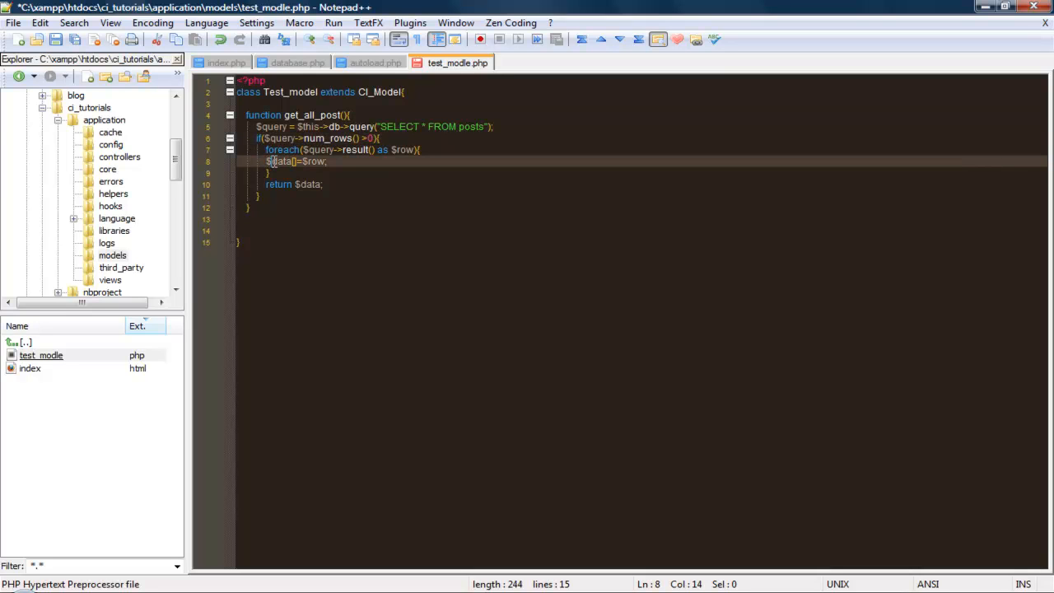
{"action": "double_click", "coordinate": [280, 162]}
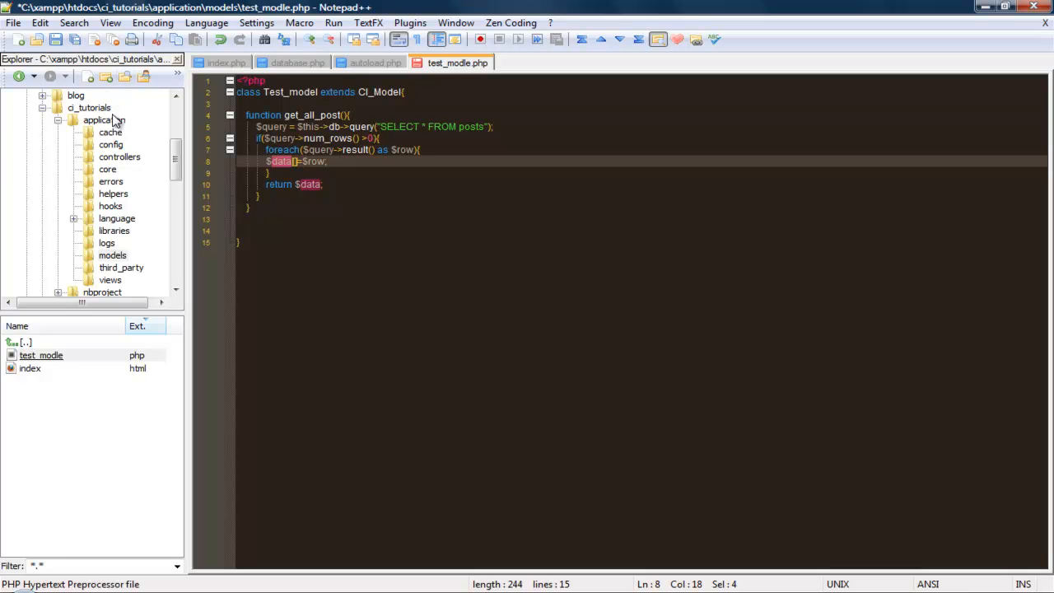
{"action": "mouse_move", "coordinate": [88, 138]}
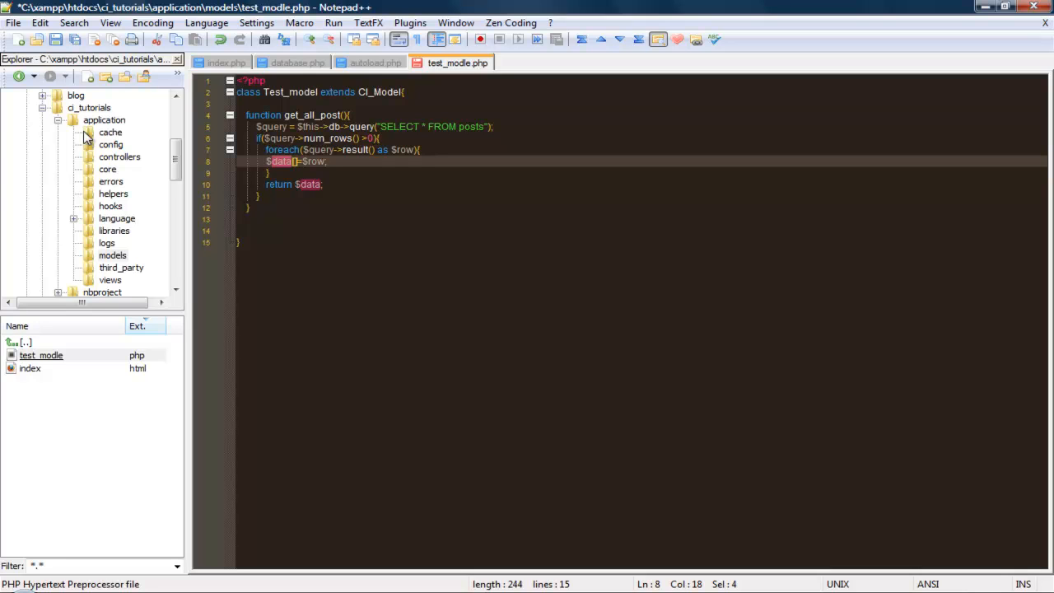
Open controllers/test.php, delete the otherpage function, and place the cursor inside index
{"action": "left_click", "coordinate": [119, 156]}
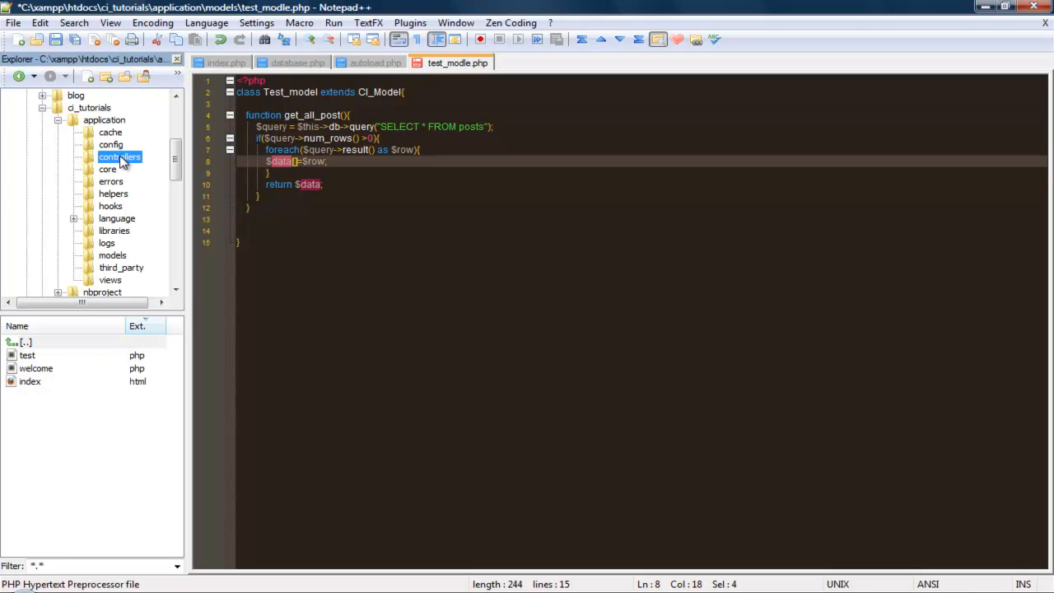
{"action": "double_click", "coordinate": [27, 355]}
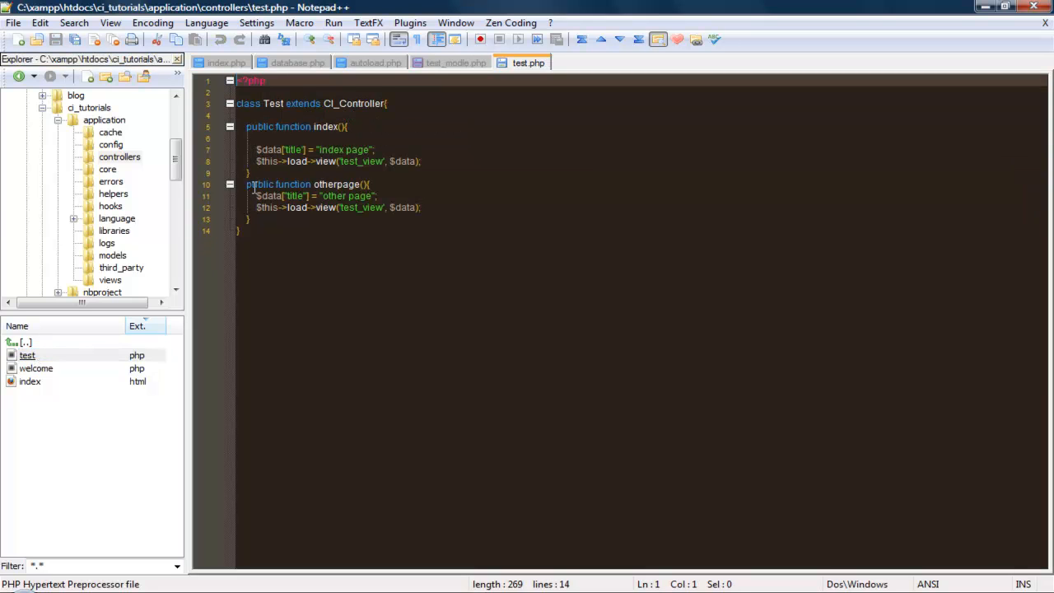
{"action": "left_click_drag", "start_coordinate": [246, 184], "coordinate": [255, 218]}
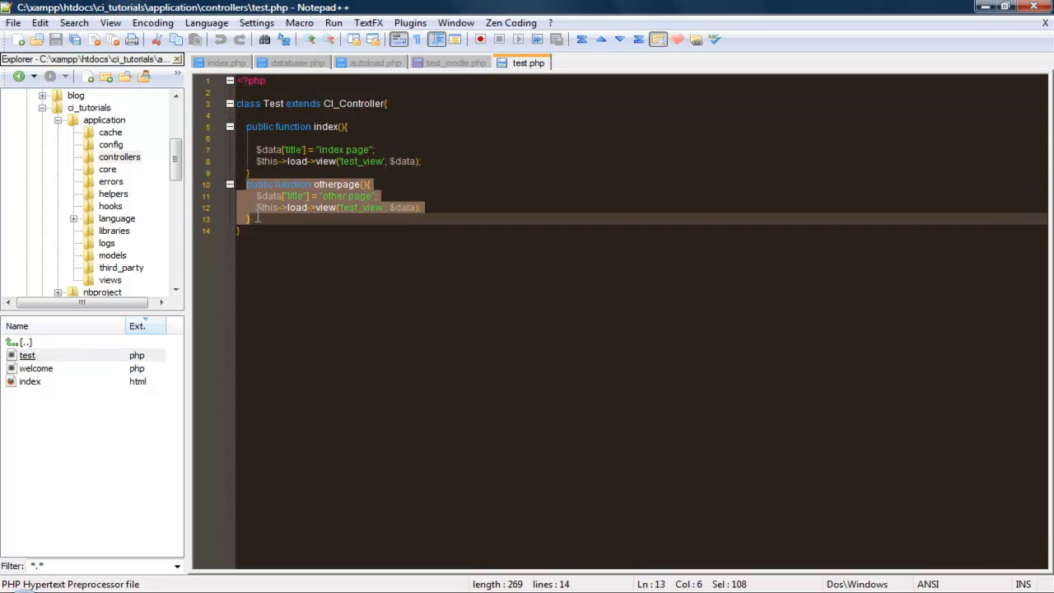
{"action": "key", "text": "Delete"}
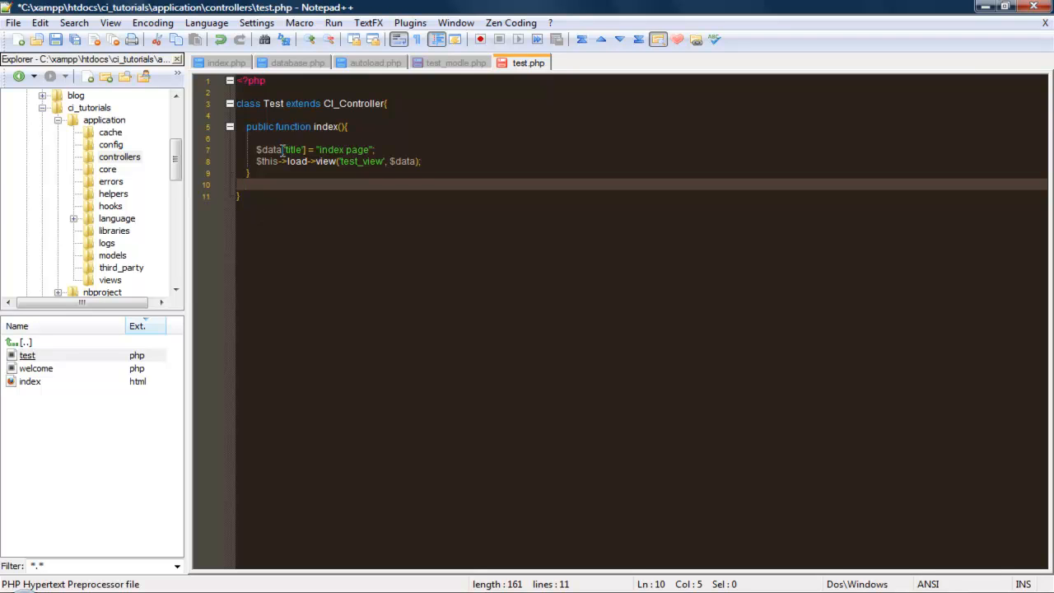
{"action": "left_click", "coordinate": [260, 137]}
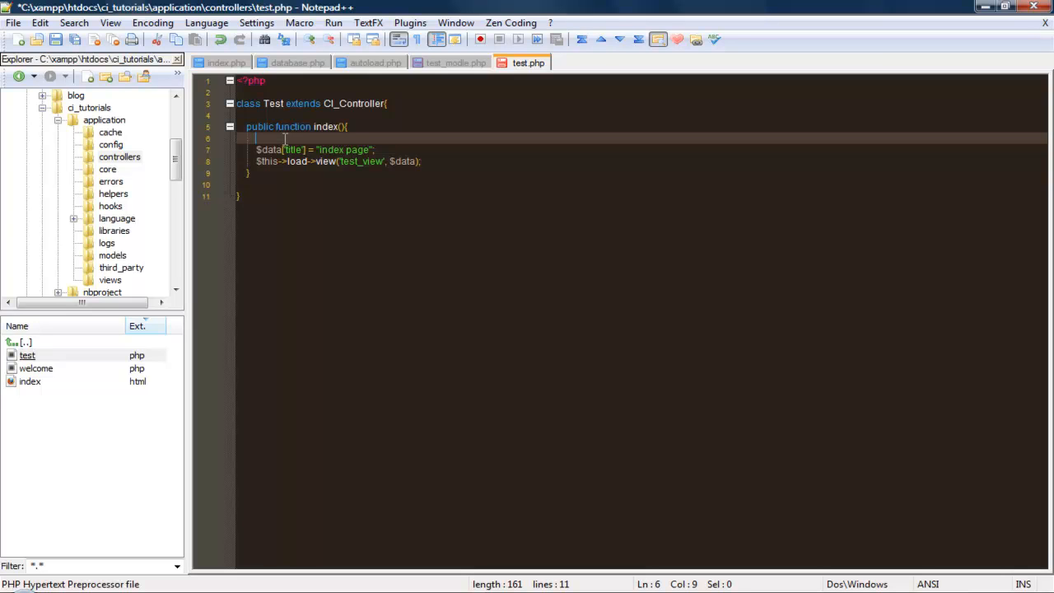
Add $this->load->model('test_model'); inside the index function
{"action": "type", "text": "$this->"}
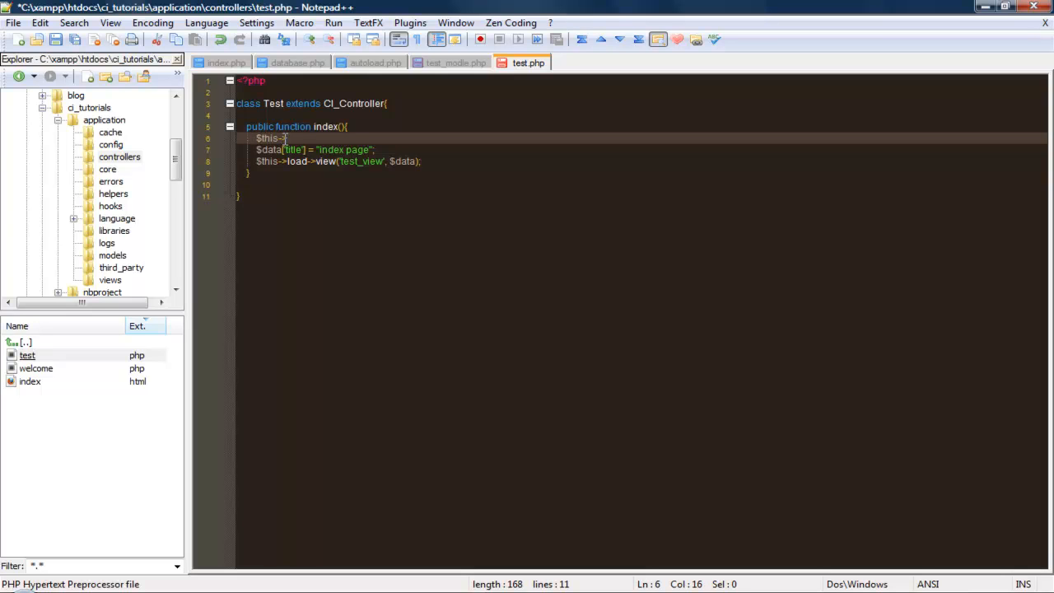
{"action": "type", "text": "load->"}
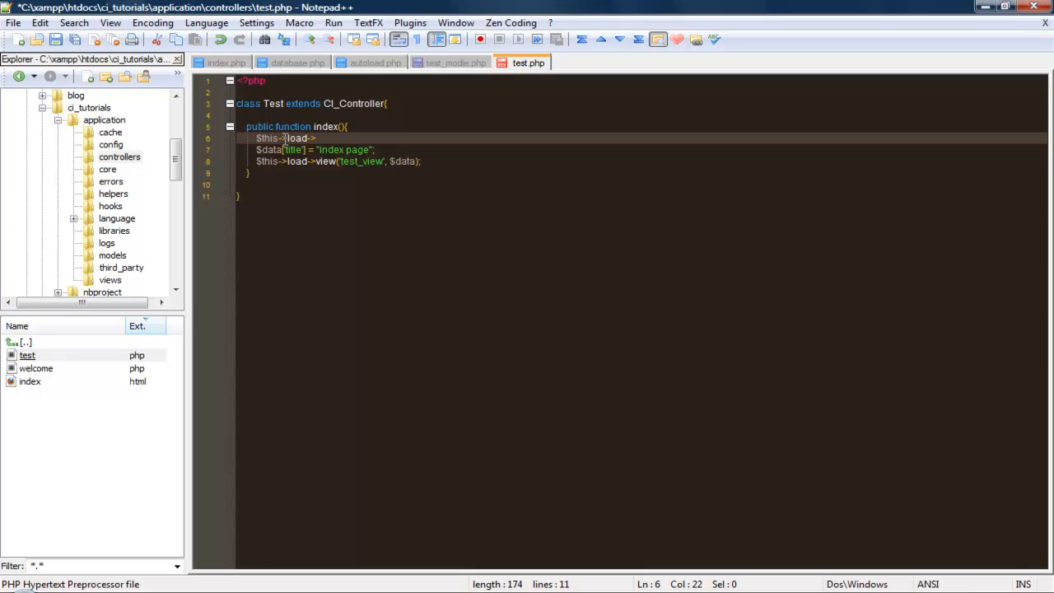
{"action": "type", "text": "mod"}
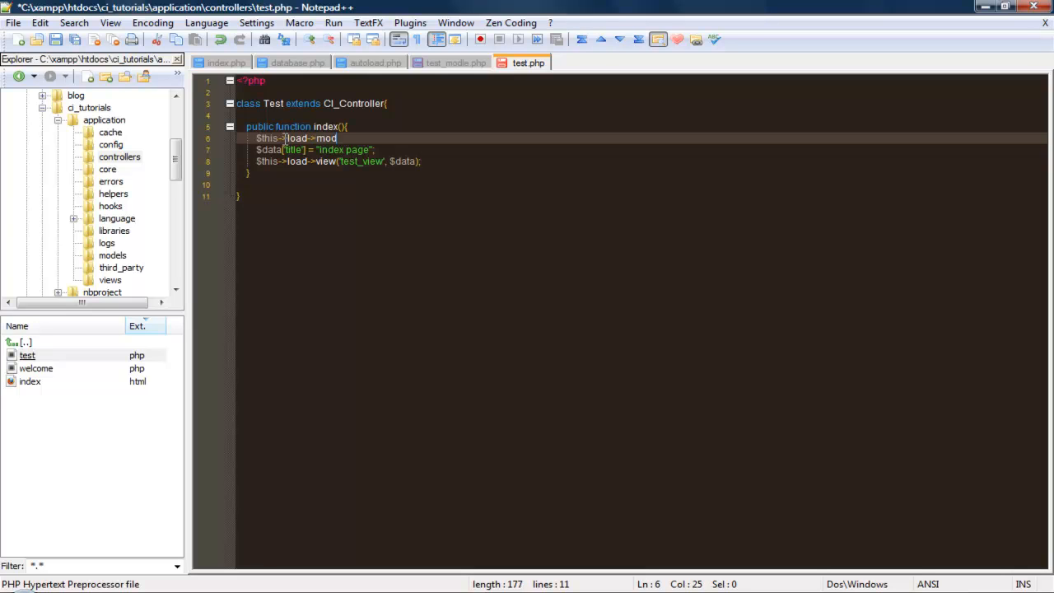
{"action": "type", "text": "e("}
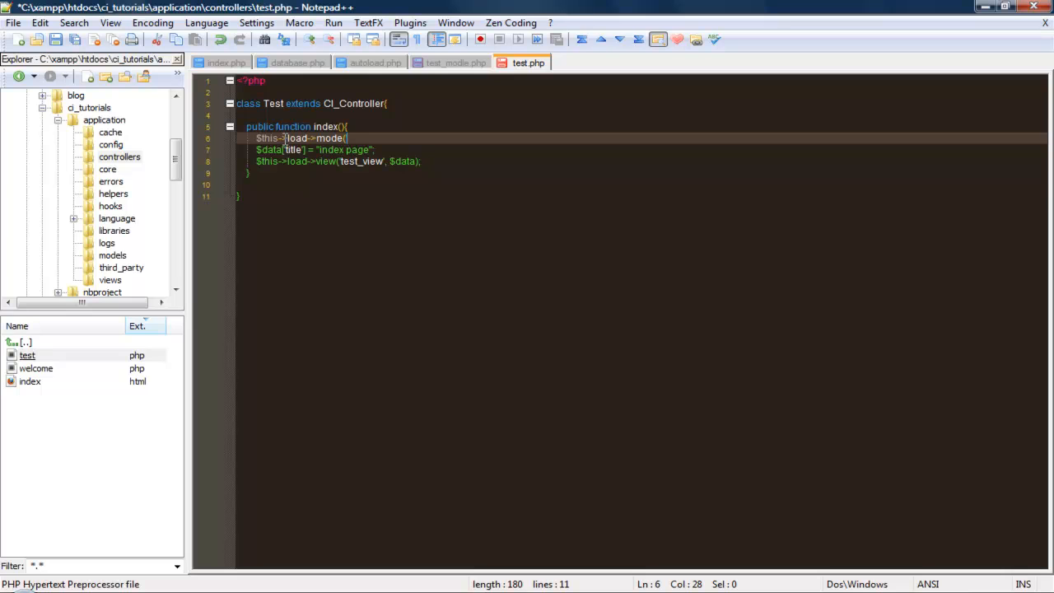
{"action": "type", "text": "test_modle"}
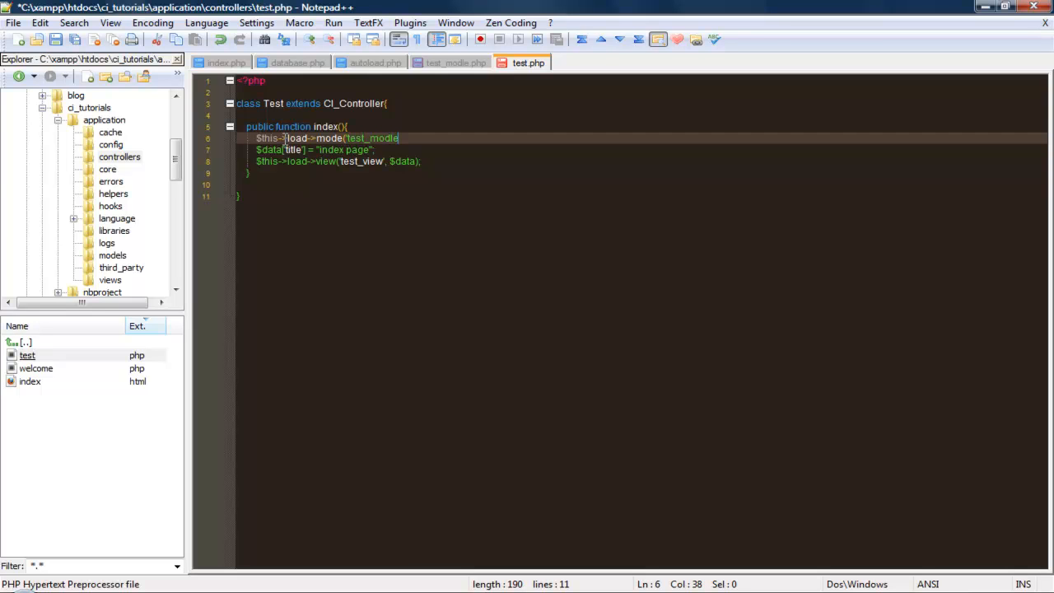
{"action": "type", "text": "')"}
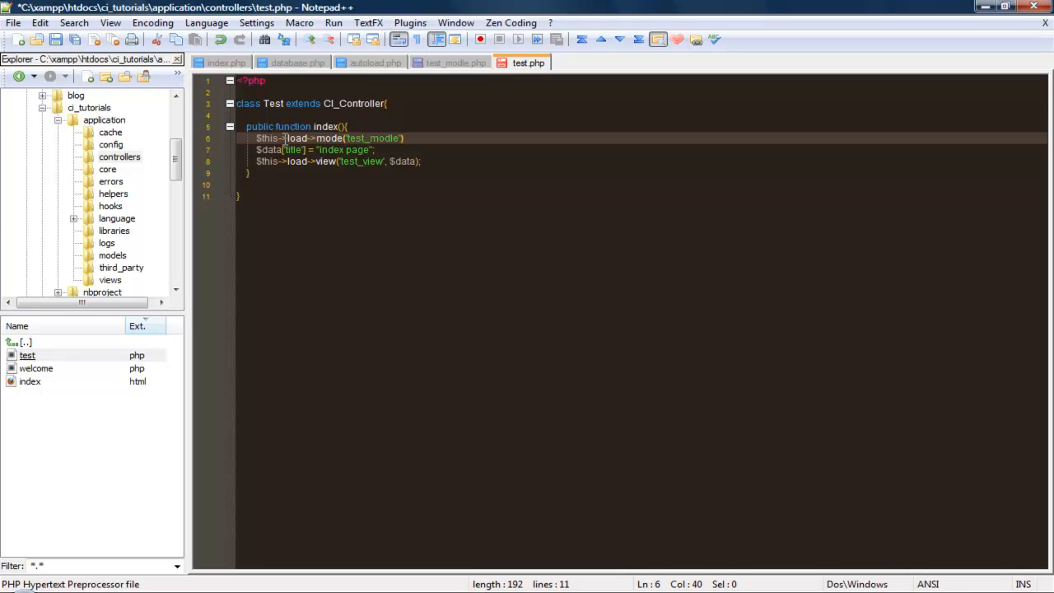
{"action": "type", "text": ";"}
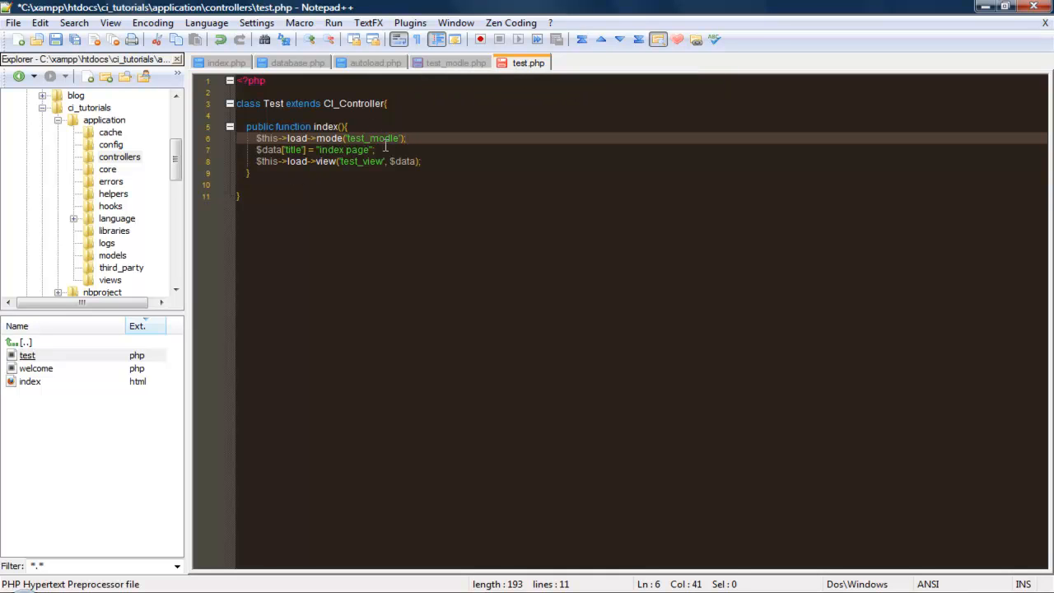
Below the load line, begin $data['query'] = $this->test_model->
{"action": "left_click", "coordinate": [376, 150]}
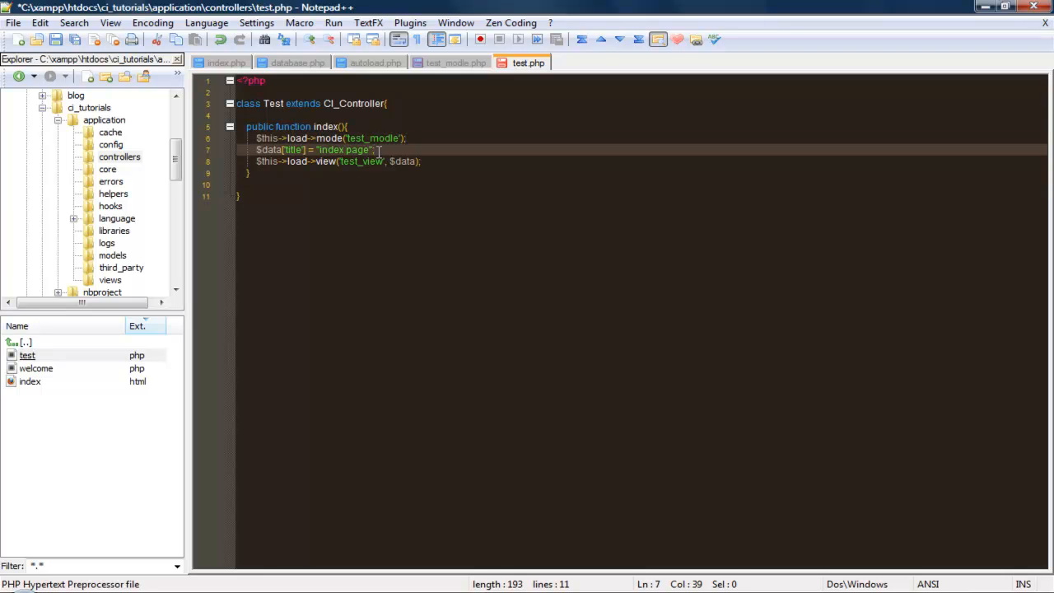
{"action": "left_click", "coordinate": [409, 137]}
{"action": "type", "text": "$"}
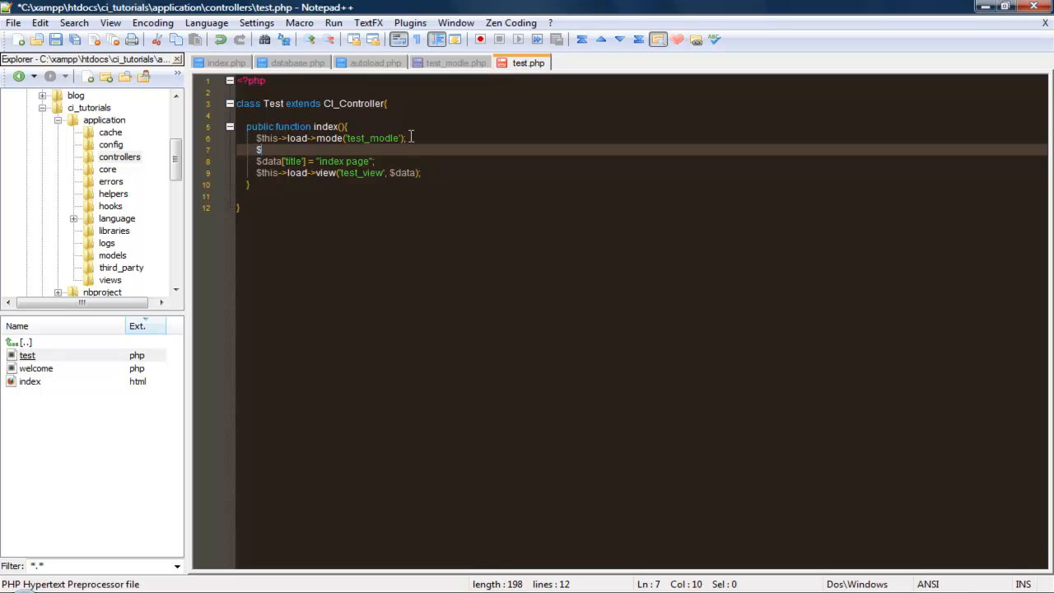
{"action": "type", "text": "data"}
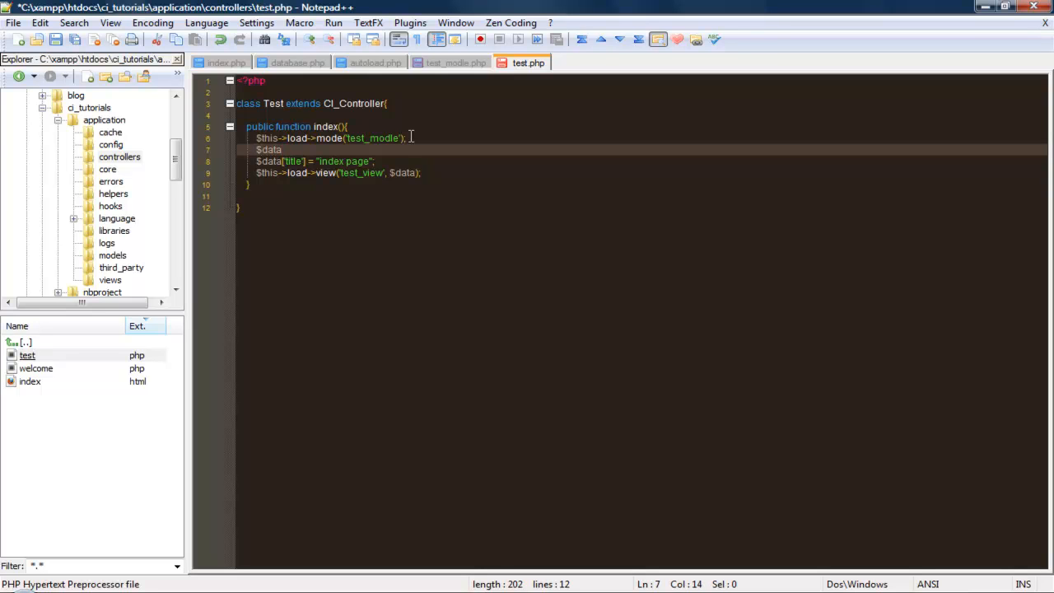
{"action": "type", "text": "['"}
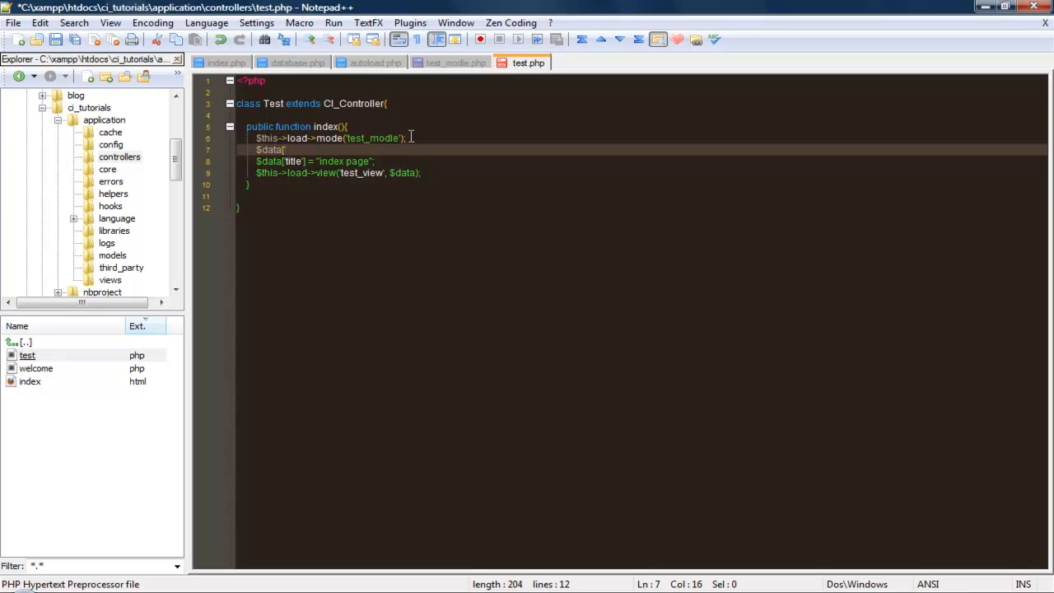
{"action": "type", "text": "query"}
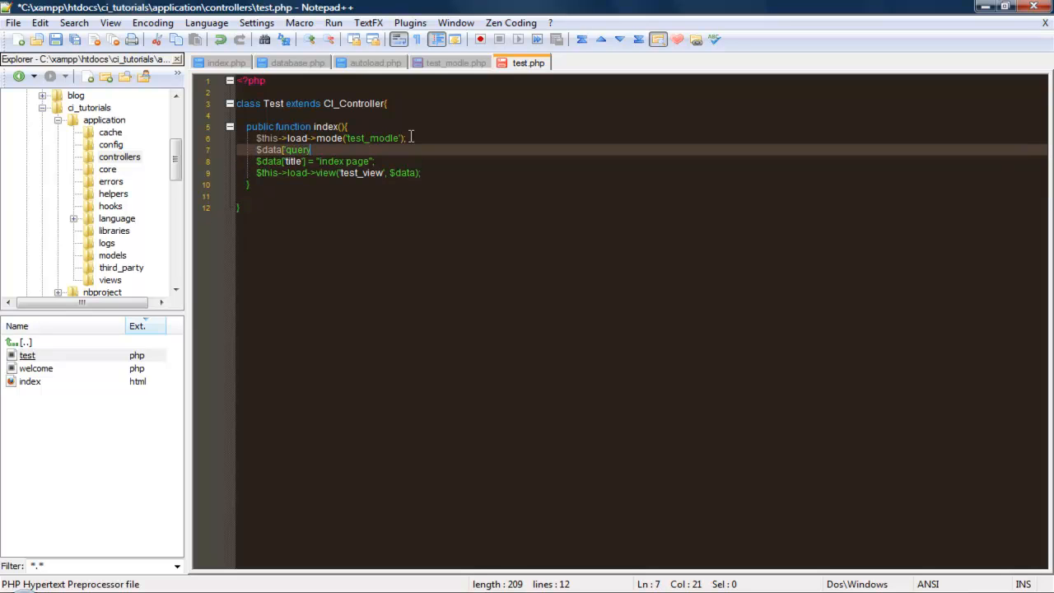
{"action": "type", "text": "'"}
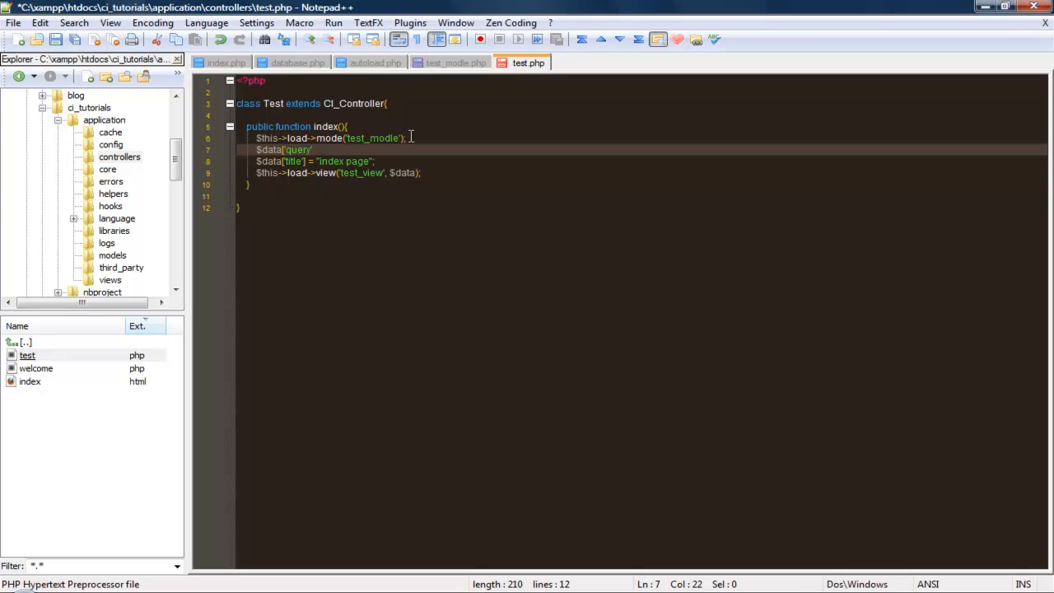
{"action": "type", "text": "]"}
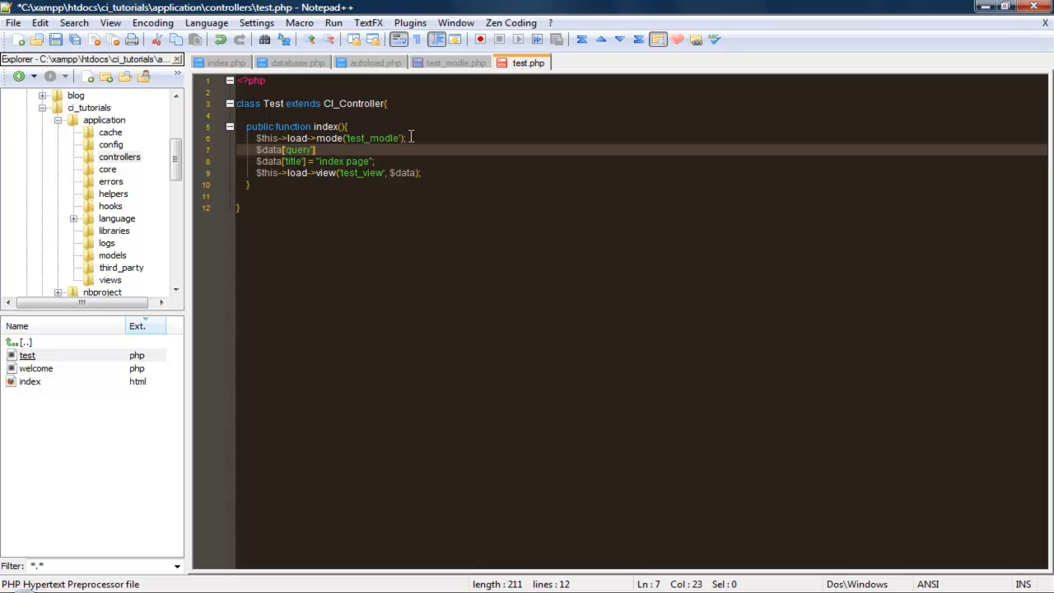
{"action": "type", "text": "->"}
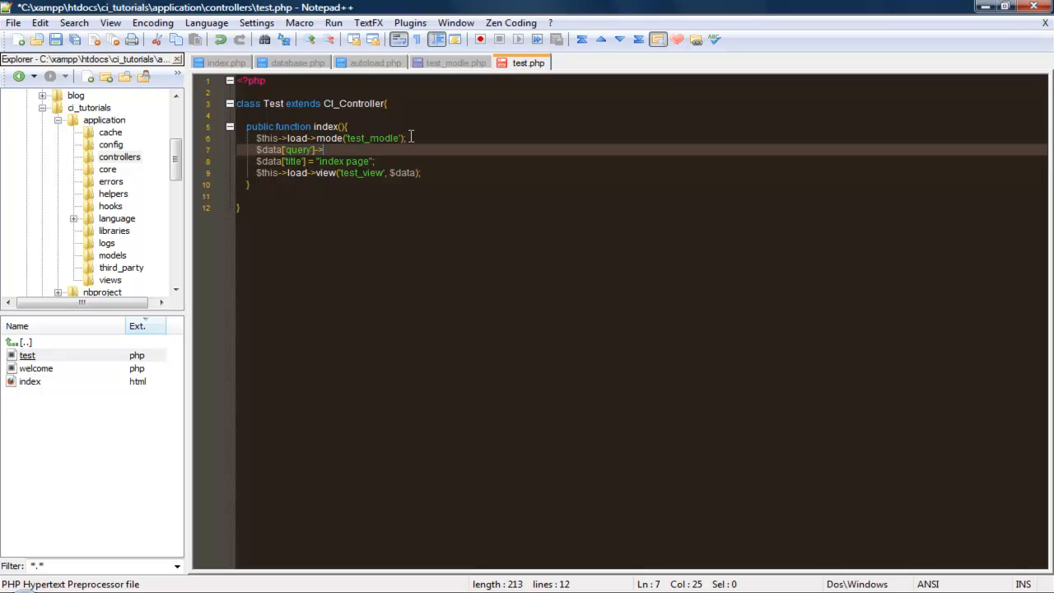
{"action": "type", "text": "this"}
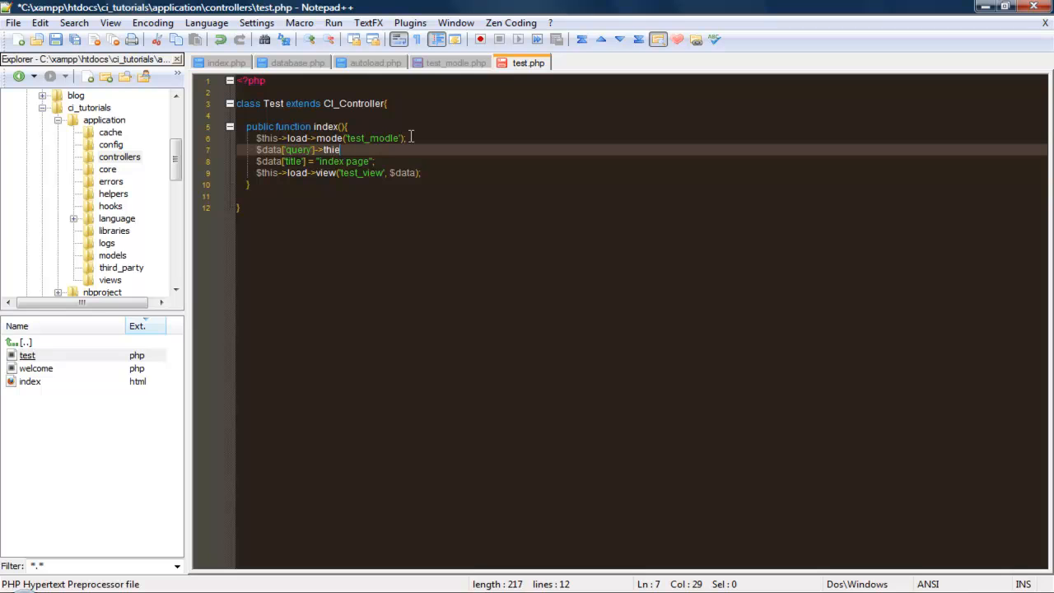
{"action": "key", "text": "BackSpace"}
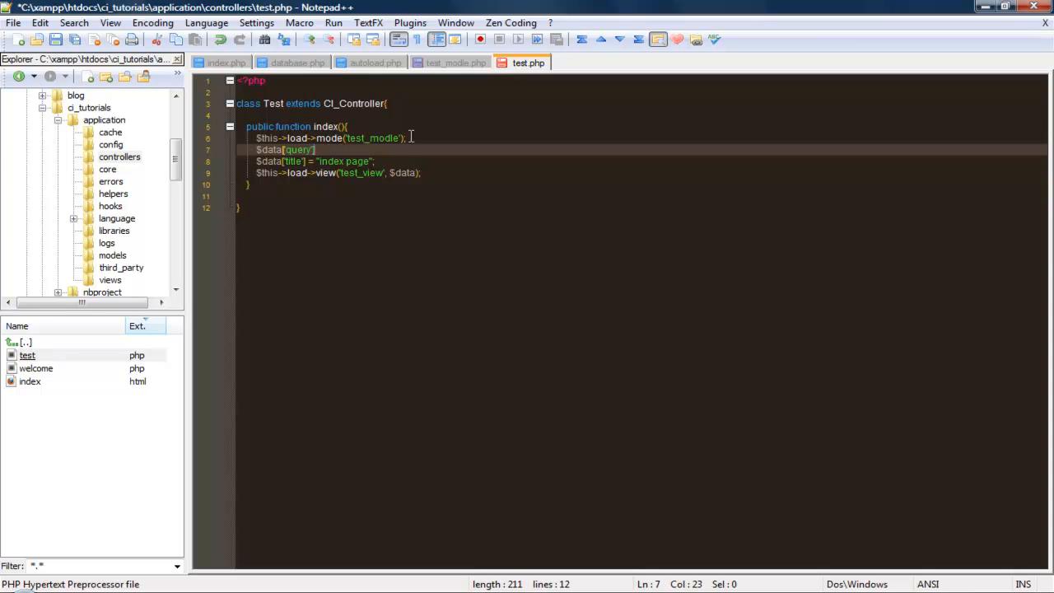
{"action": "type", "text": "= $this->"}
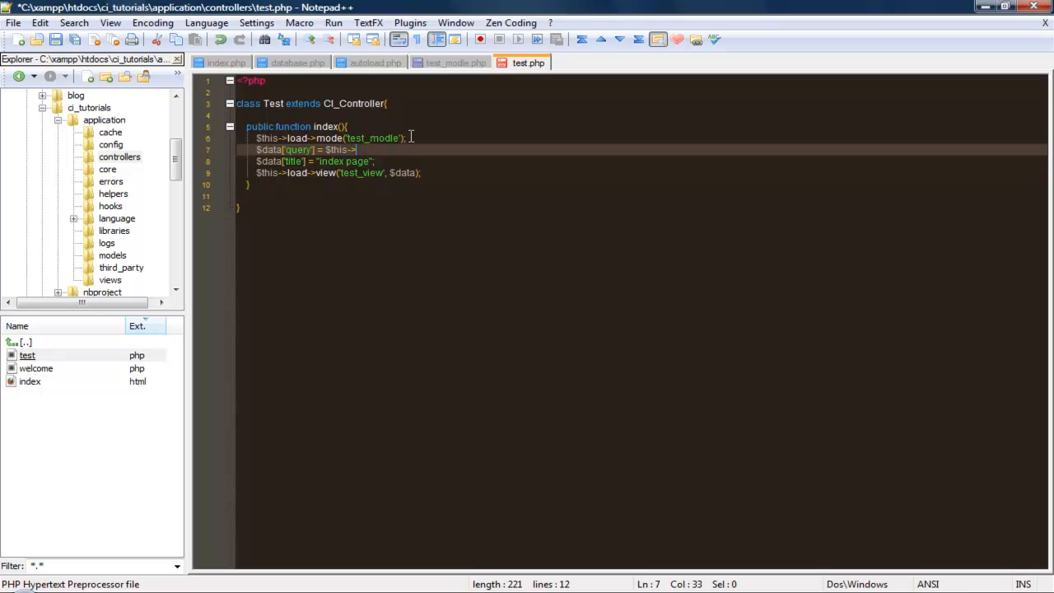
{"action": "type", "text": "test"}
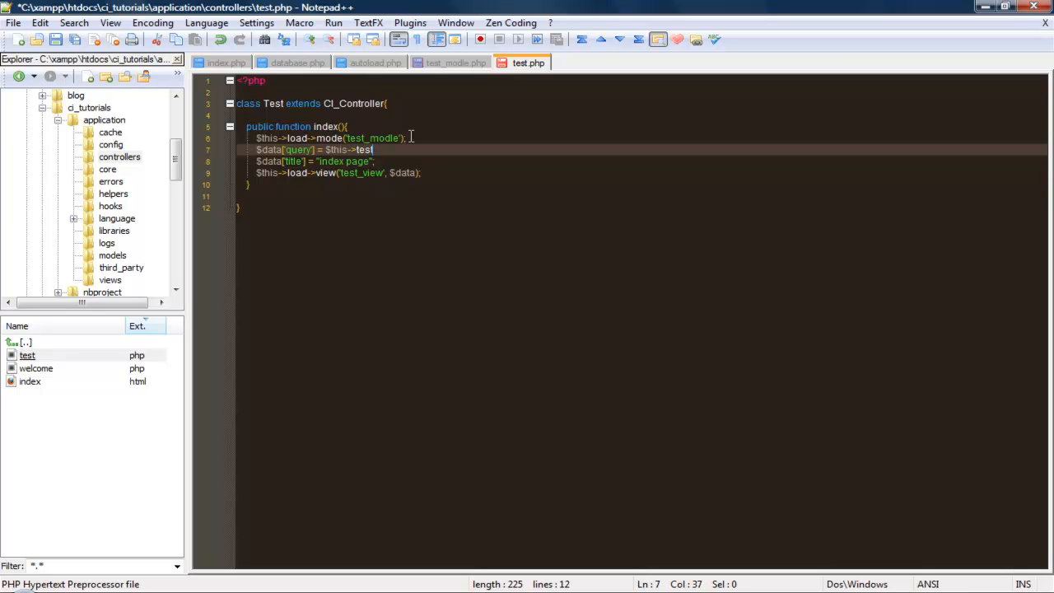
{"action": "type", "text": "_mode"}
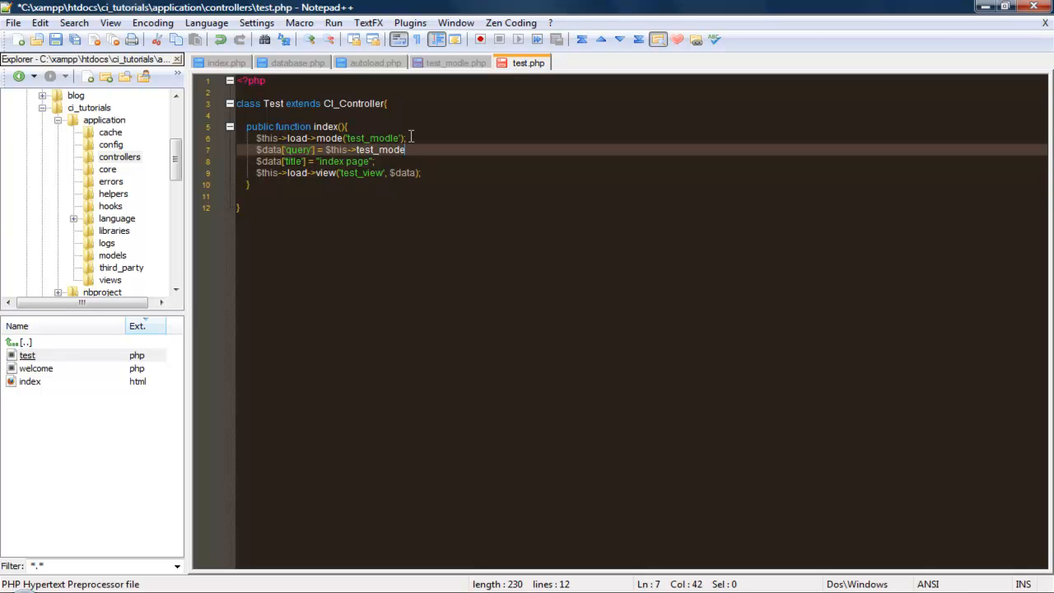
{"action": "type", "text": "l->"}
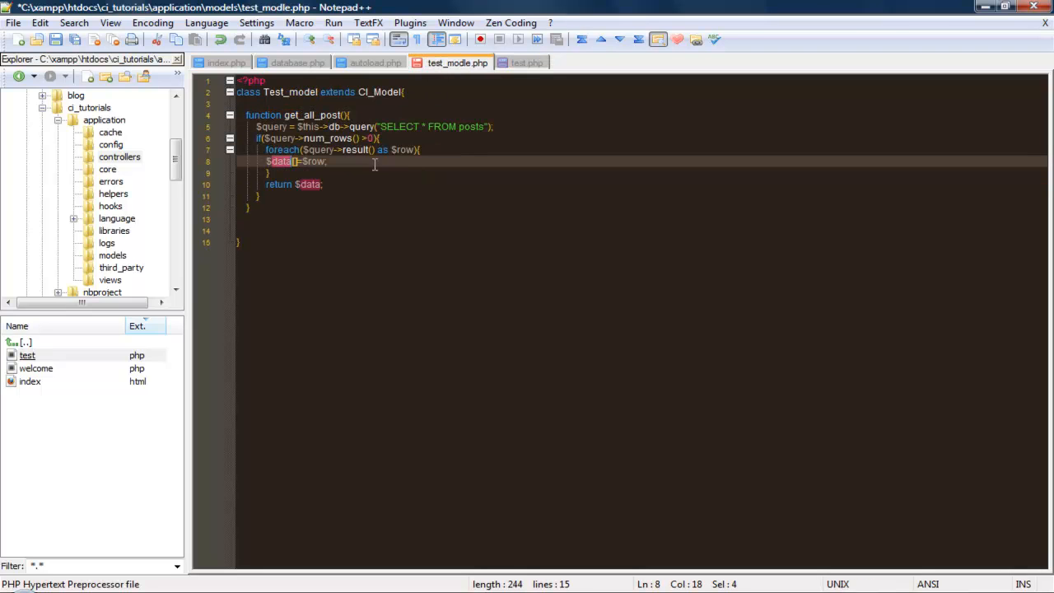
{"action": "mouse_move", "coordinate": [301, 111]}
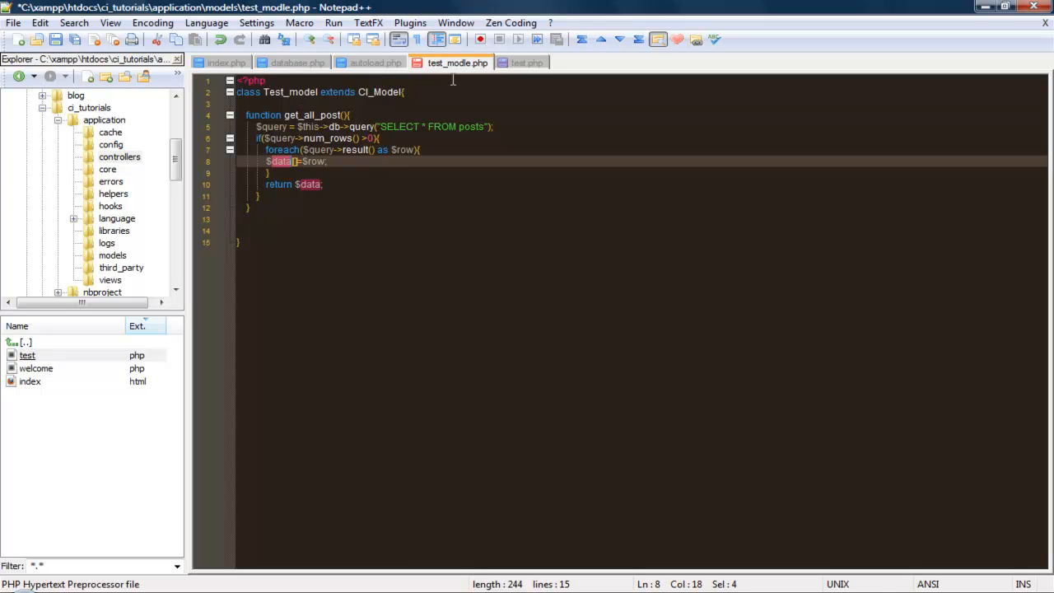
Complete the call with get_all_post(); and bring up the test_modle.php model file
{"action": "left_click", "coordinate": [528, 62]}
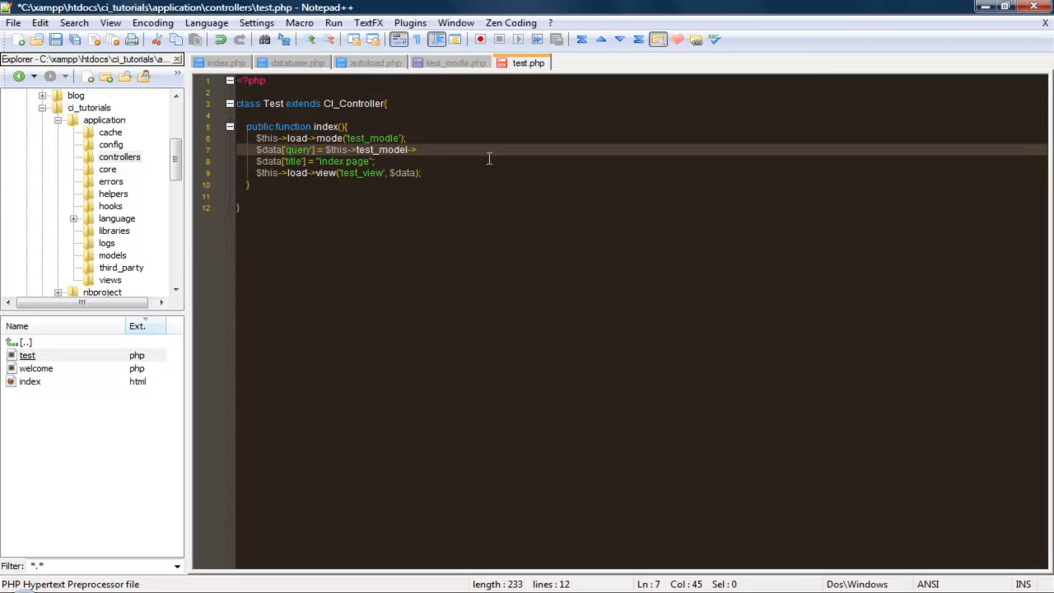
{"action": "type", "text": "get_all"}
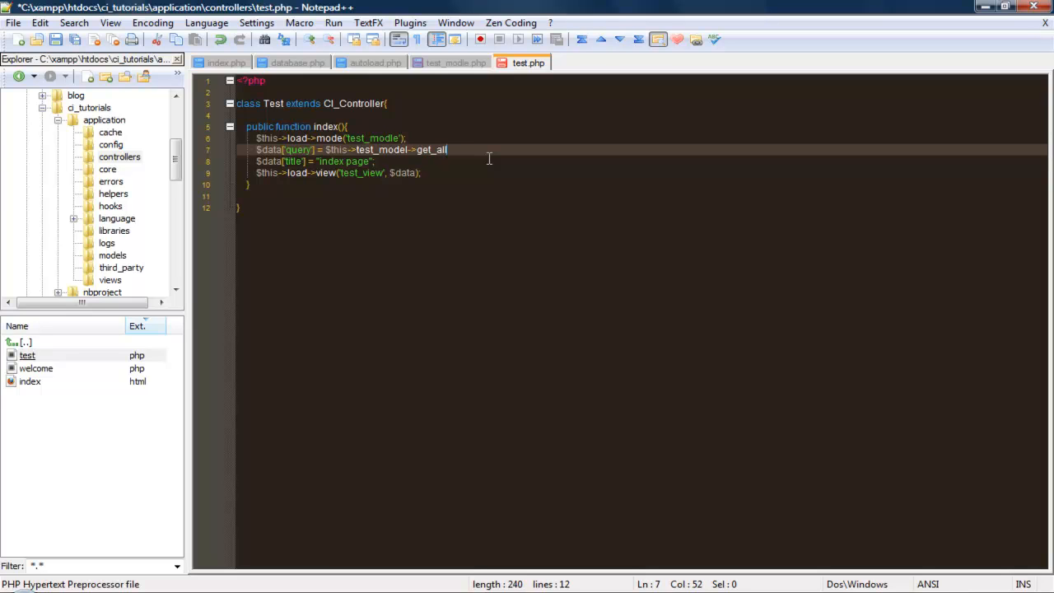
{"action": "type", "text": "_post"}
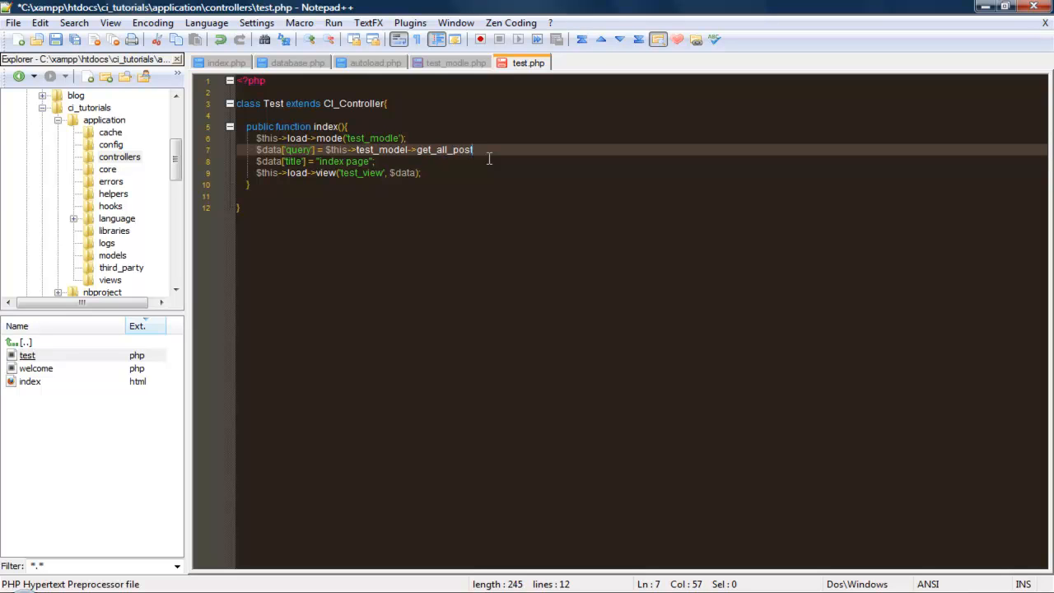
{"action": "type", "text": "();"}
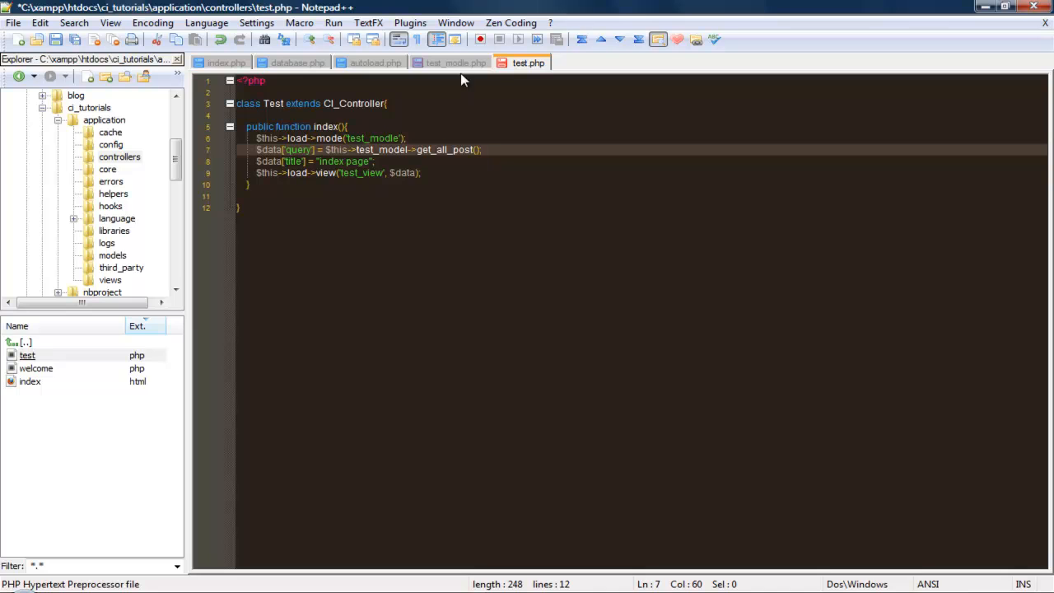
{"action": "left_click", "coordinate": [452, 62]}
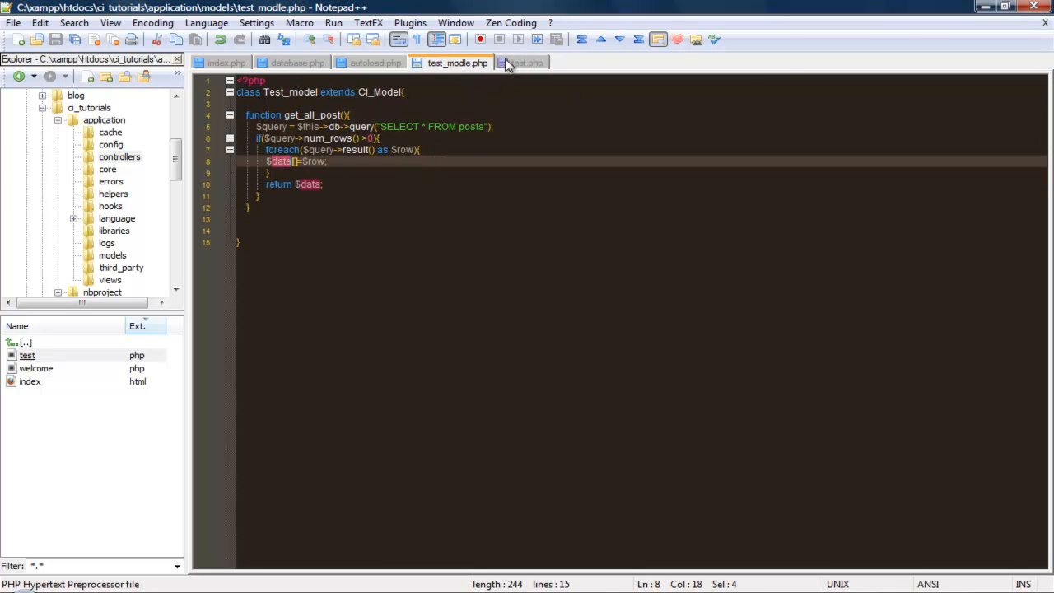
Recheck the $data returned by test_modle.php, then settle on test.php with a small spacing tweak
{"action": "left_click", "coordinate": [527, 63]}
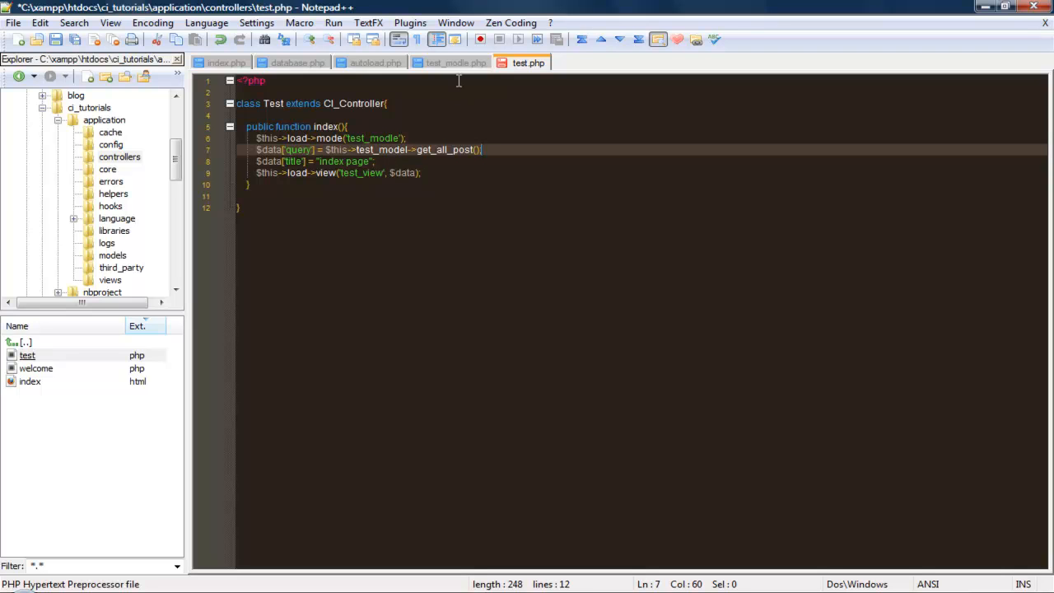
{"action": "left_click", "coordinate": [457, 62]}
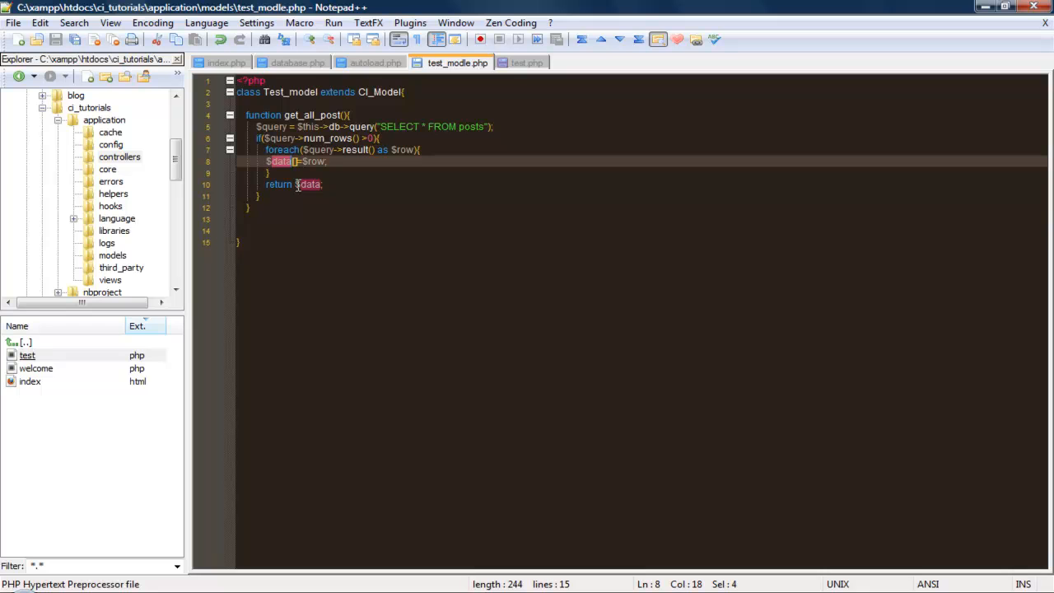
{"action": "left_click", "coordinate": [527, 63]}
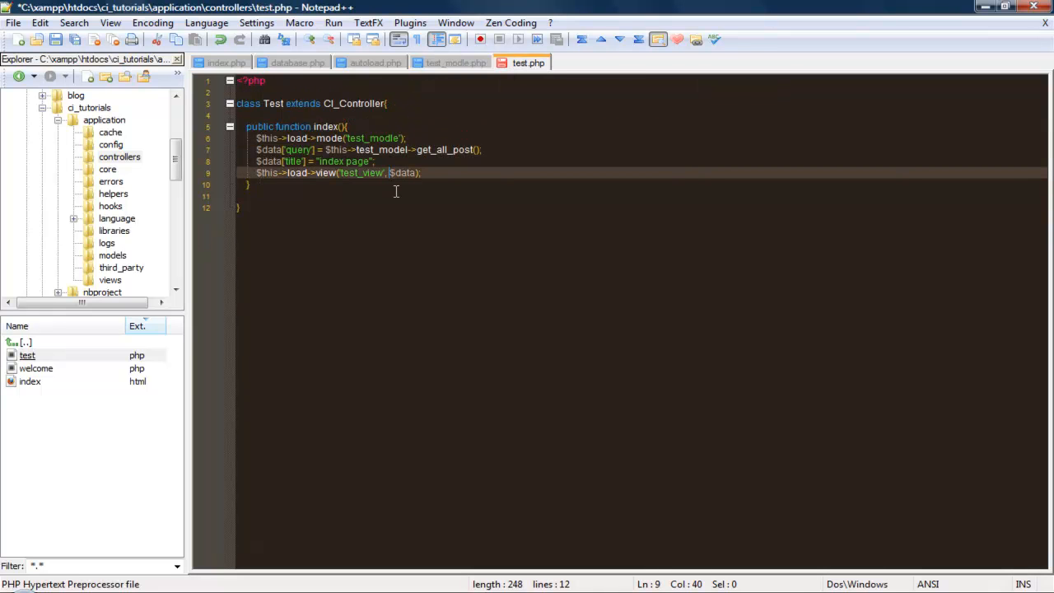
{"action": "type", "text": "\""}
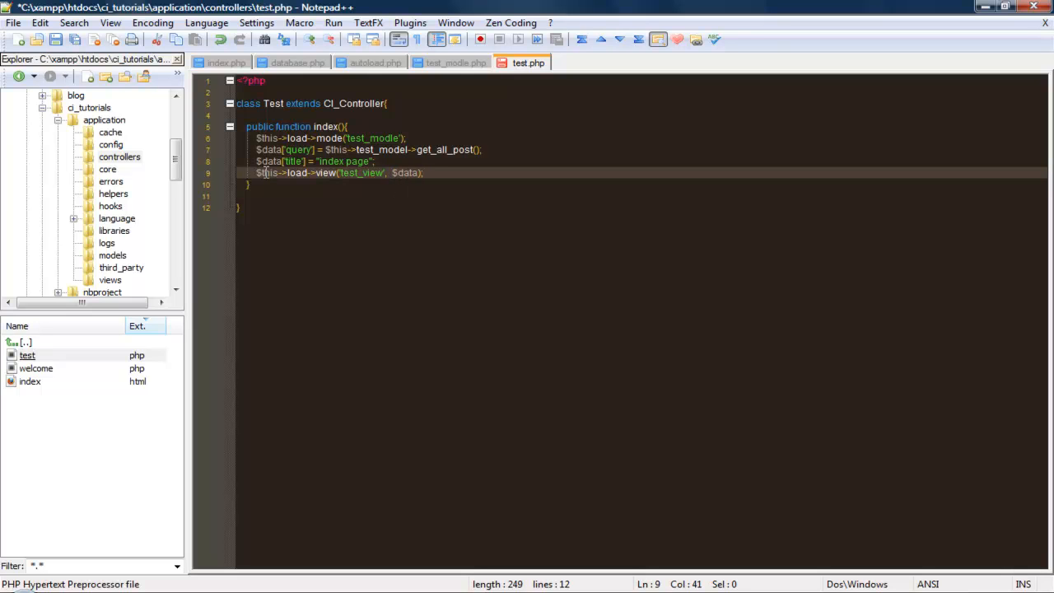
{"action": "mouse_move", "coordinate": [80, 279]}
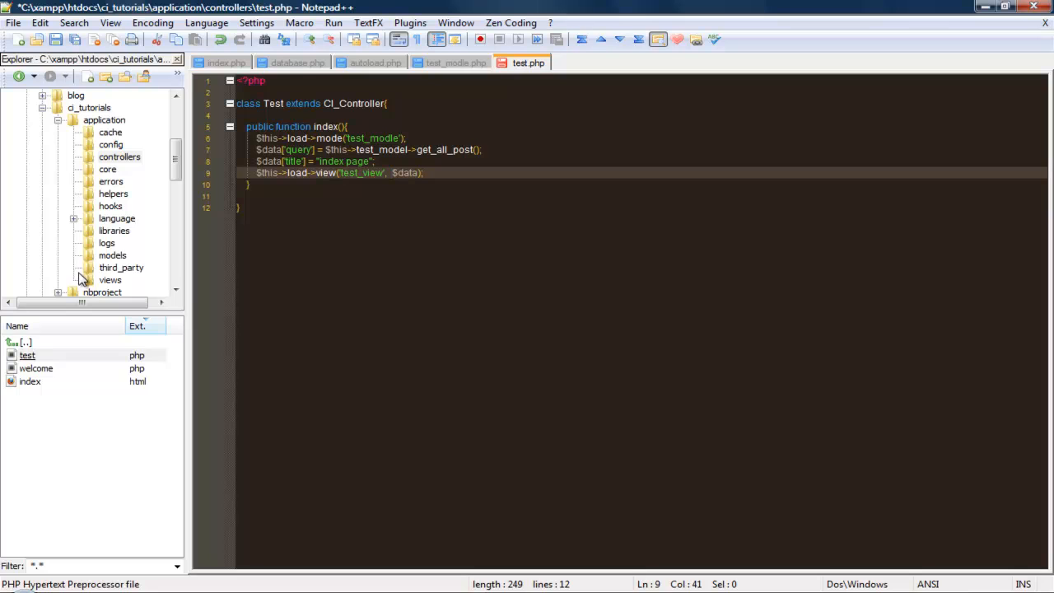
Open test_view.php from the views folder and place the cursor after the title echo
{"action": "left_click", "coordinate": [110, 280]}
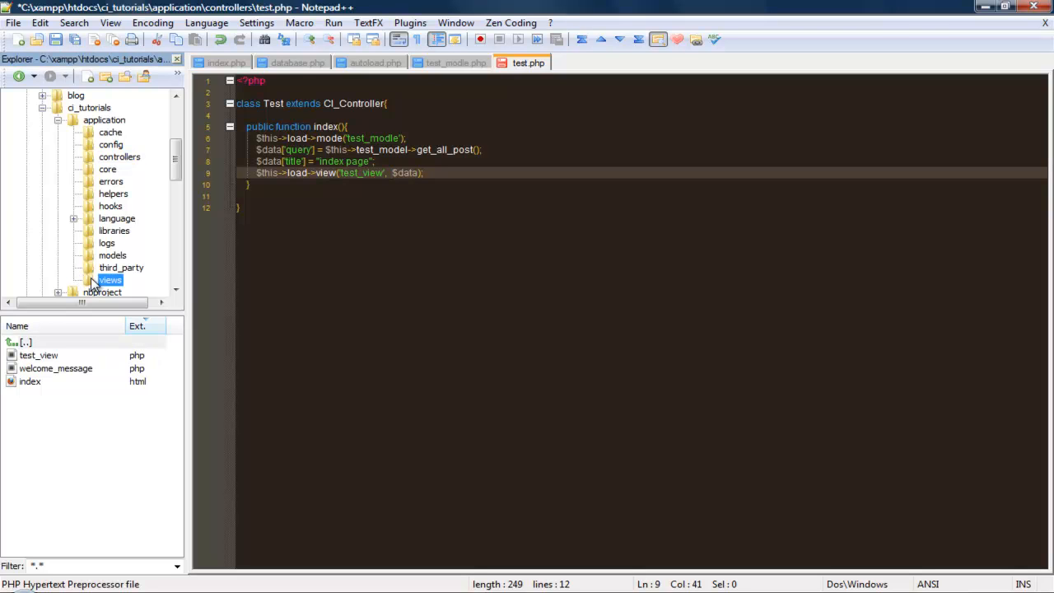
{"action": "double_click", "coordinate": [38, 355]}
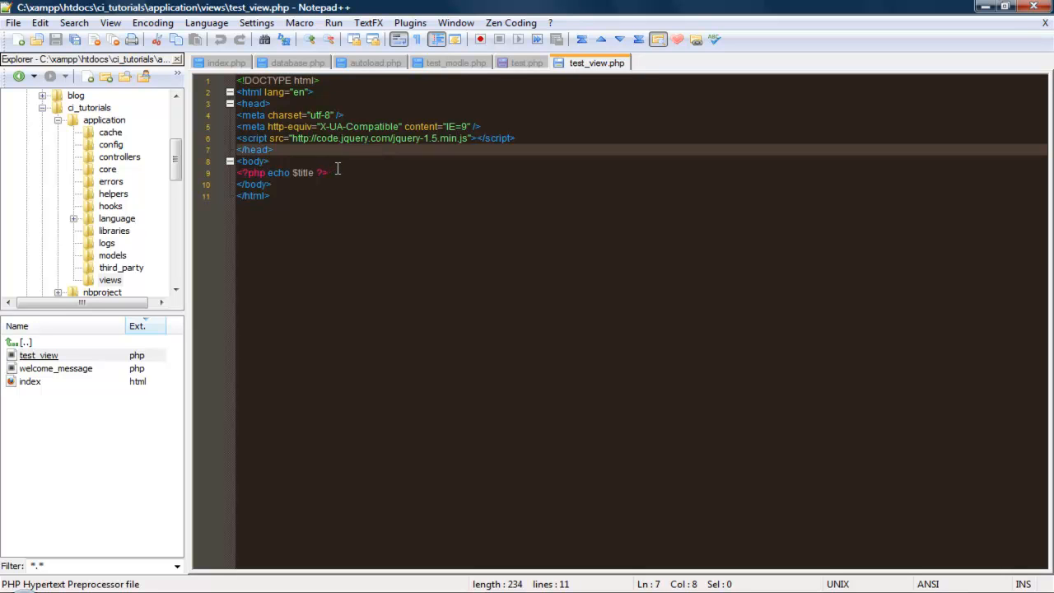
{"action": "left_click", "coordinate": [313, 173]}
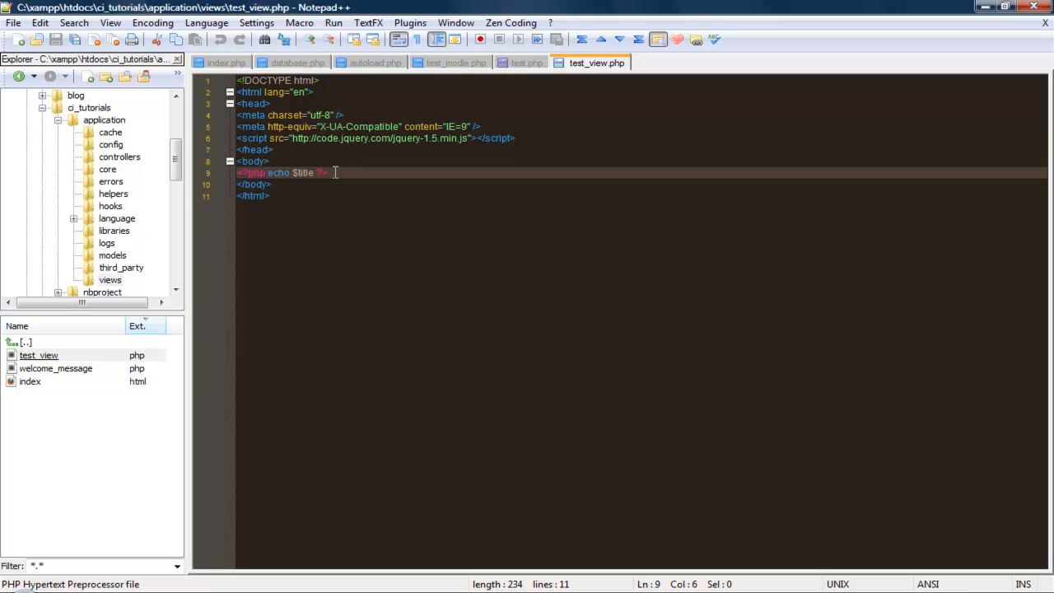
Add <?php foreach($query as $row): ?> with <?php endforeach;?> two lines below
{"action": "key", "text": "Enter"}
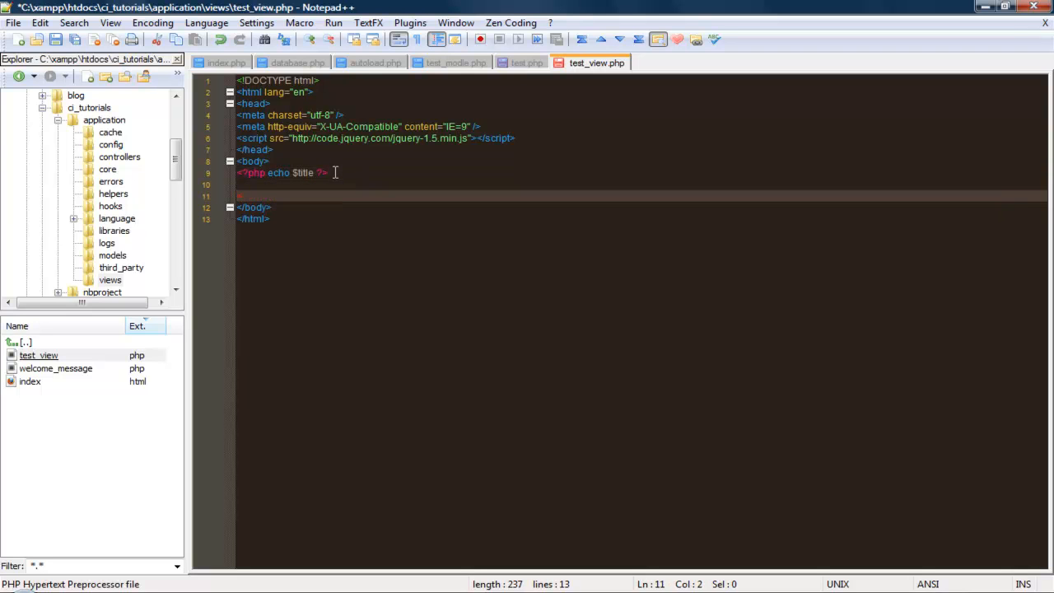
{"action": "type", "text": "<?php foreac"}
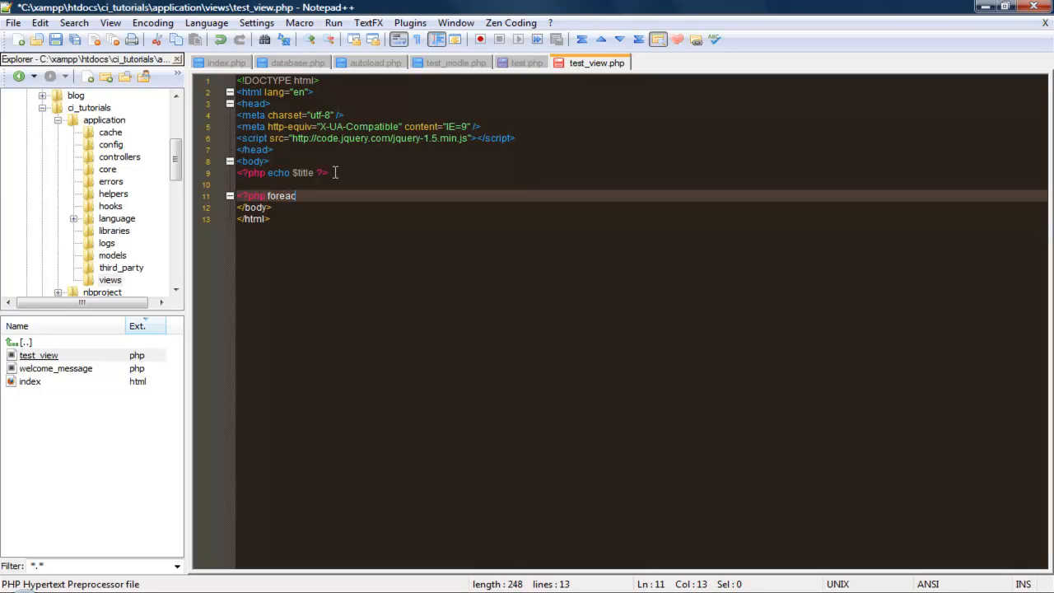
{"action": "type", "text": "h($"}
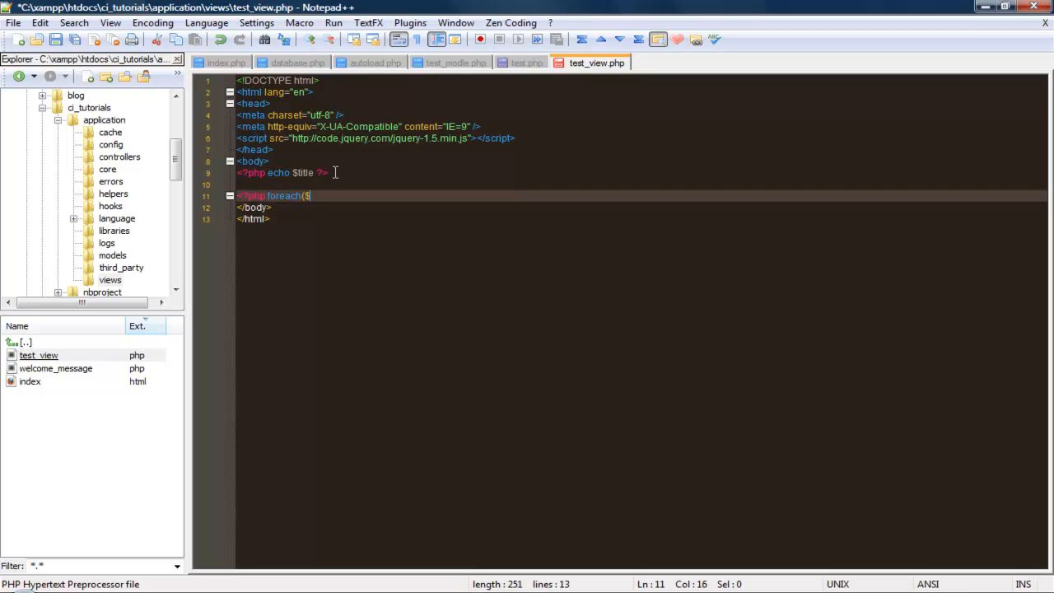
{"action": "type", "text": "query"}
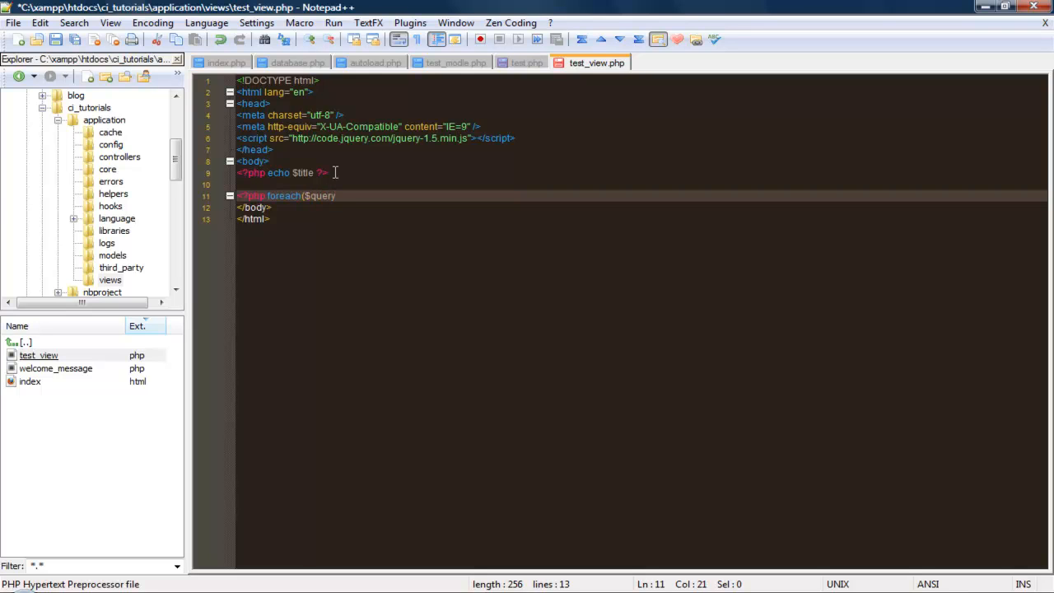
{"action": "type", "text": "$"}
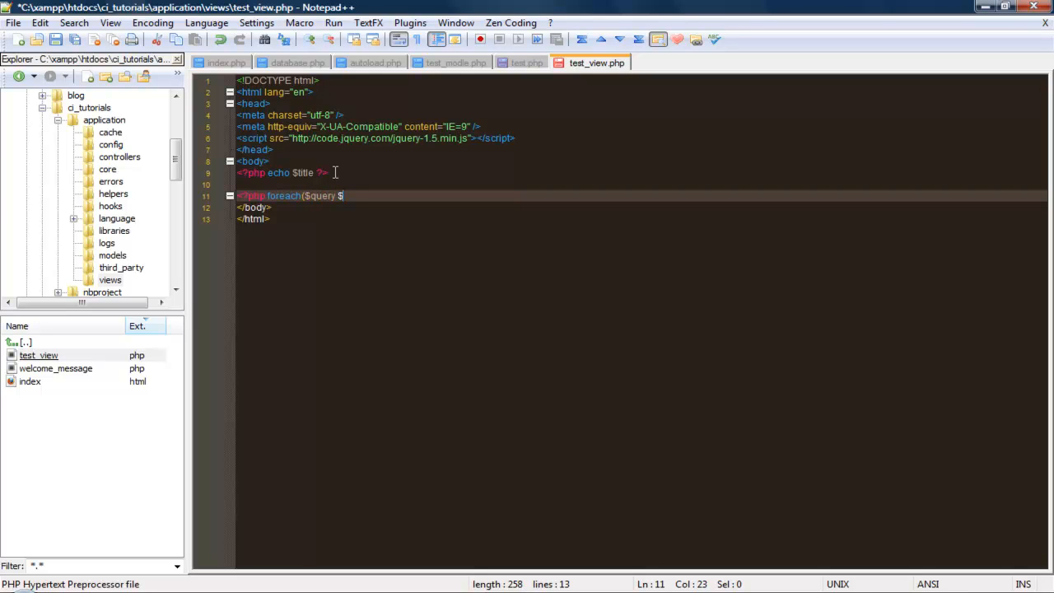
{"action": "type", "text": "ad"}
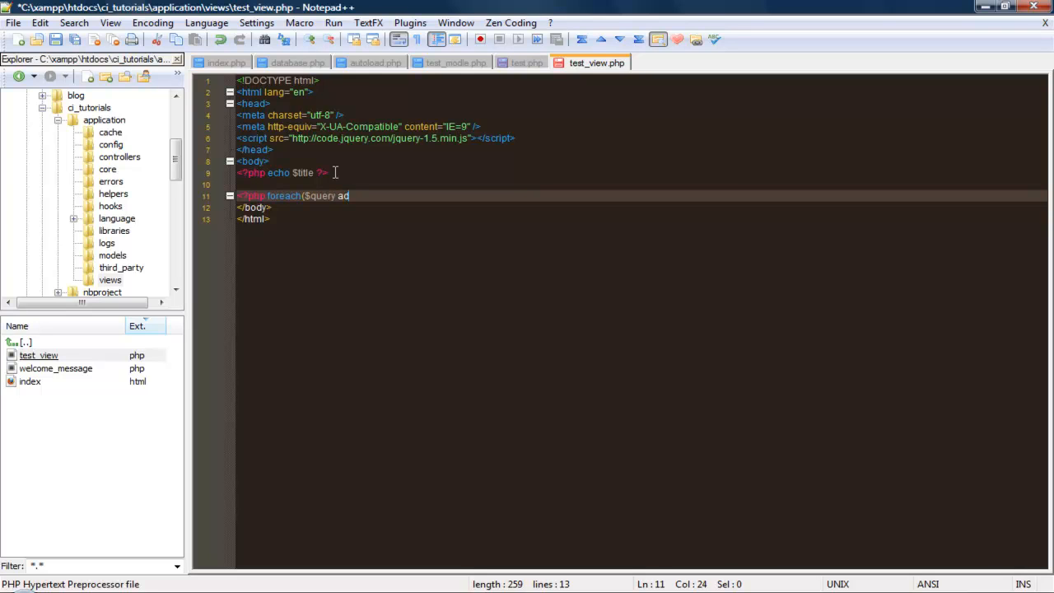
{"action": "type", "text": "s $"}
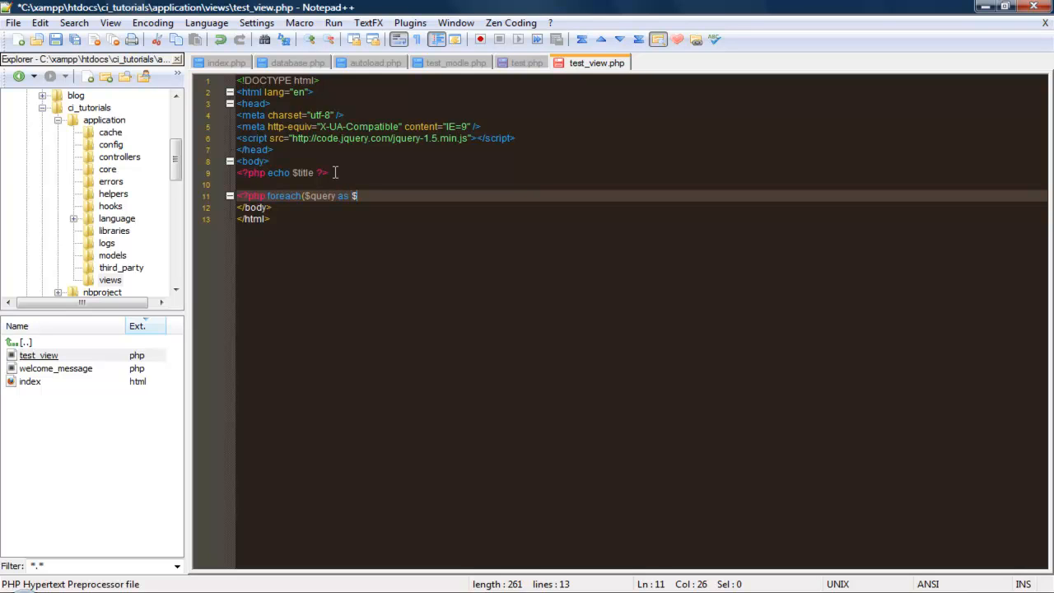
{"action": "type", "text": "row)"}
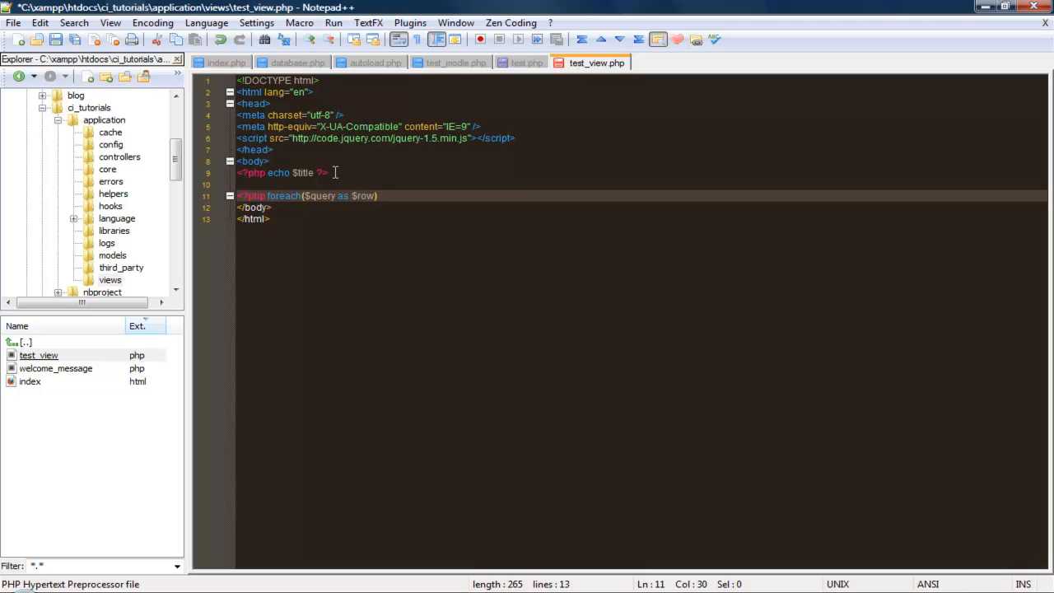
{"action": "type", "text": ": ?>"}
{"action": "type", "text": "<?php e"}
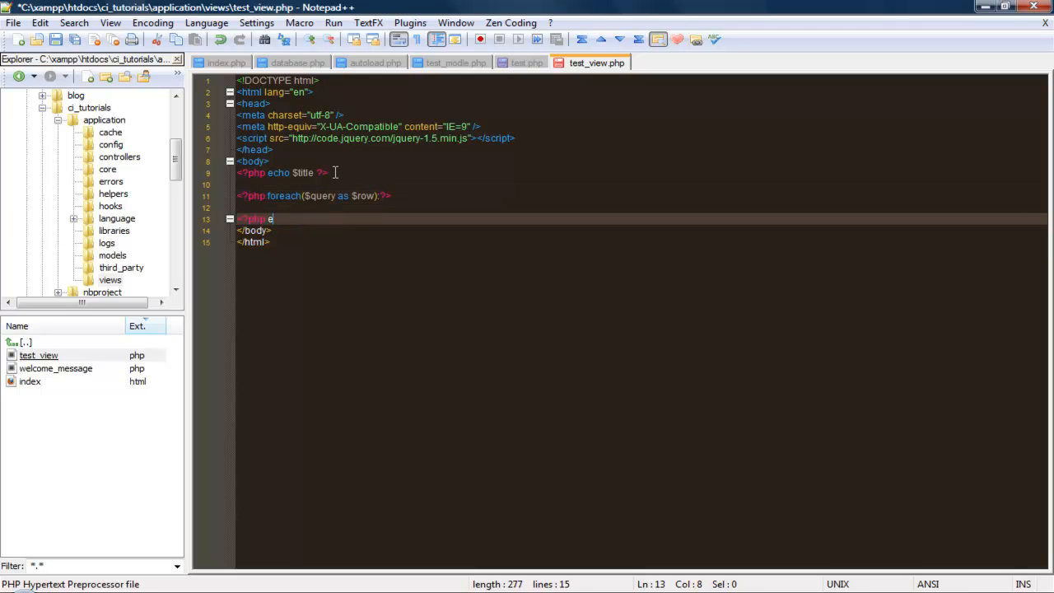
{"action": "type", "text": "ndfor"}
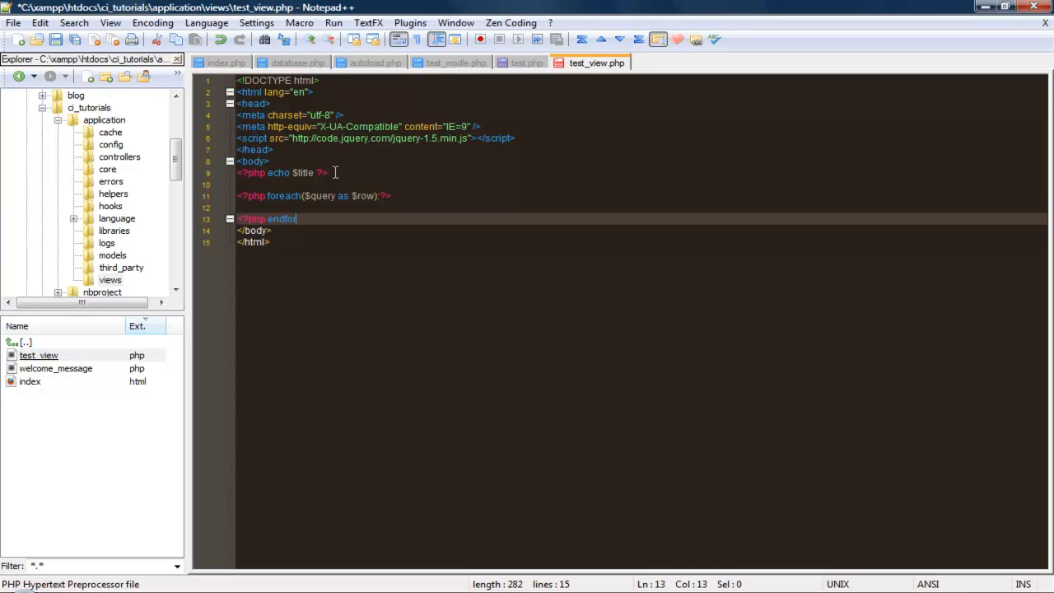
{"action": "type", "text": "each"}
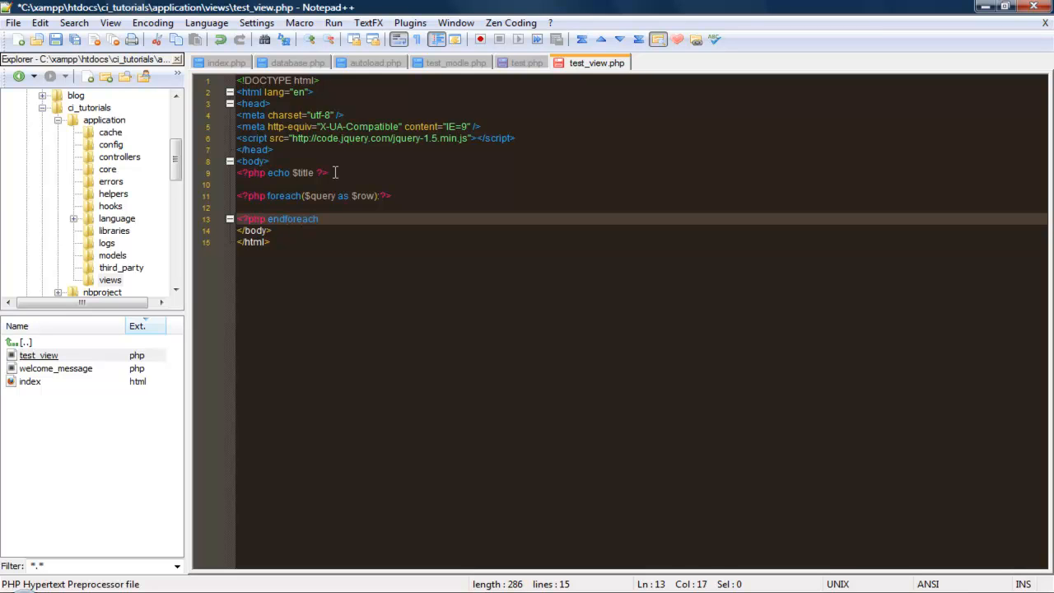
{"action": "type", "text": ";?>"}
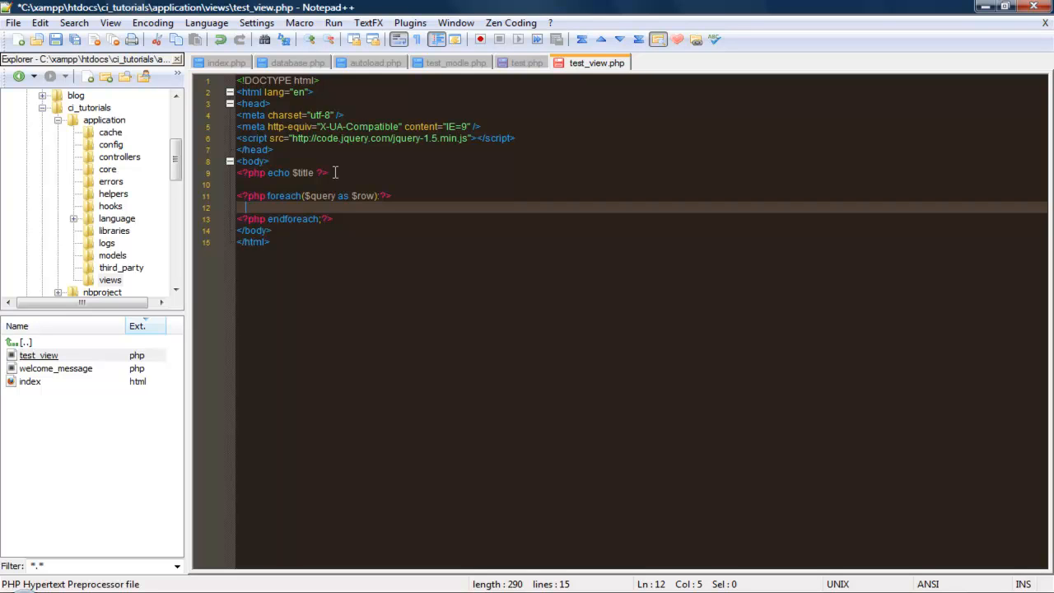
Inside the loop, add <h2><?php echo $row->title;?></h2>
{"action": "type", "text": "<h2"}
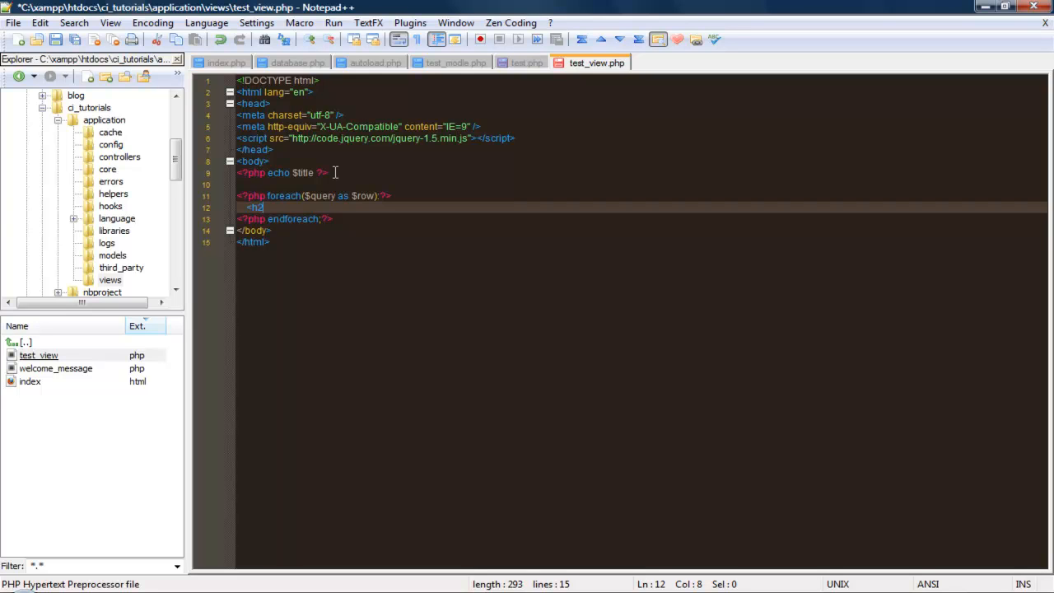
{"action": "type", "text": ">$"}
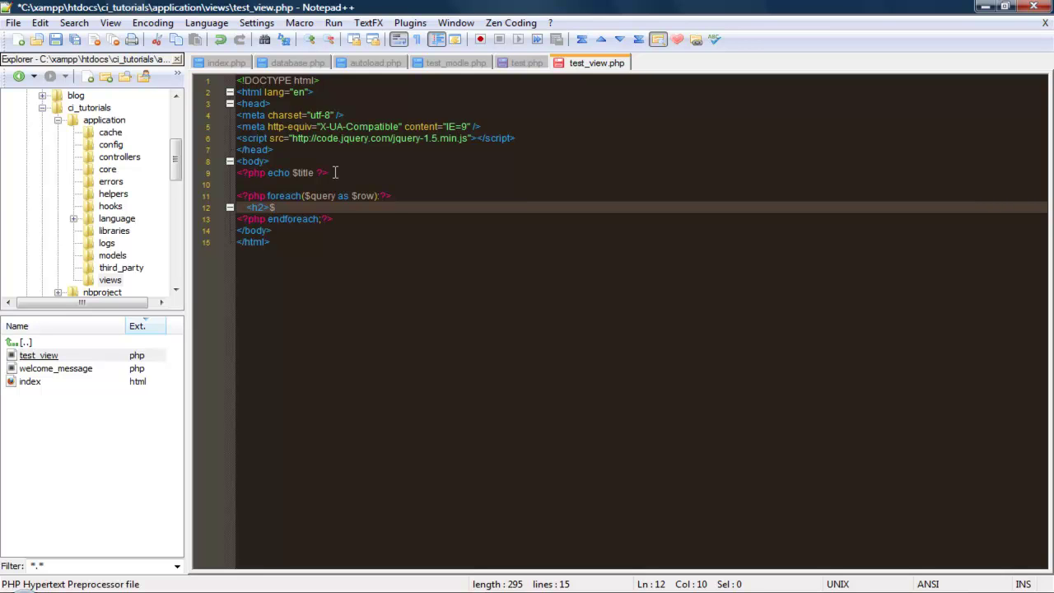
{"action": "type", "text": "$"}
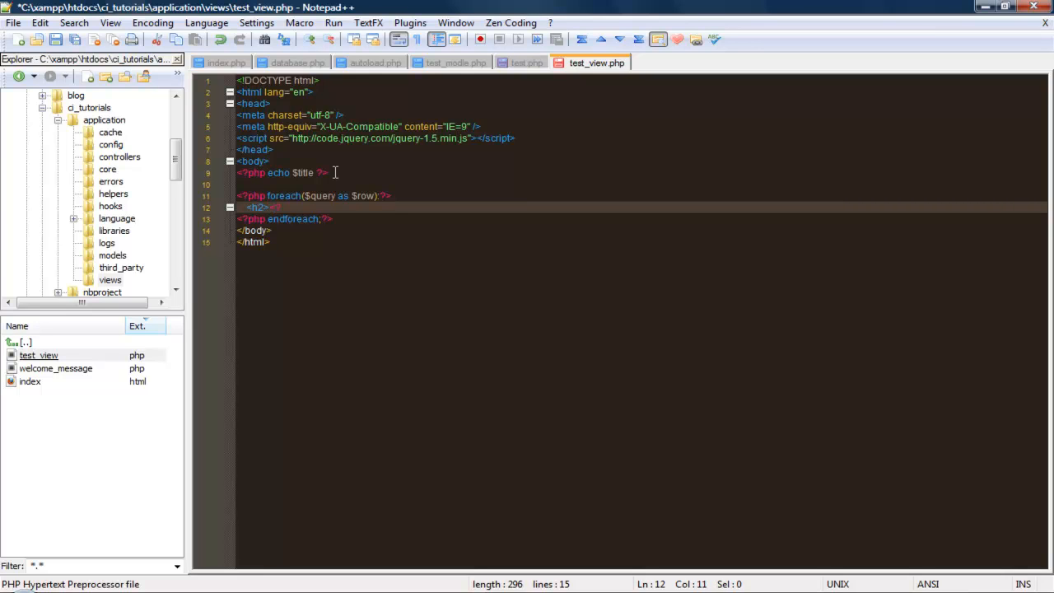
{"action": "type", "text": "<?php echo $"}
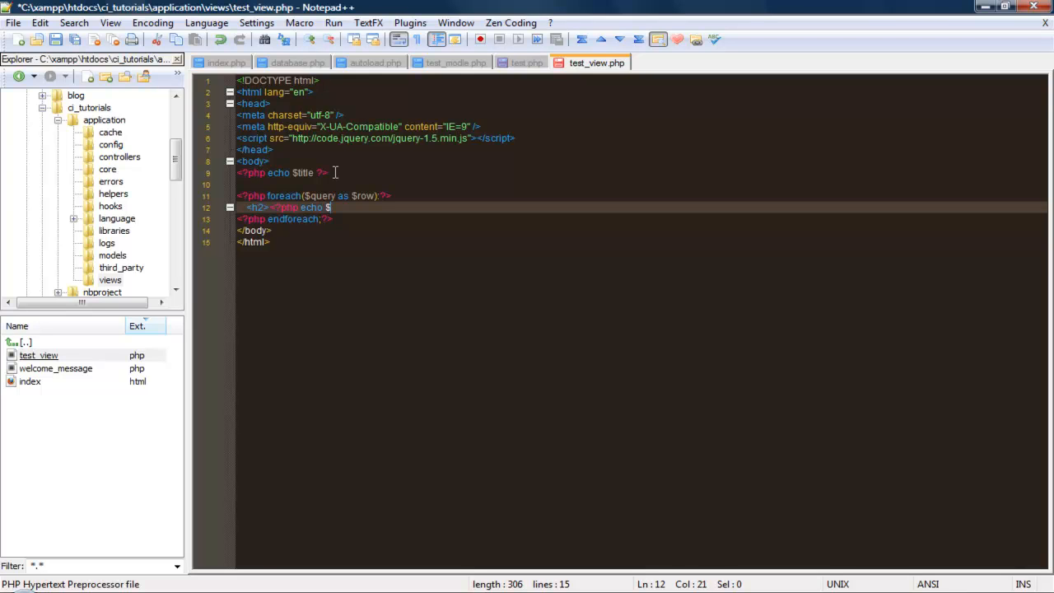
{"action": "type", "text": "row->"}
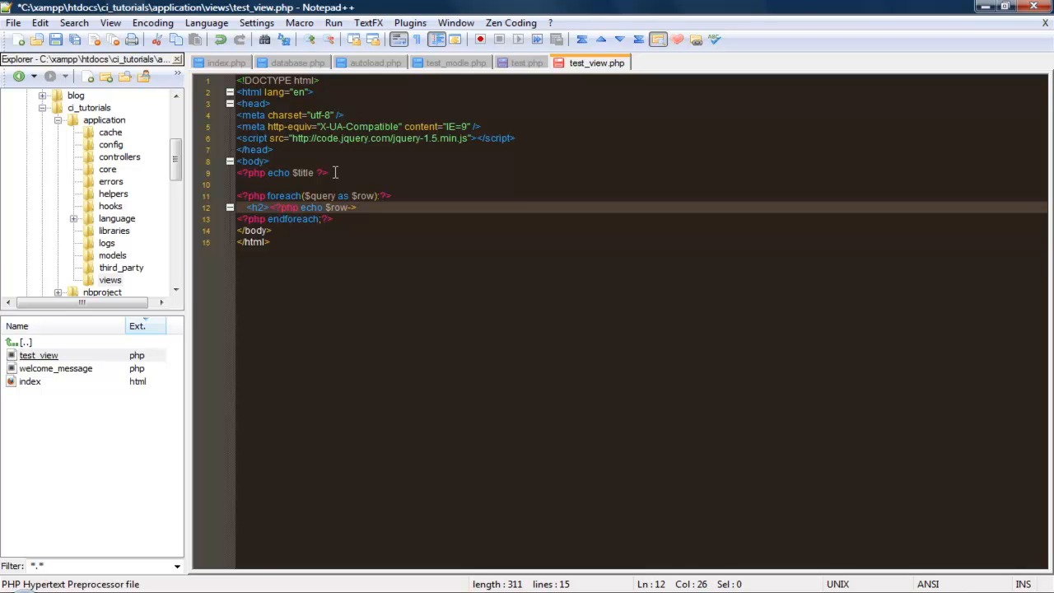
{"action": "type", "text": "title'"}
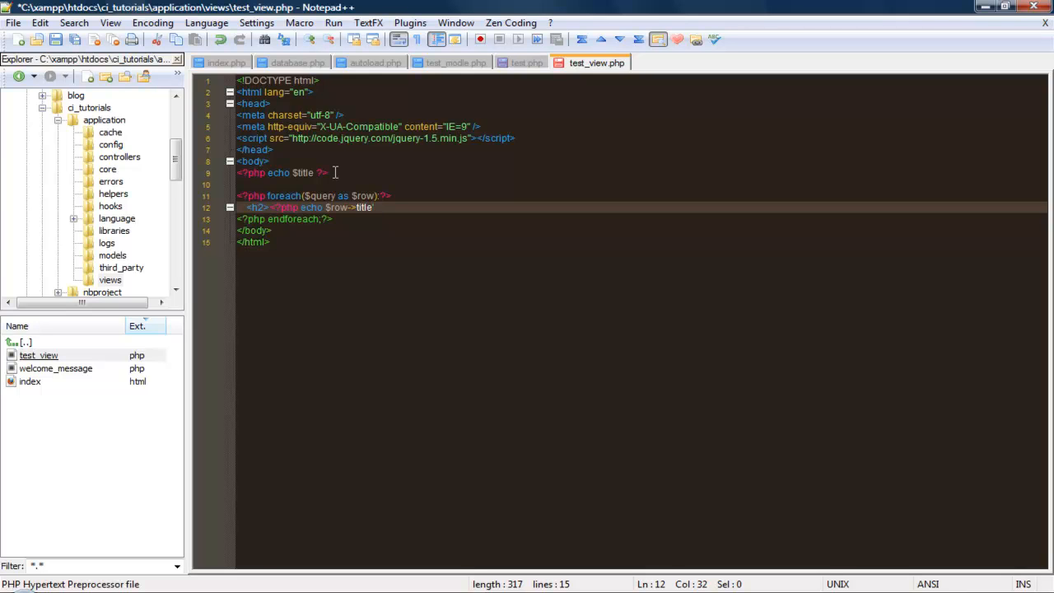
{"action": "key", "text": "Backspace"}
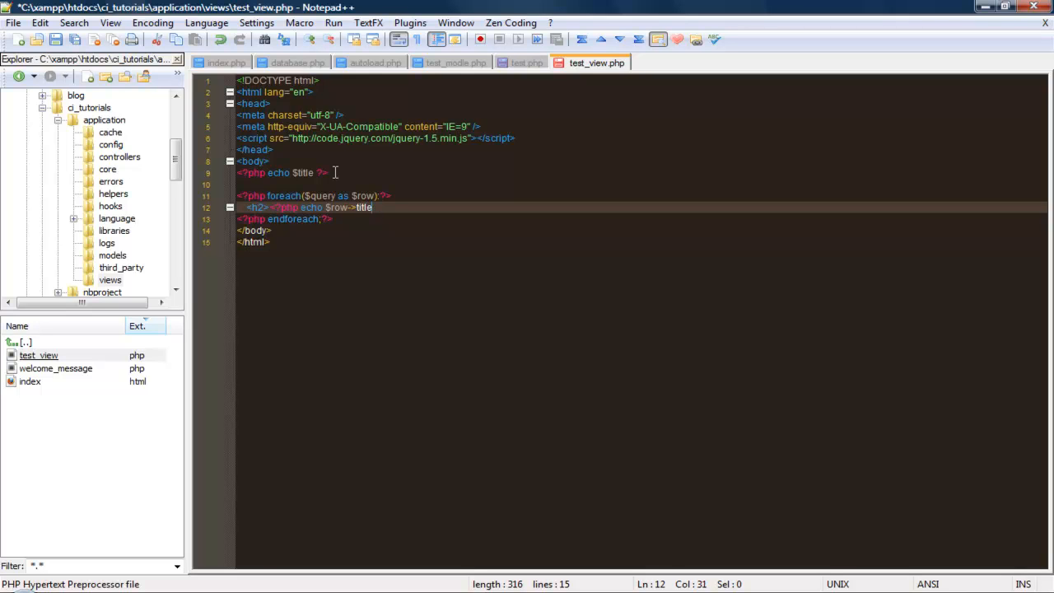
{"action": "type", "text": ";?></"}
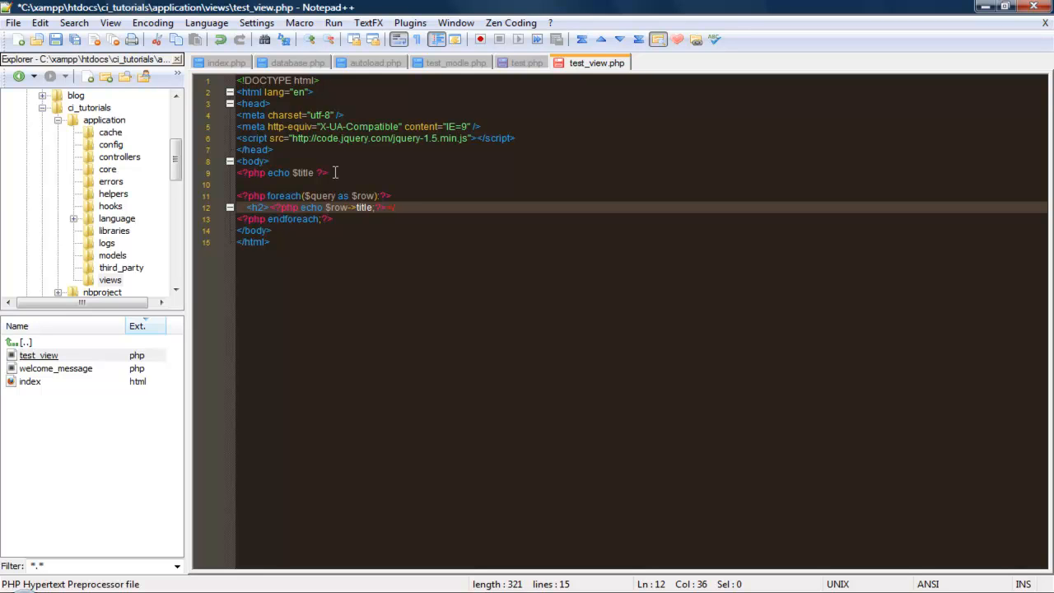
{"action": "type", "text": "?"}
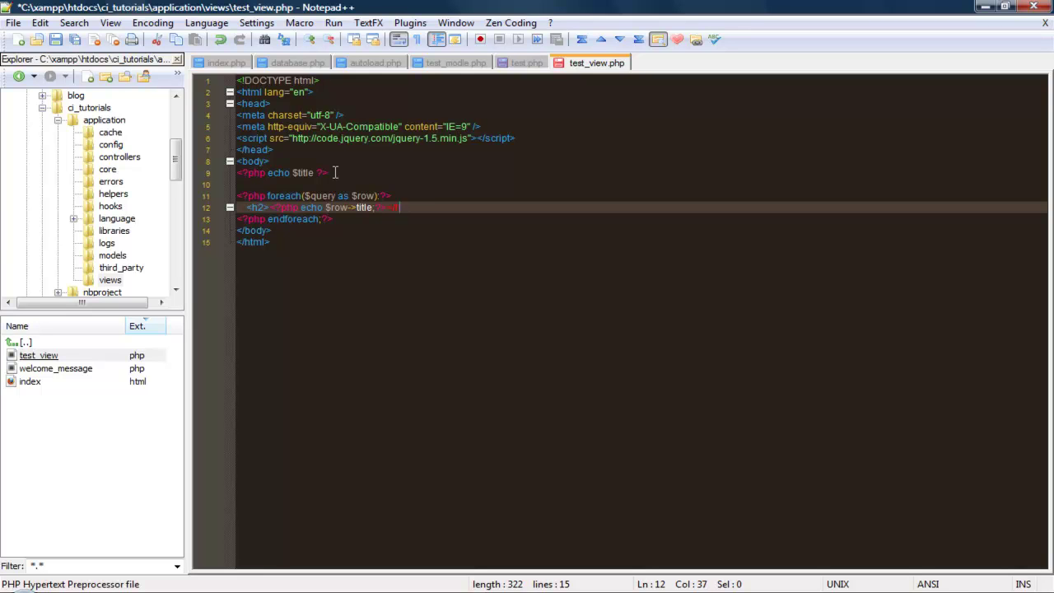
On the next line, start typing <?php echo $row->content, discarding a half-written <p>
{"action": "key", "text": "Enter"}
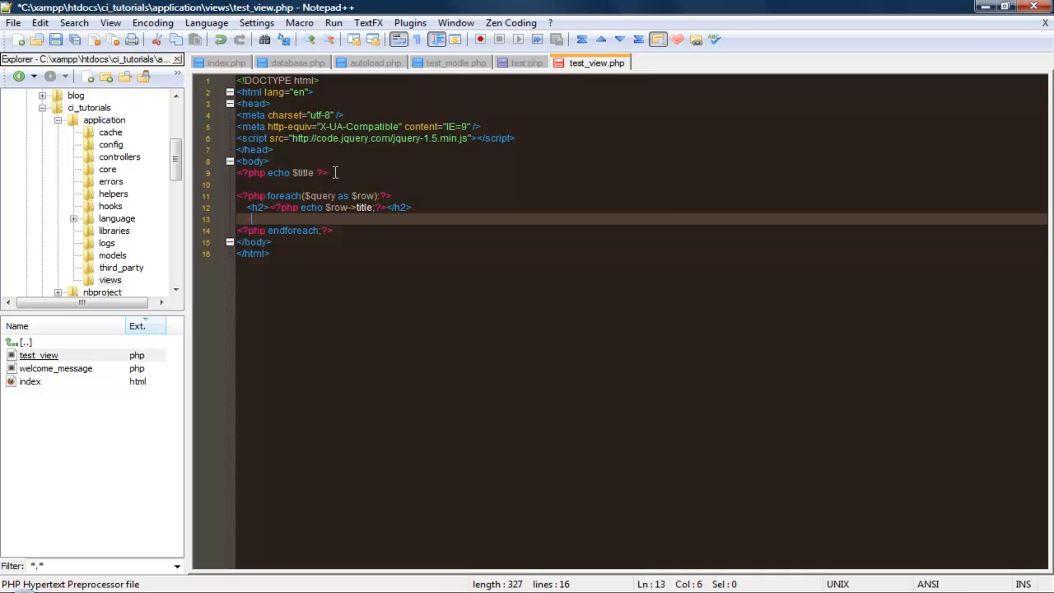
{"action": "type", "text": "<p><?php echo"}
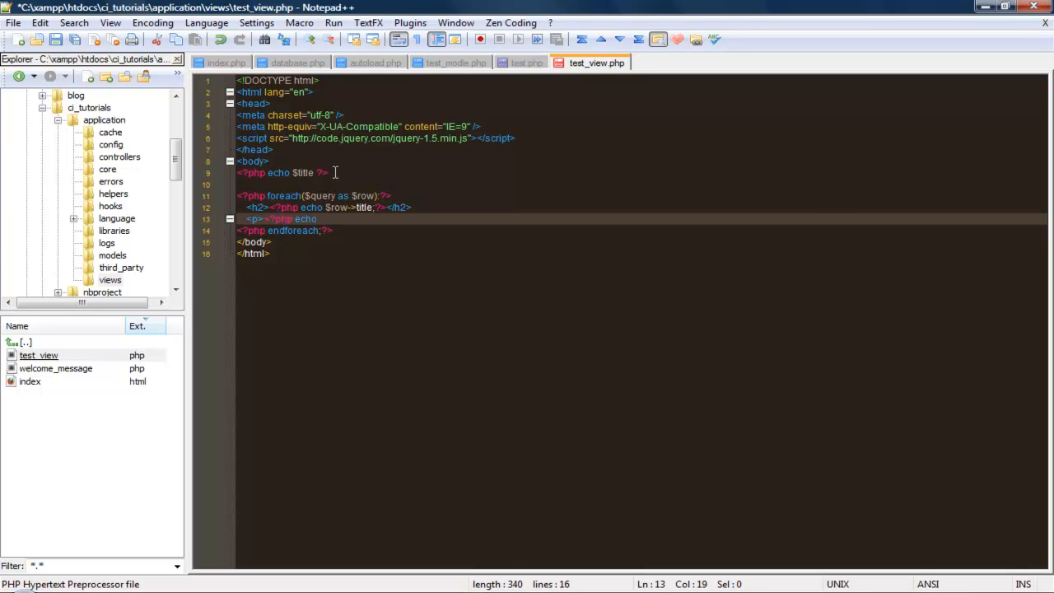
{"action": "key", "text": "Delete"}
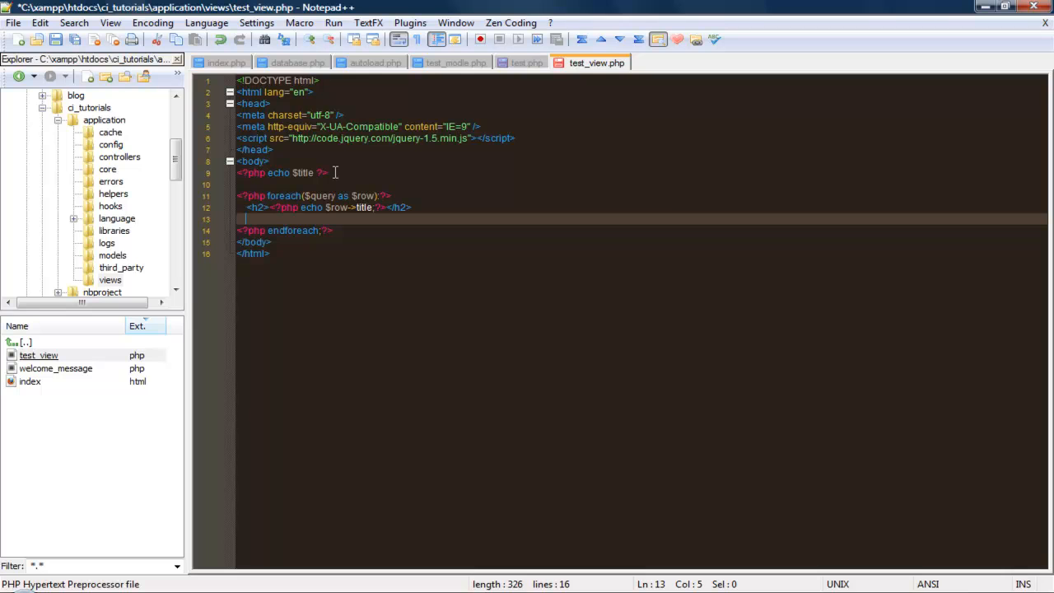
{"action": "type", "text": "<?php echo"}
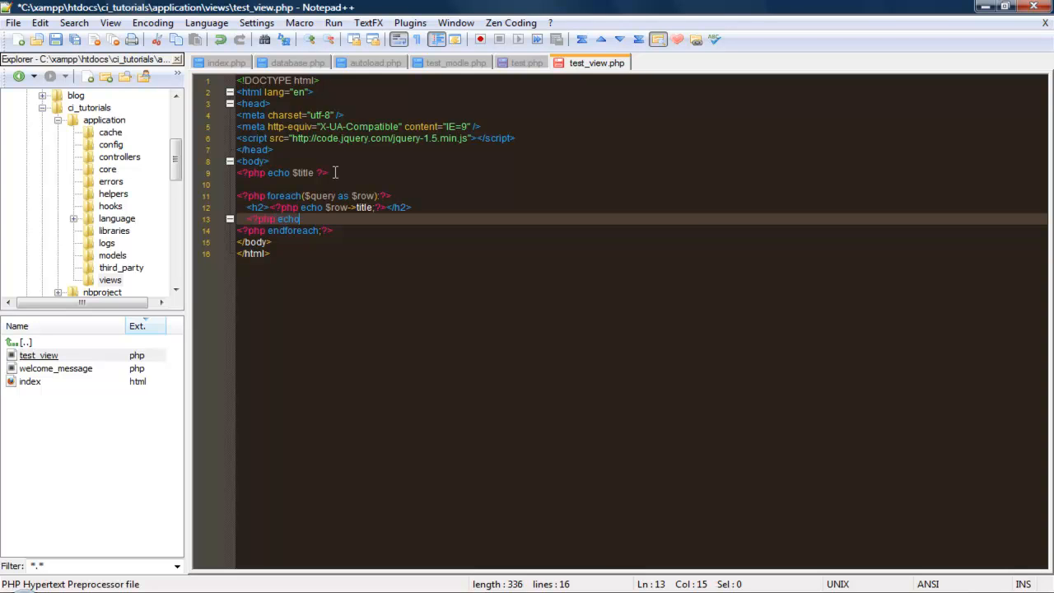
{"action": "type", "text": "$row->"}
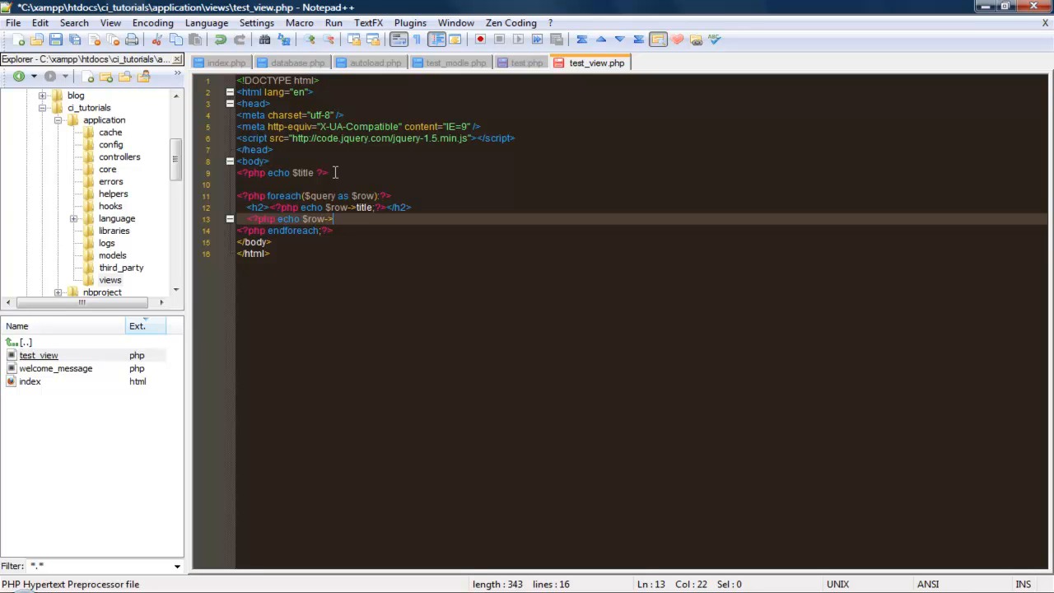
{"action": "type", "text": "content;?>"}
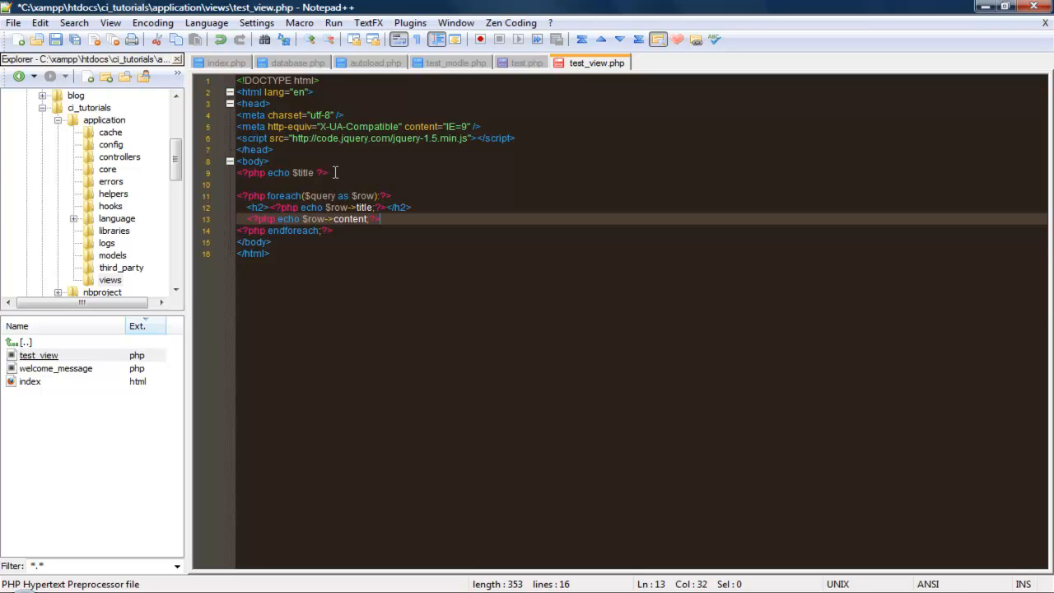
{"action": "mouse_move", "coordinate": [346, 562]}
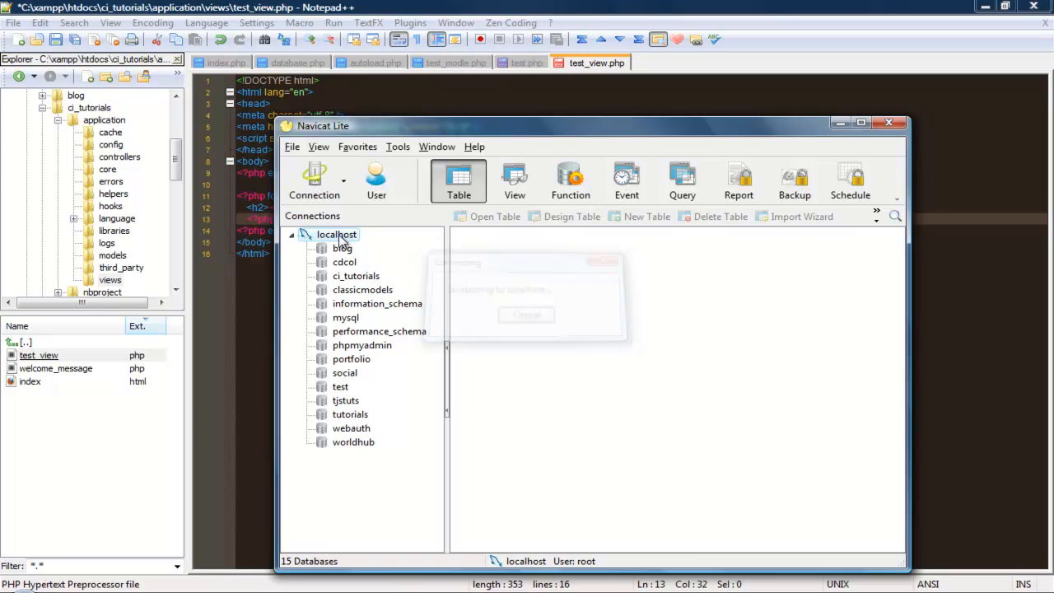
Check the posts table's columns in the ci_tutorials database in Navicat Lite, then close it
{"action": "left_click", "coordinate": [356, 275]}
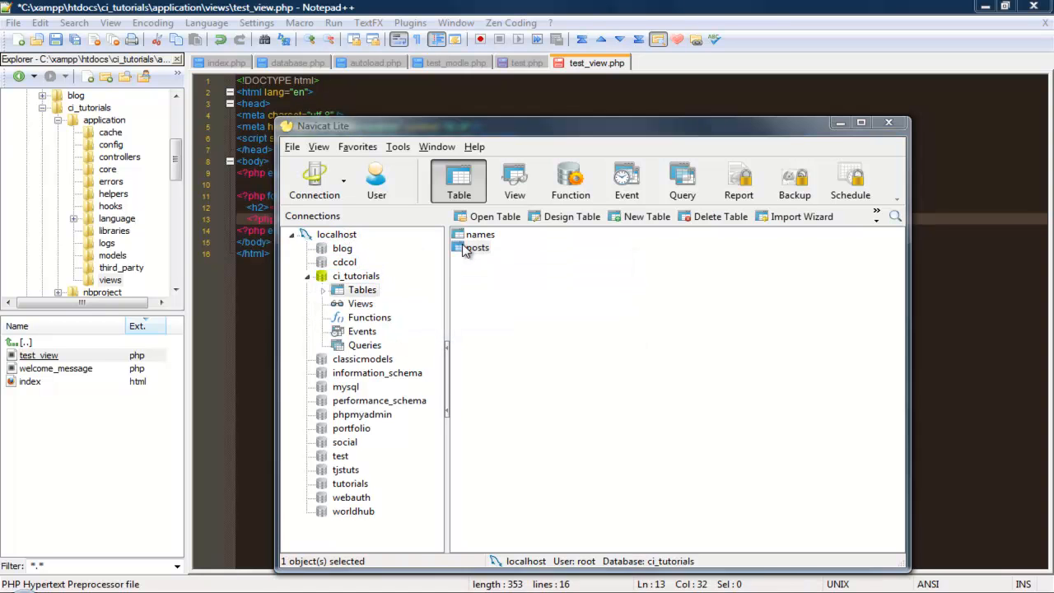
{"action": "double_click", "coordinate": [478, 246]}
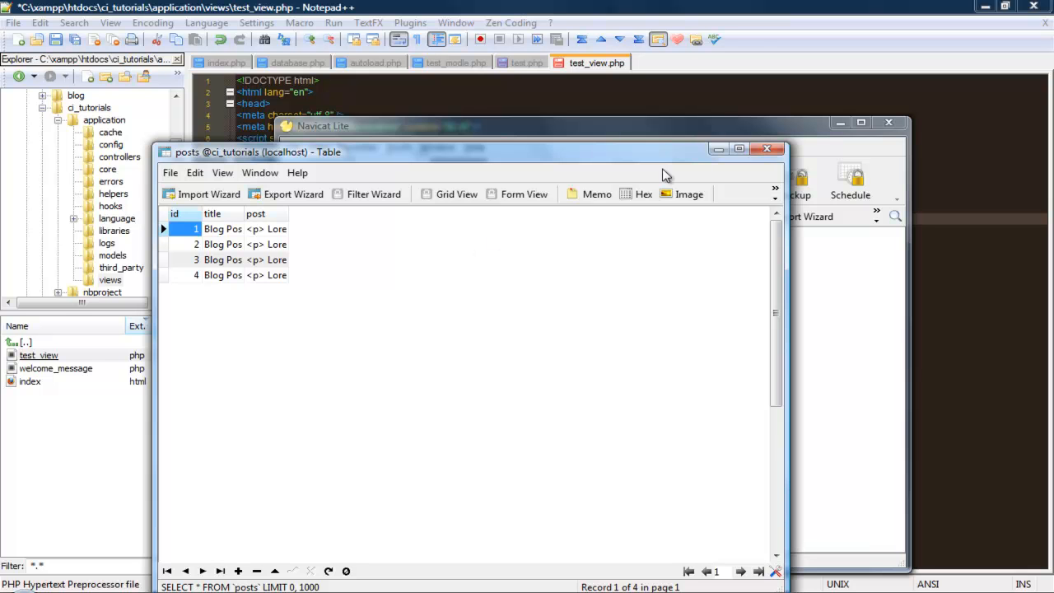
{"action": "left_click", "coordinate": [766, 149]}
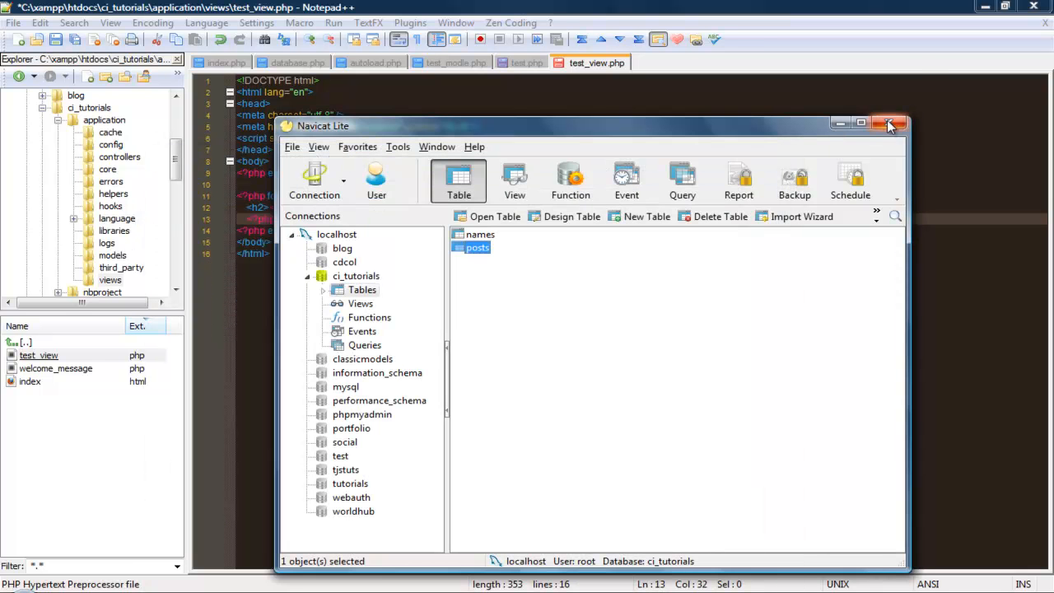
Change $row->content to $row->post on line 13 of test_view.php
{"action": "left_click", "coordinate": [889, 123]}
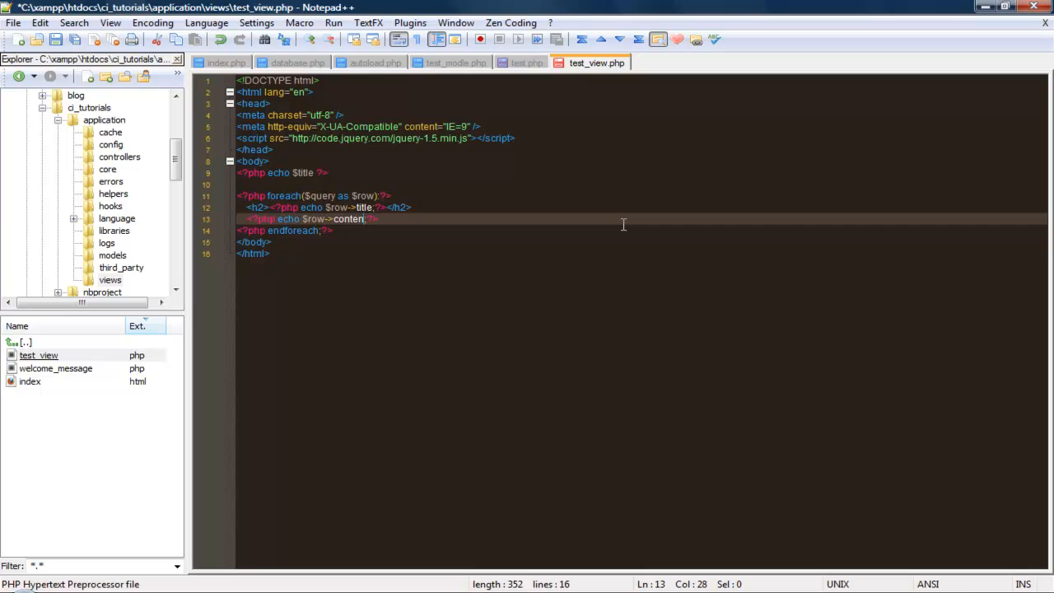
{"action": "type", "text": "pos"}
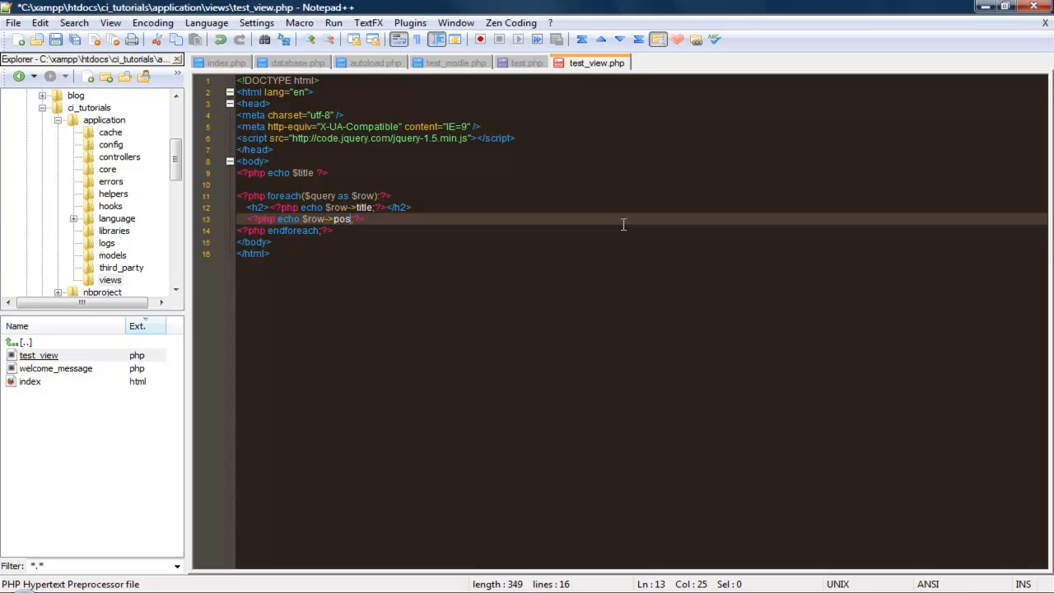
{"action": "type", "text": "t"}
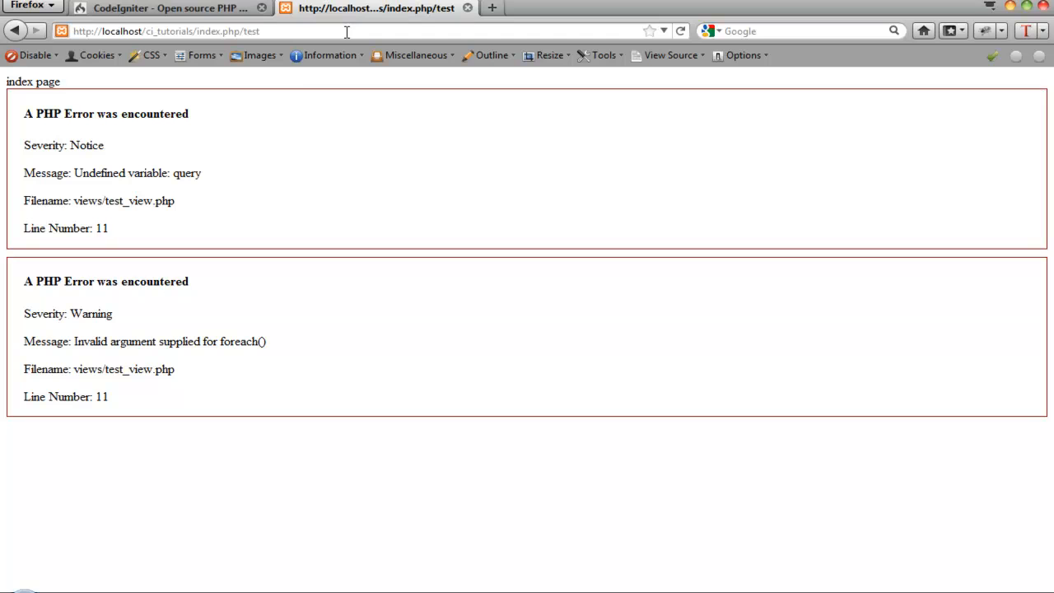
{"action": "mouse_move", "coordinate": [287, 240]}
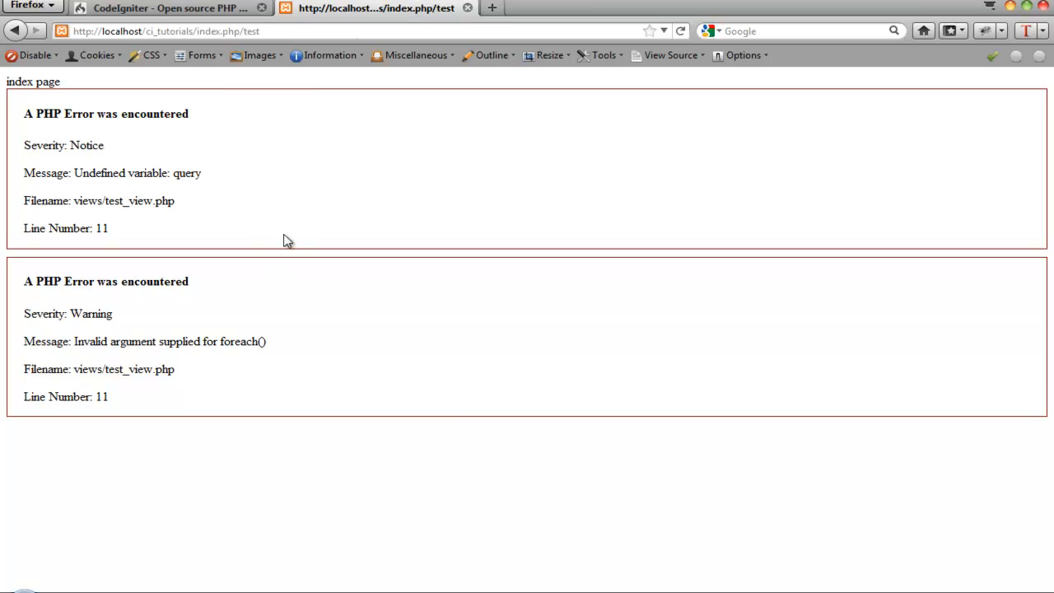
{"action": "mouse_move", "coordinate": [368, 539]}
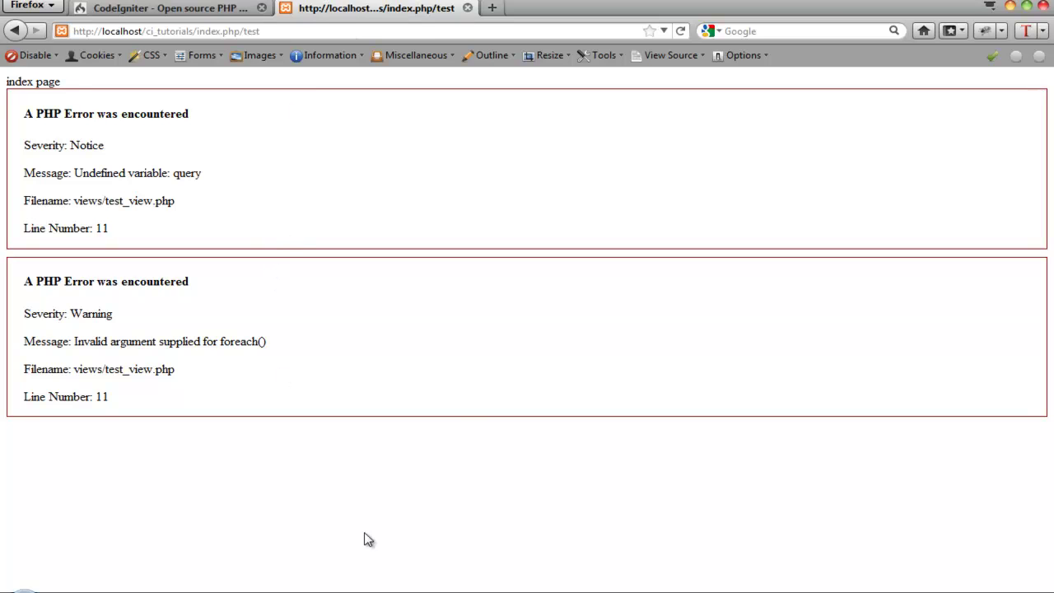
{"action": "mouse_move", "coordinate": [329, 585]}
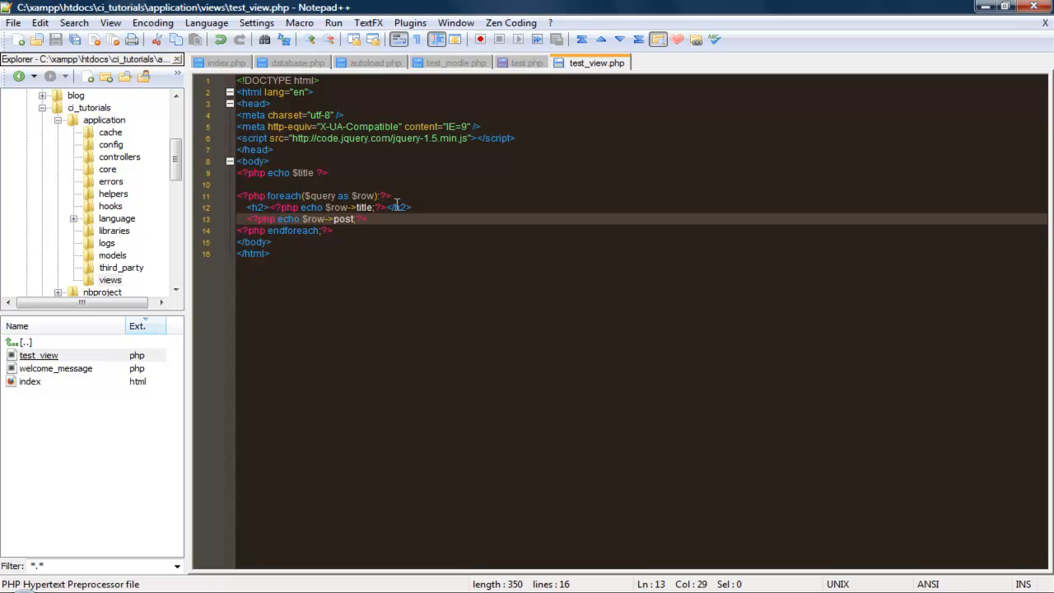
Bring up the test.php controller tab to inspect line 6's undefined mode() call
{"action": "left_click", "coordinate": [527, 63]}
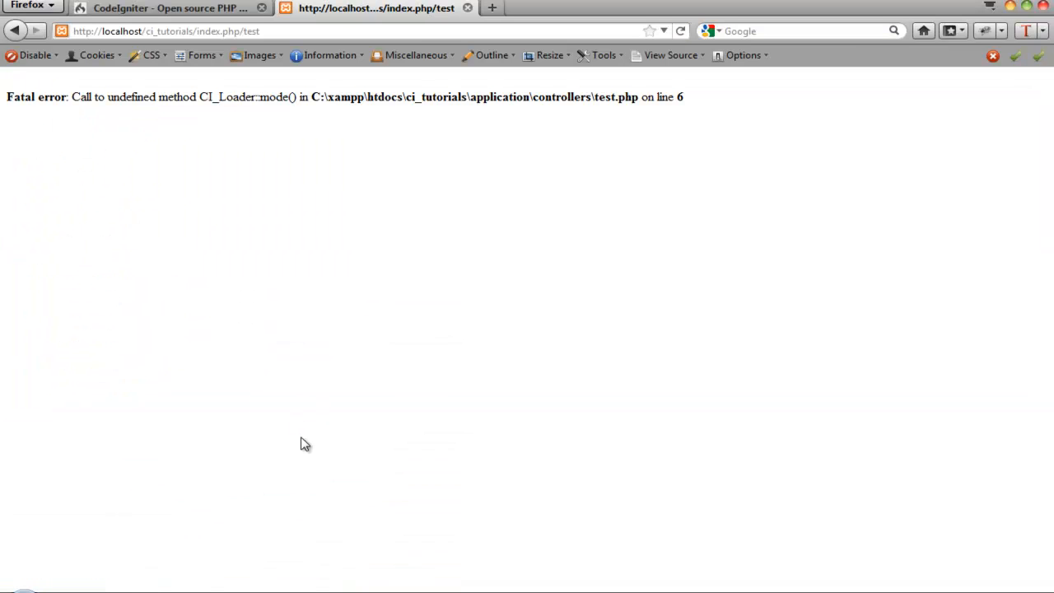
{"action": "mouse_move", "coordinate": [354, 449]}
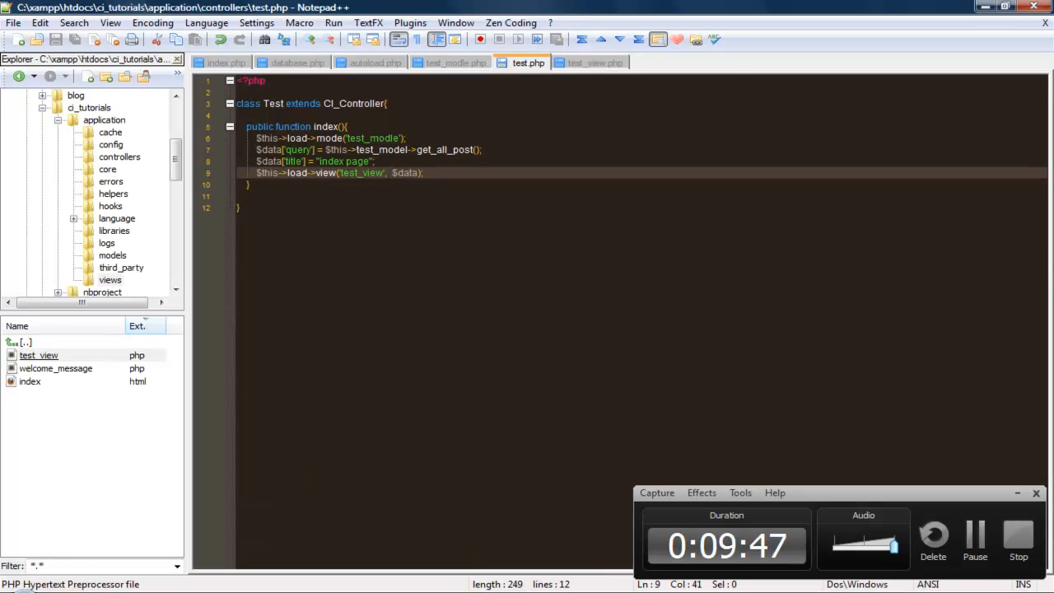
Look over the model file, then return to the test.php controller in the editor
{"action": "left_click", "coordinate": [455, 62]}
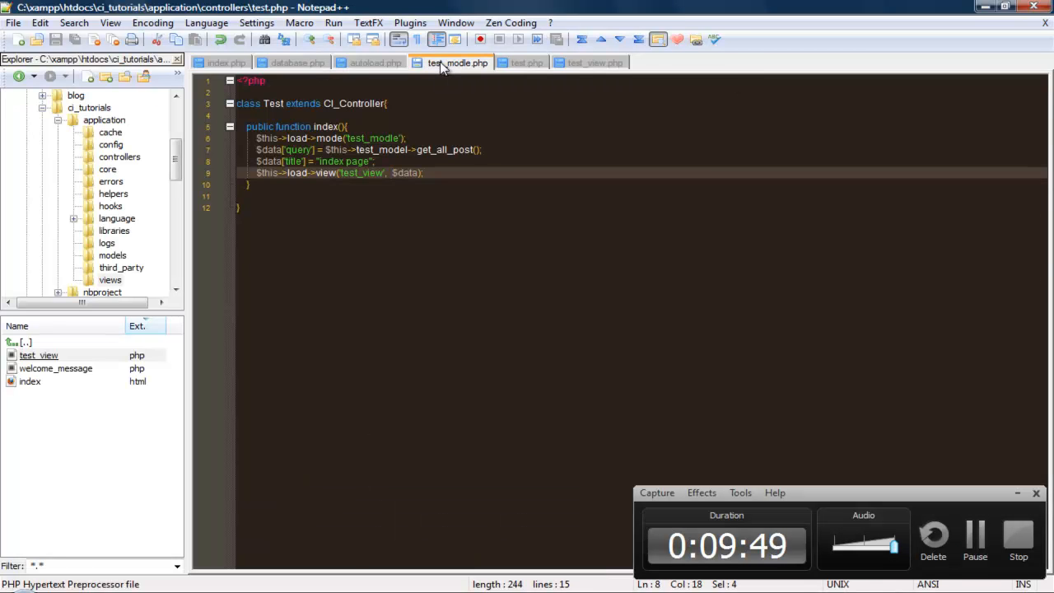
{"action": "left_click", "coordinate": [457, 62]}
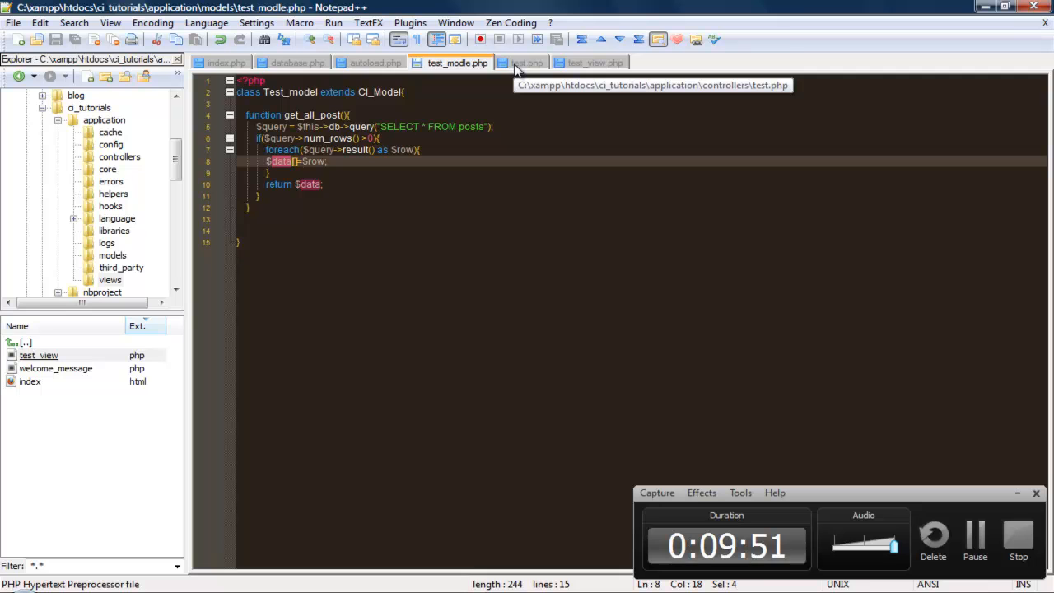
{"action": "left_click", "coordinate": [528, 63]}
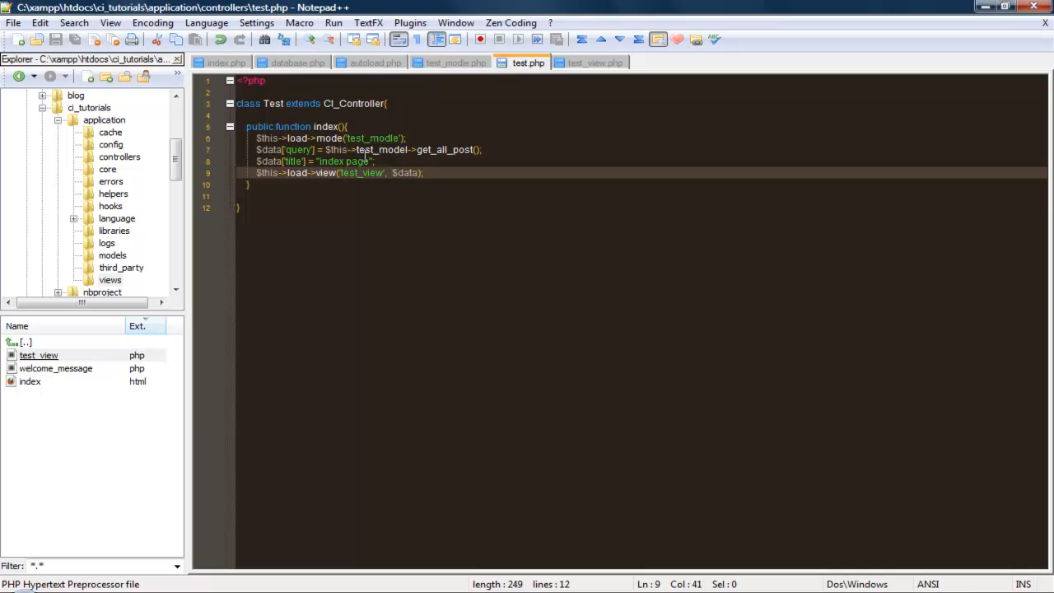
{"action": "mouse_move", "coordinate": [340, 140]}
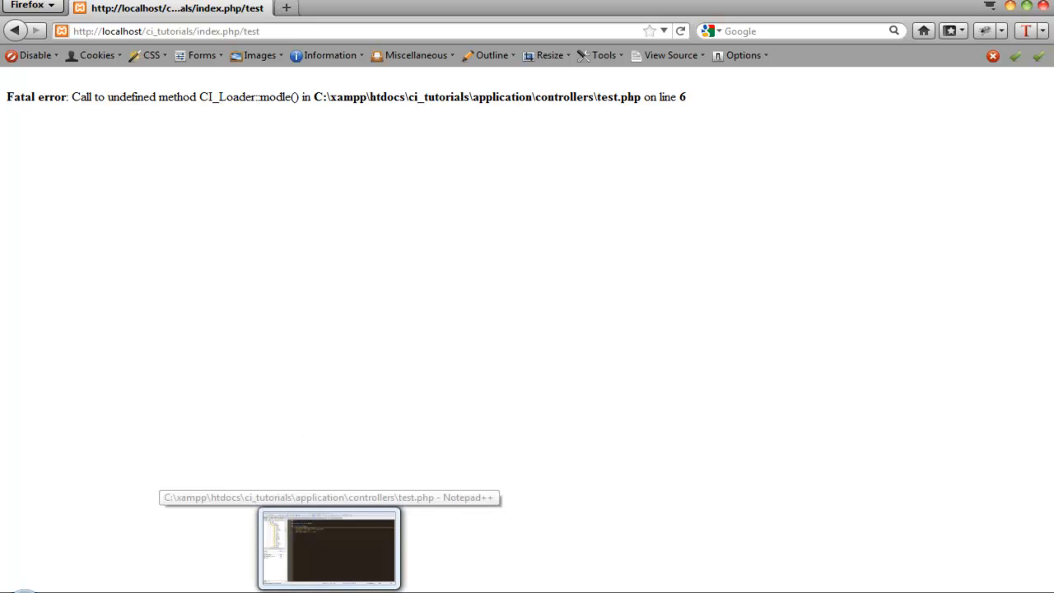
{"action": "left_click", "coordinate": [328, 547]}
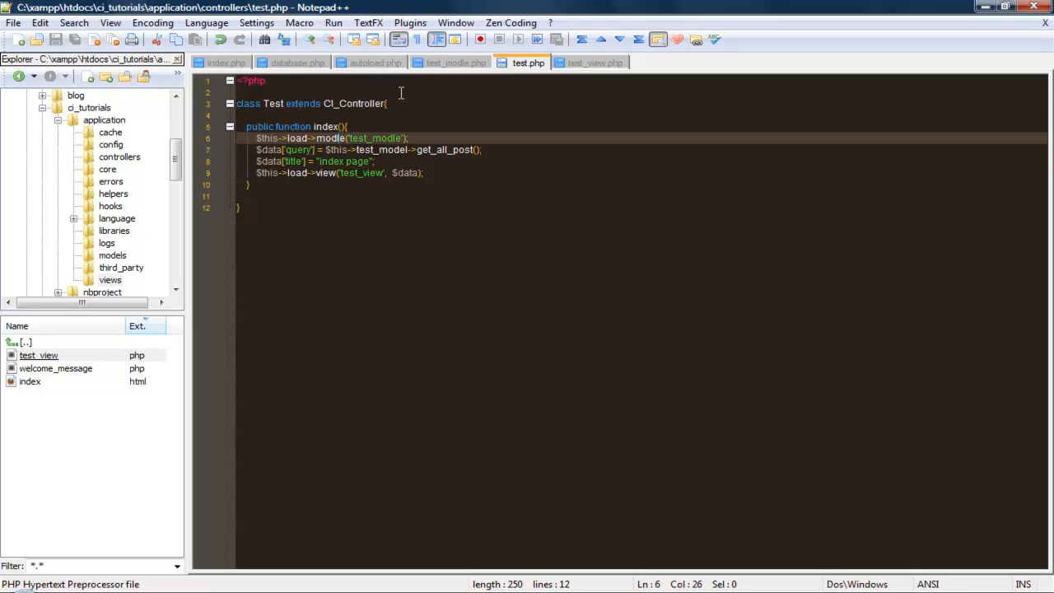
{"action": "mouse_move", "coordinate": [346, 159]}
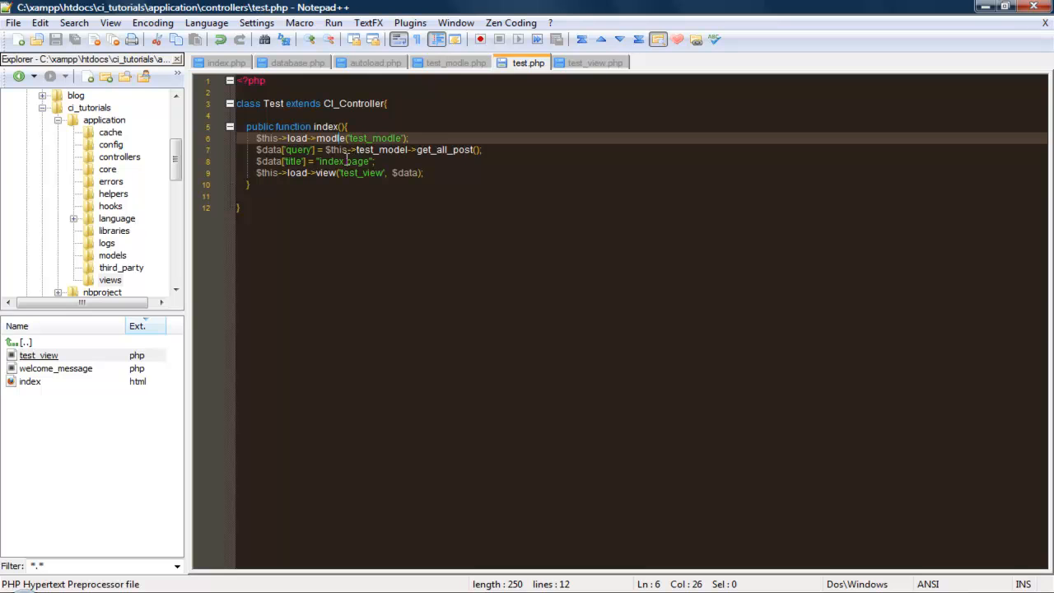
Correct test_modle to test_model on line 6 and in the model file, then check test_view.php
{"action": "double_click", "coordinate": [374, 137]}
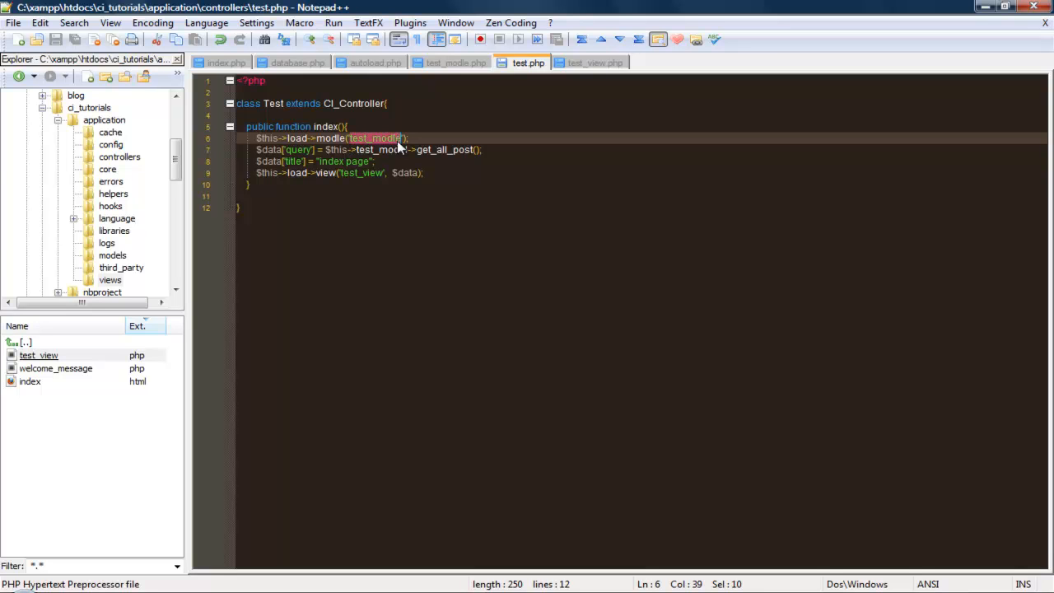
{"action": "mouse_move", "coordinate": [401, 138]}
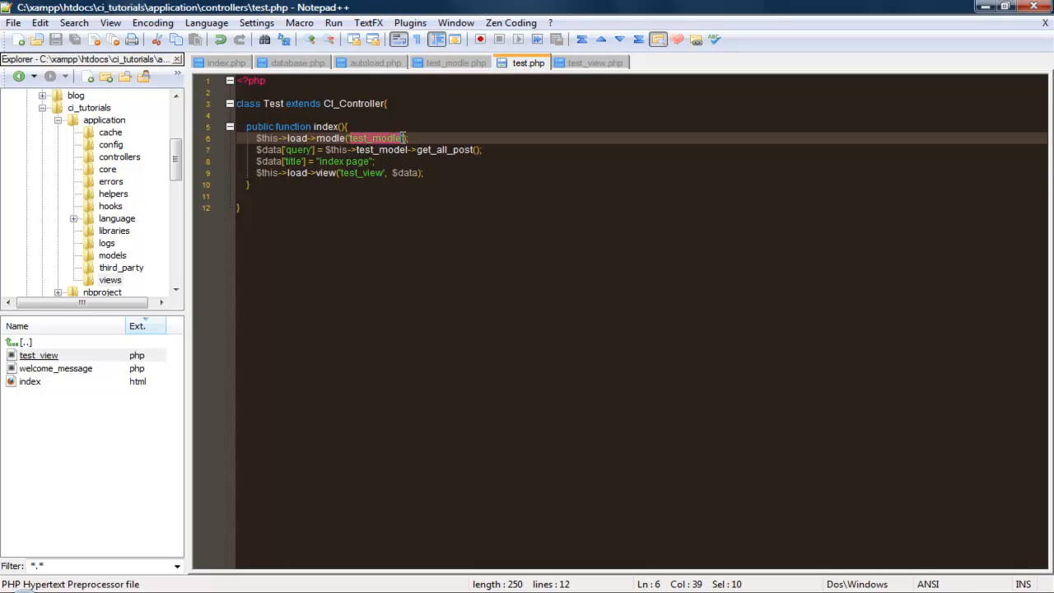
{"action": "left_click", "coordinate": [455, 62]}
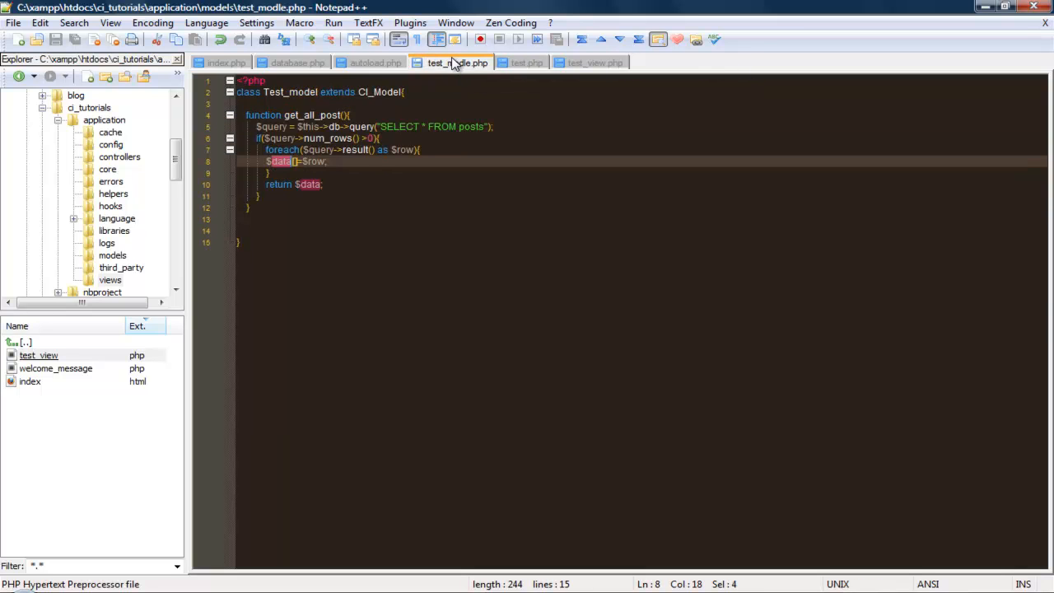
{"action": "mouse_move", "coordinate": [458, 69]}
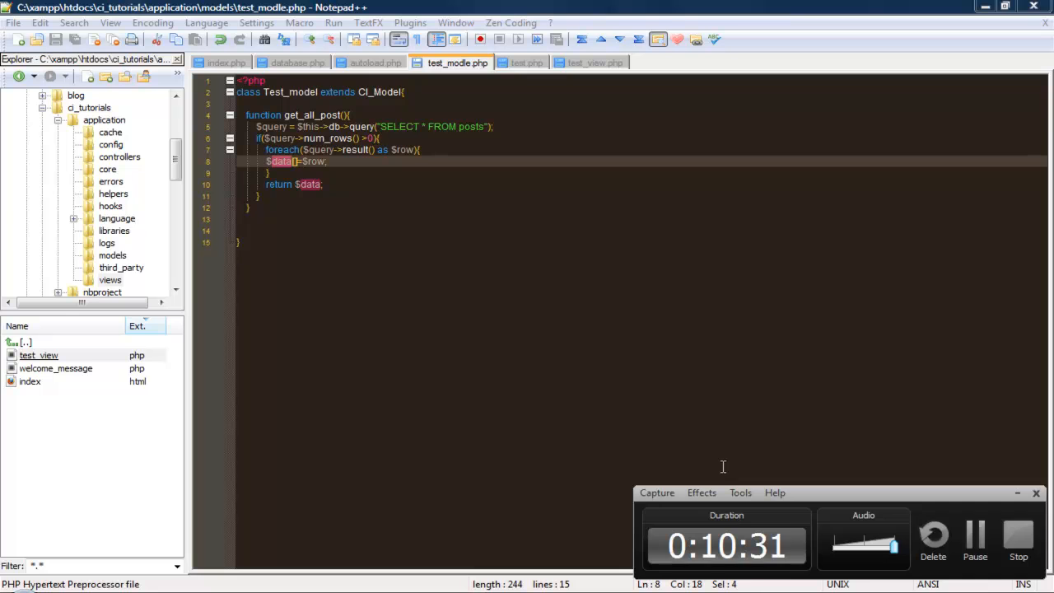
{"action": "left_click", "coordinate": [443, 63]}
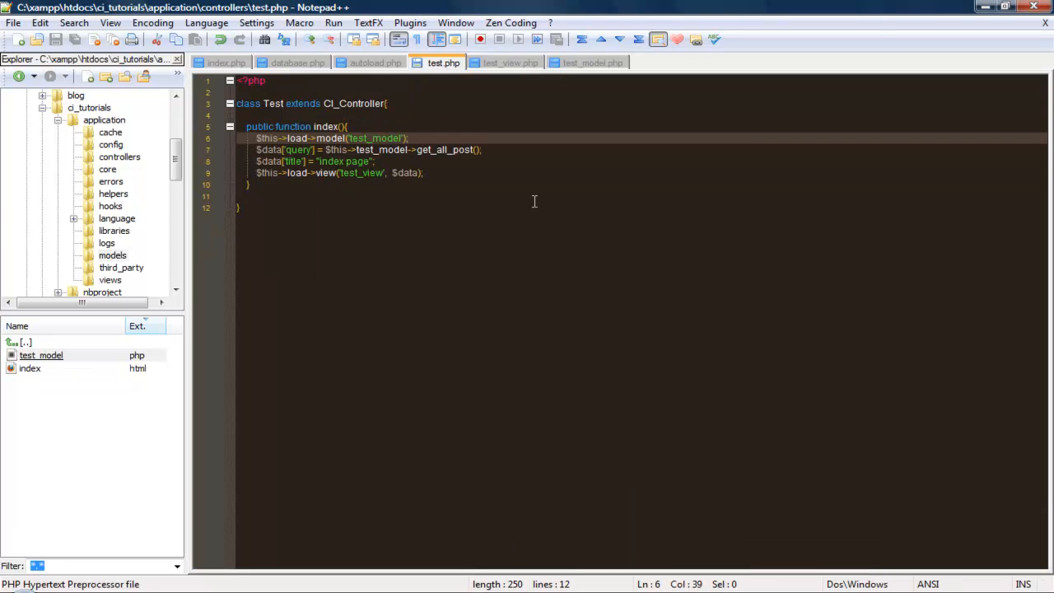
{"action": "mouse_move", "coordinate": [377, 141]}
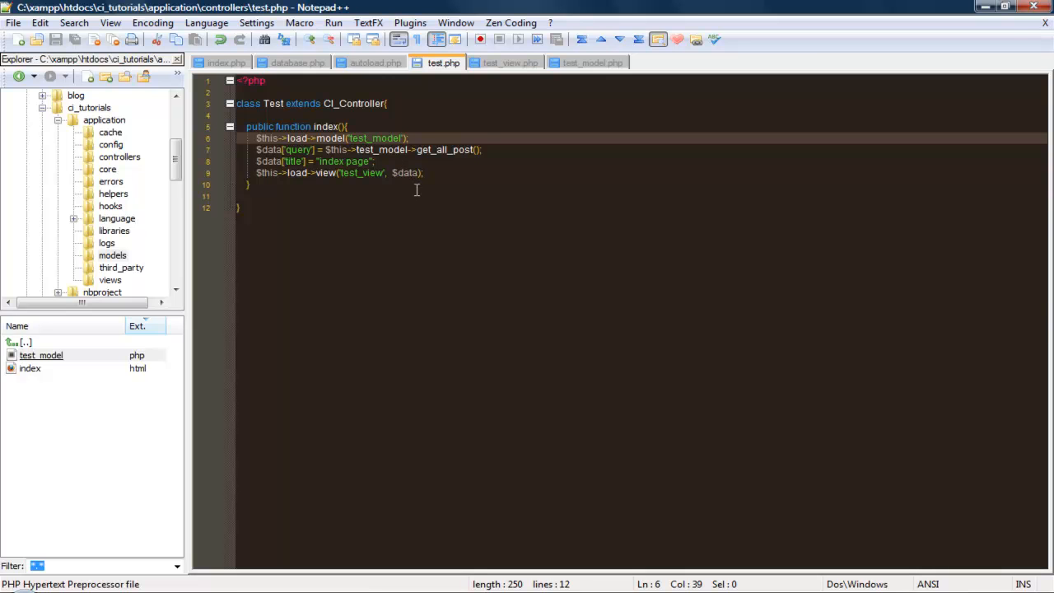
{"action": "left_click", "coordinate": [510, 63]}
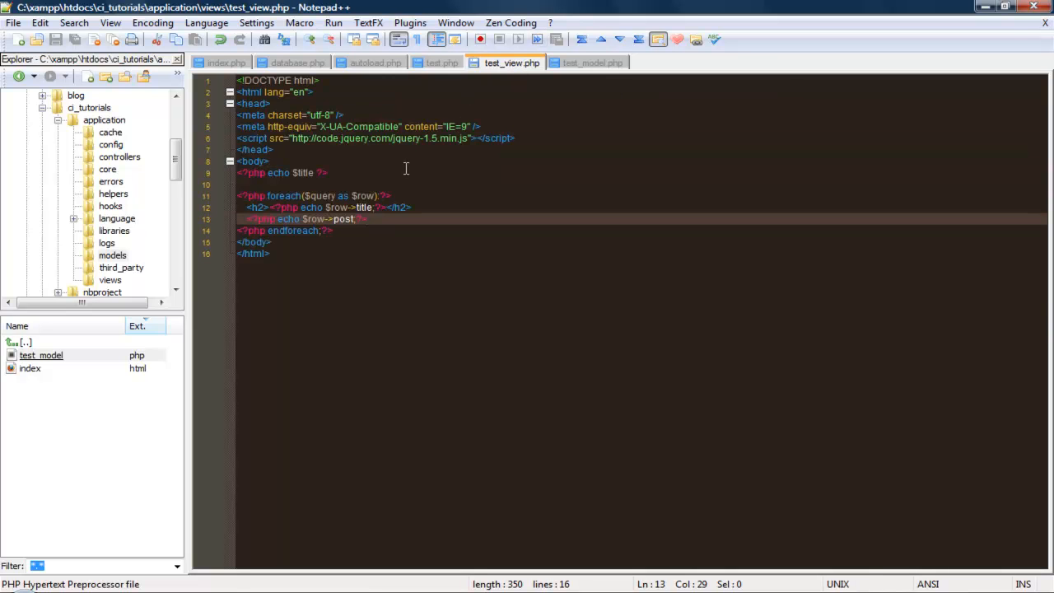
{"action": "mouse_move", "coordinate": [287, 206]}
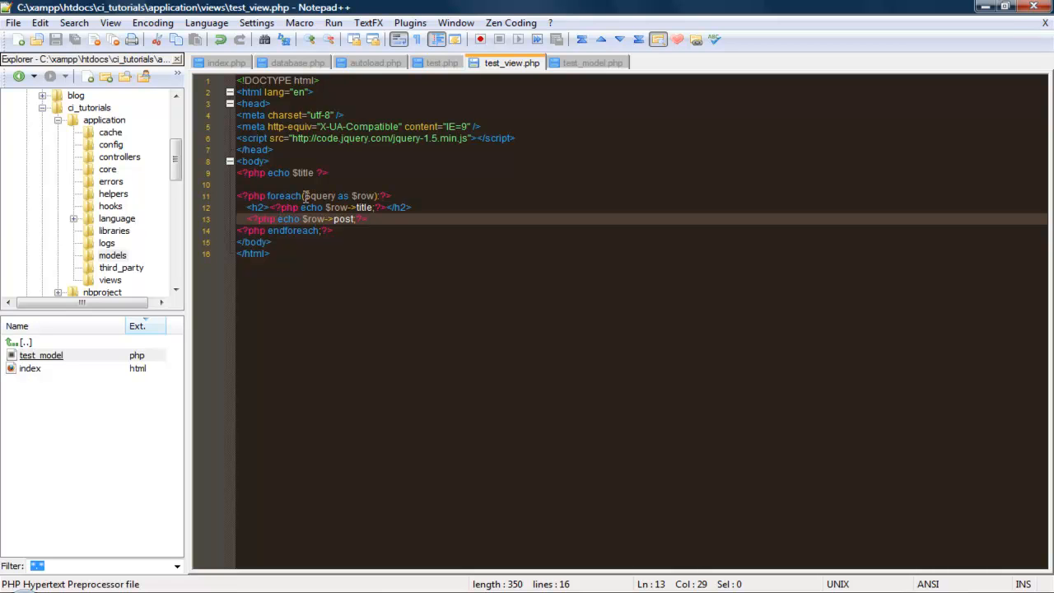
{"action": "mouse_move", "coordinate": [427, 329]}
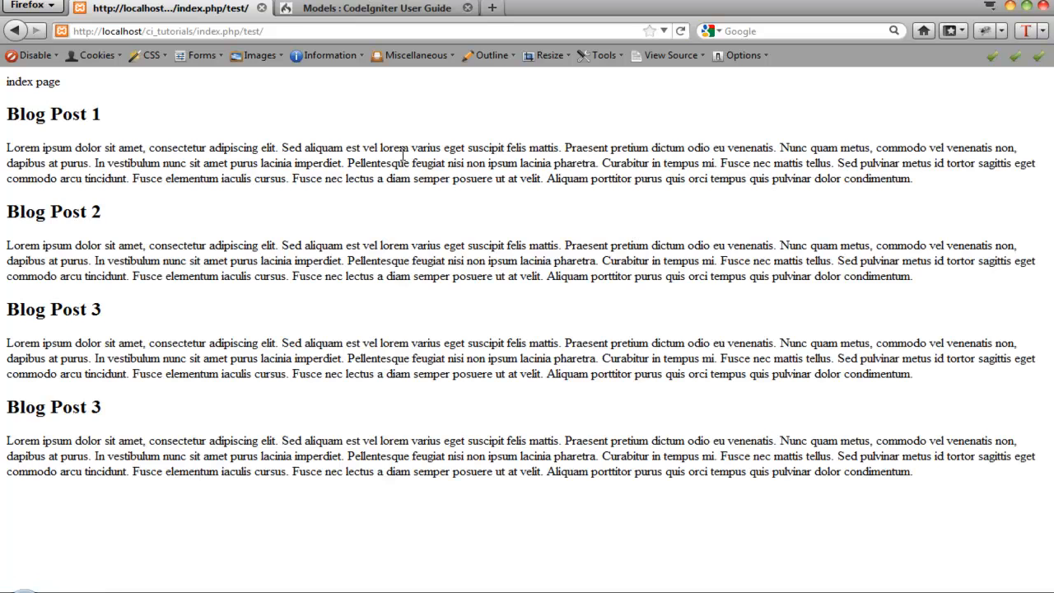
{"action": "mouse_move", "coordinate": [46, 165]}
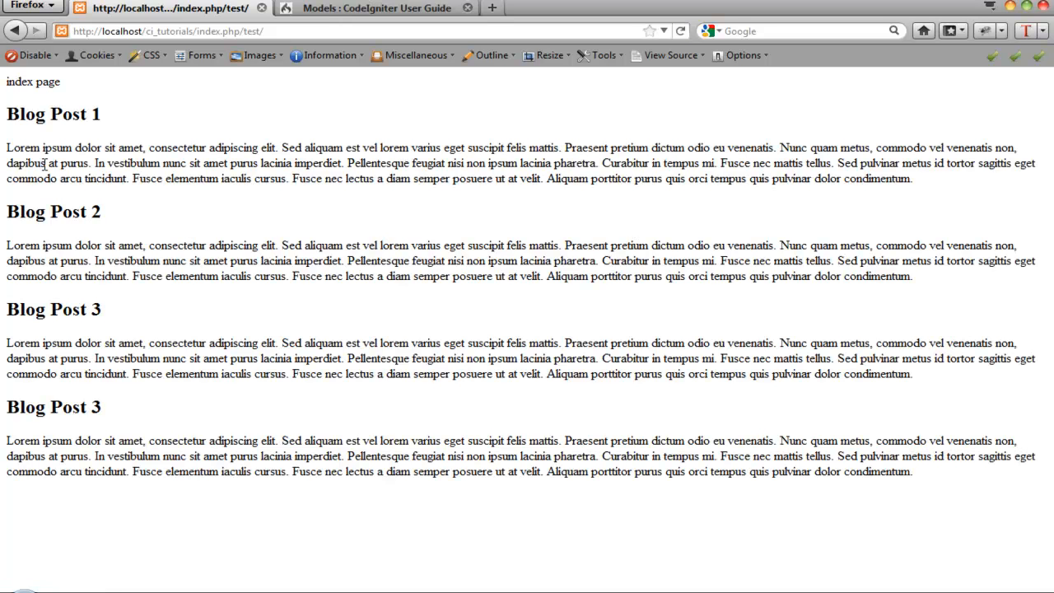
{"action": "mouse_move", "coordinate": [228, 584]}
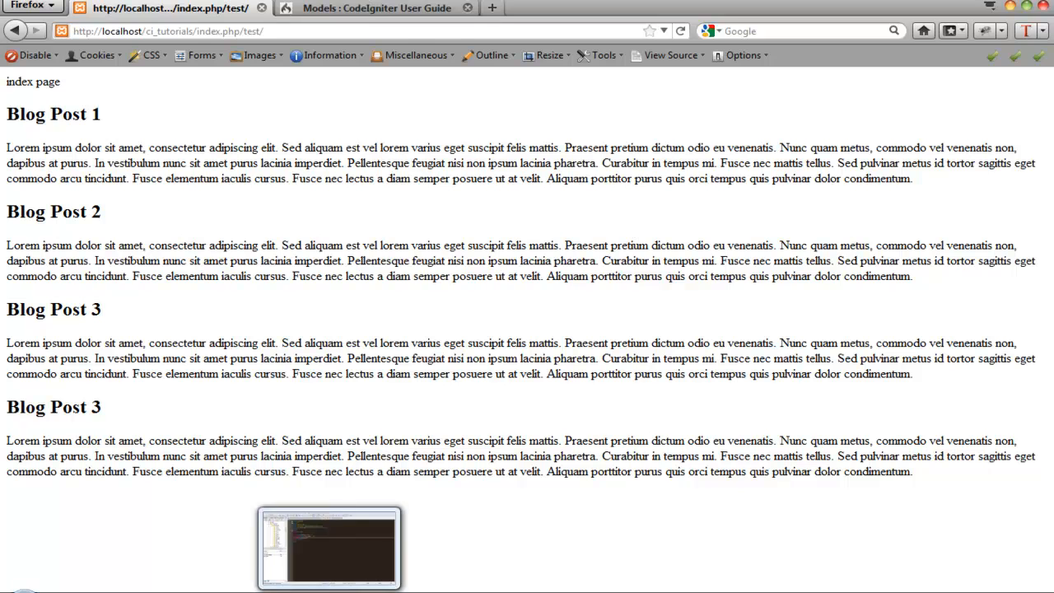
Return to Notepad++ from the taskbar once Firefox lists the four blog posts
{"action": "left_click", "coordinate": [329, 548]}
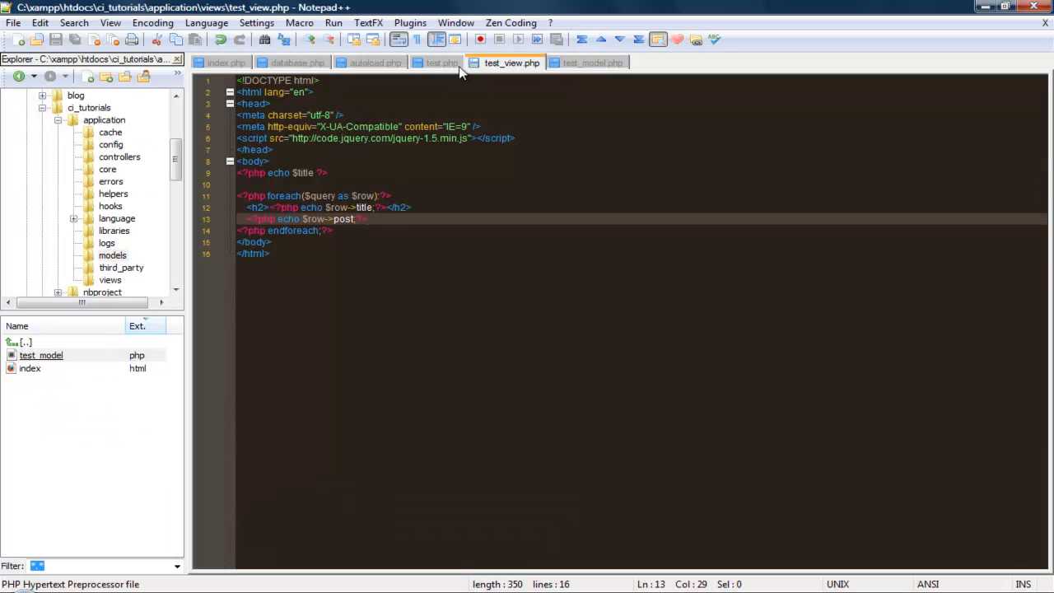
Replace get_all_post's body with $query = $this->db->get('posts');
{"action": "left_click", "coordinate": [593, 63]}
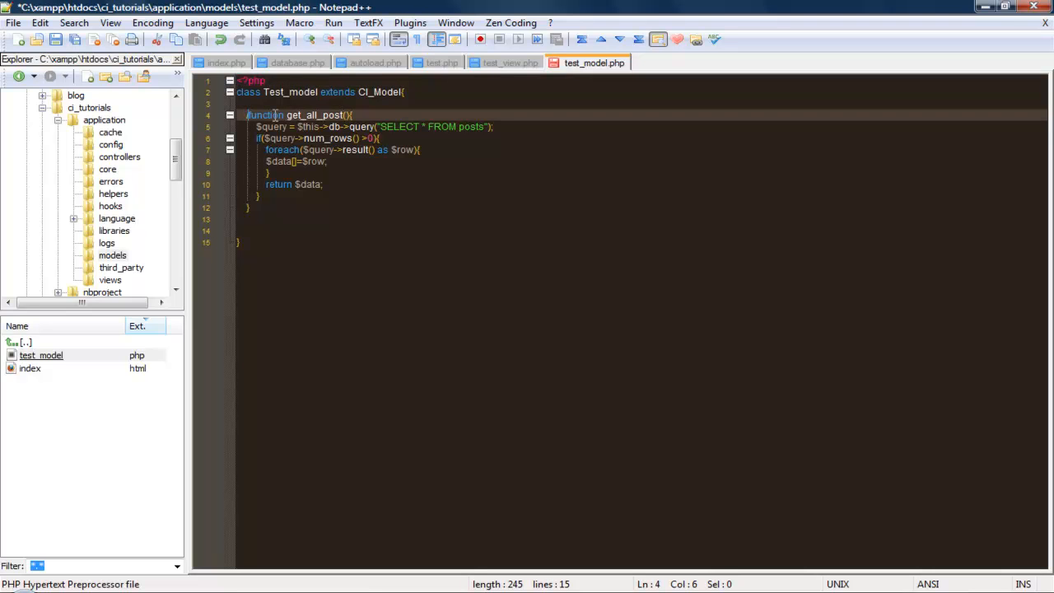
{"action": "left_click_drag", "start_coordinate": [245, 114], "coordinate": [262, 196]}
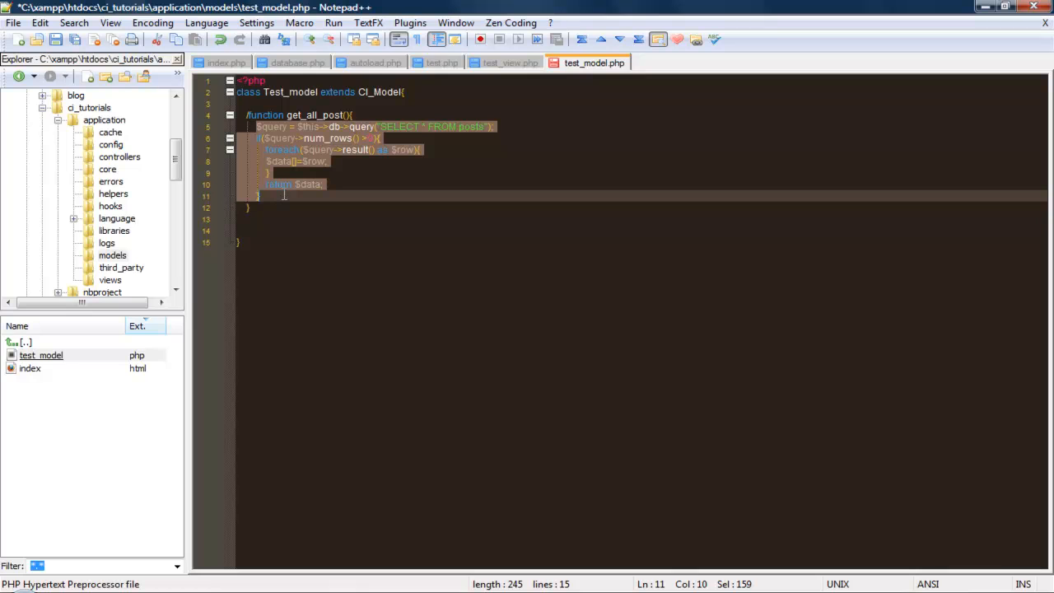
{"action": "key", "text": "Delete"}
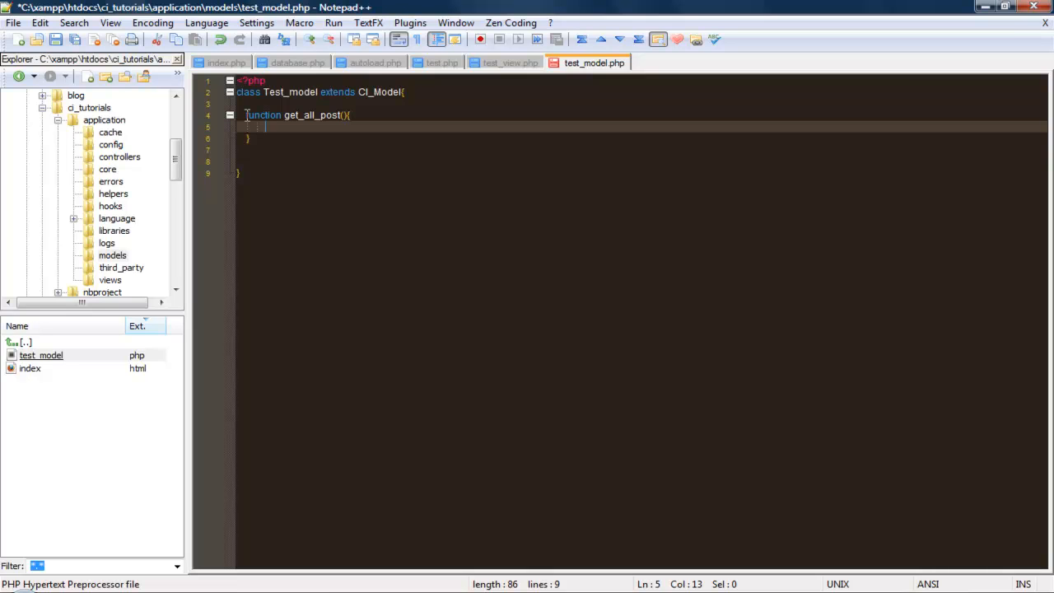
{"action": "type", "text": "$"}
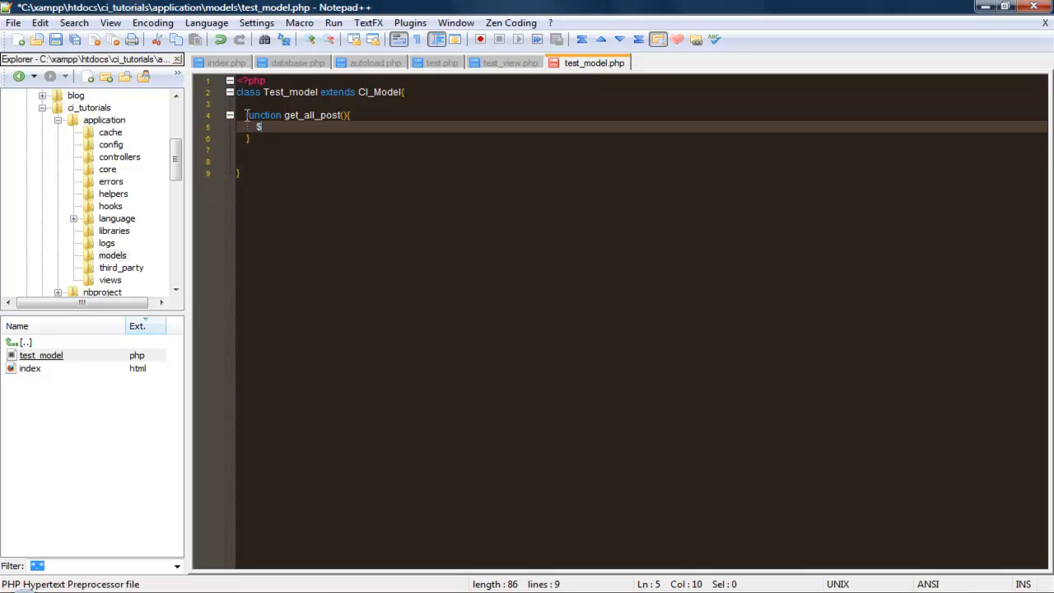
{"action": "type", "text": "th"}
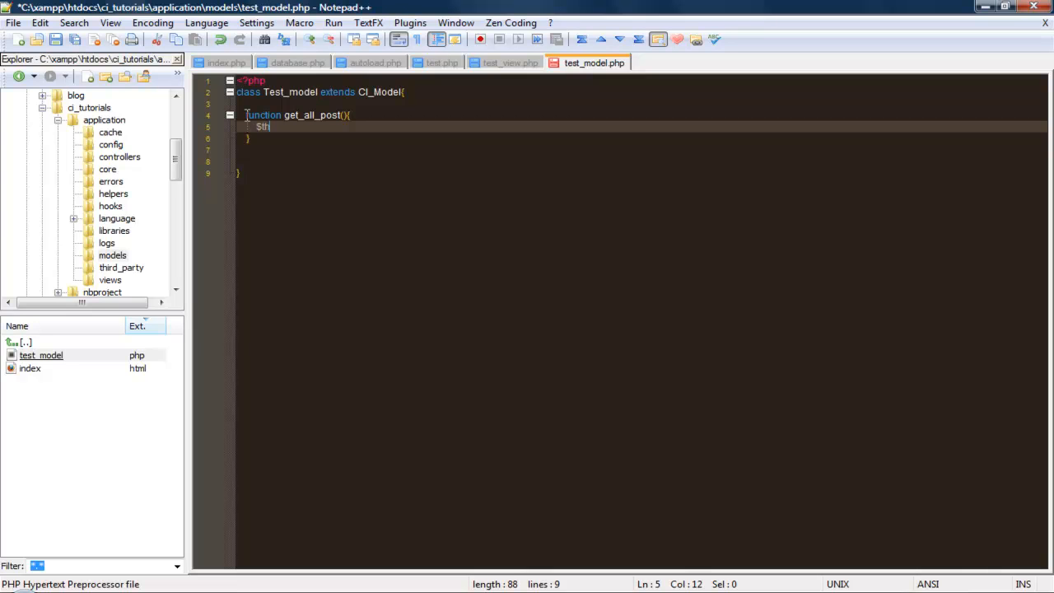
{"action": "key", "text": "Backspace"}
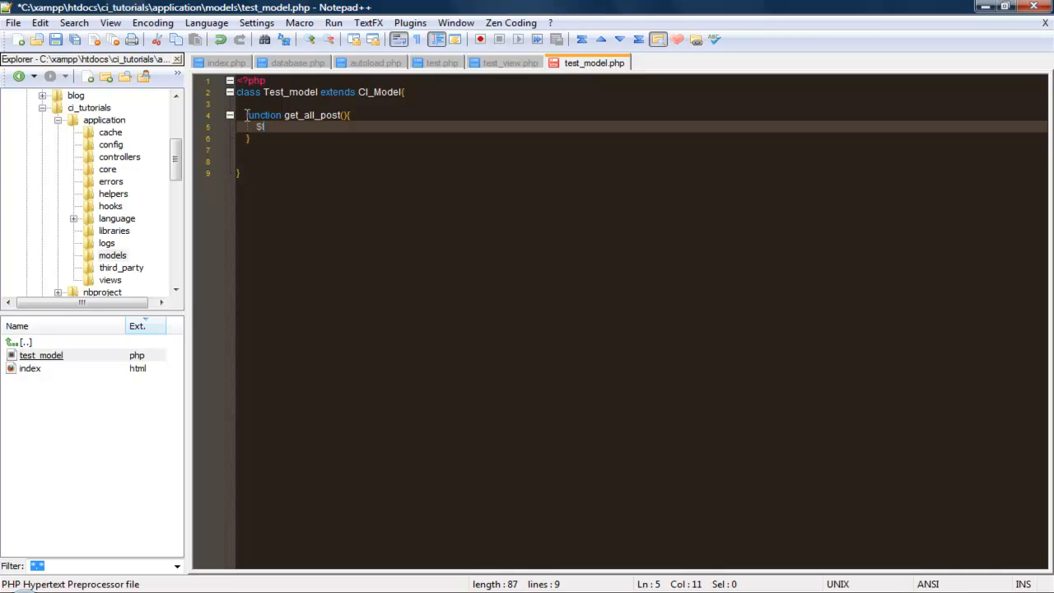
{"action": "type", "text": "query"}
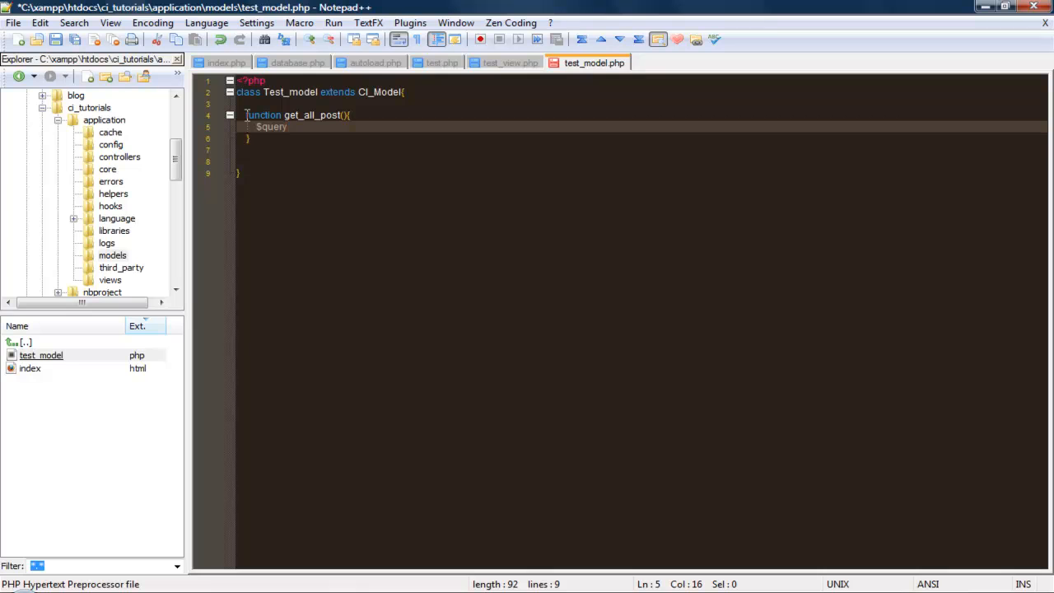
{"action": "type", "text": "= $"}
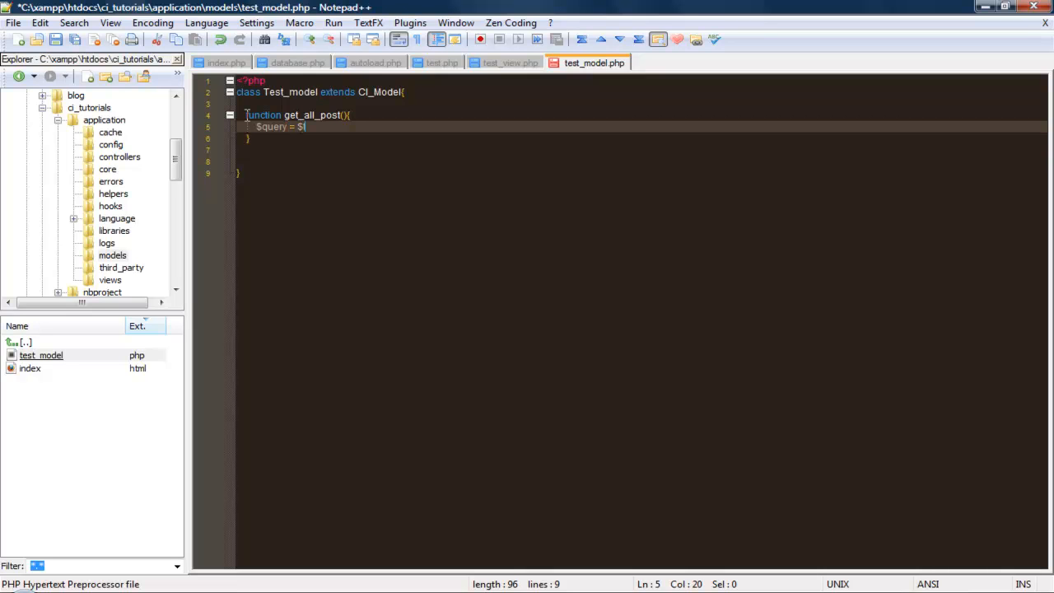
{"action": "type", "text": "this->"}
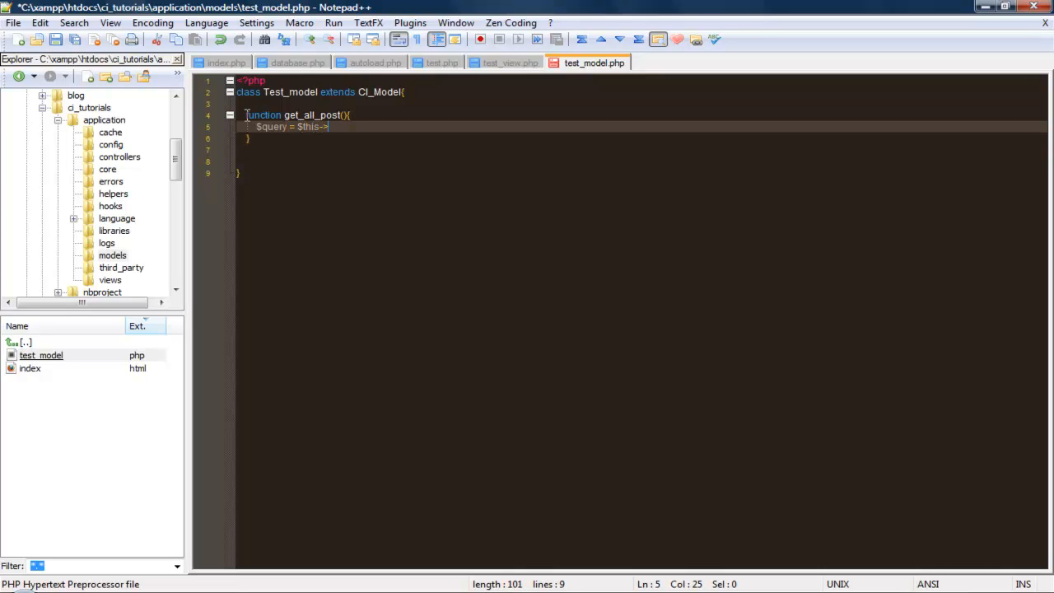
{"action": "type", "text": "db"}
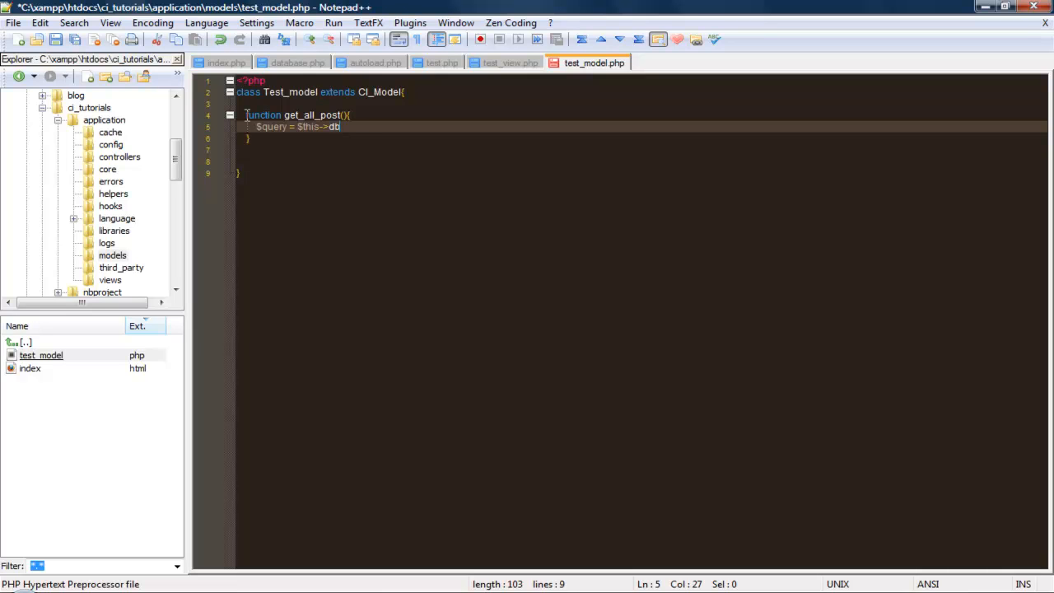
{"action": "type", "text": "->get('post"}
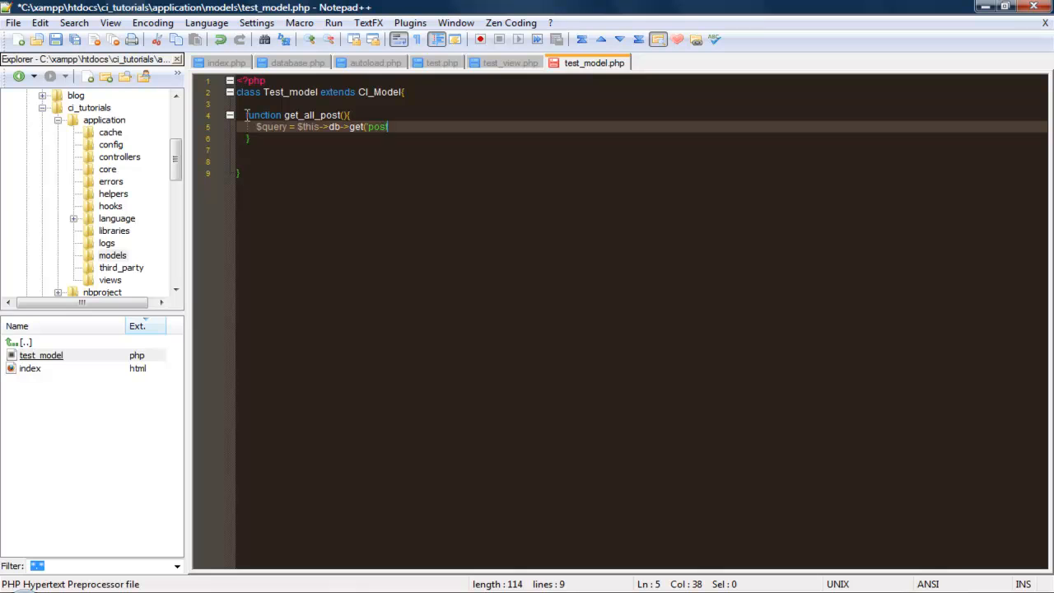
{"action": "type", "text": "s'"}
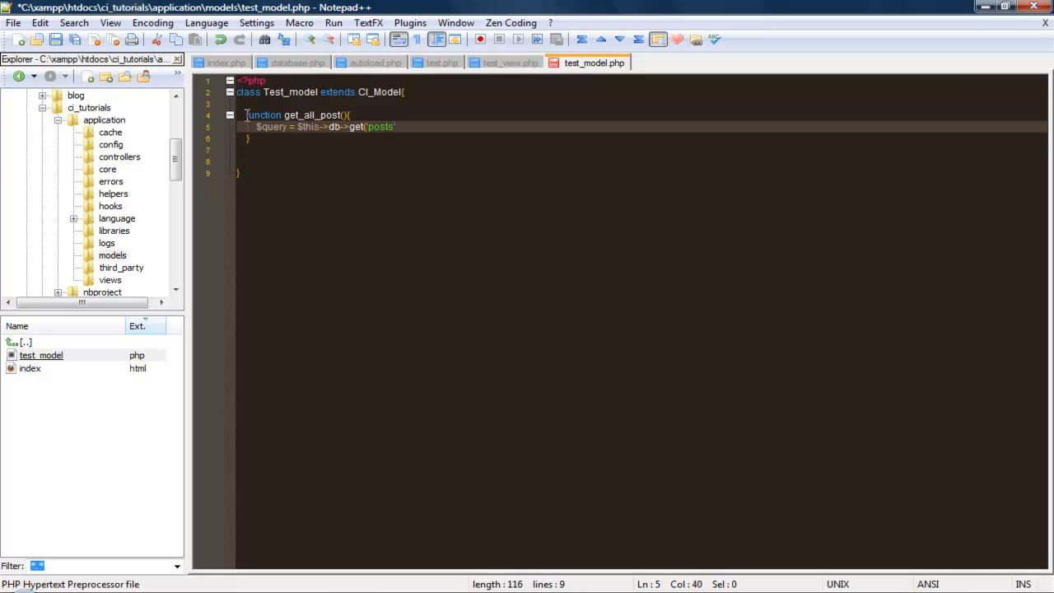
{"action": "type", "text": ");"}
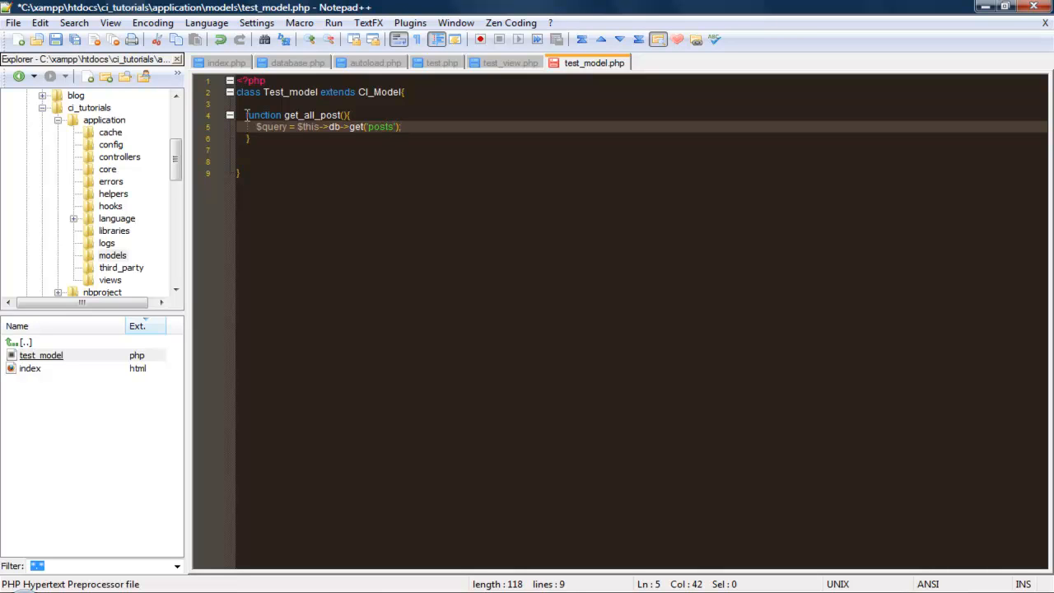
{"action": "key", "text": "Enter"}
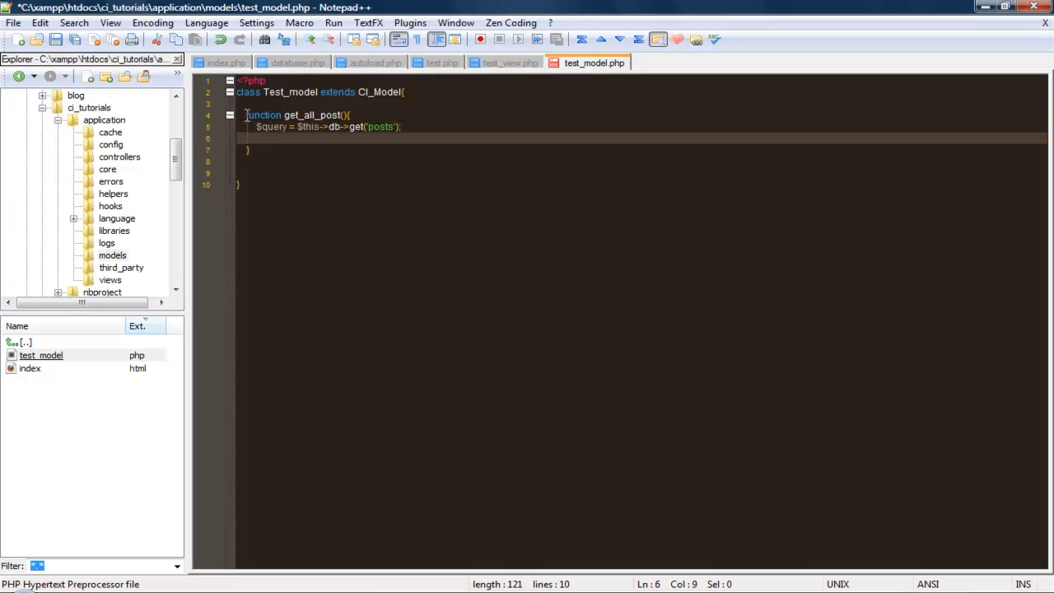
Add the condition if($query->num_rows() > 0)
{"action": "type", "text": "if($"}
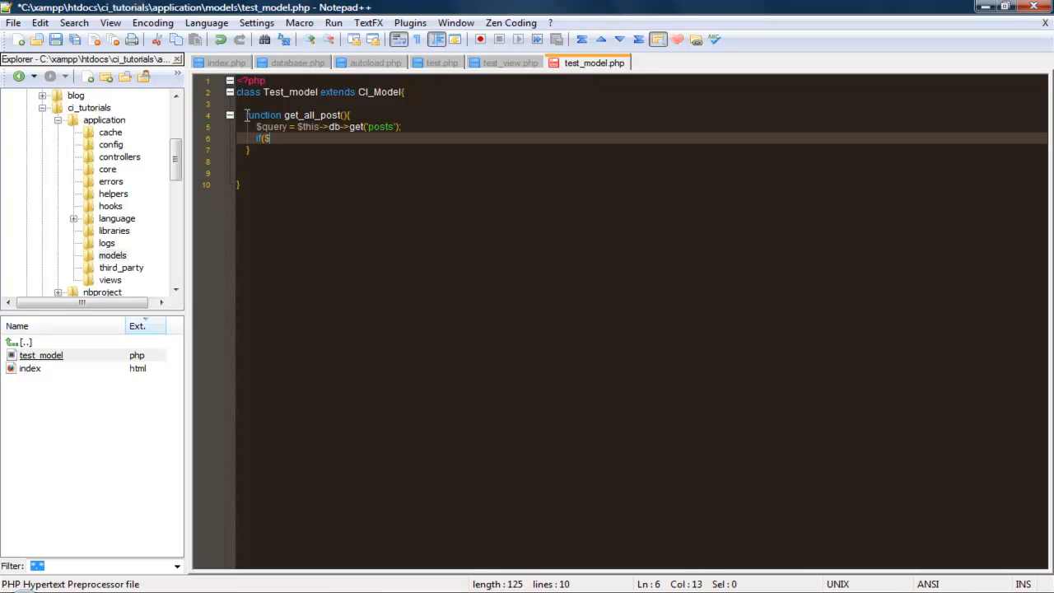
{"action": "type", "text": "query->"}
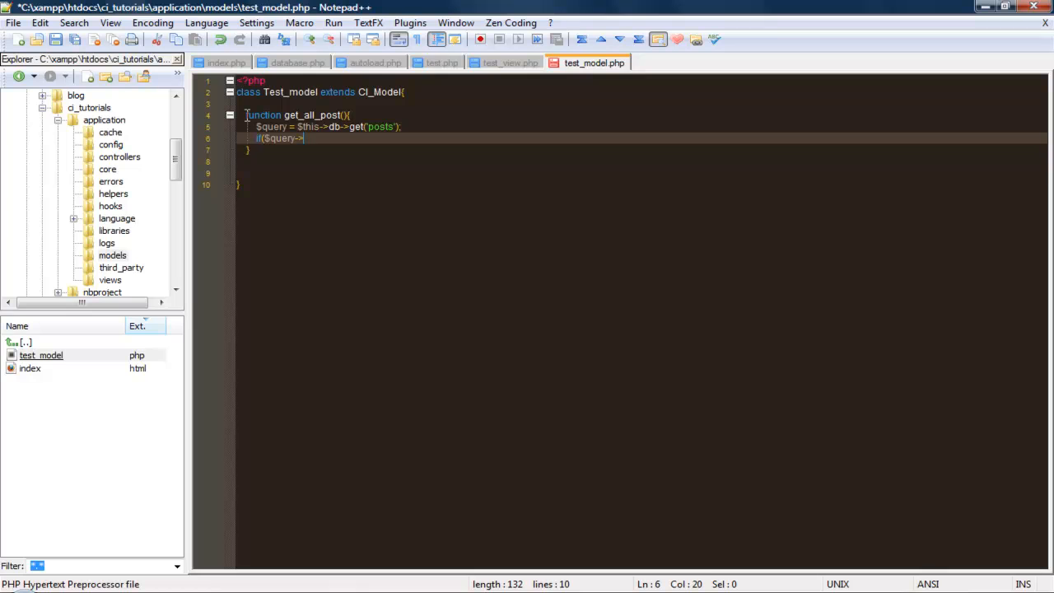
{"action": "type", "text": "num_mo"}
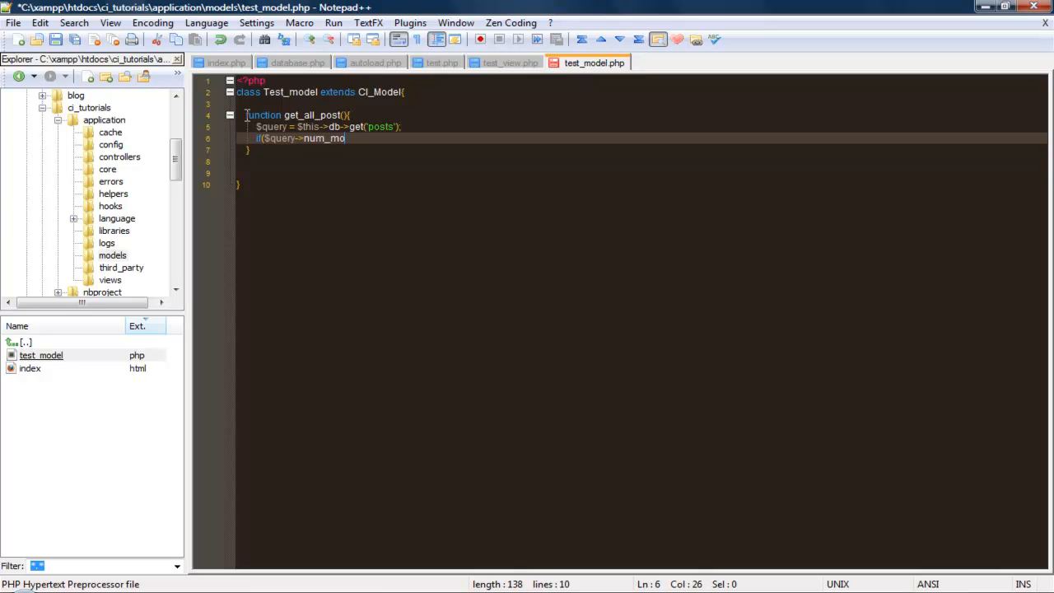
{"action": "type", "text": "ws"}
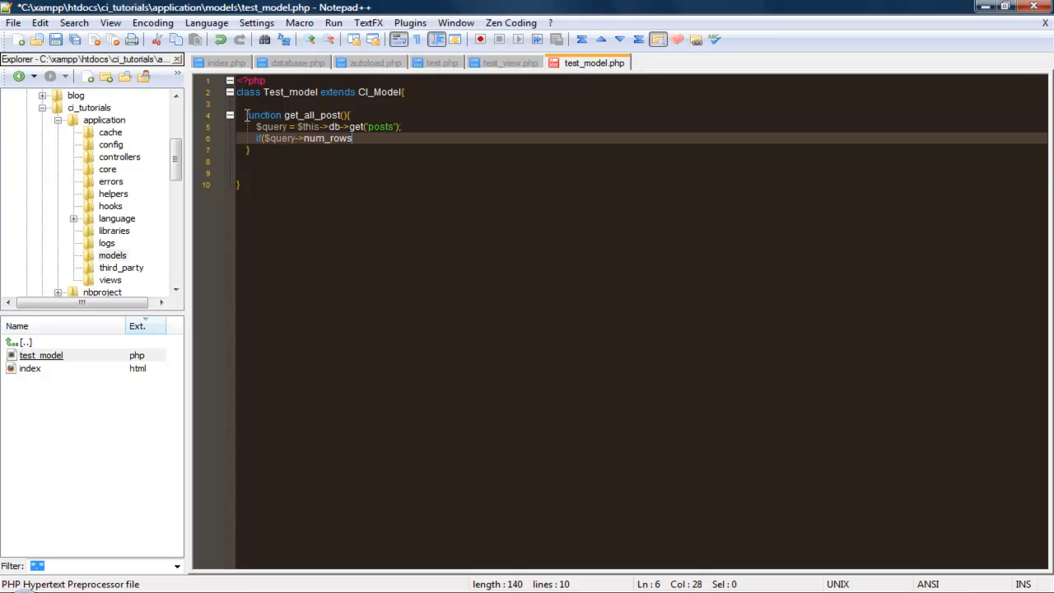
{"action": "type", "text": "() >"}
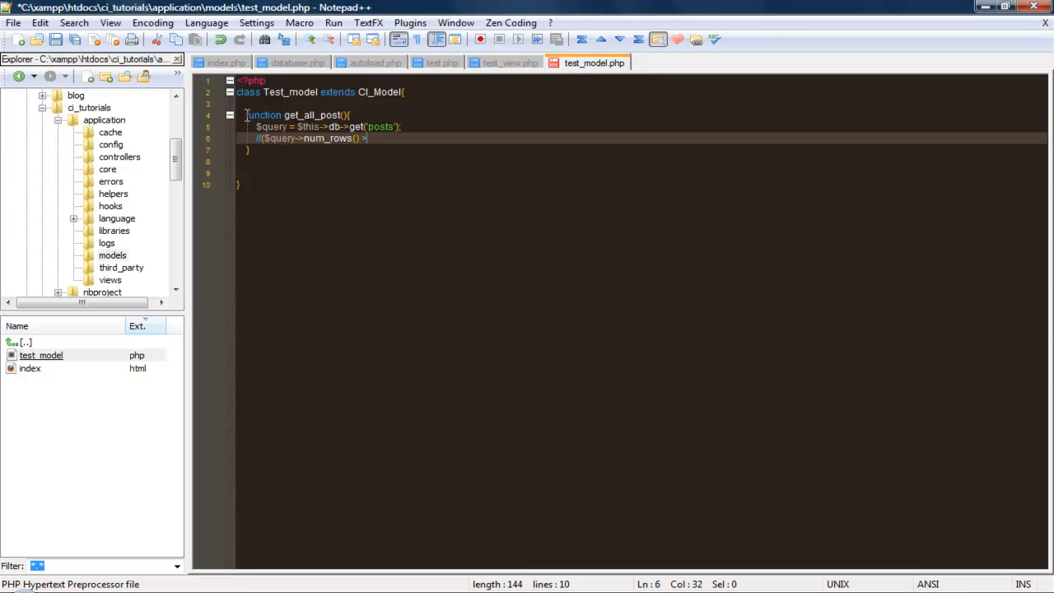
{"action": "type", "text": "0){"}
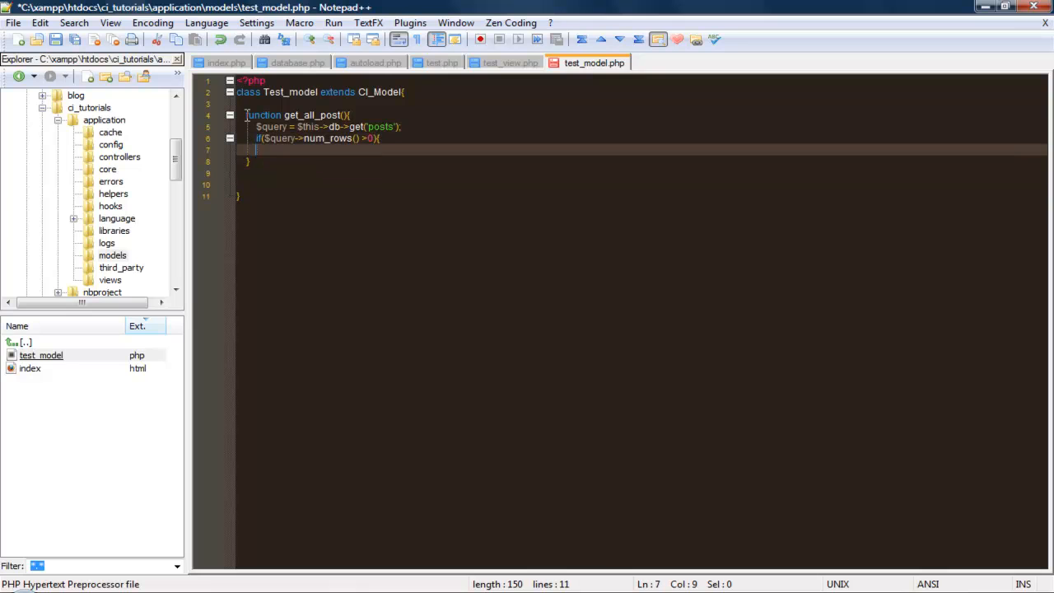
Add foreach($query->result() as $row) { $data[] = $row; inside the if
{"action": "type", "text": "foreach("}
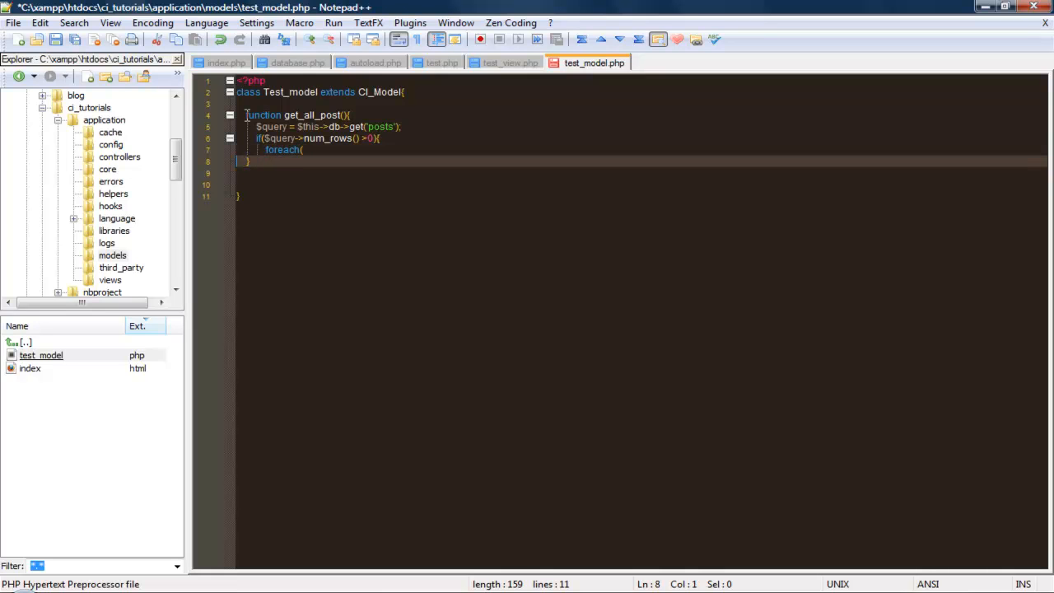
{"action": "type", "text": "$"}
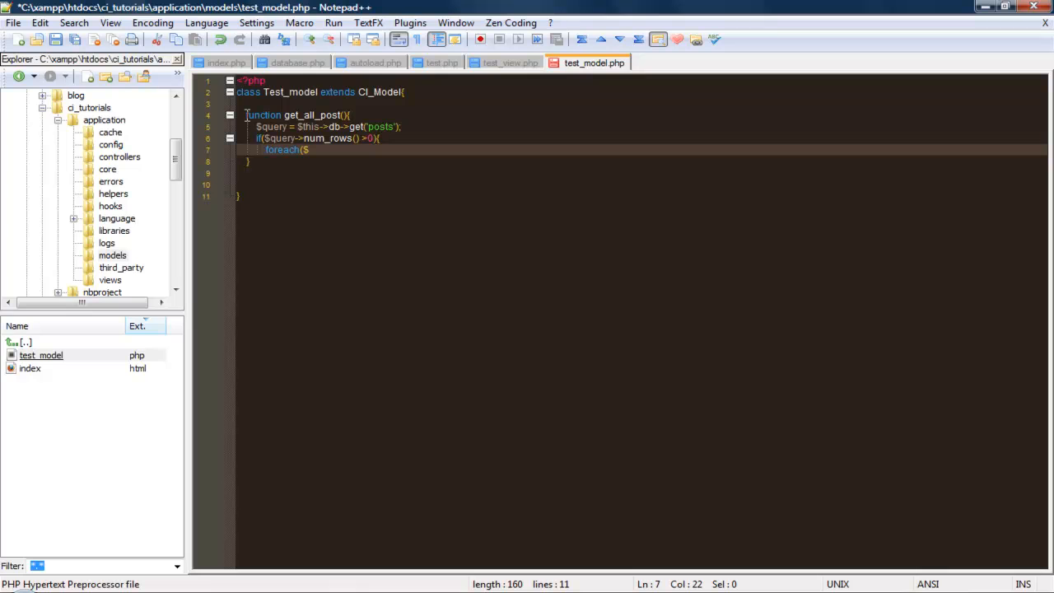
{"action": "type", "text": "q"}
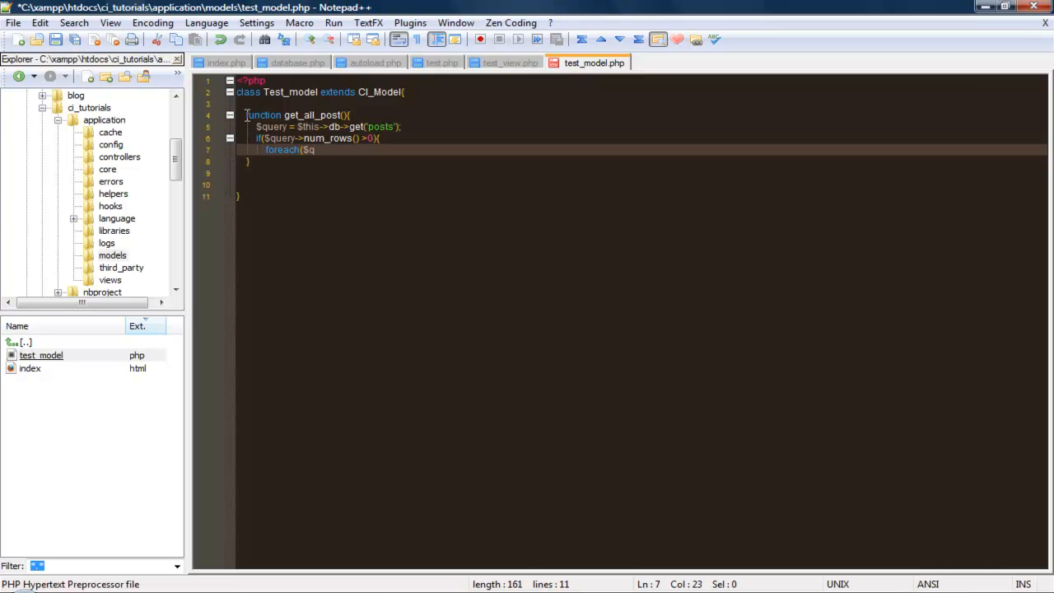
{"action": "type", "text": "uery->"}
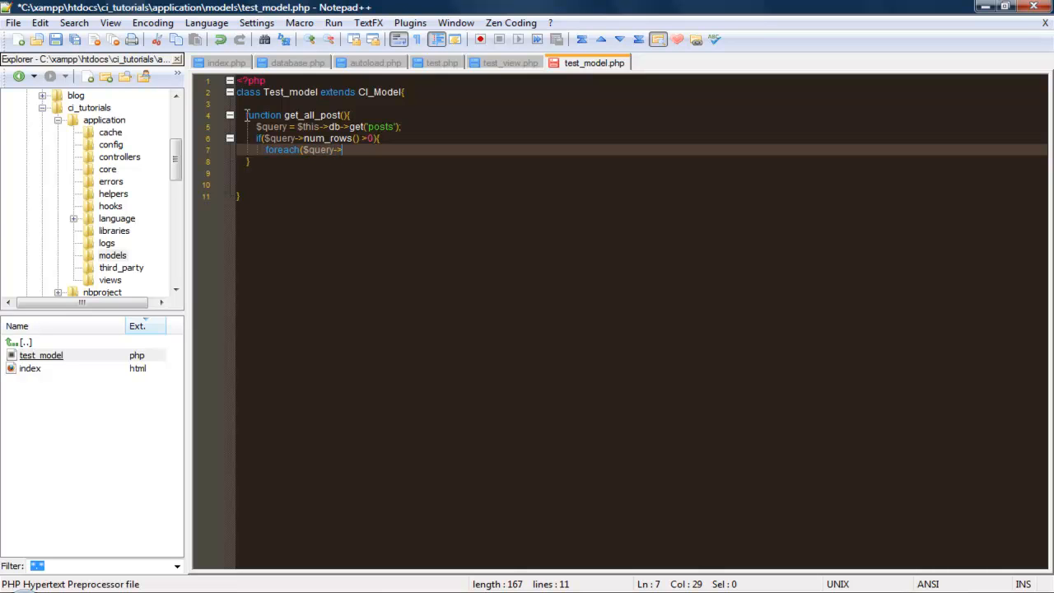
{"action": "type", "text": "re"}
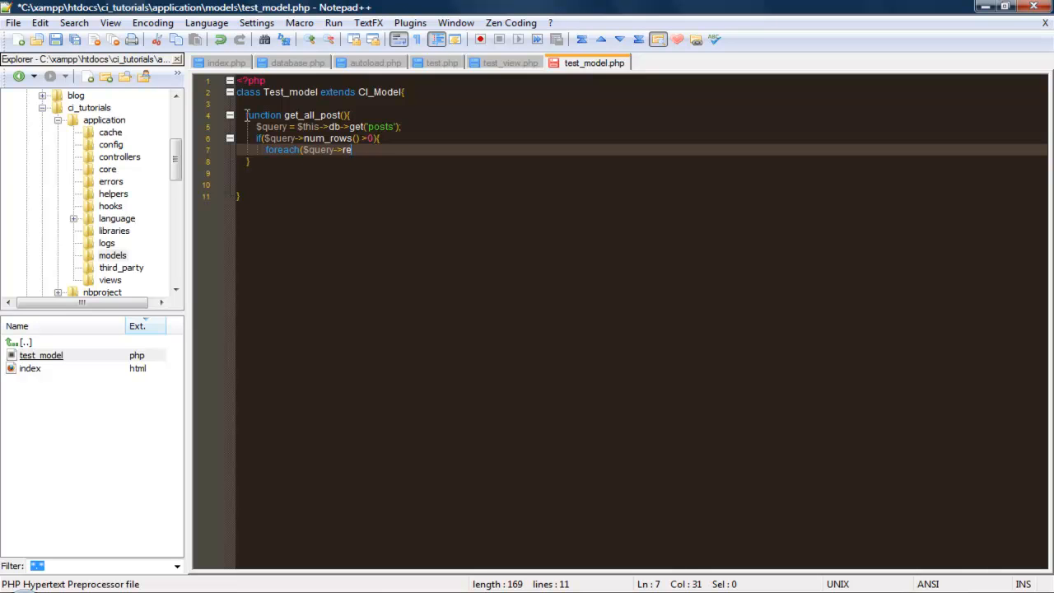
{"action": "type", "text": "sults"}
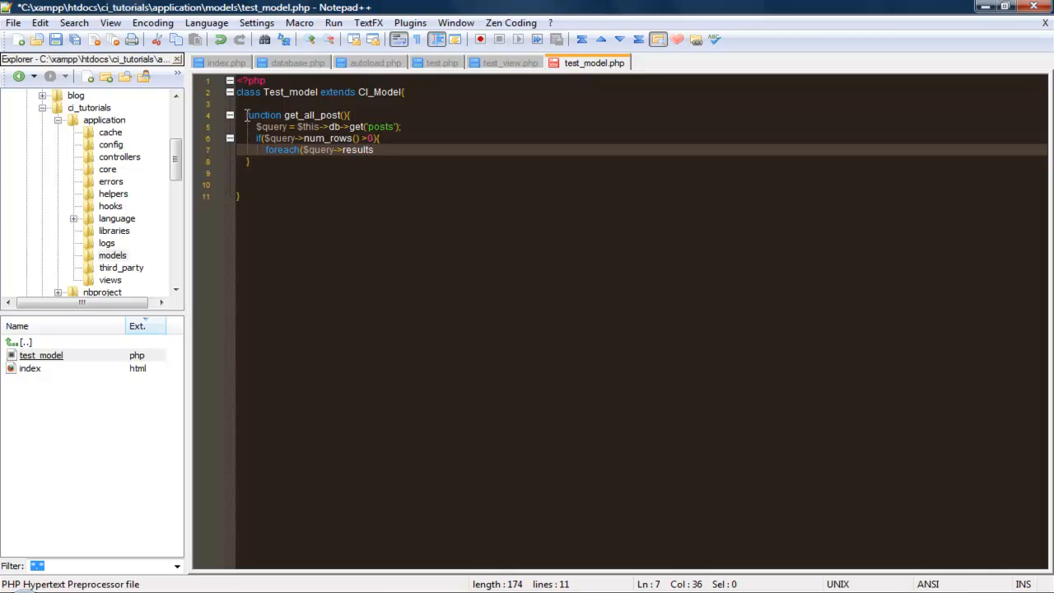
{"action": "type", "text": "("}
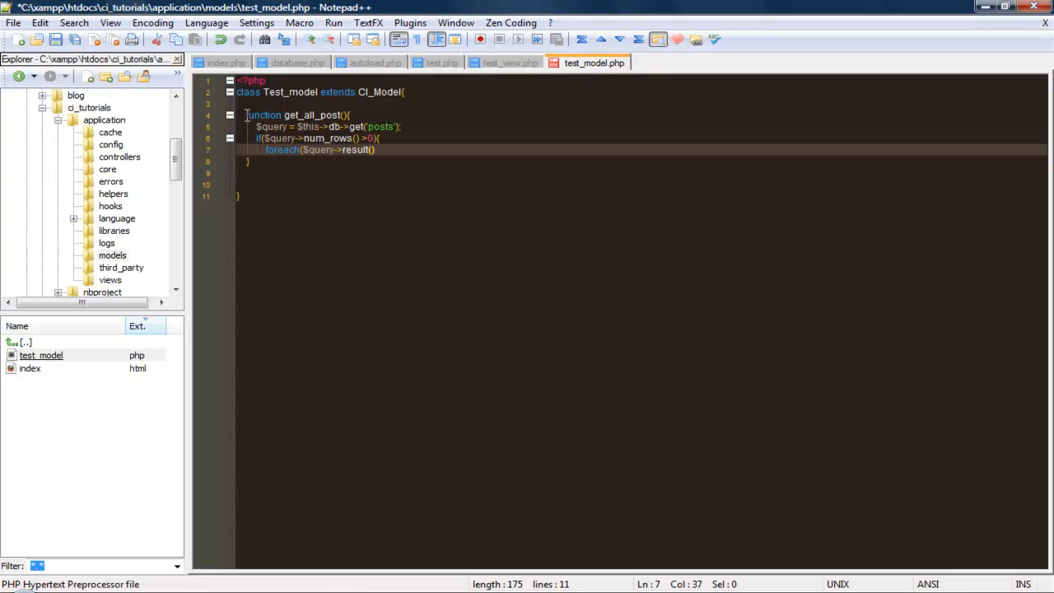
{"action": "type", "text": "as $"}
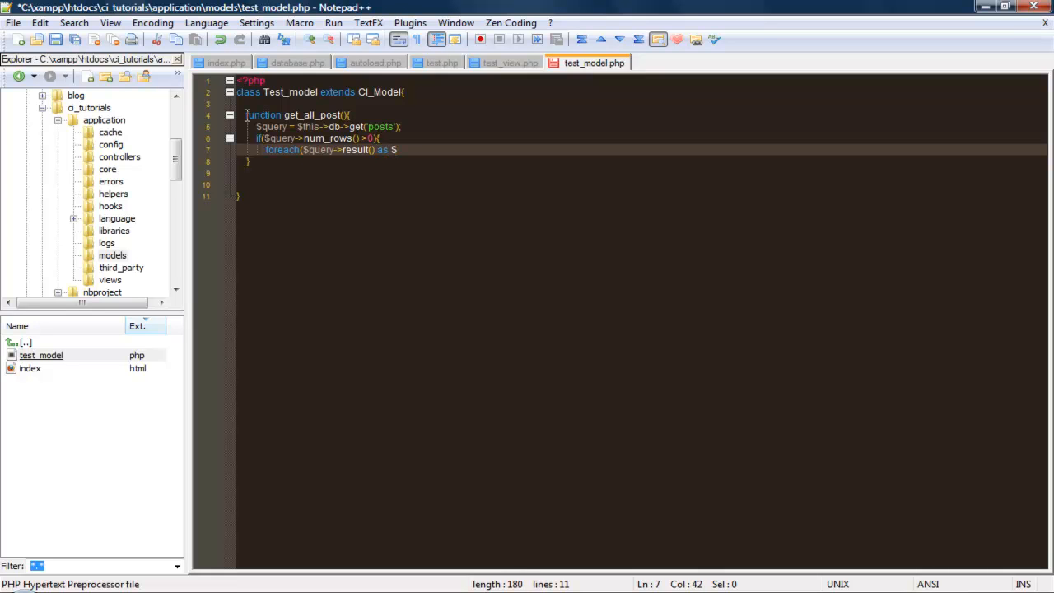
{"action": "type", "text": "row)"}
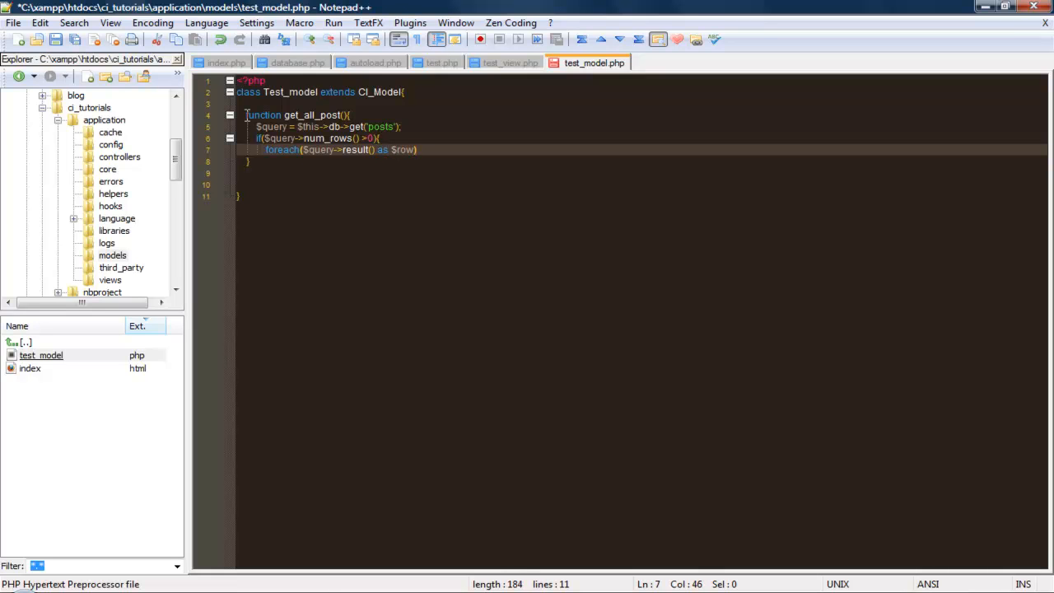
{"action": "type", "text": "{"}
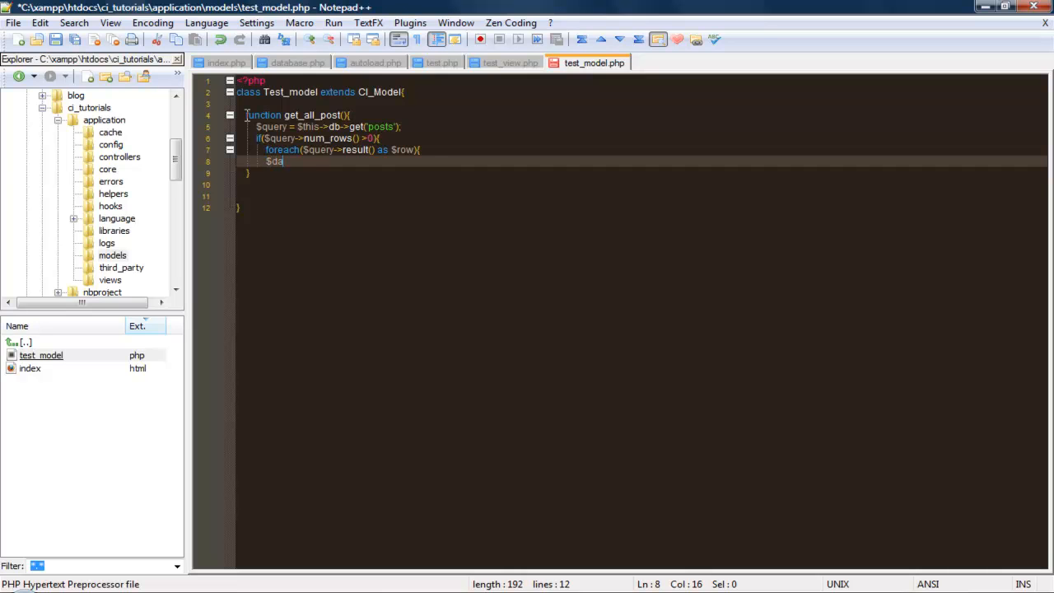
{"action": "type", "text": "ta[]=$"}
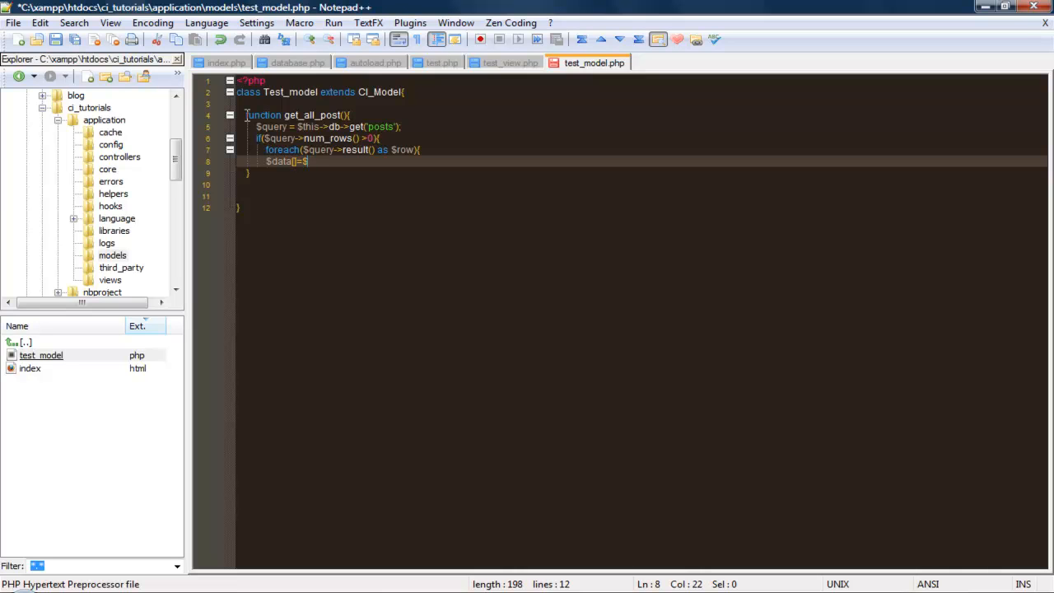
{"action": "type", "text": "row"}
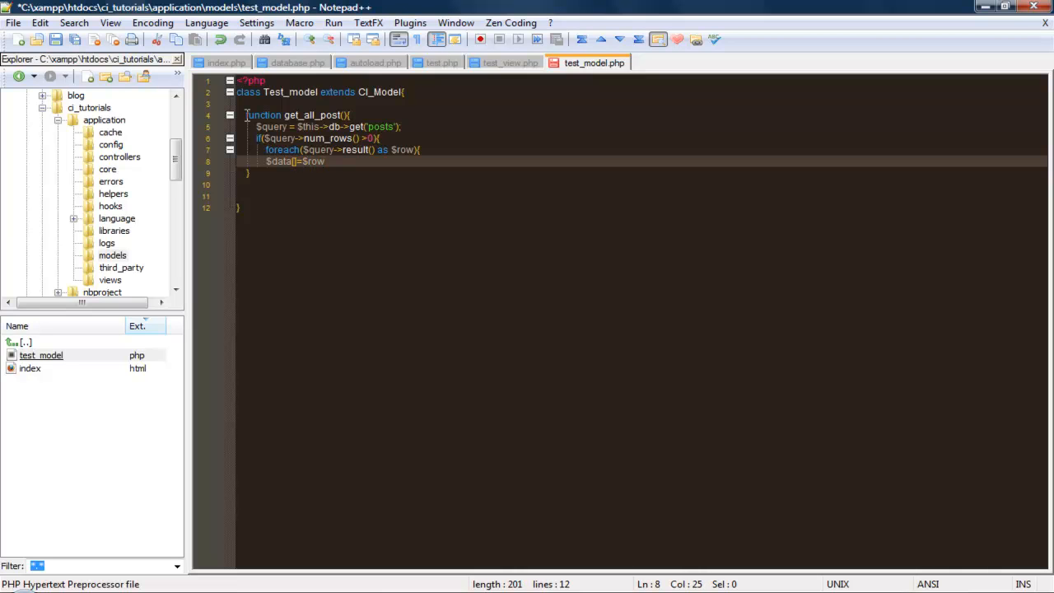
{"action": "key", "text": "Enter"}
{"action": "type", "text": "r"}
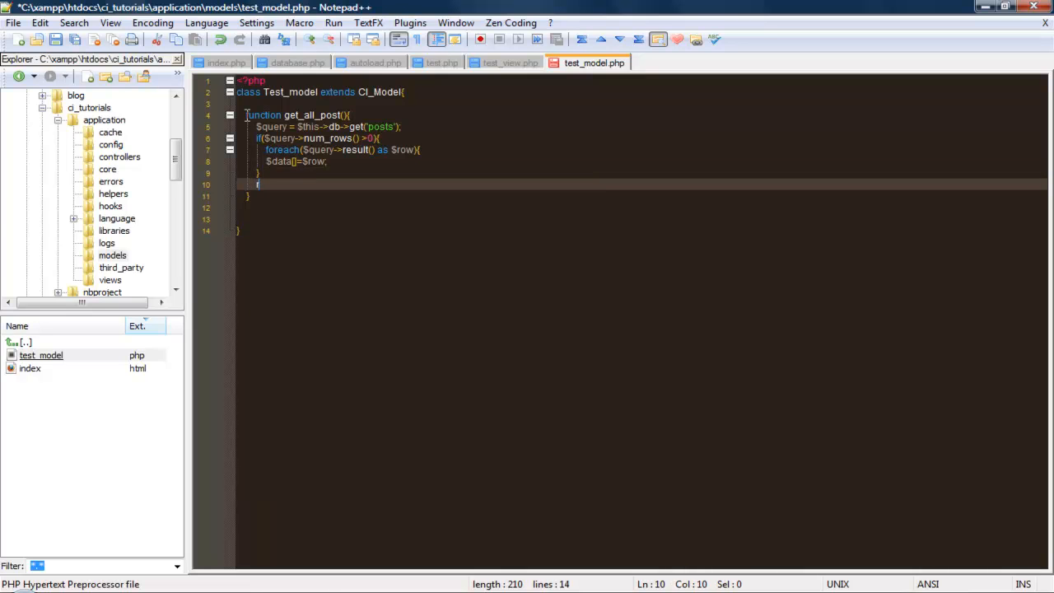
Add return $data; after the loop
{"action": "type", "text": "eturn $"}
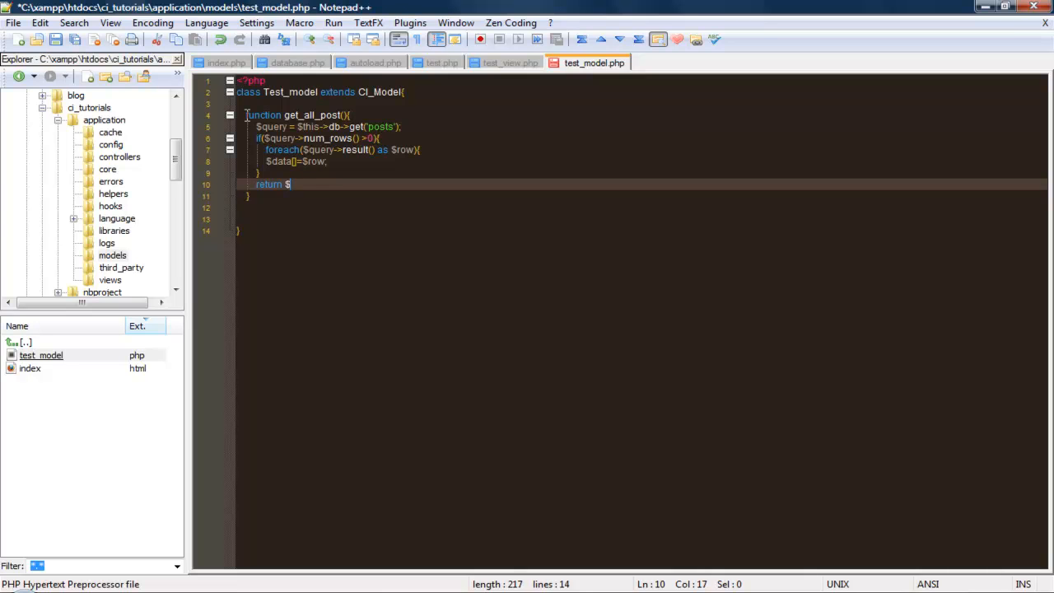
{"action": "type", "text": "data;"}
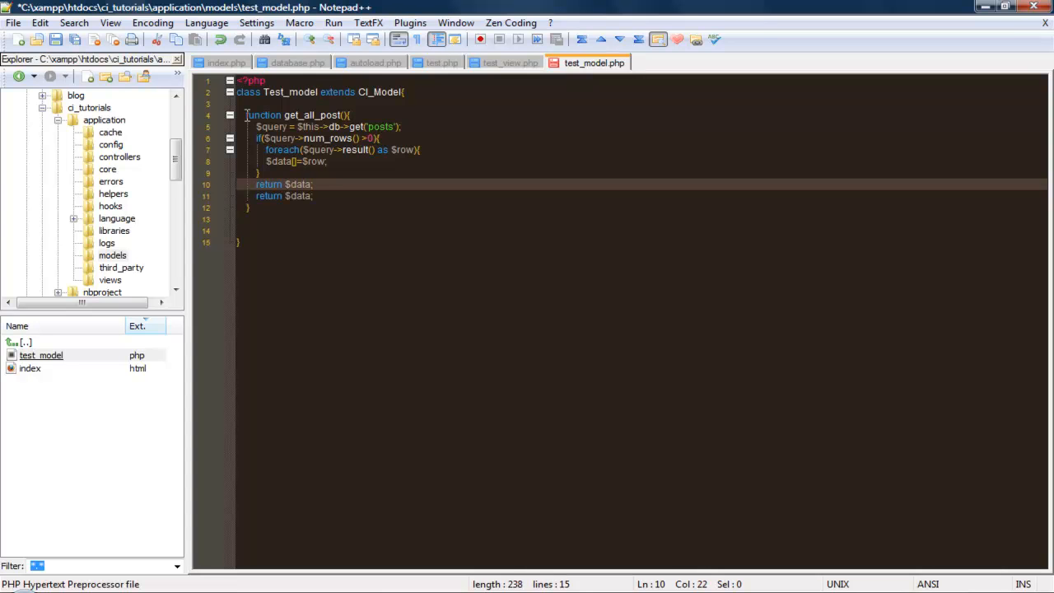
{"action": "key", "text": "Backspace"}
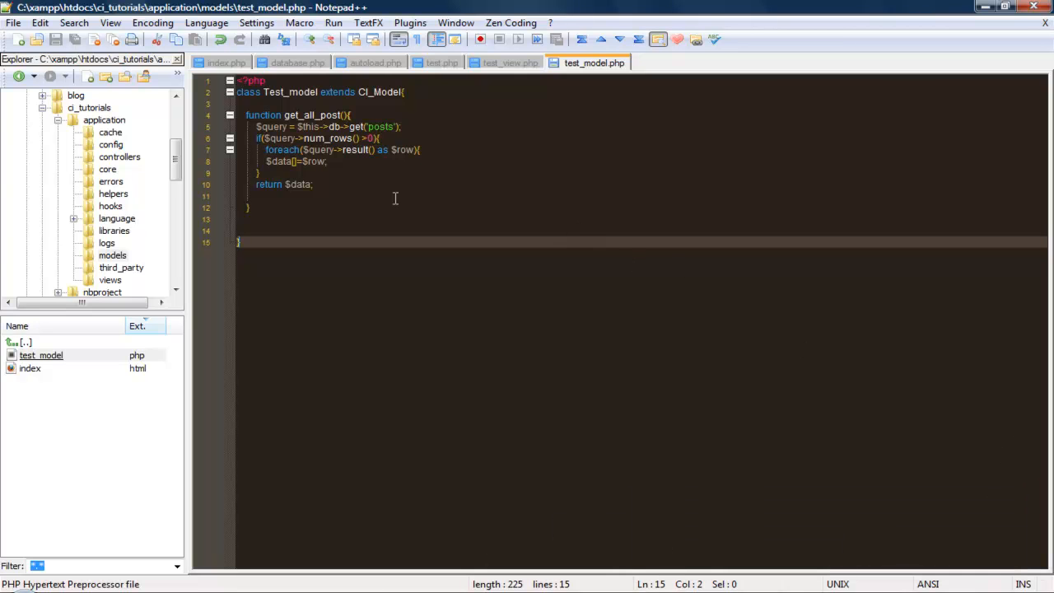
Add closing braces for foreach and if, remove the extra brace, and move to the function's top
{"action": "left_click", "coordinate": [293, 195]}
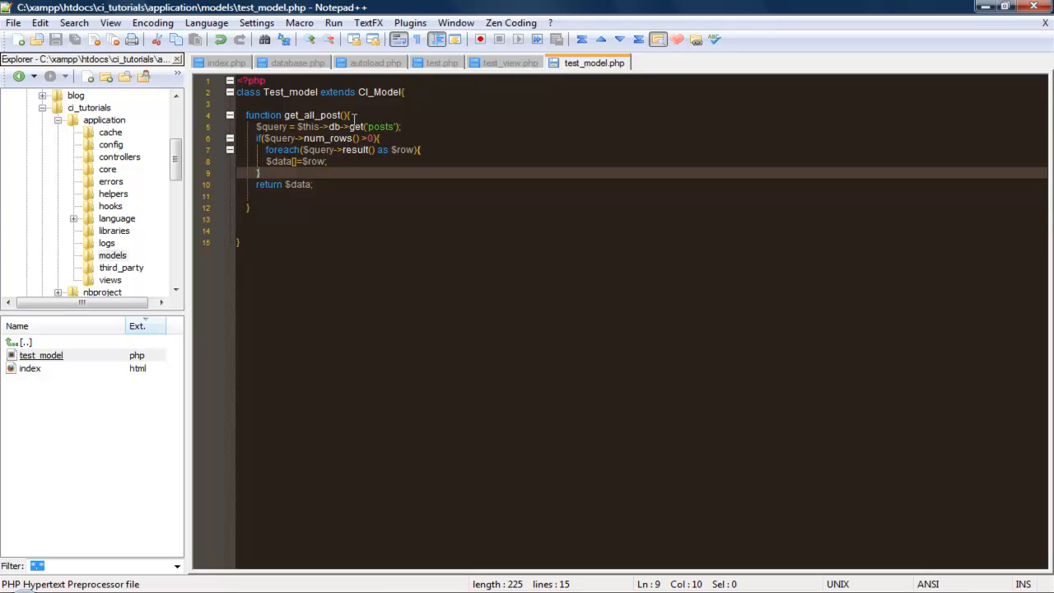
{"action": "left_click", "coordinate": [372, 137]}
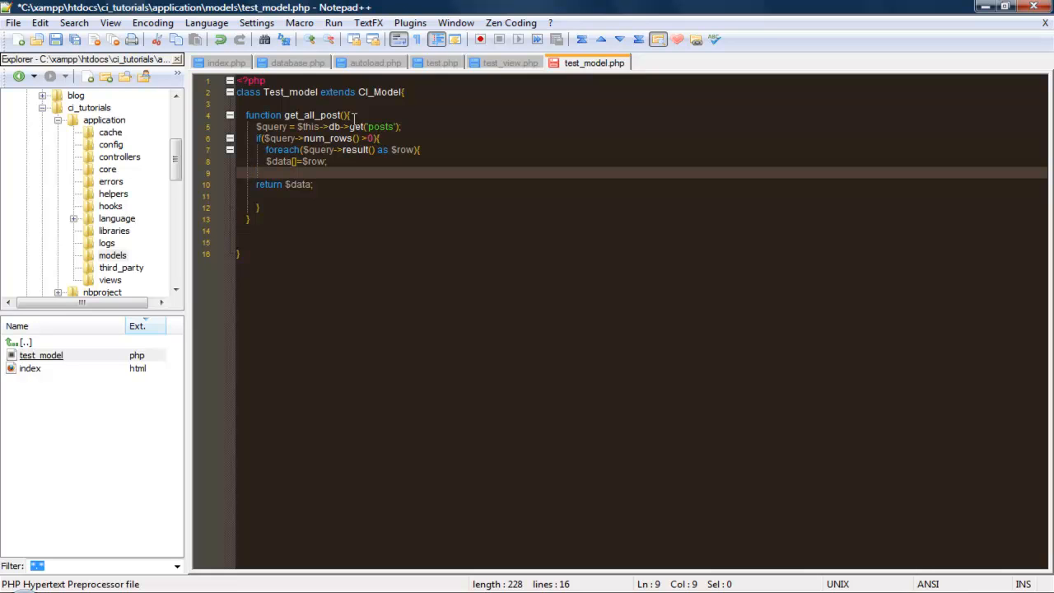
{"action": "type", "text": "}"}
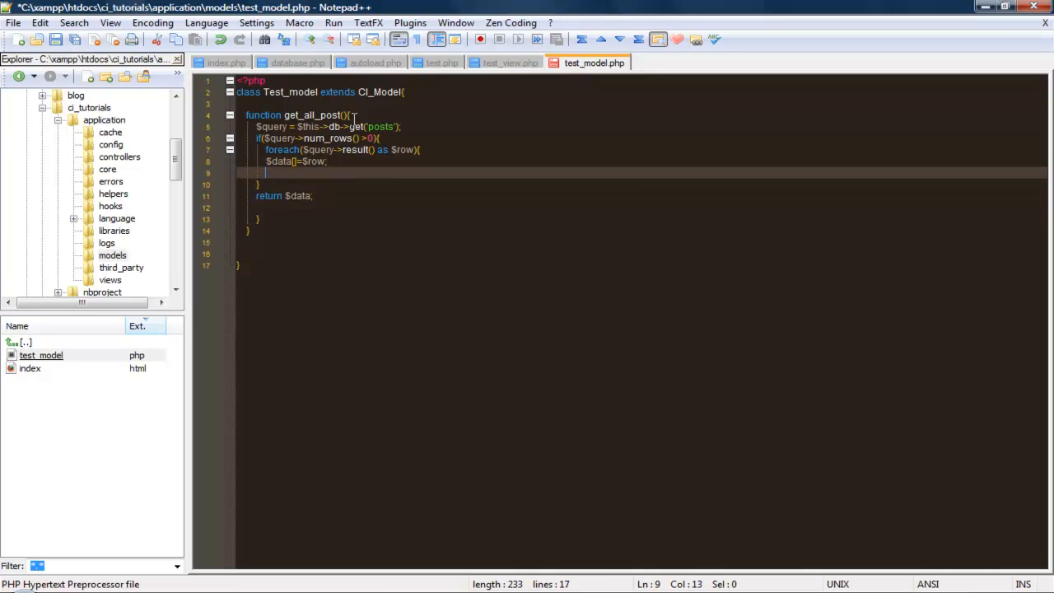
{"action": "type", "text": "}"}
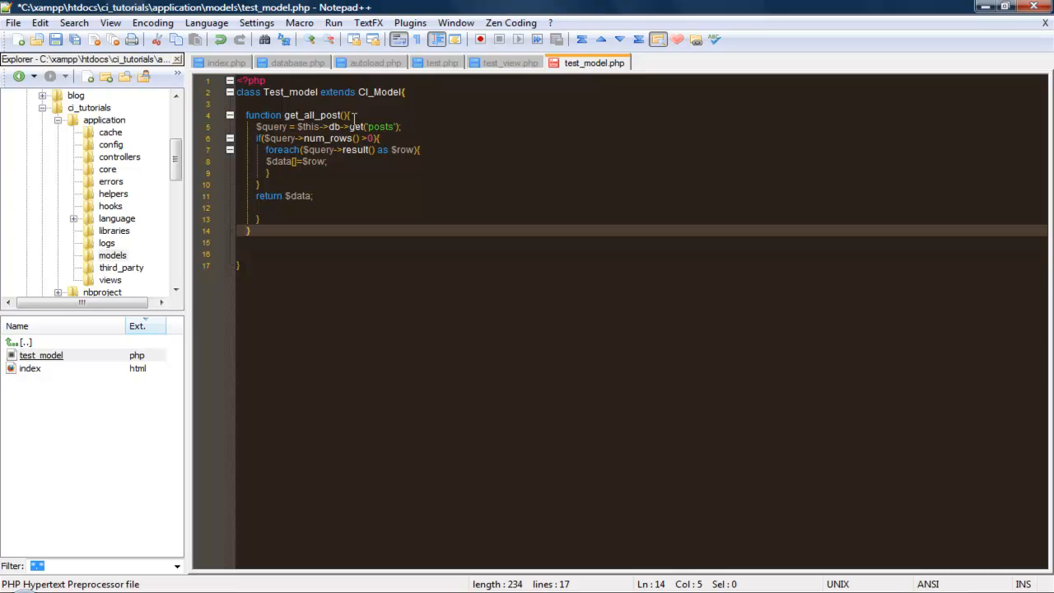
{"action": "key", "text": "Backspace"}
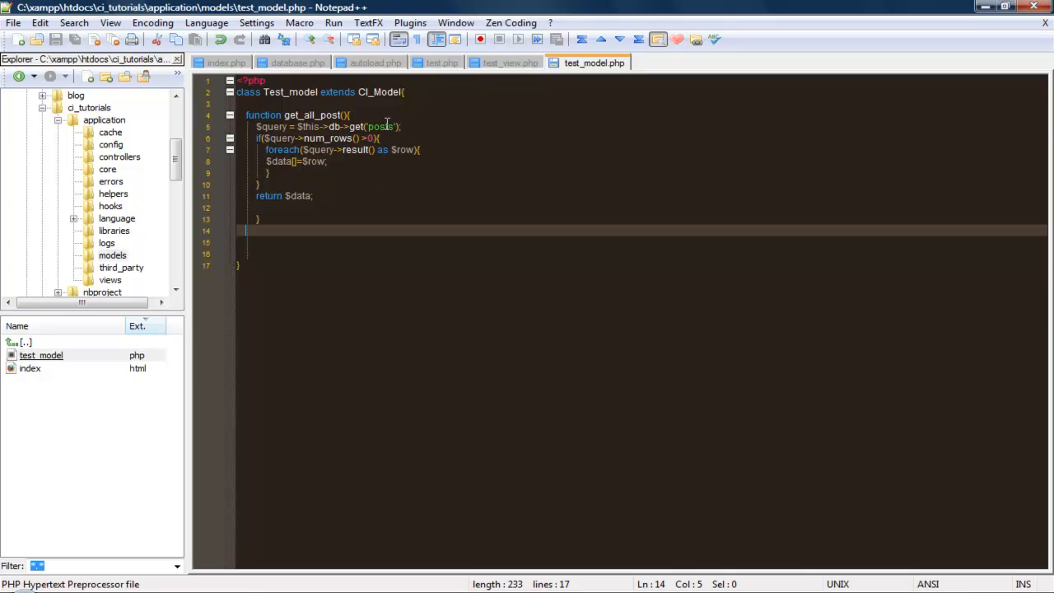
{"action": "left_click", "coordinate": [387, 126]}
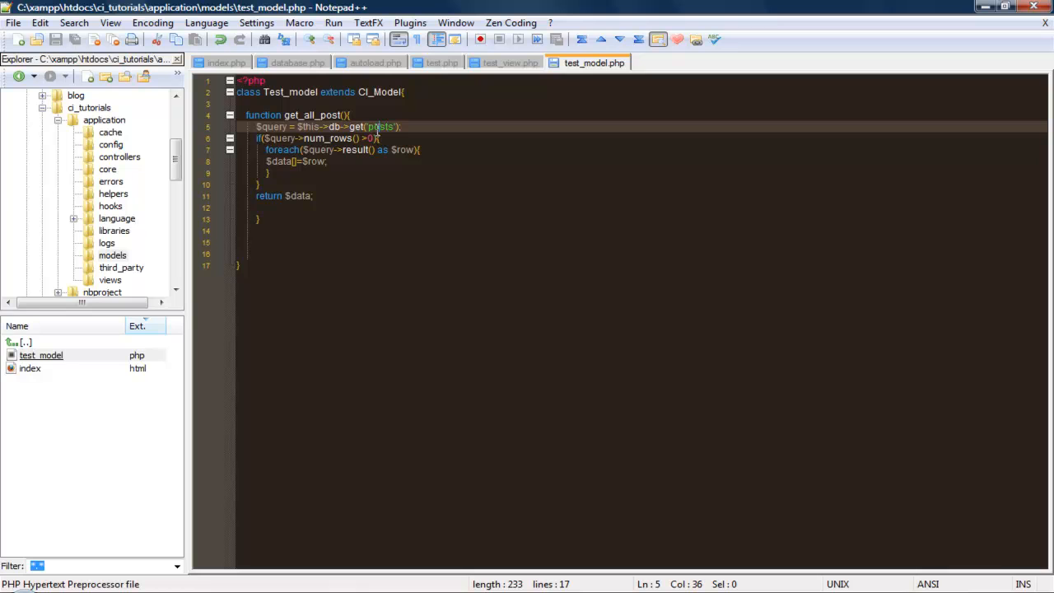
{"action": "mouse_move", "coordinate": [354, 115]}
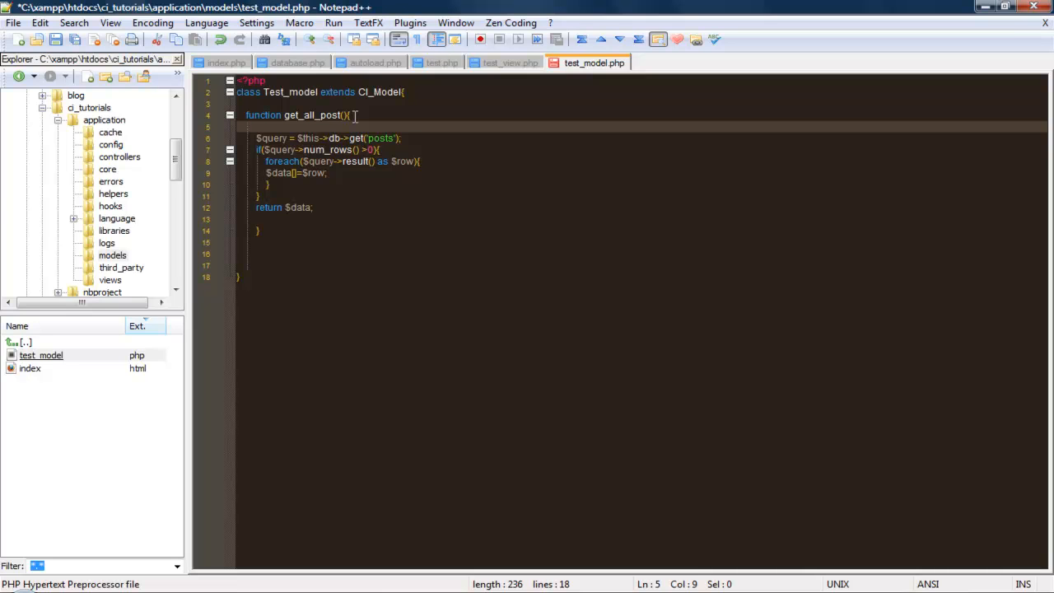
Insert $this->db->select('title post'); above the $query = $this->db->get('posts') line
{"action": "type", "text": "$this->db->"}
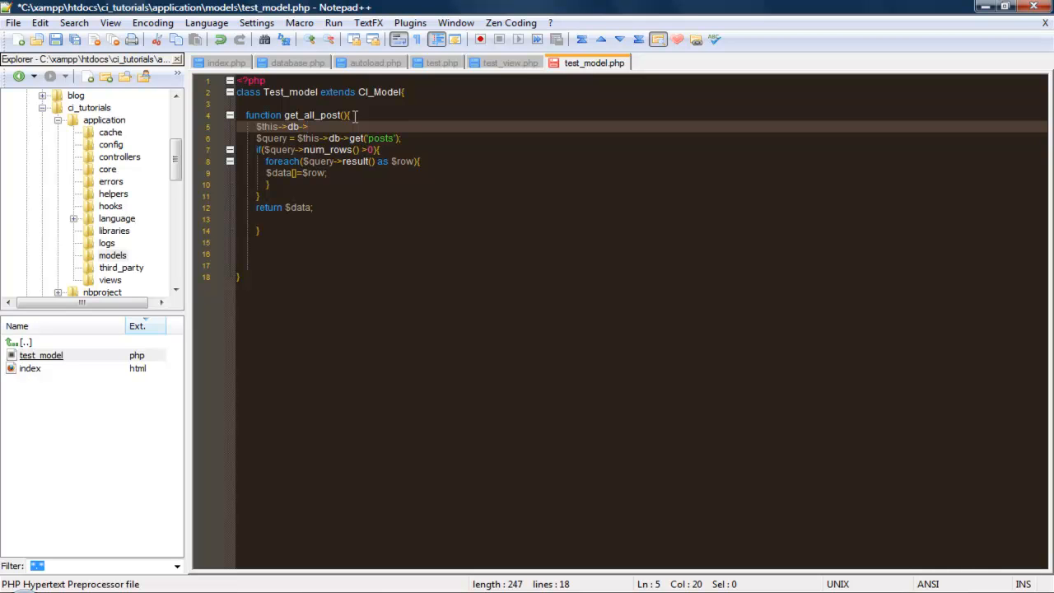
{"action": "type", "text": "select"}
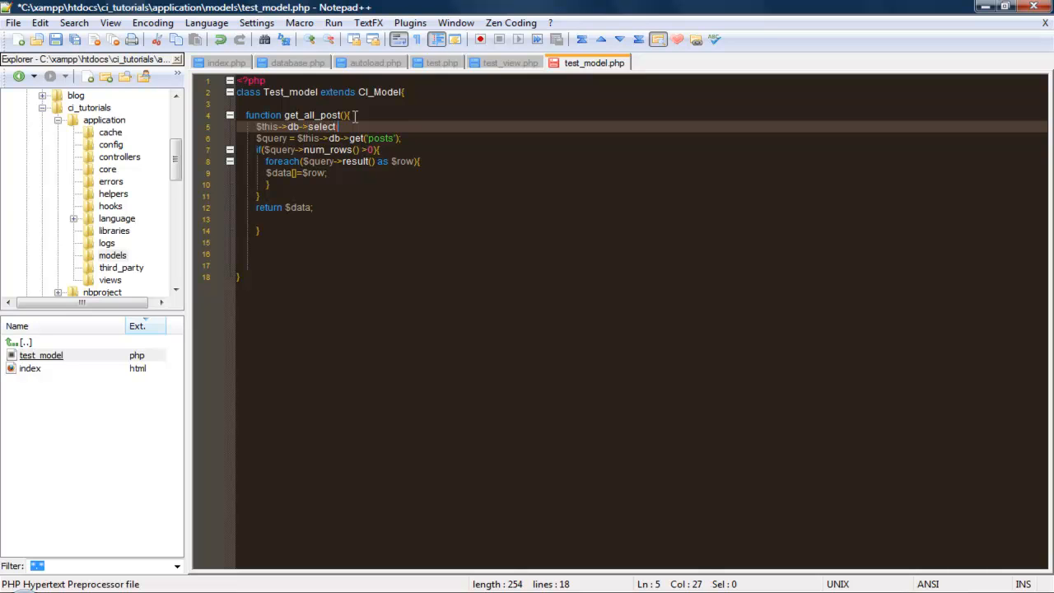
{"action": "type", "text": "name"}
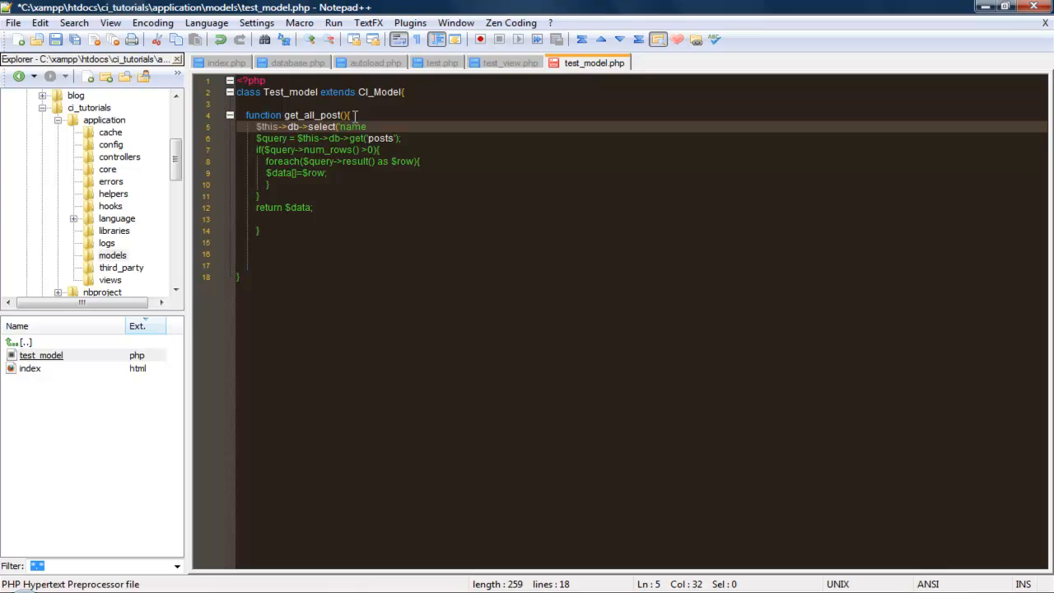
{"action": "key", "text": "BackSpace"}
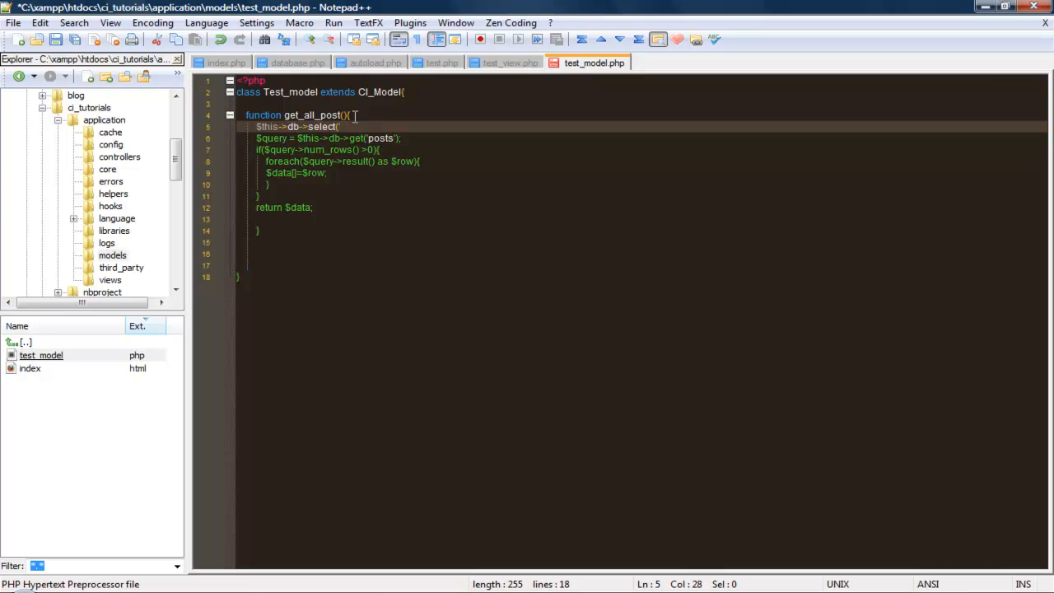
{"action": "type", "text": "title"}
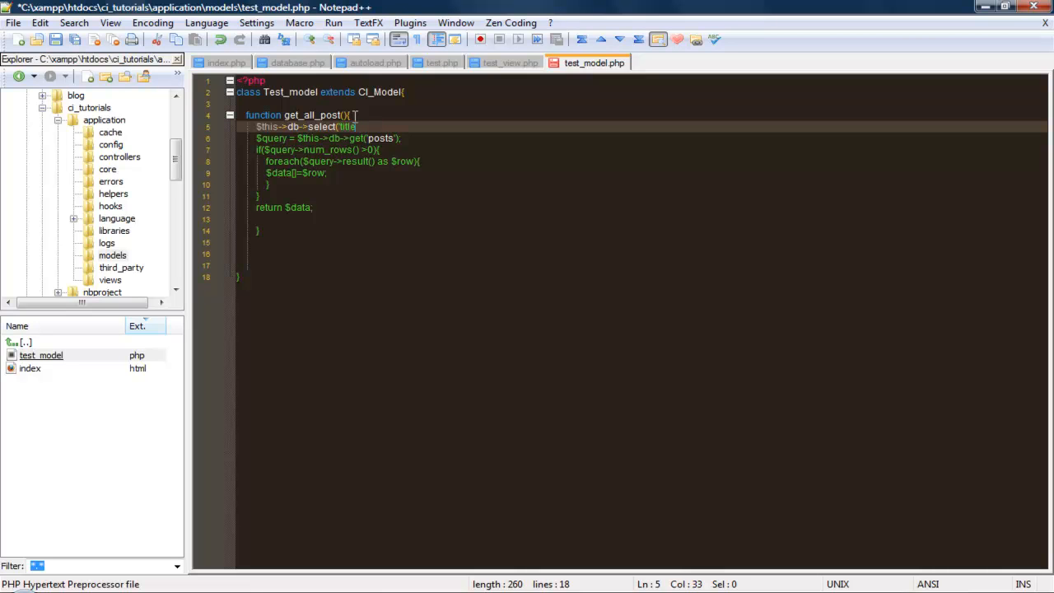
{"action": "key", "text": "BackSpace"}
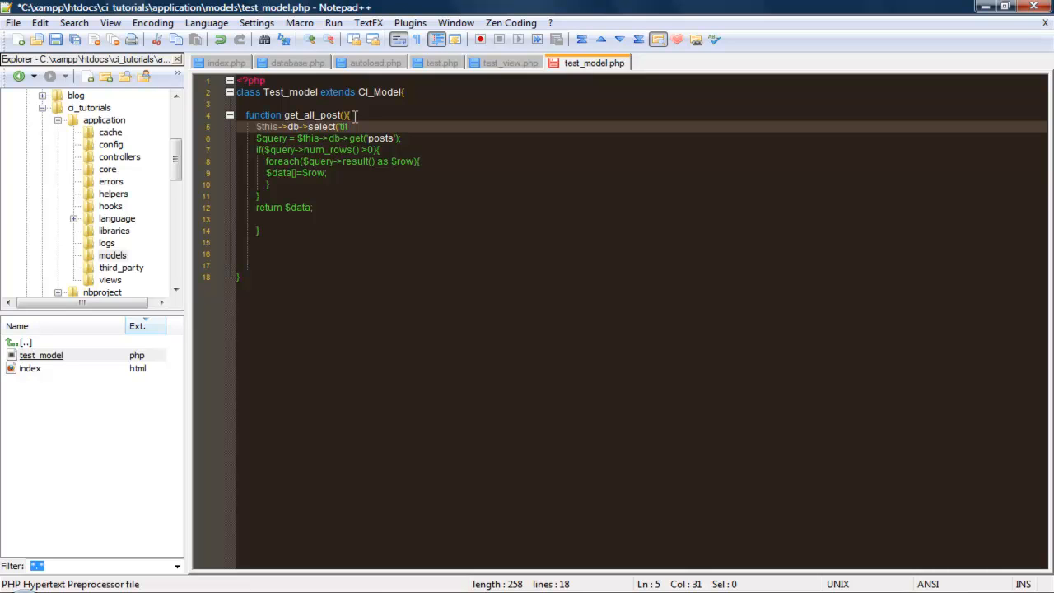
{"action": "key", "text": "BackSpace"}
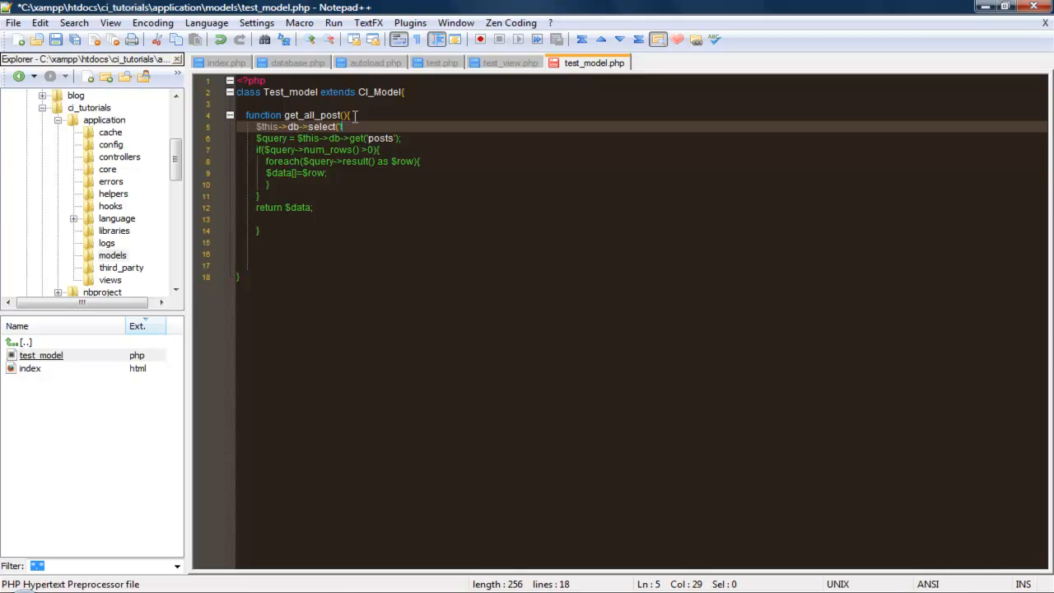
{"action": "type", "text": "title,pos"}
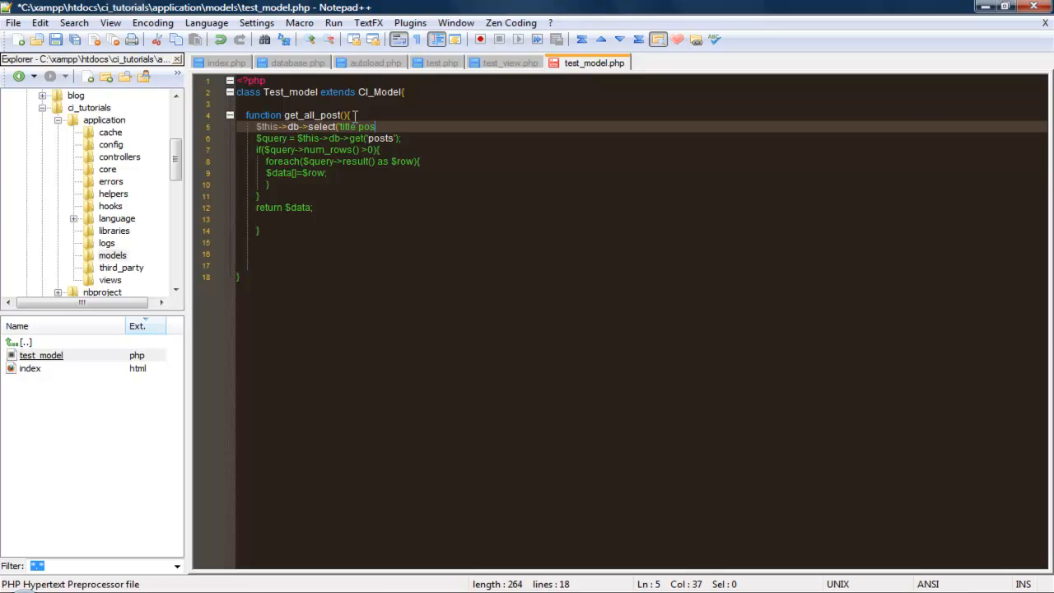
{"action": "type", "text": "t');"}
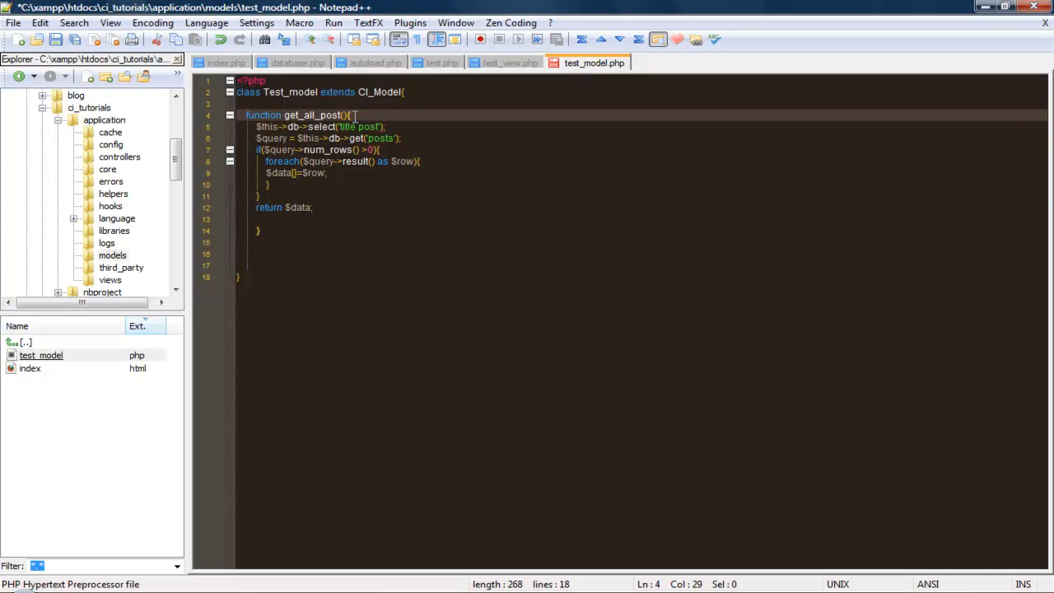
{"action": "key", "text": "Enter"}
{"action": "type", "text": "$this->d"}
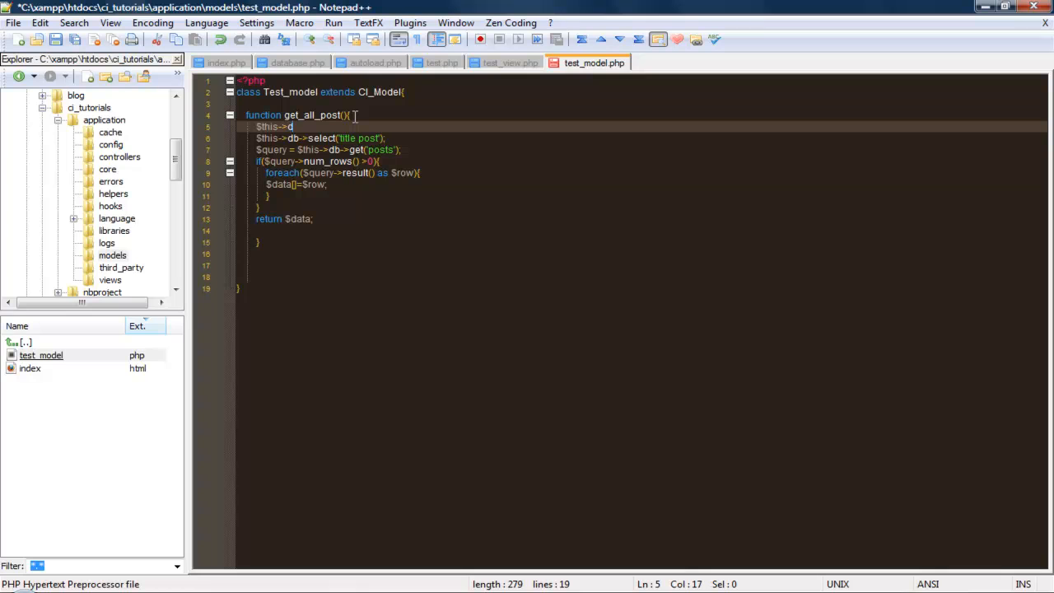
{"action": "type", "text": "b->"}
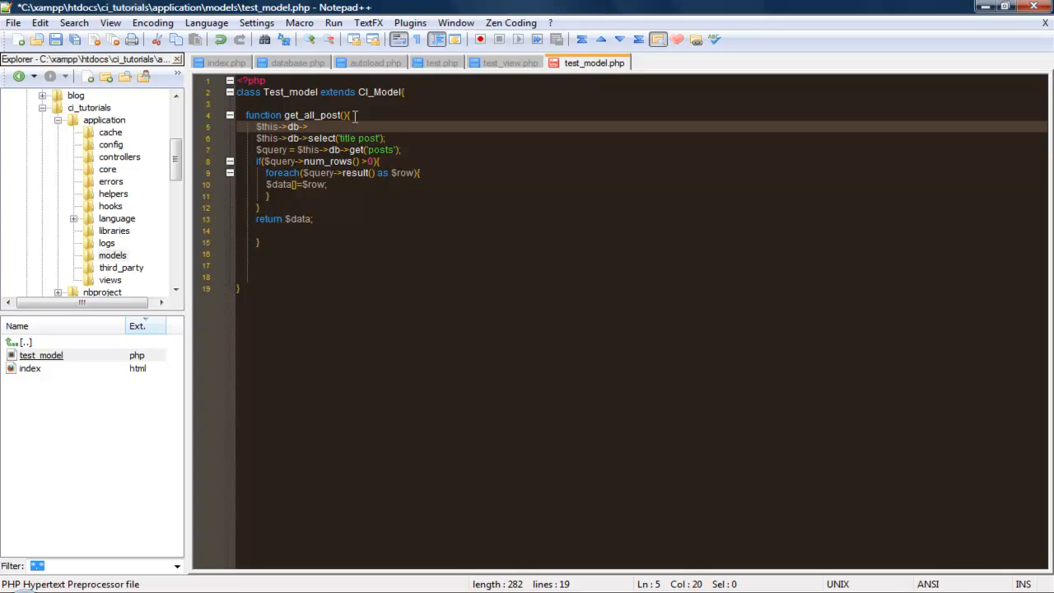
{"action": "key", "text": "Delete"}
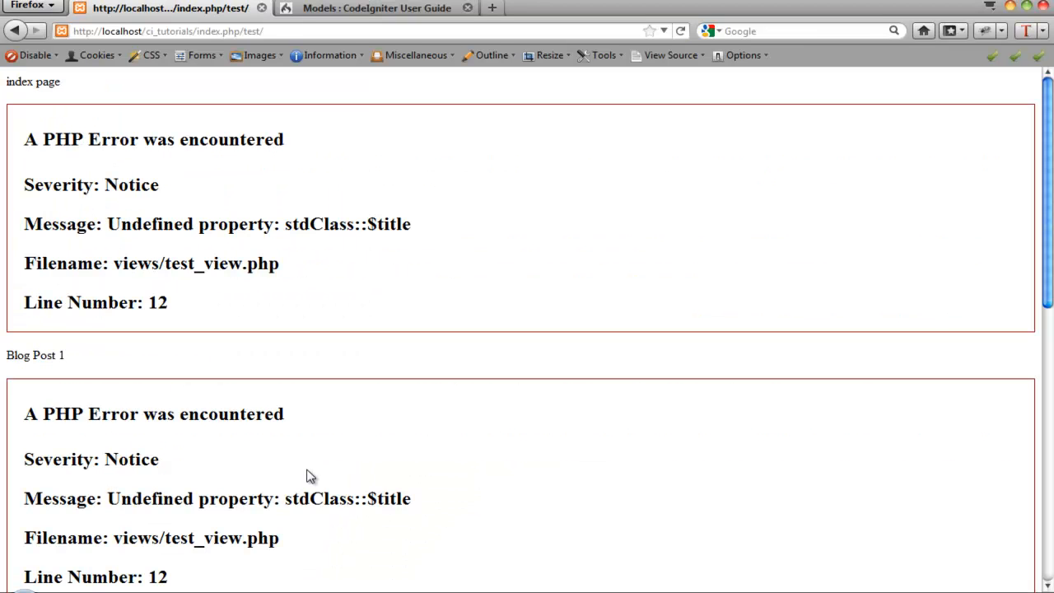
{"action": "mouse_move", "coordinate": [305, 581]}
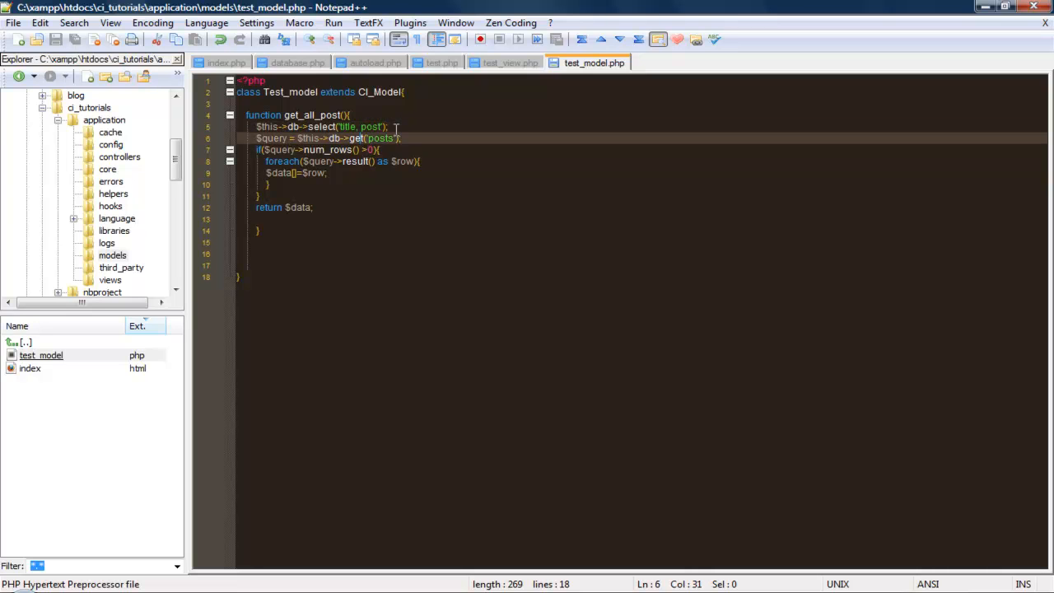
{"action": "left_click", "coordinate": [261, 137]}
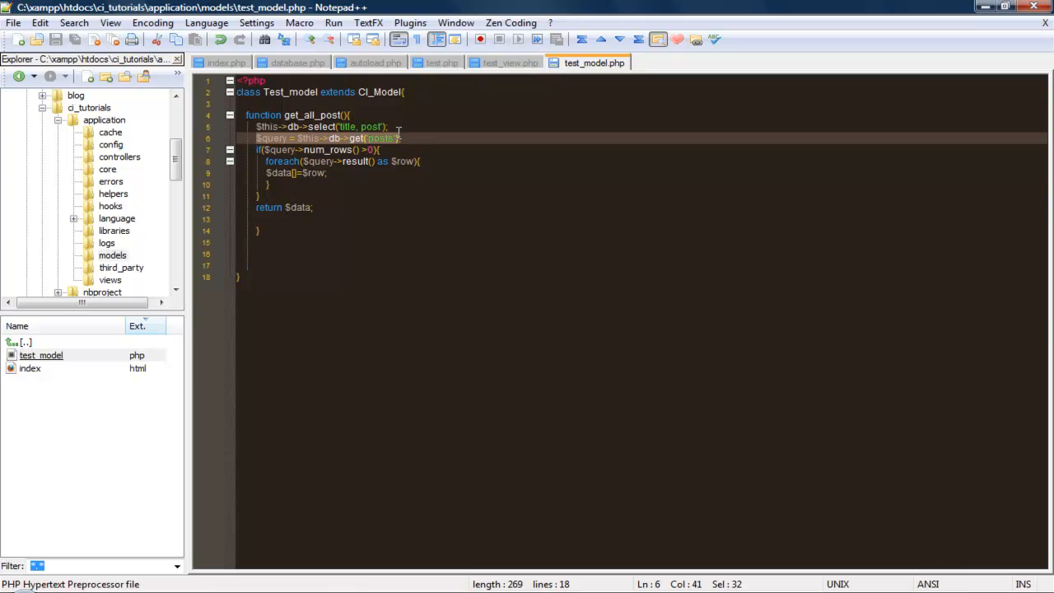
{"action": "left_click", "coordinate": [388, 126]}
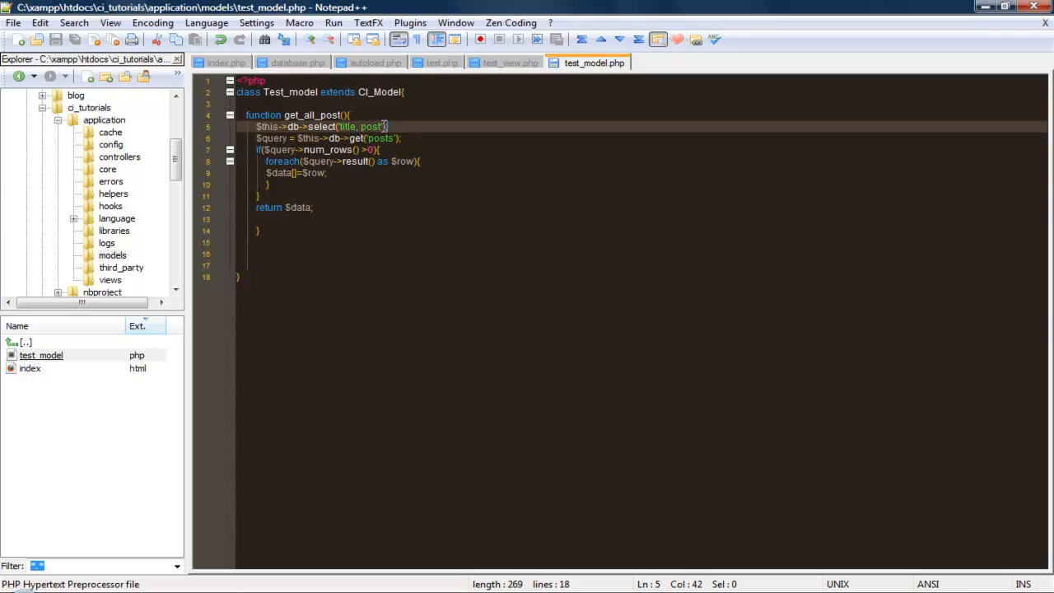